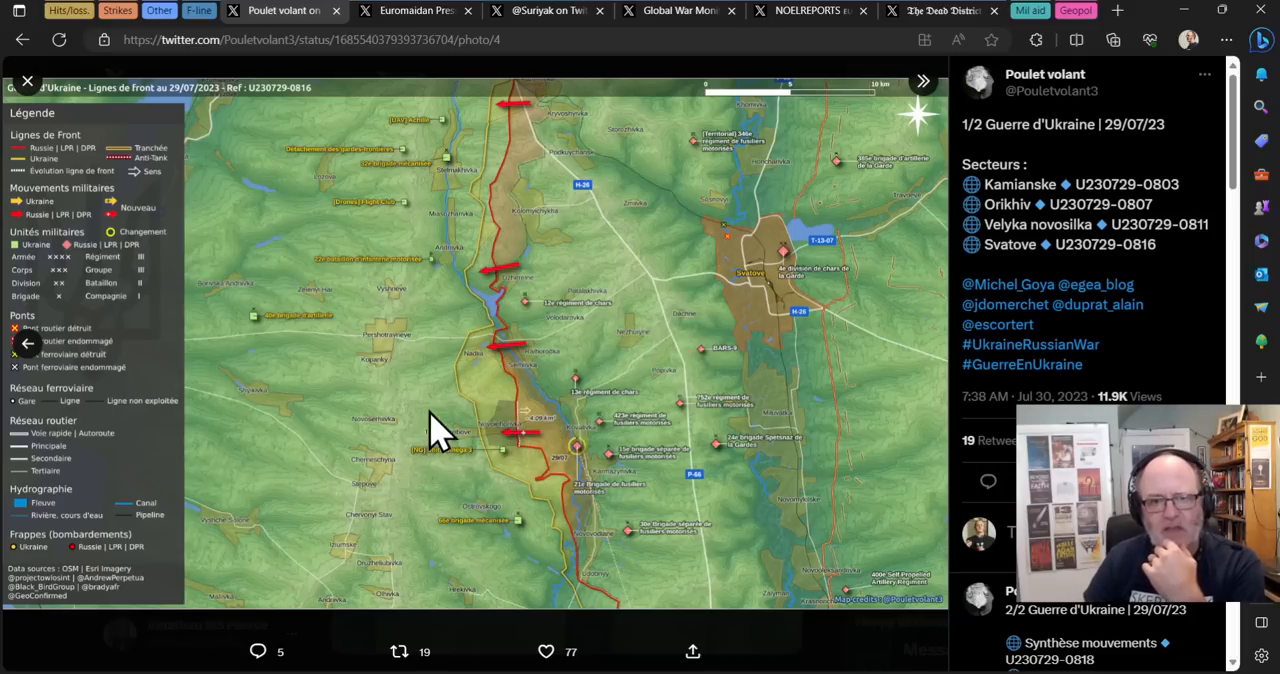
pyautogui.moveTo(600, 185)
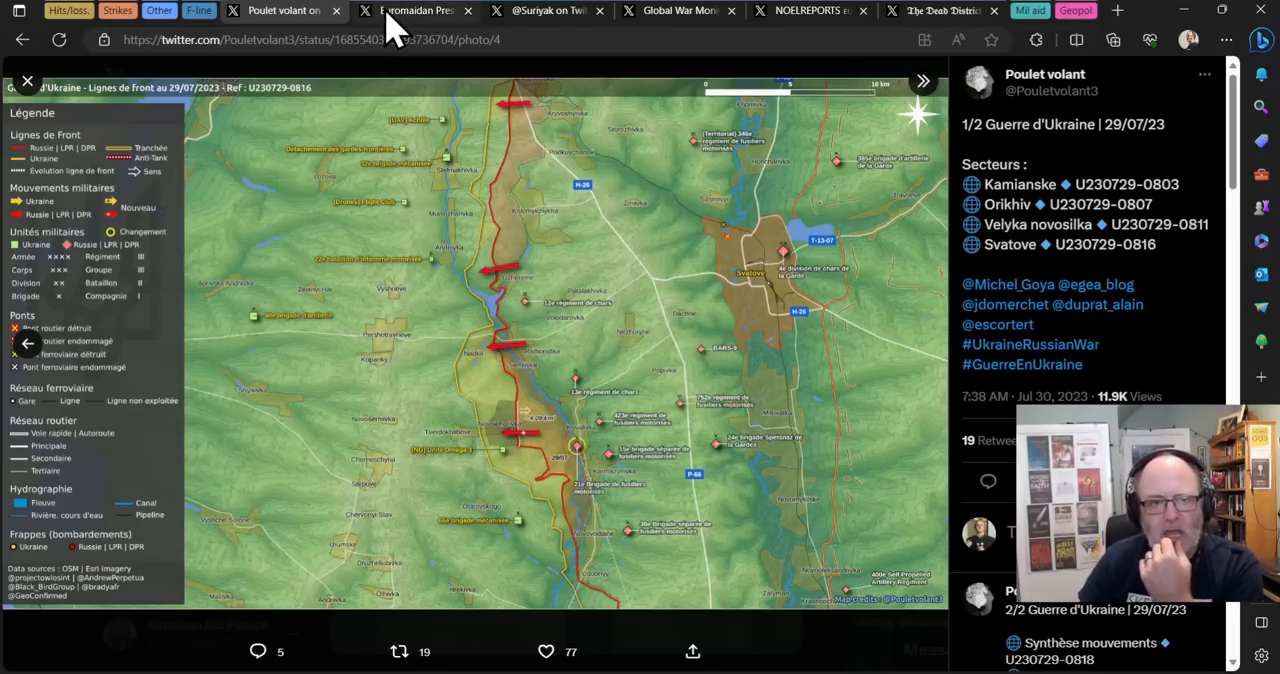
pyautogui.moveTo(510, 305)
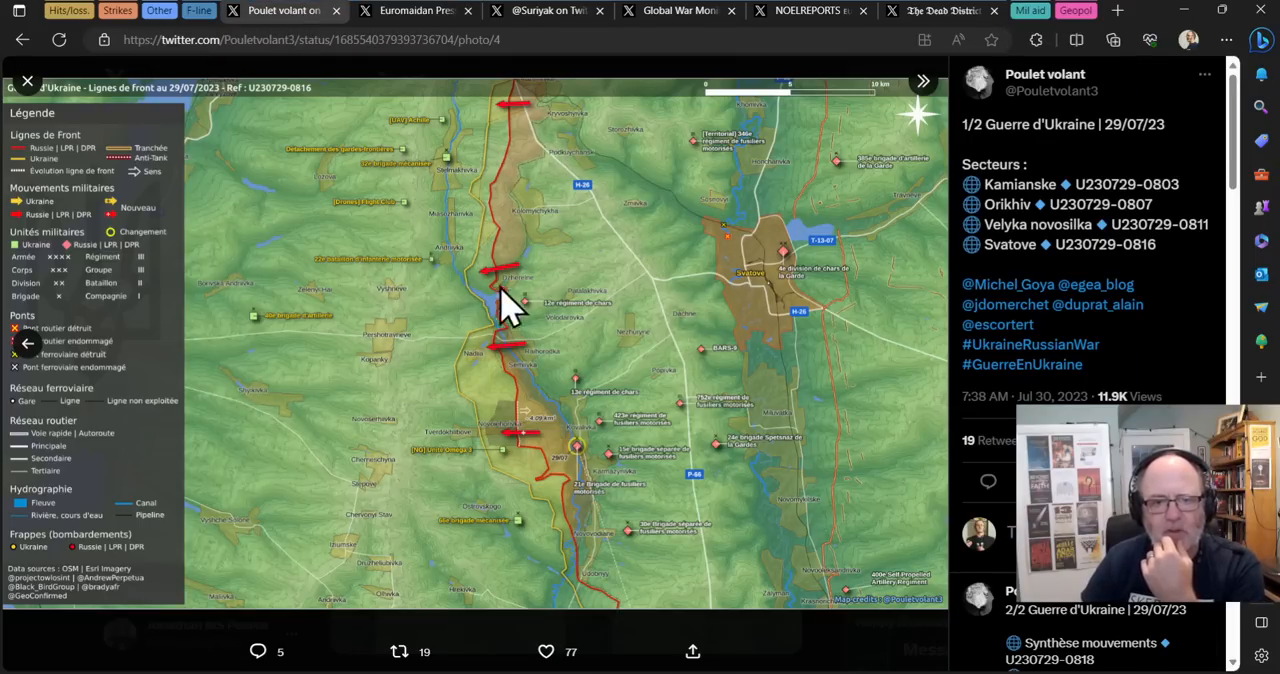
pyautogui.moveTo(555, 490)
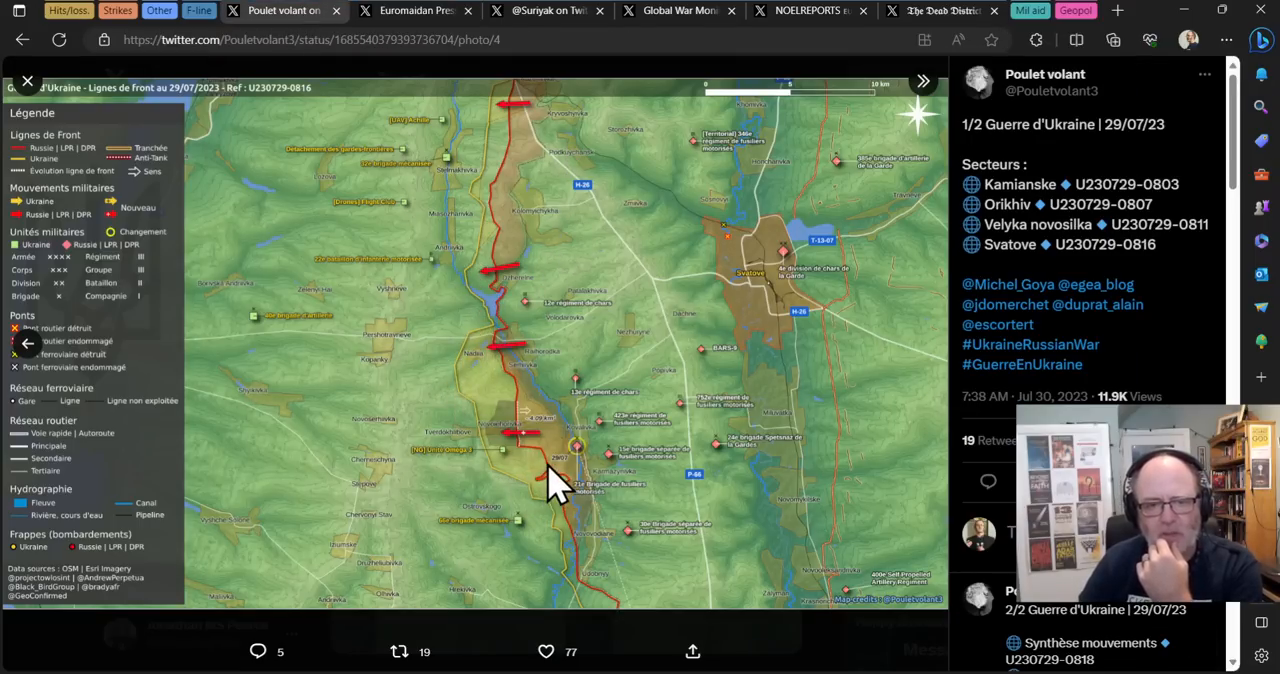
pyautogui.moveTo(462, 347)
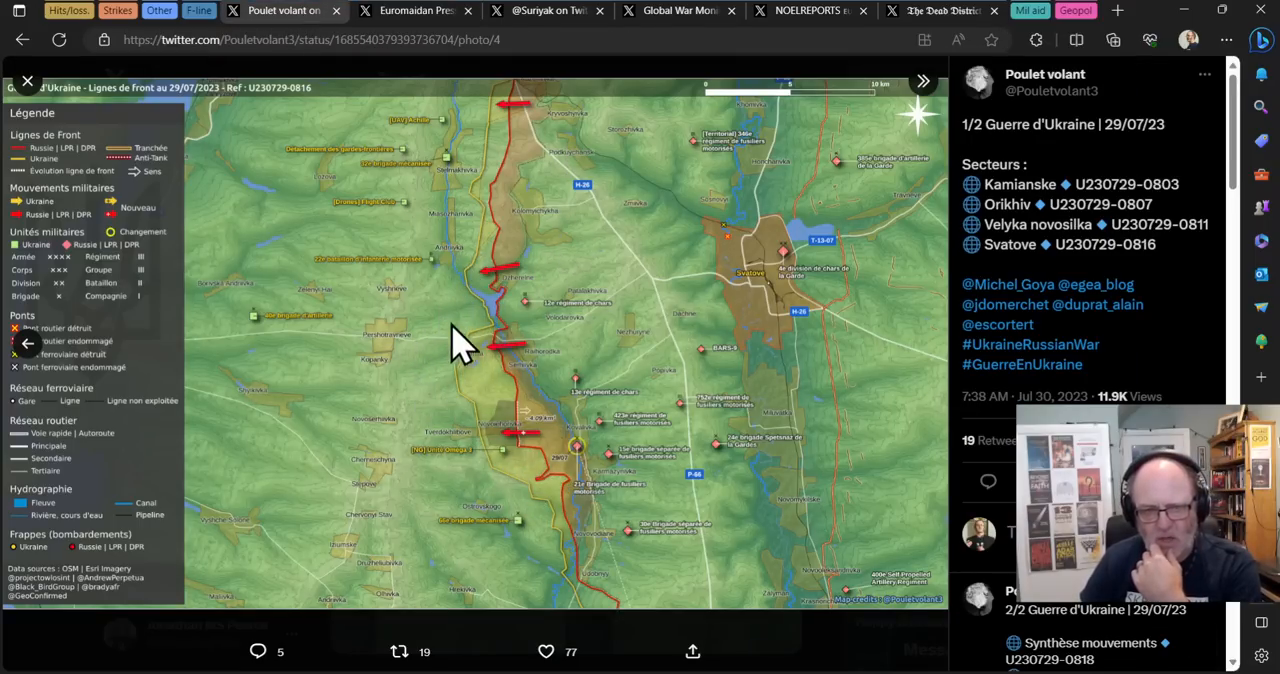
pyautogui.moveTo(560, 420)
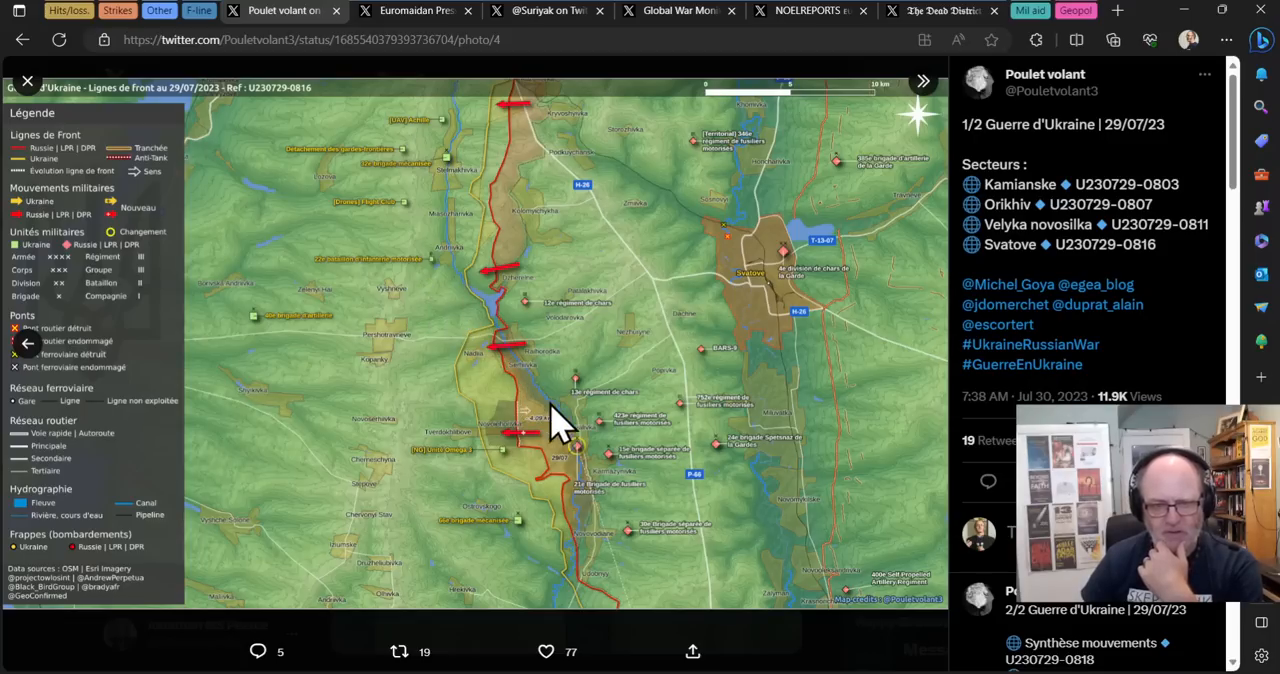
pyautogui.moveTo(365, 395)
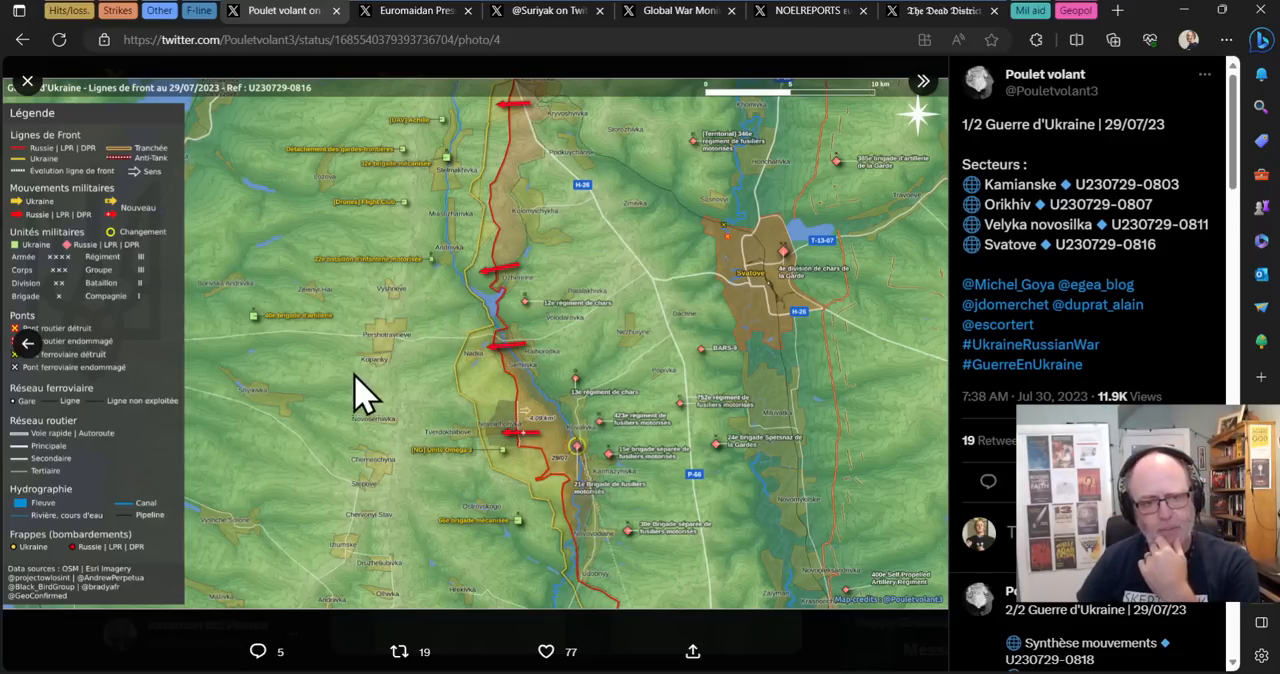
# Step: Open the Euromaidan Press report on Nadiia, glance at the Svatove map tab, then return
pyautogui.click(545, 651)
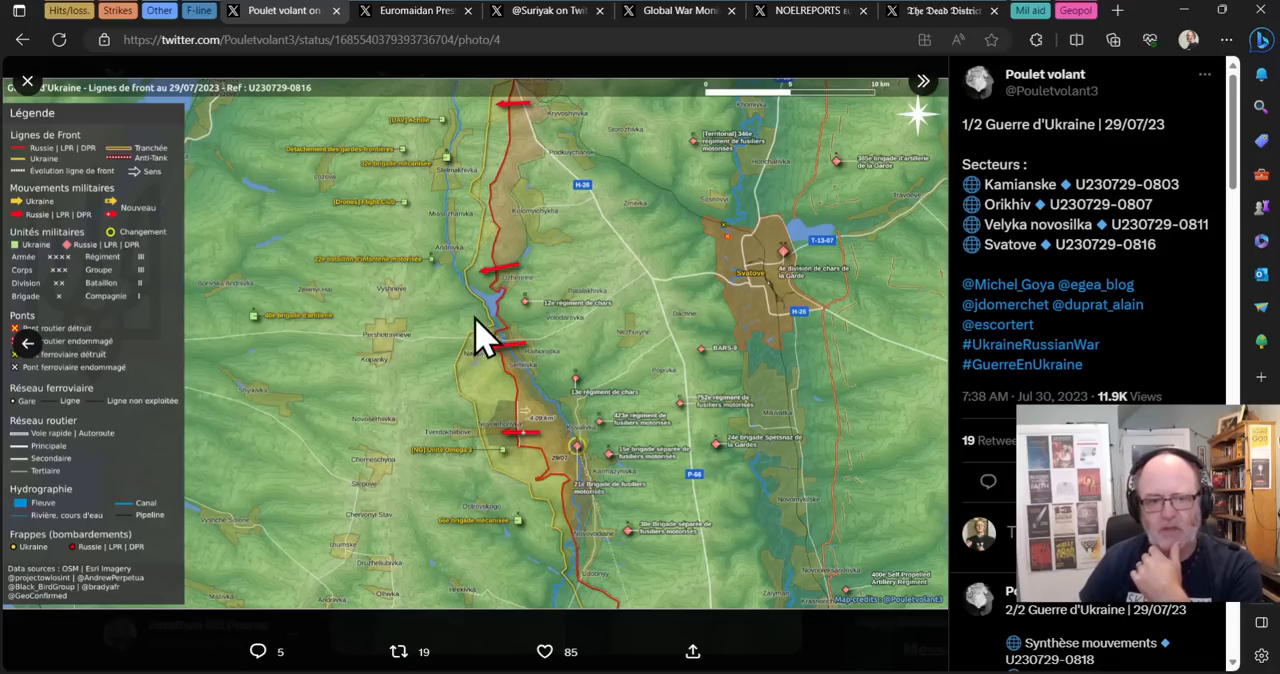
pyautogui.moveTo(465, 405)
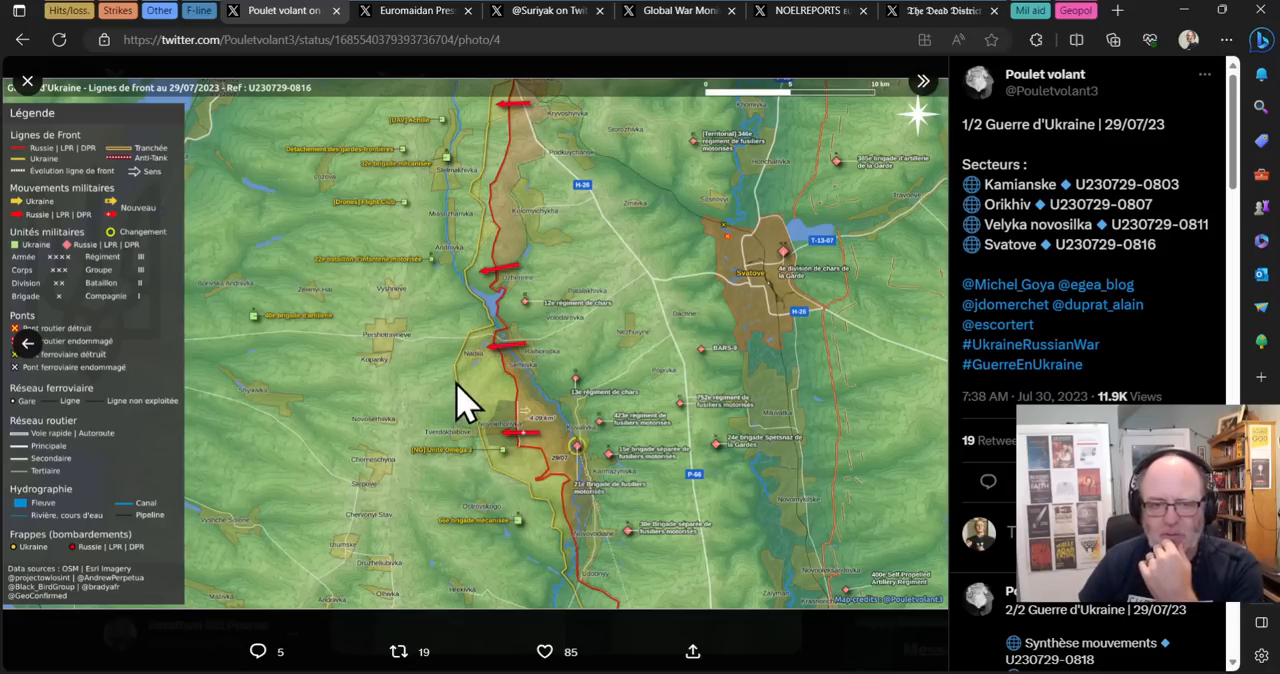
pyautogui.moveTo(560, 540)
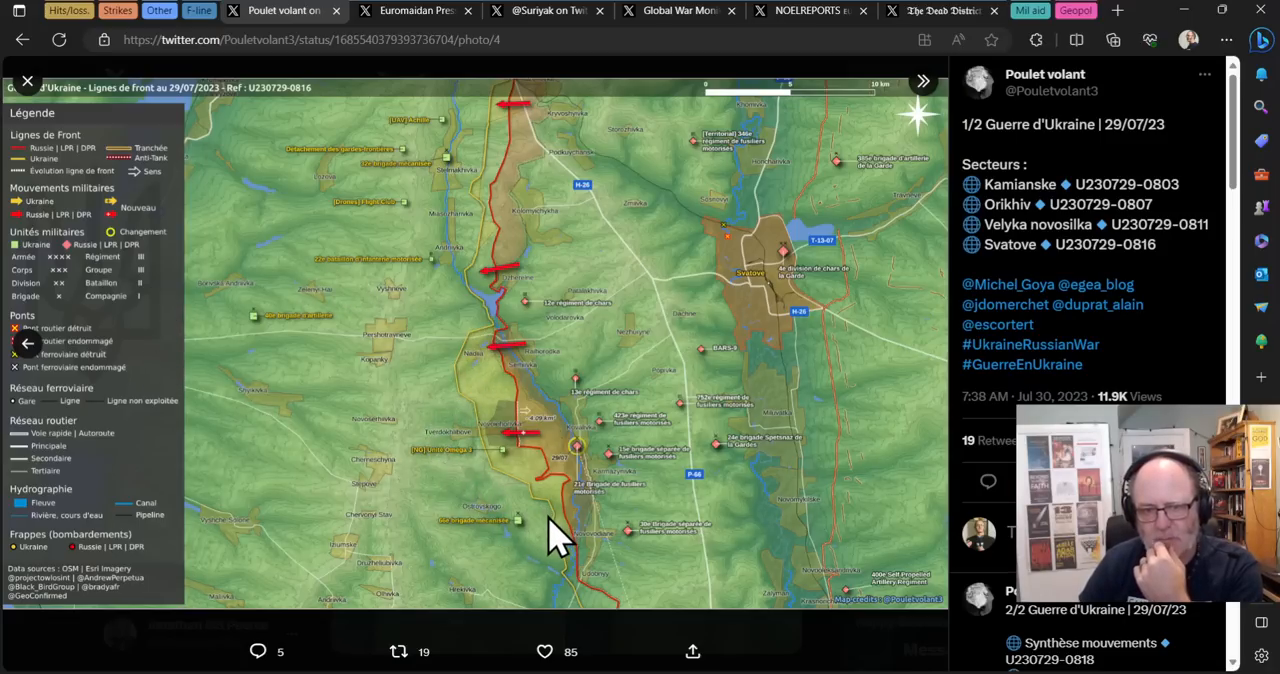
pyautogui.moveTo(447, 407)
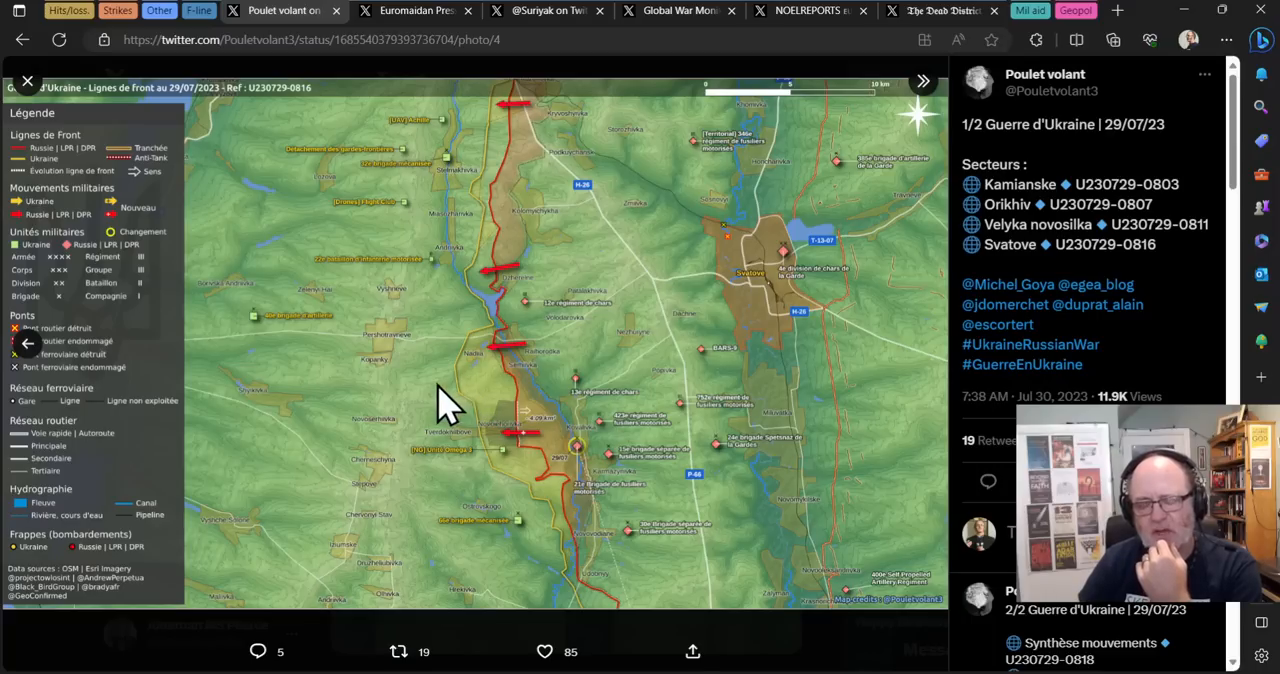
pyautogui.moveTo(510, 435)
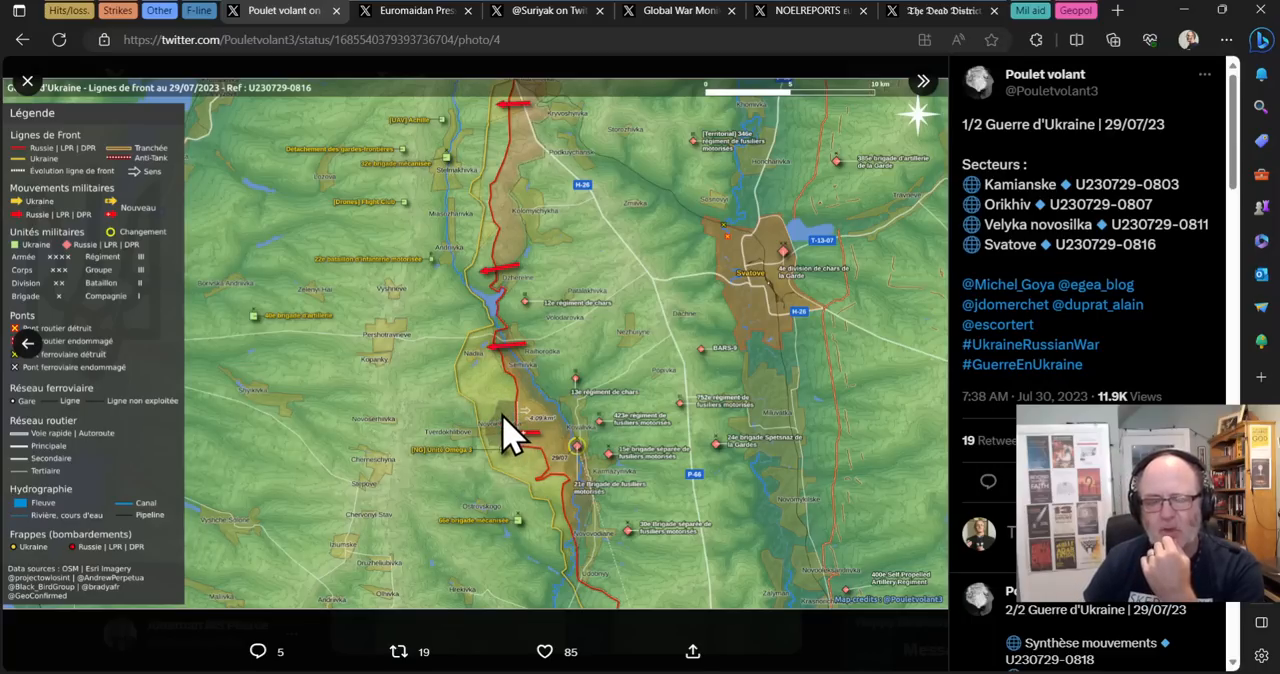
pyautogui.moveTo(485, 535)
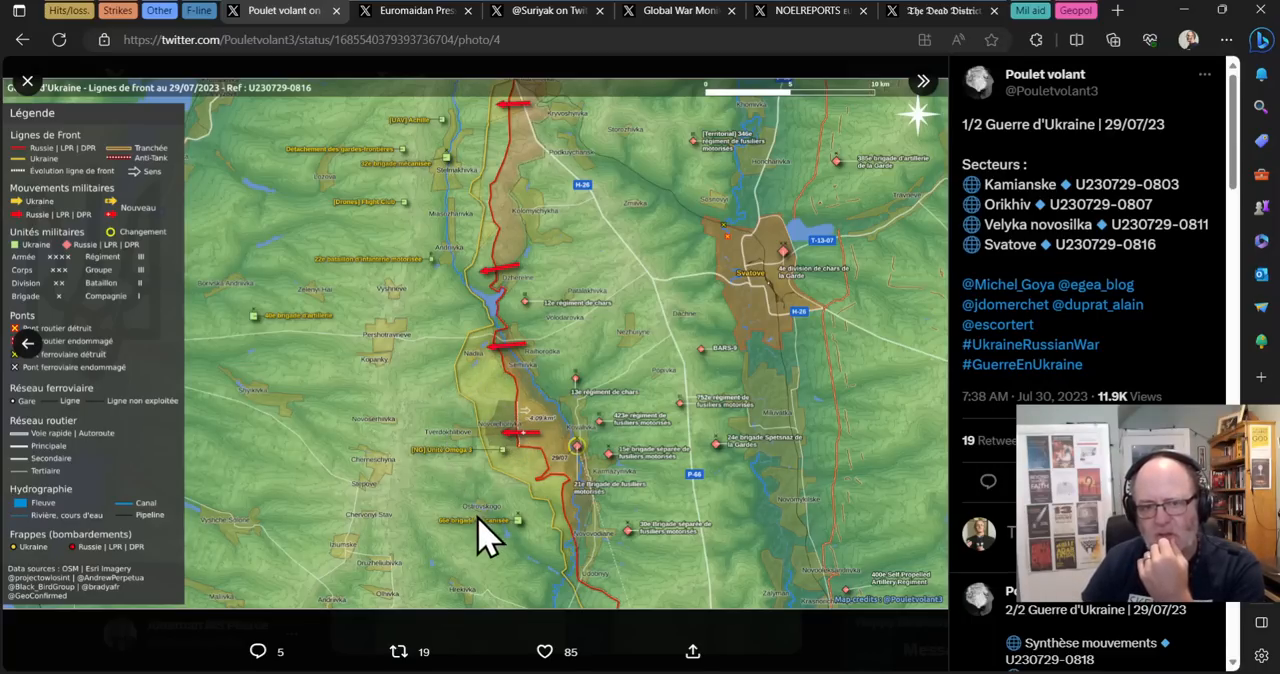
pyautogui.moveTo(450, 20)
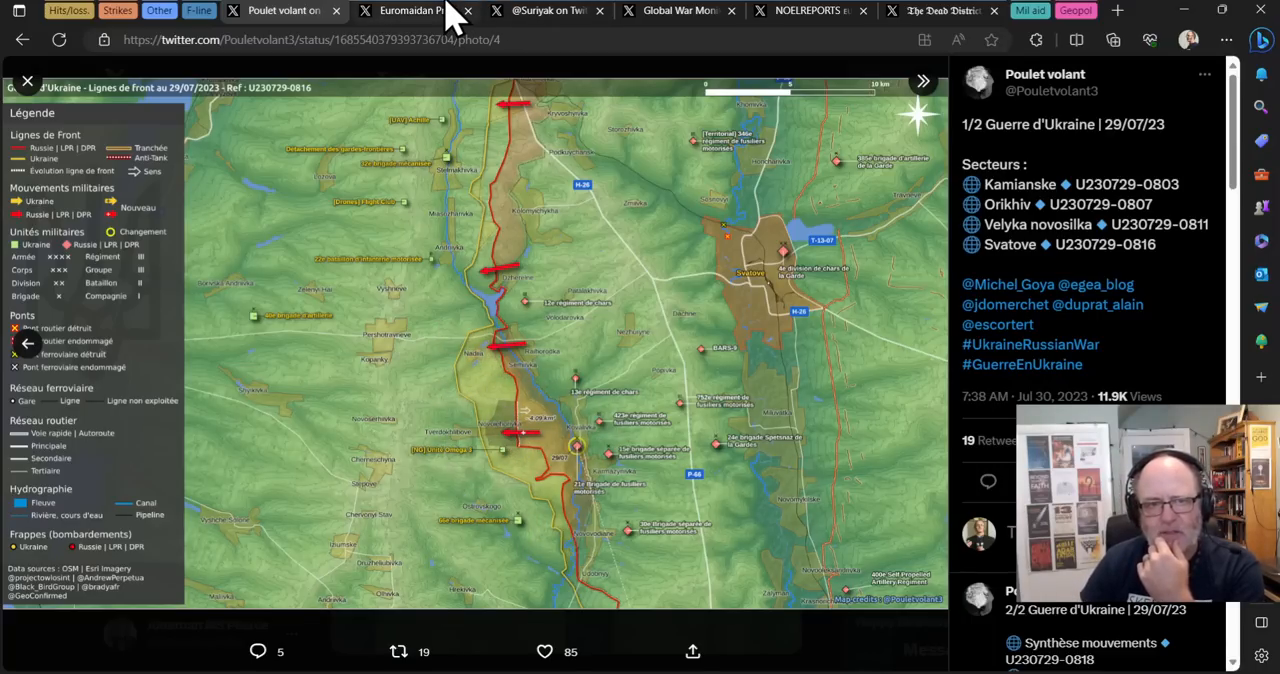
pyautogui.click(413, 11)
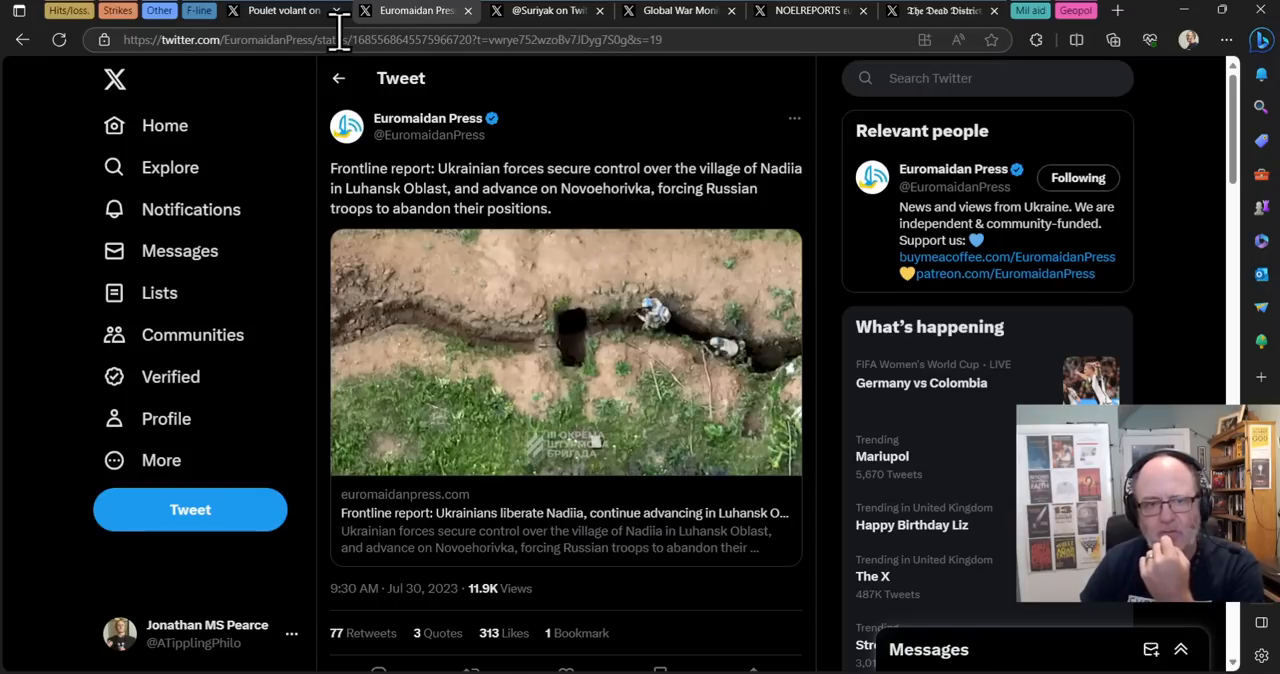
pyautogui.click(285, 11)
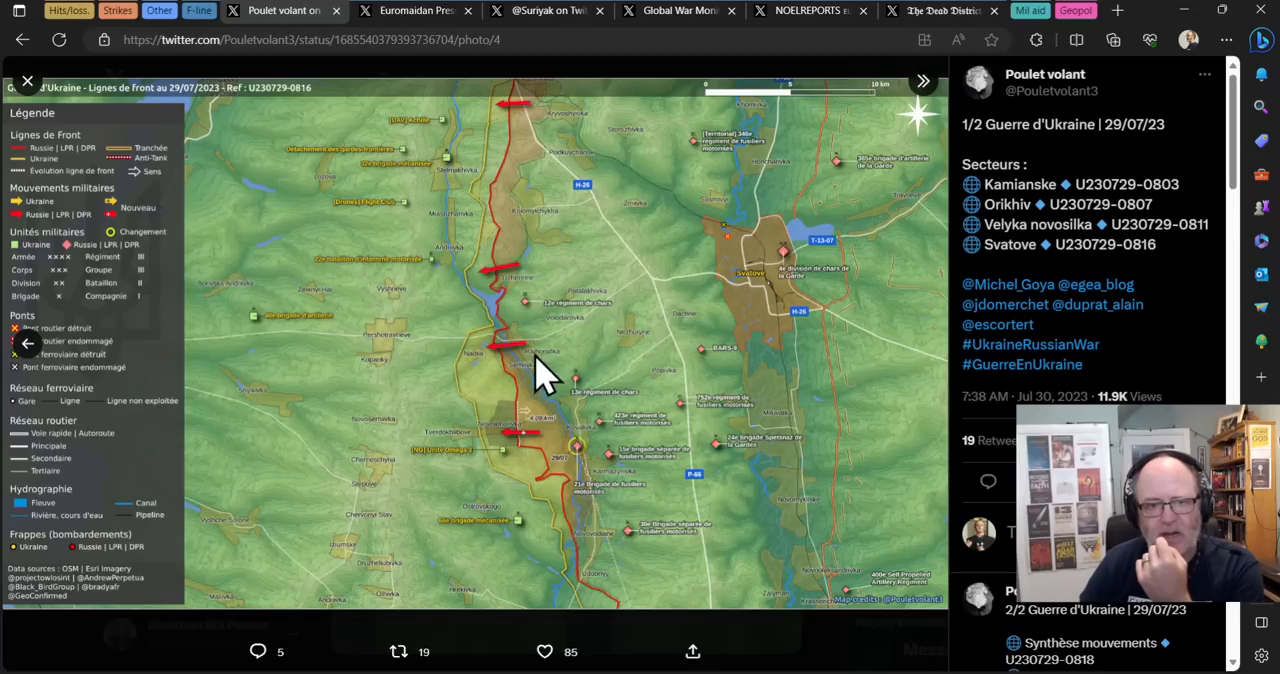
pyautogui.moveTo(490, 370)
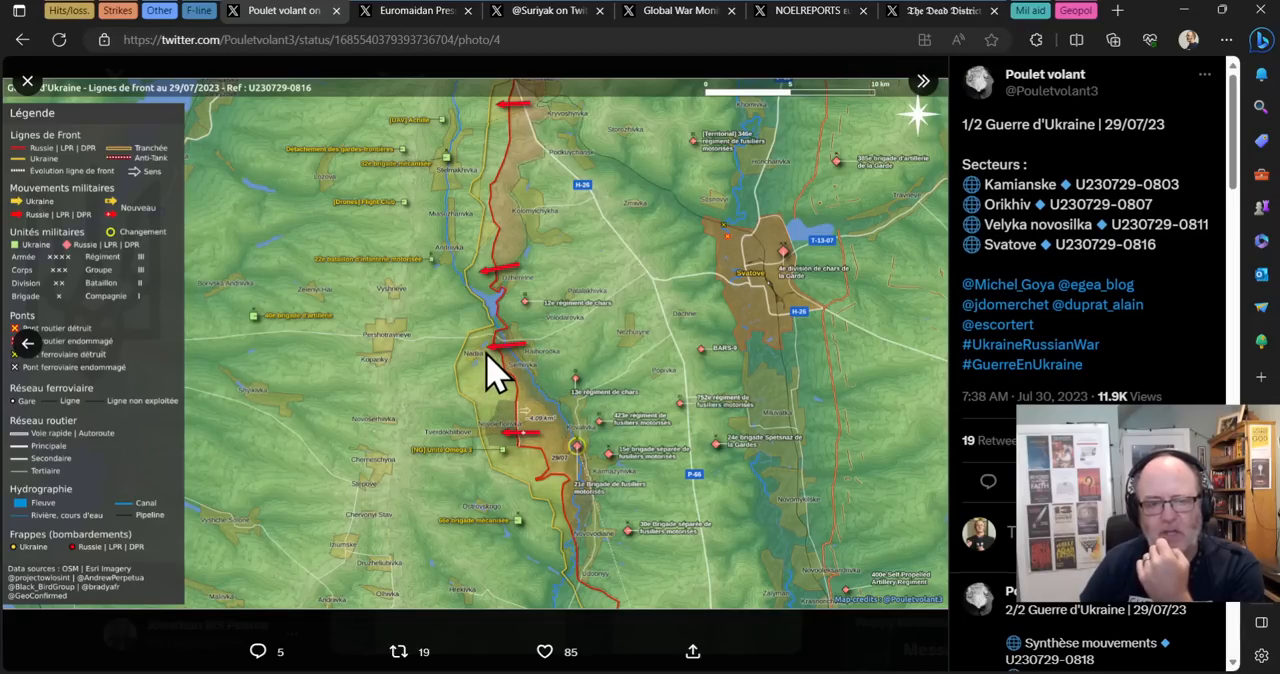
pyautogui.moveTo(485, 385)
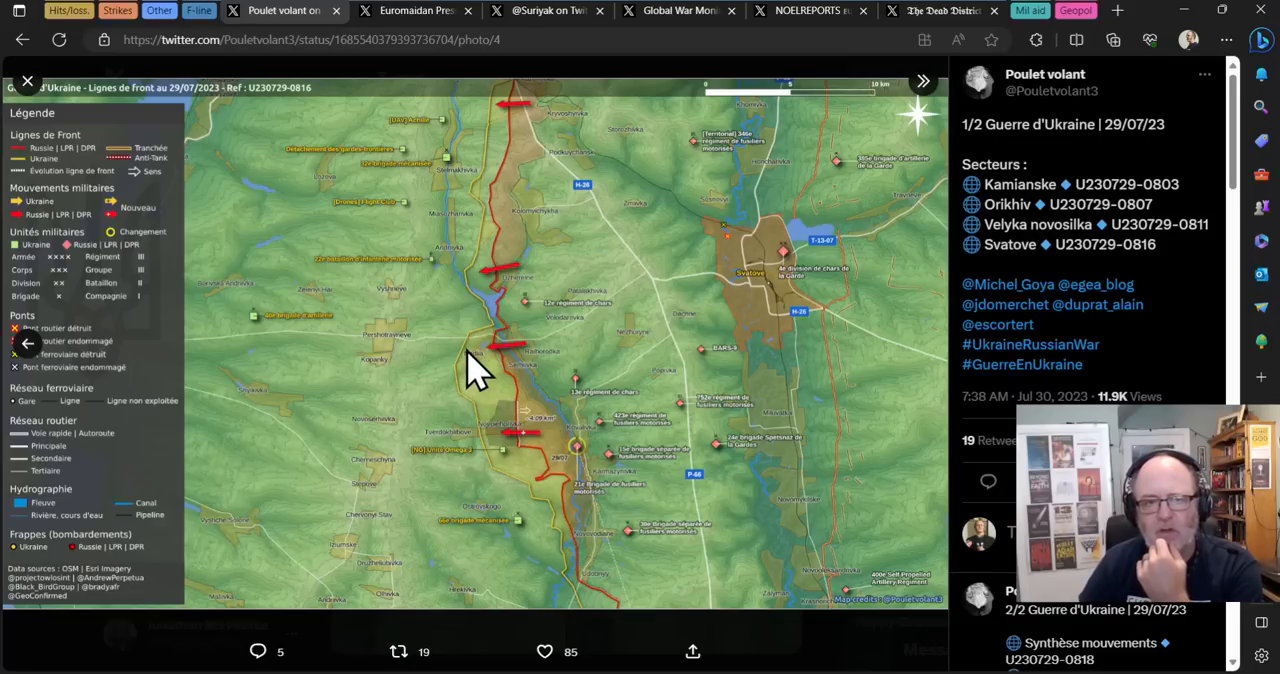
pyautogui.click(415, 11)
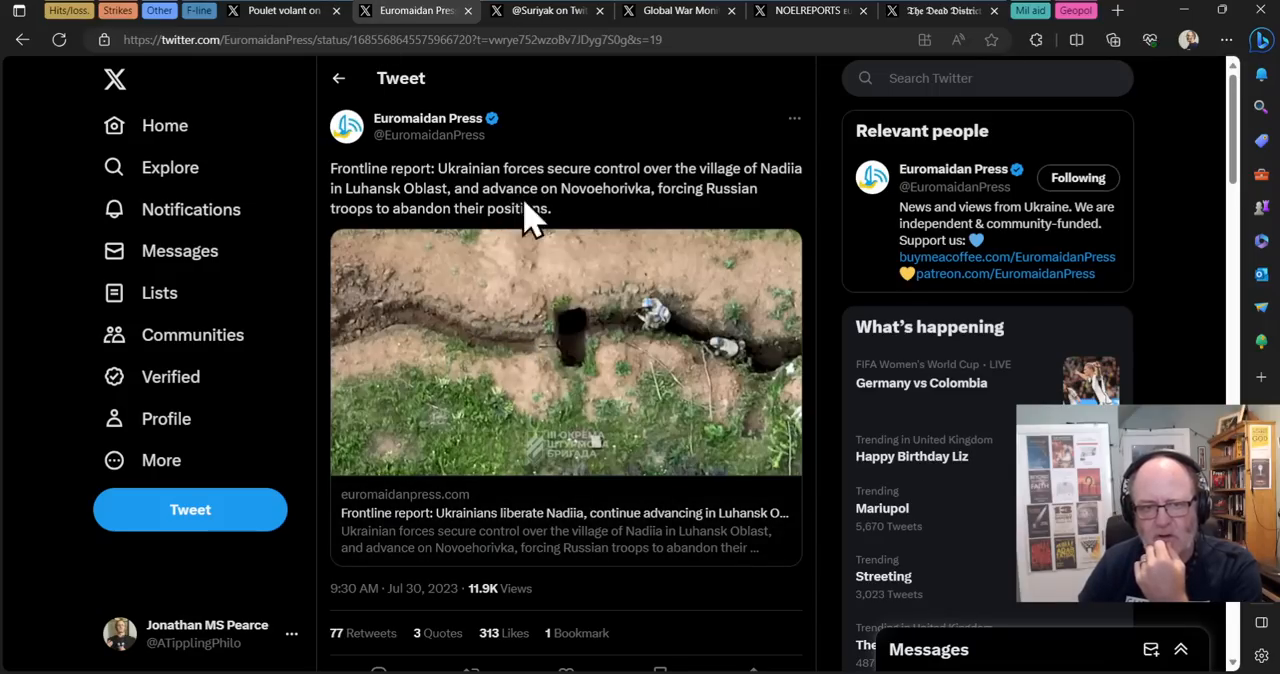
pyautogui.moveTo(515, 210)
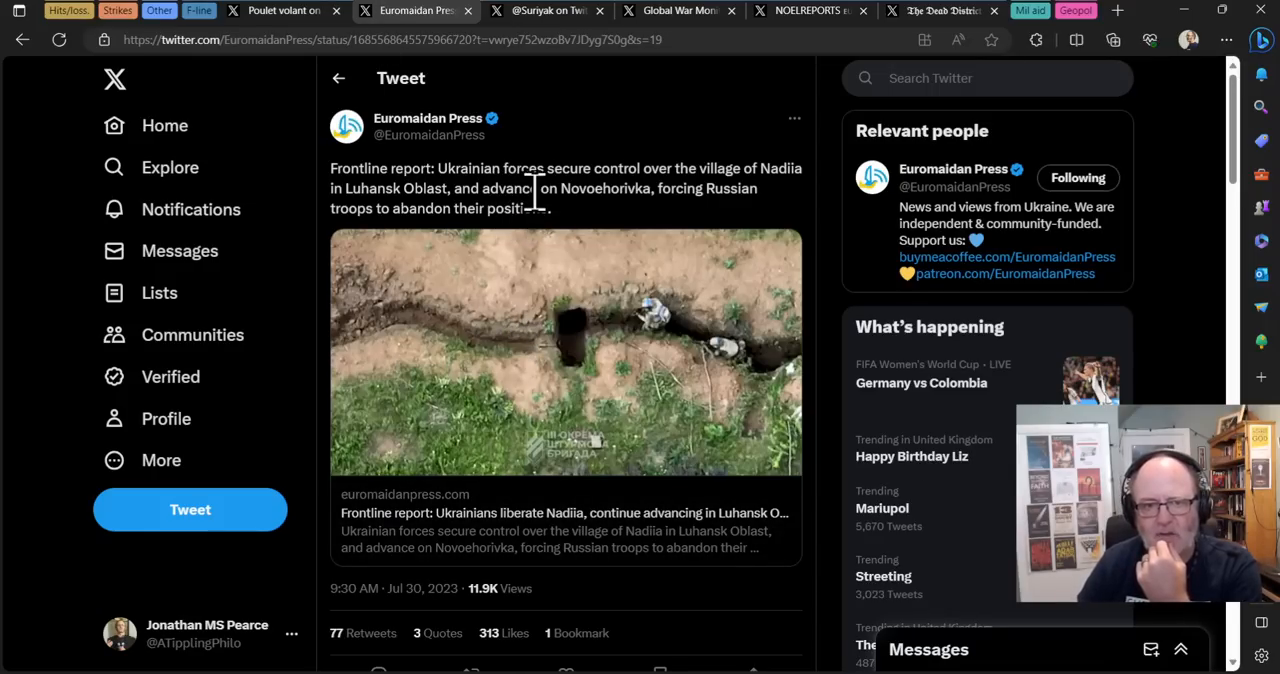
pyautogui.moveTo(585, 195)
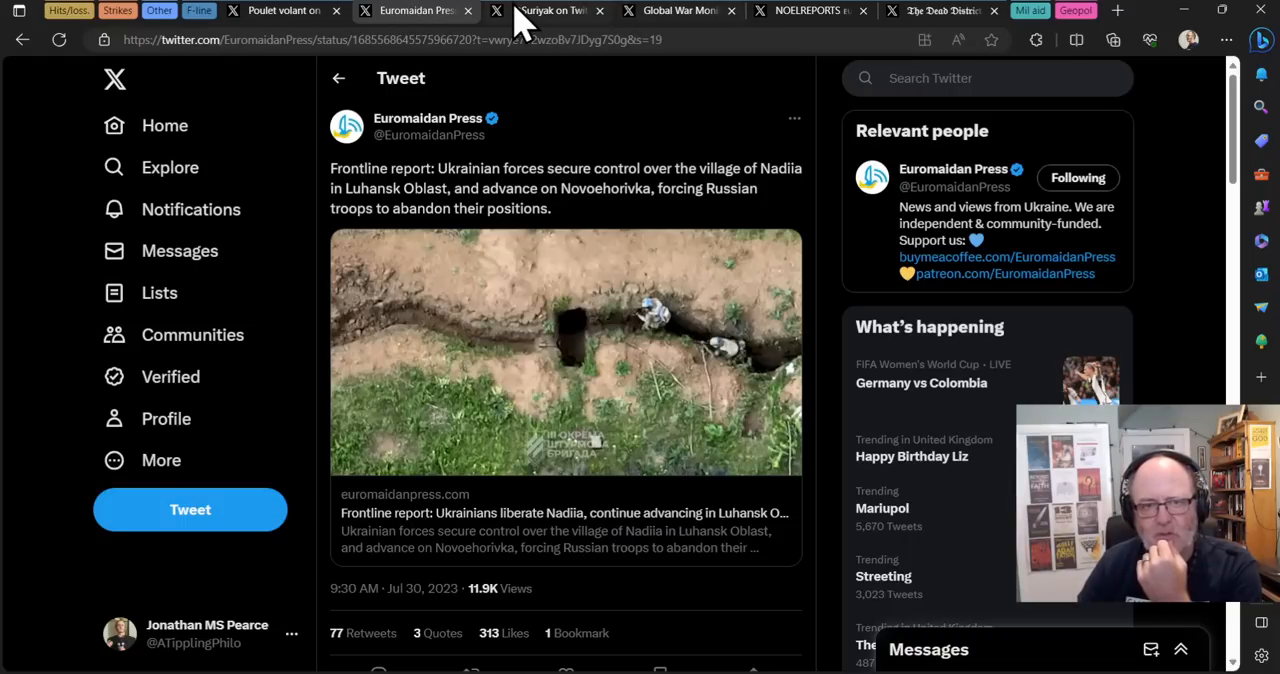
# Step: Open Suriyak's Day 521 Luhansk tweet and scroll down to the Novojehorivka map reply
pyautogui.click(547, 11)
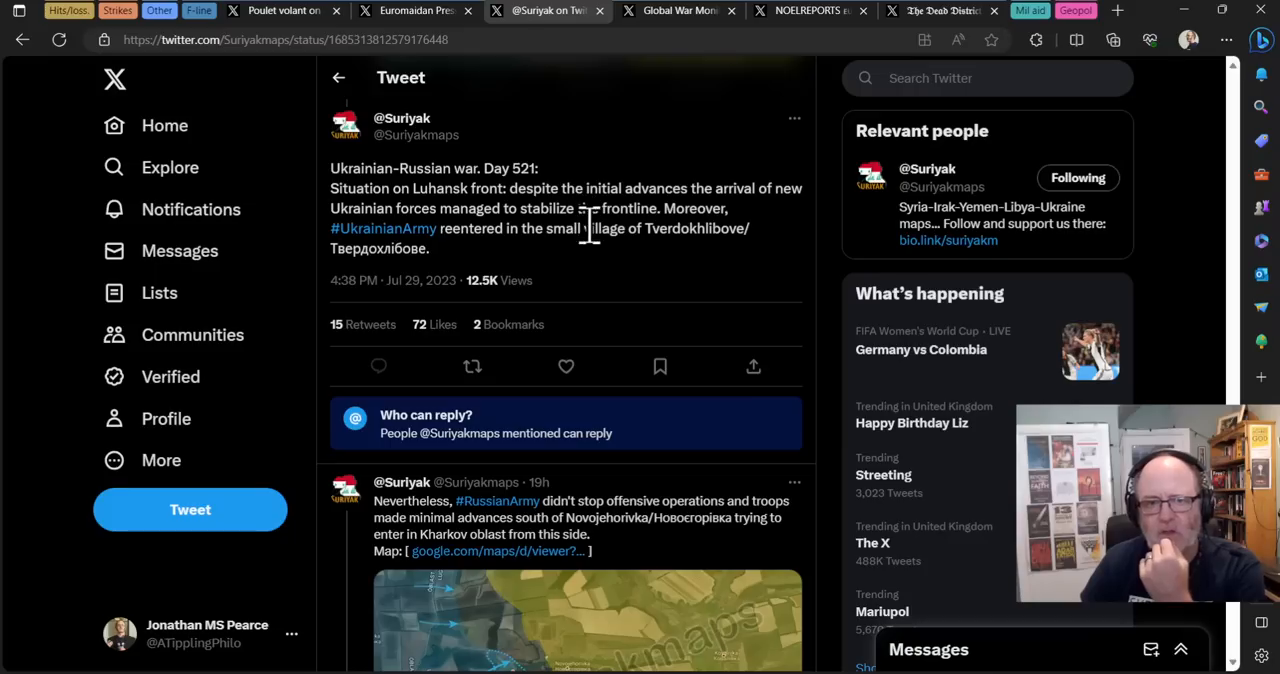
pyautogui.moveTo(588, 262)
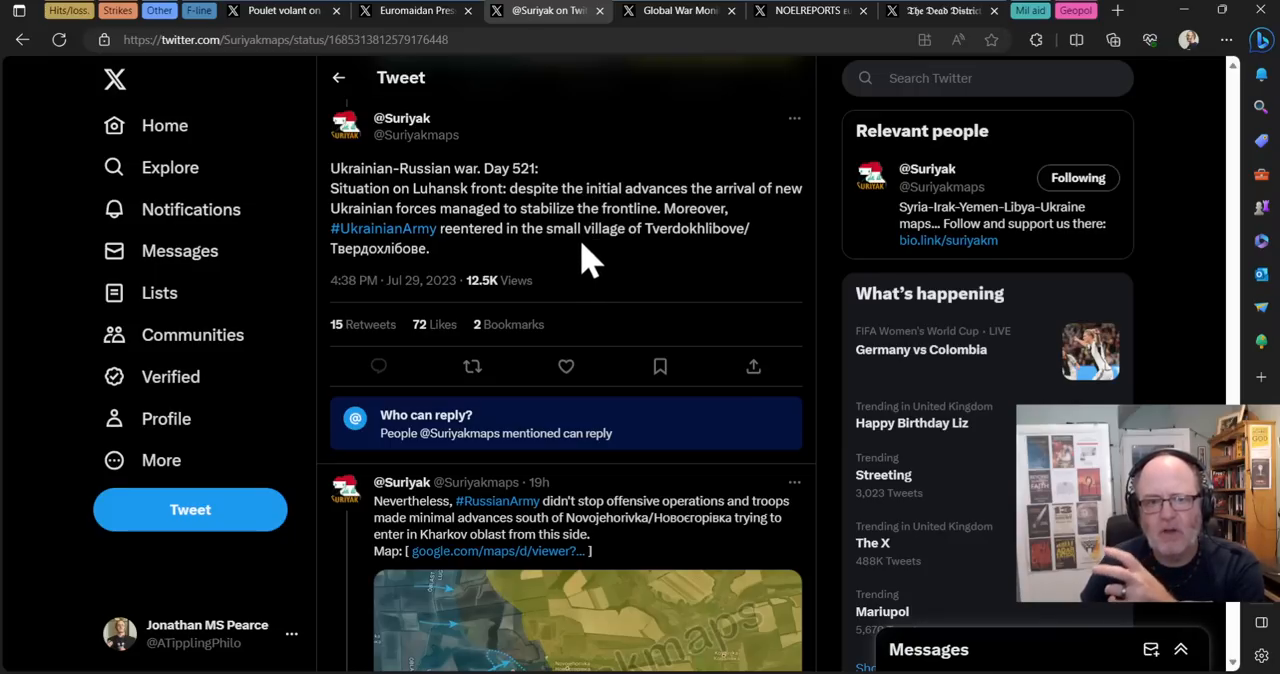
pyautogui.moveTo(600, 245)
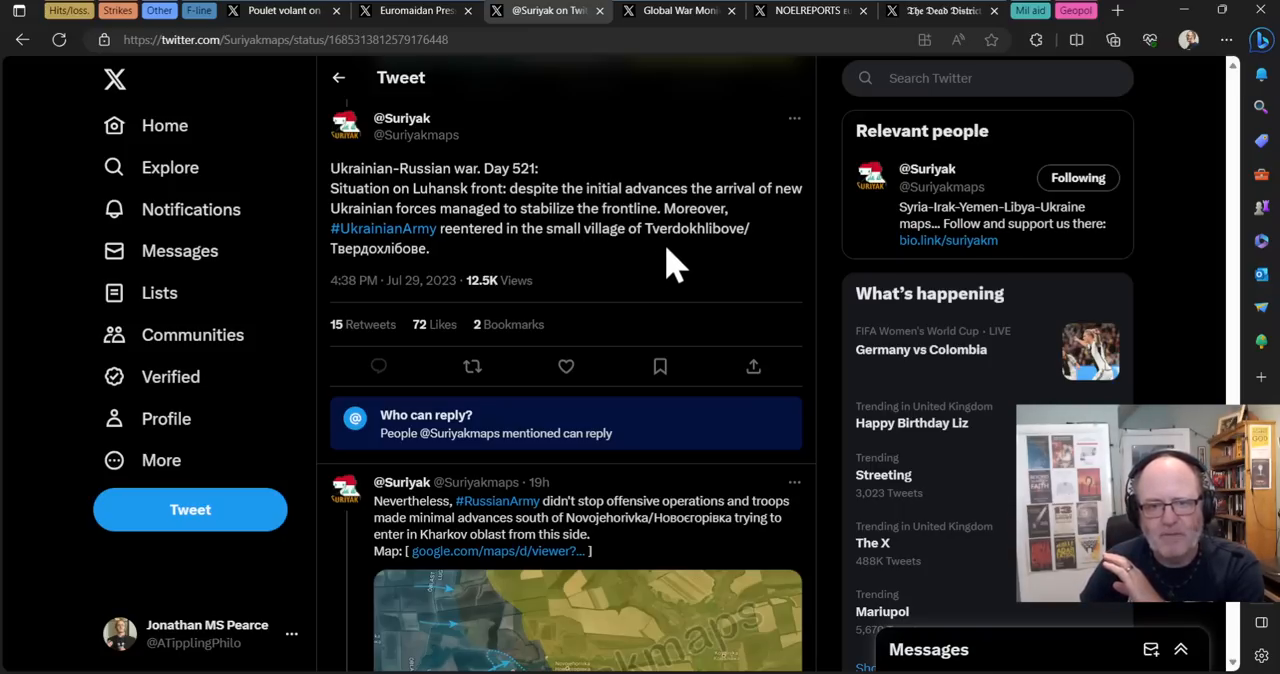
pyautogui.moveTo(700, 265)
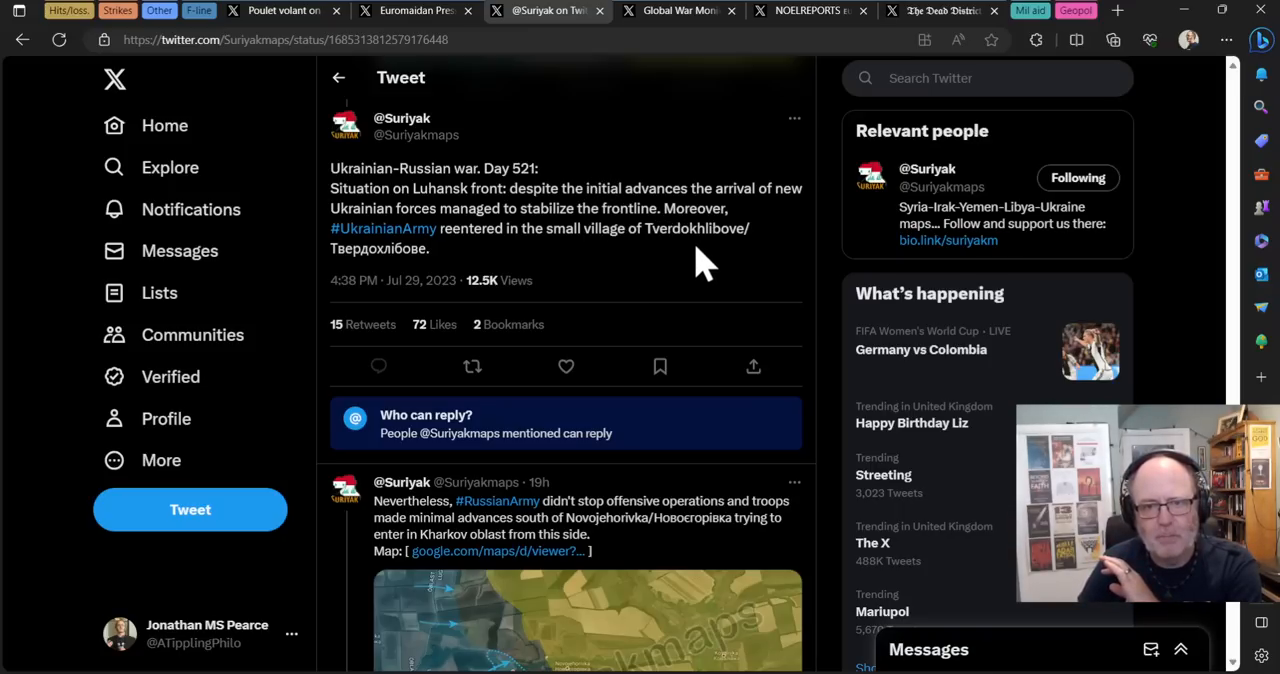
pyautogui.scroll(-3)
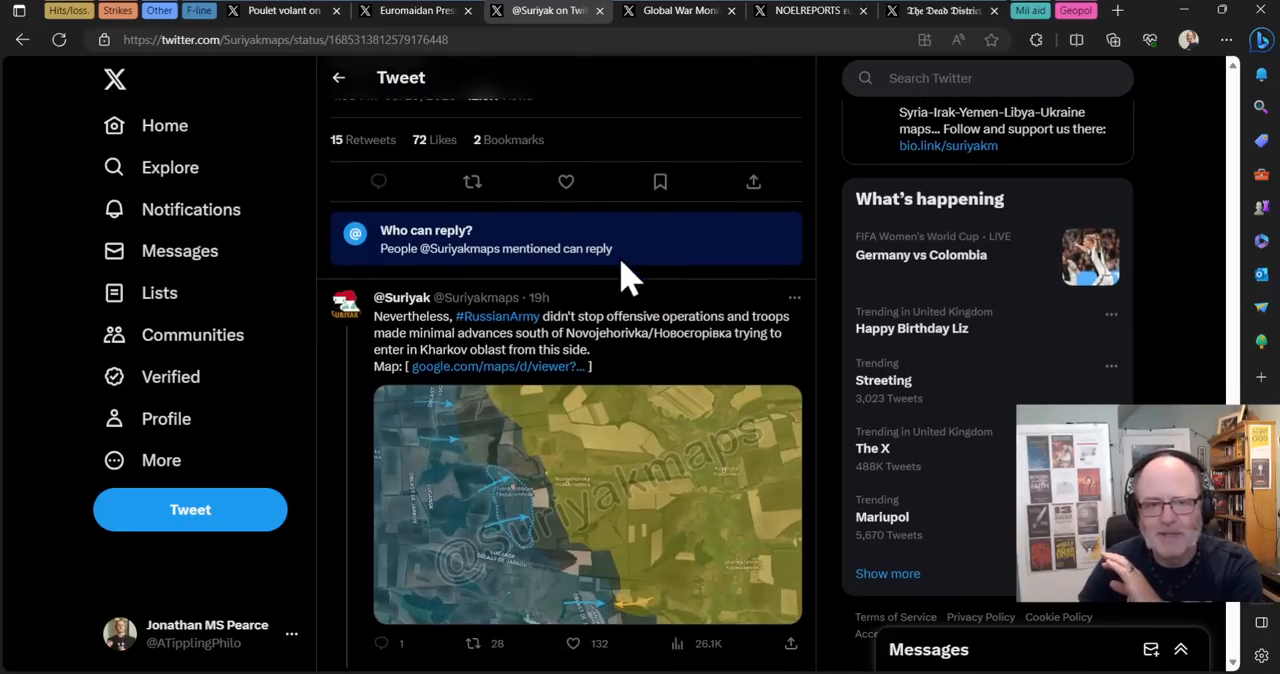
pyautogui.moveTo(600, 460)
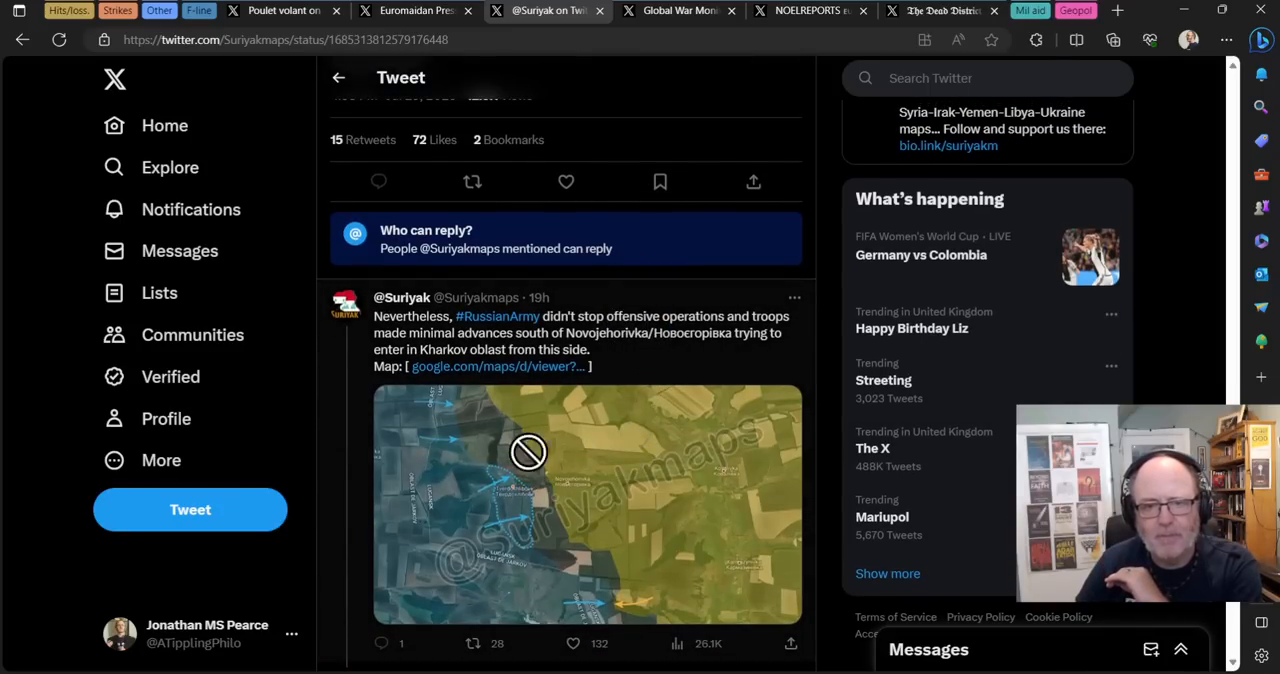
pyautogui.click(529, 452)
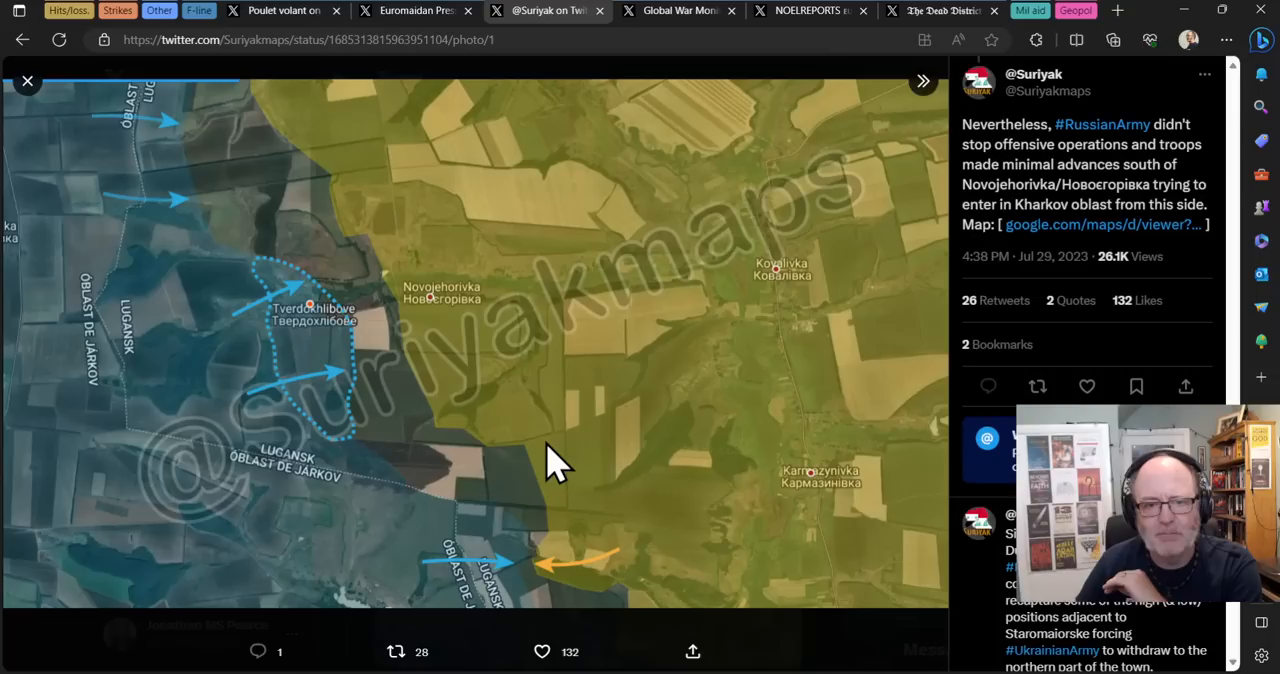
pyautogui.moveTo(548, 375)
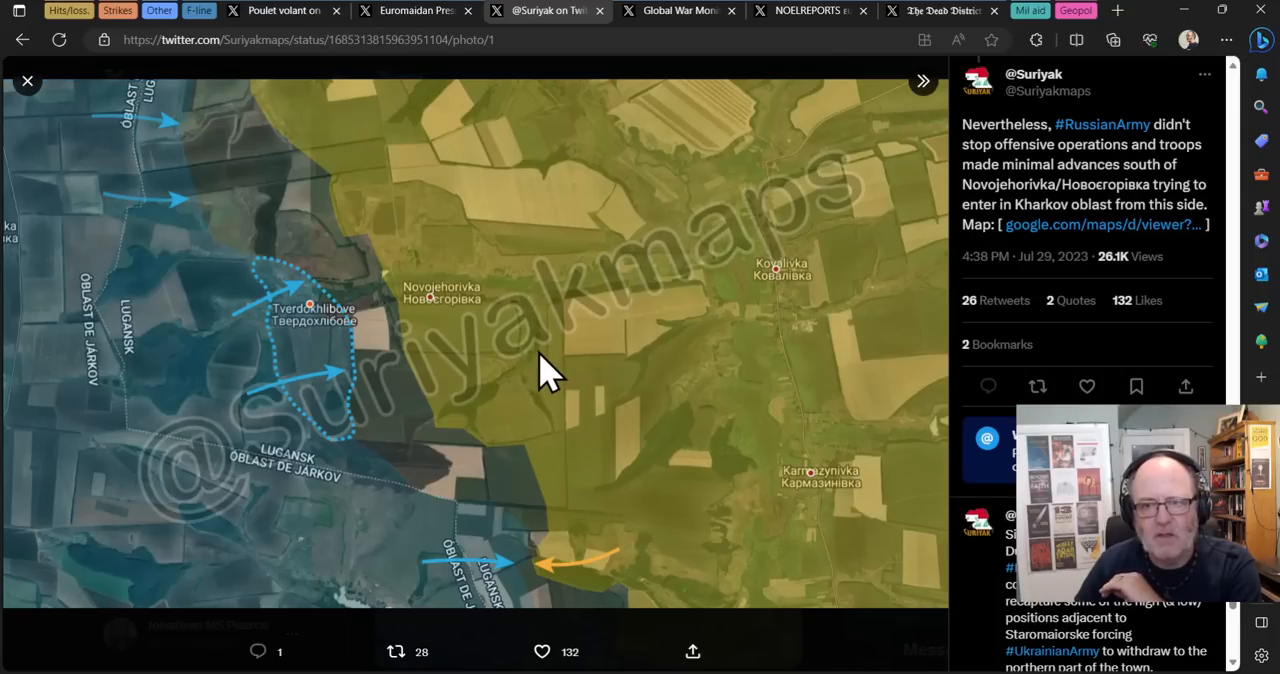
pyautogui.moveTo(435, 390)
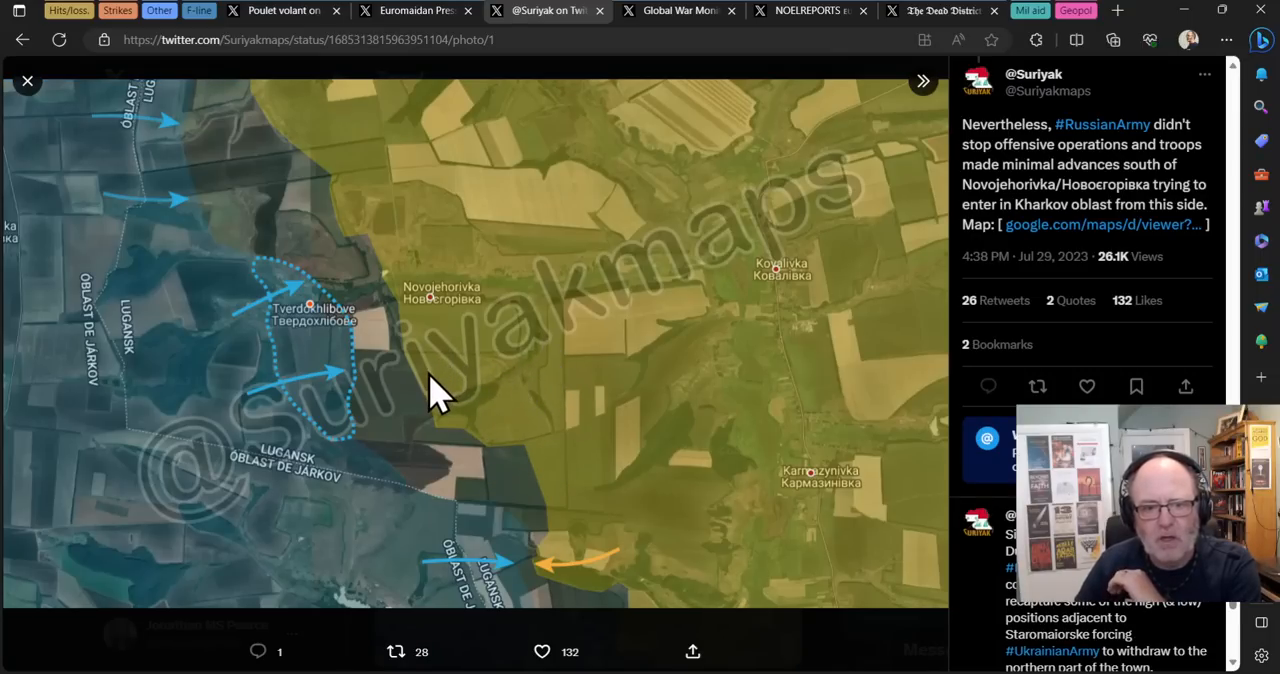
pyautogui.moveTo(565, 595)
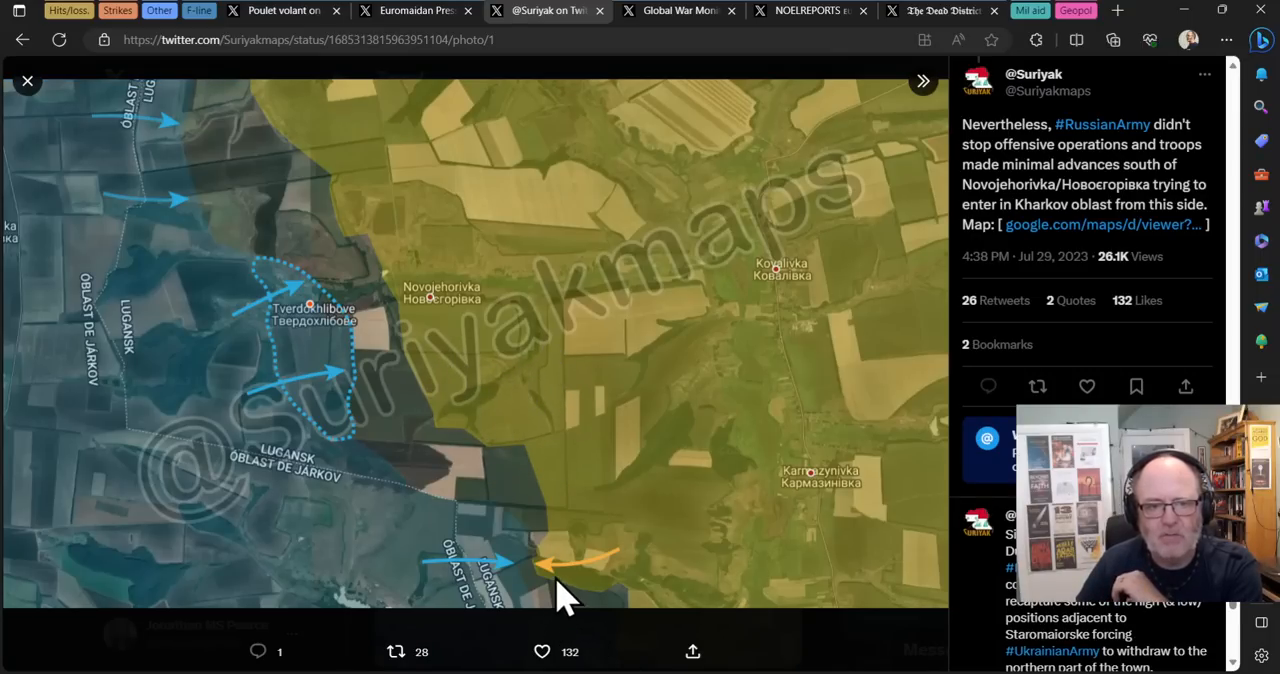
pyautogui.moveTo(425, 420)
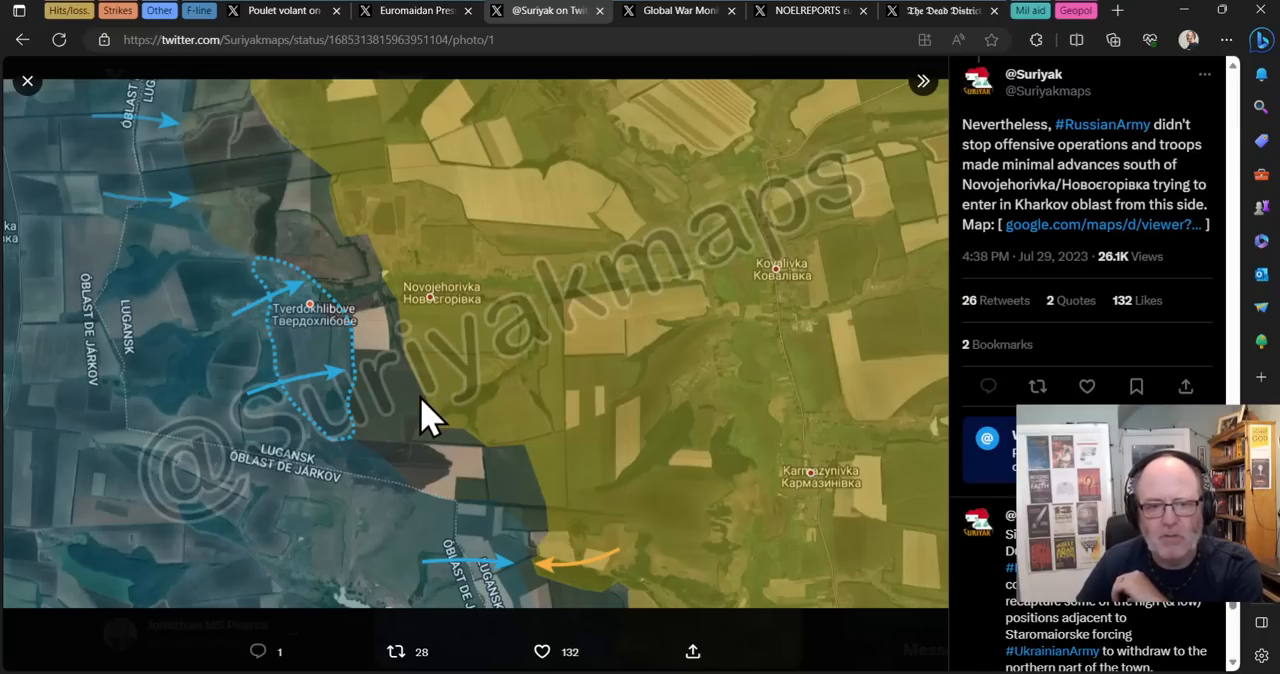
pyautogui.moveTo(430, 285)
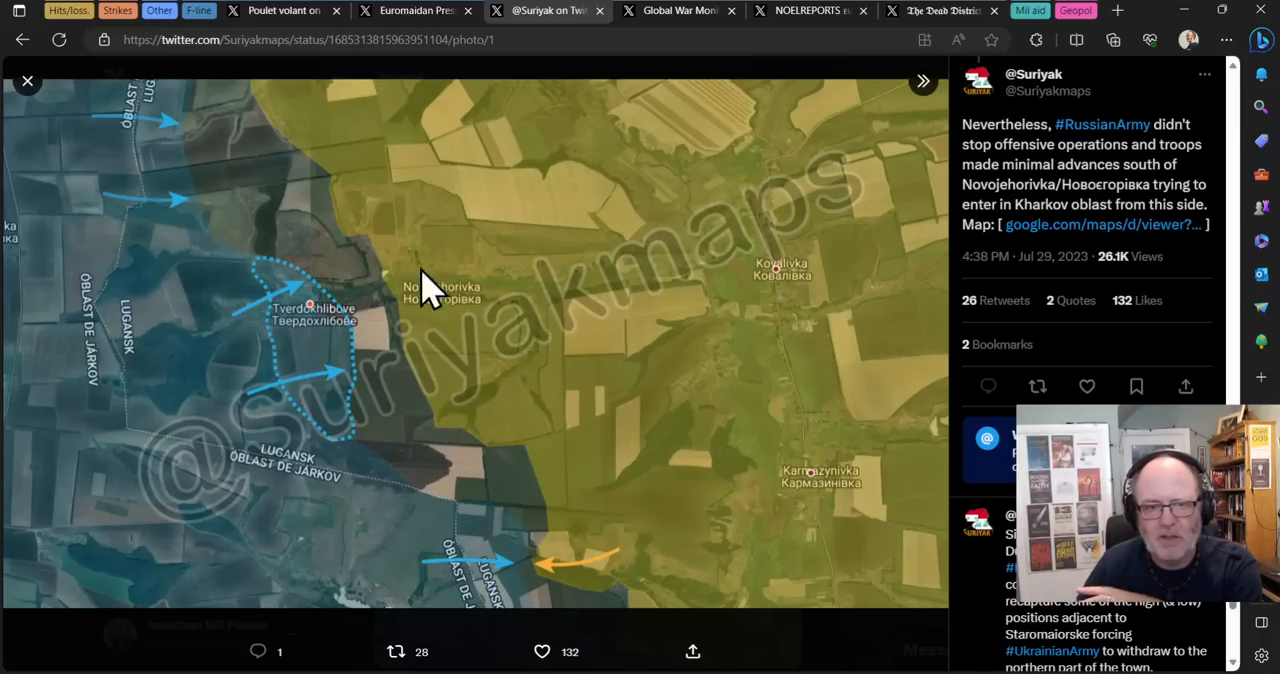
pyautogui.moveTo(285, 240)
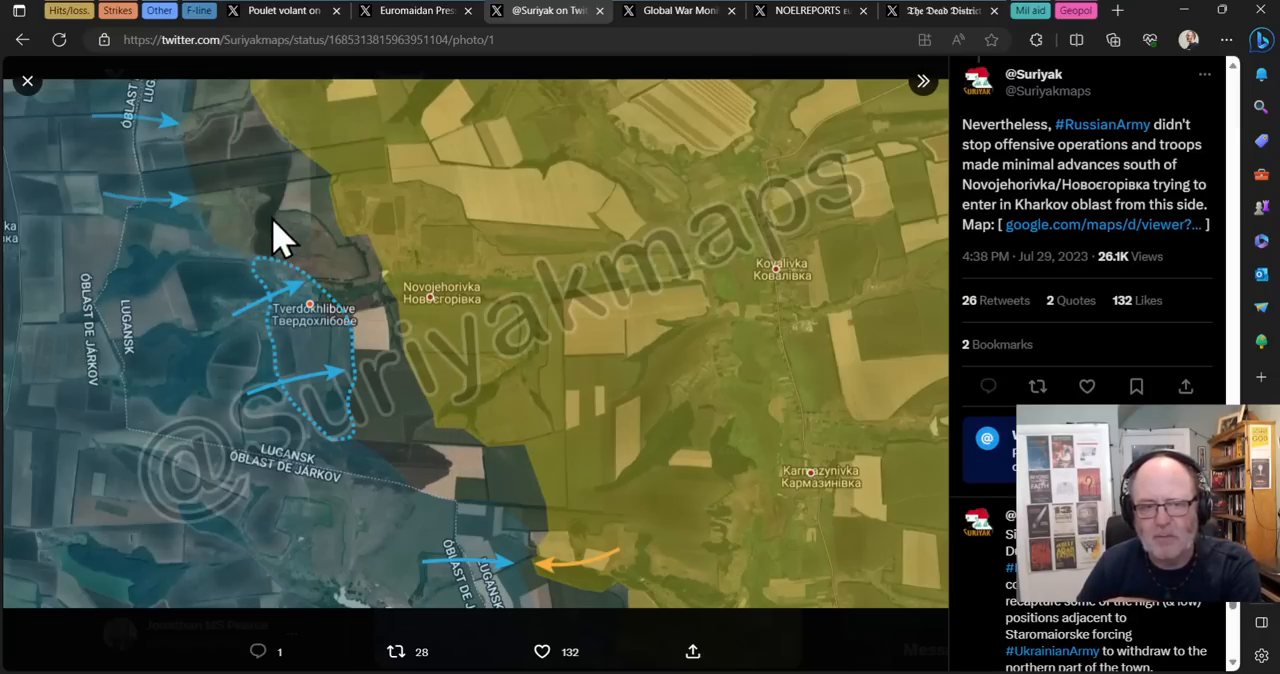
pyautogui.moveTo(460, 365)
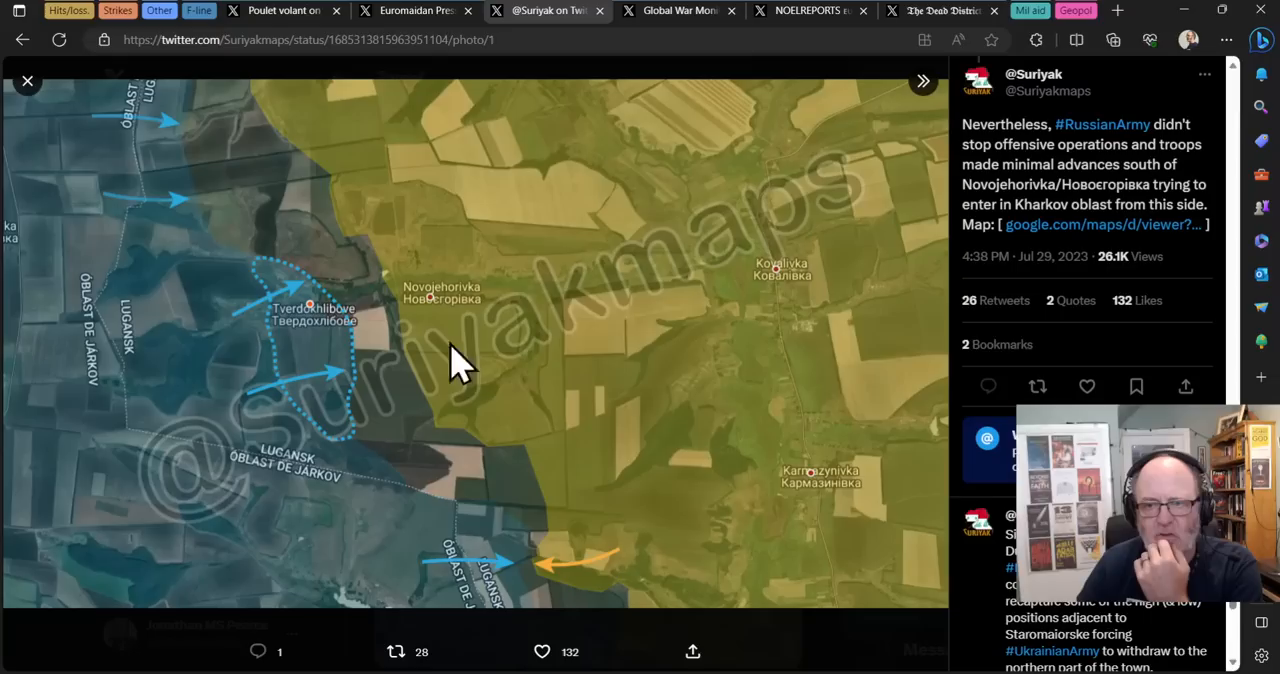
pyautogui.moveTo(1115, 235)
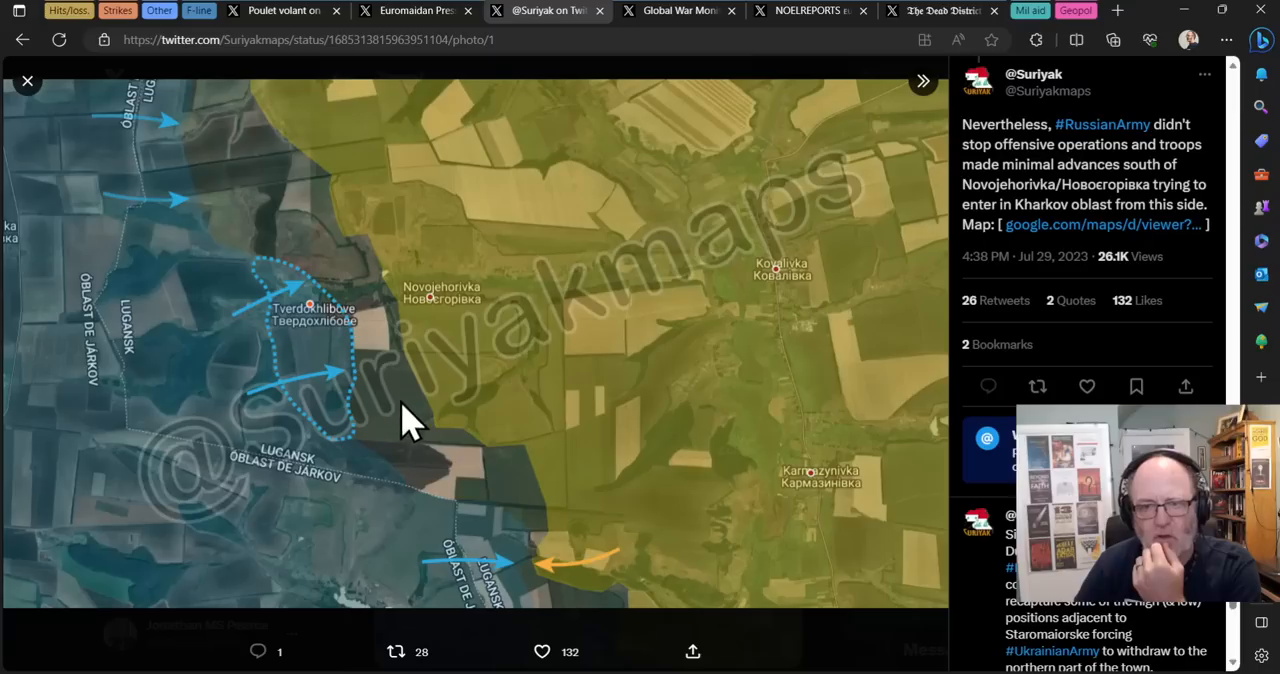
pyautogui.moveTo(90, 390)
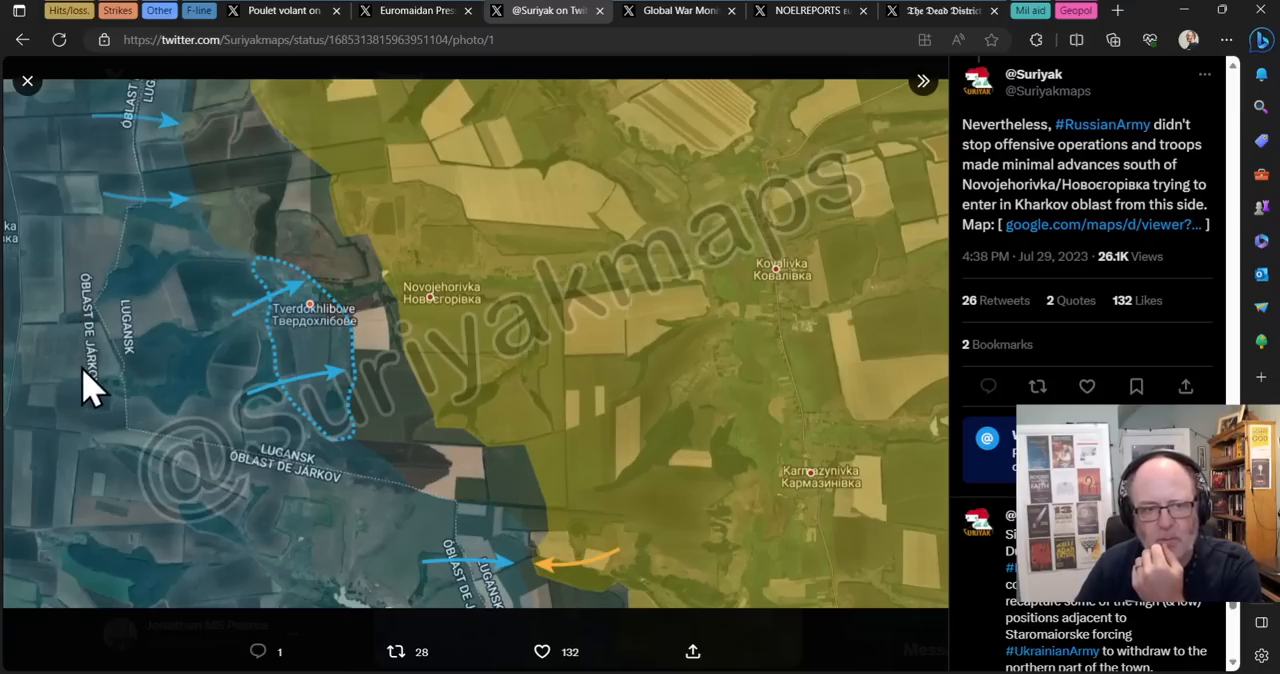
pyautogui.moveTo(90, 200)
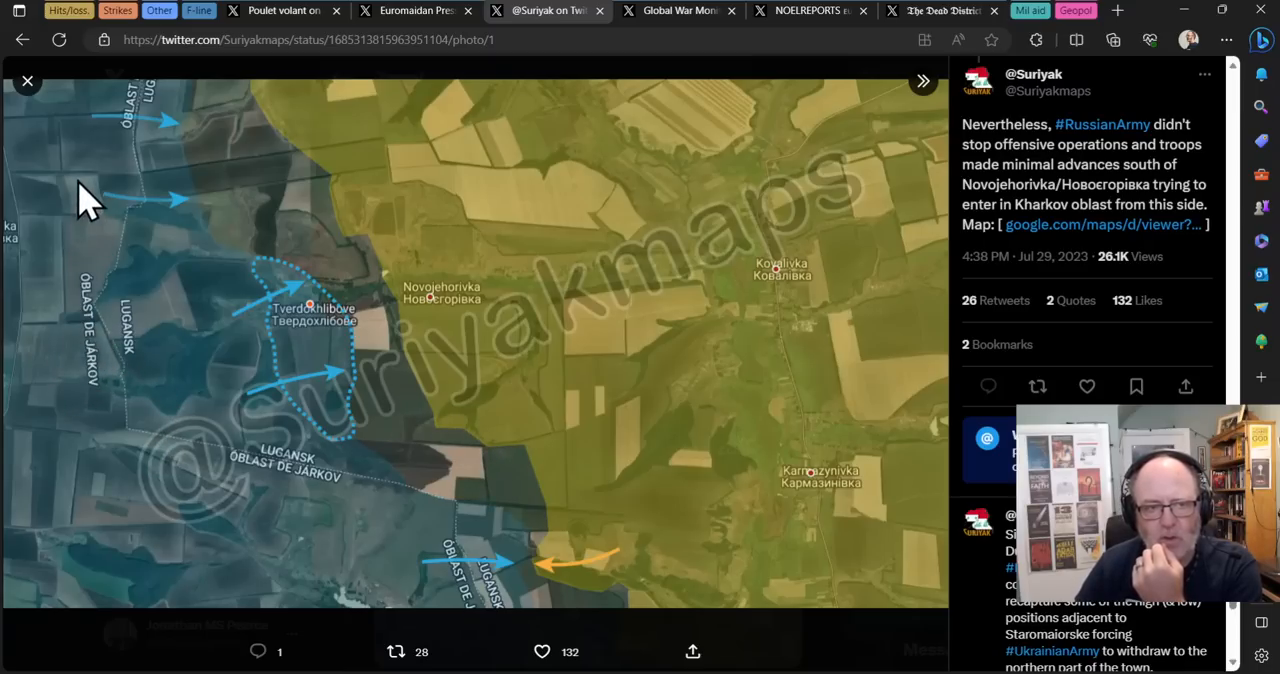
pyautogui.moveTo(387, 505)
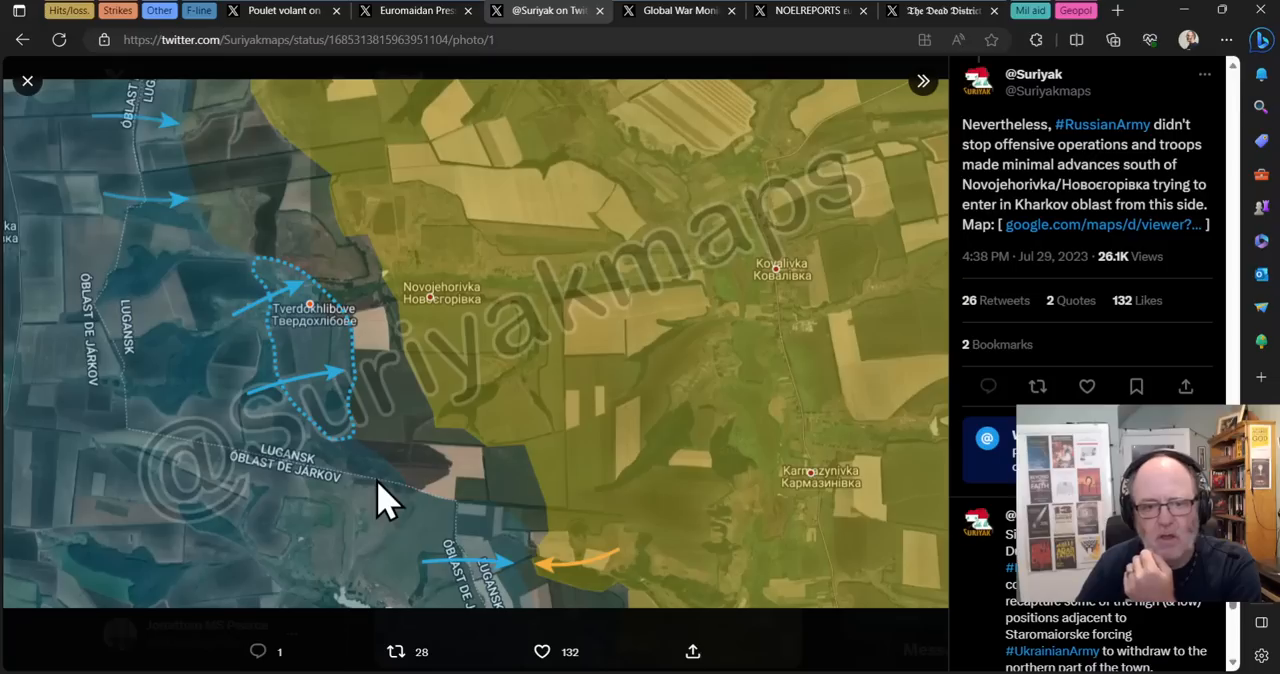
pyautogui.moveTo(512, 515)
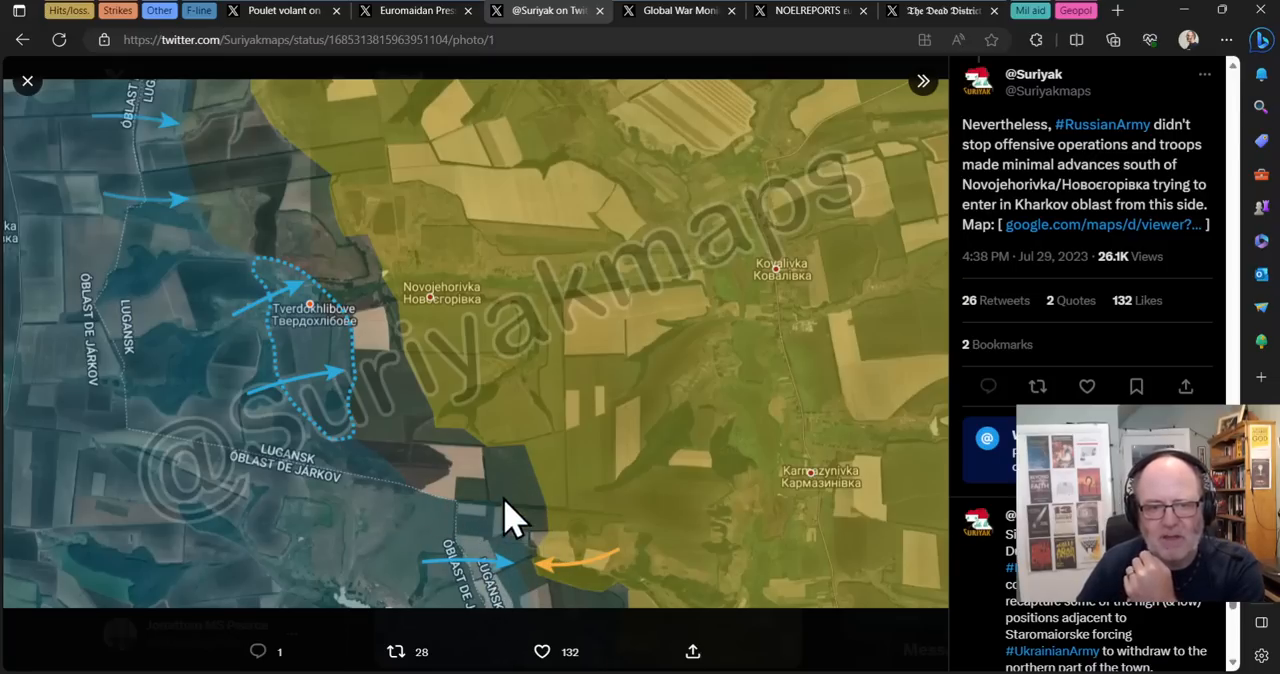
pyautogui.moveTo(435, 110)
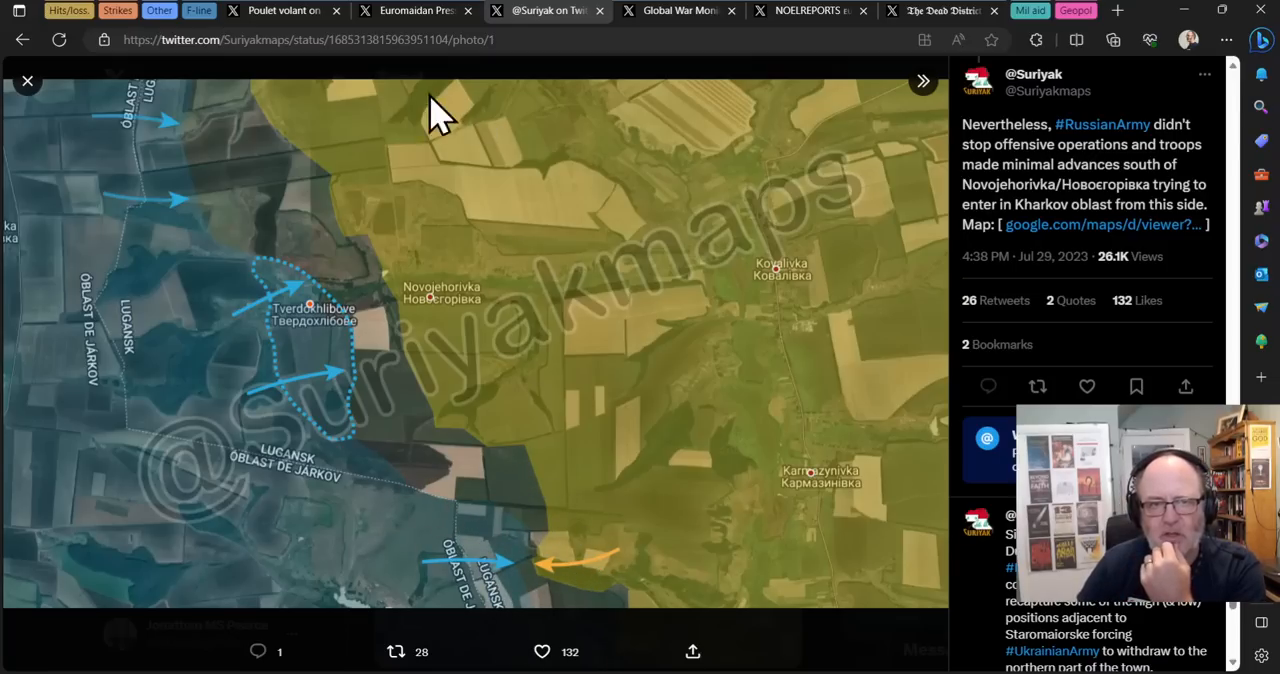
pyautogui.moveTo(420, 215)
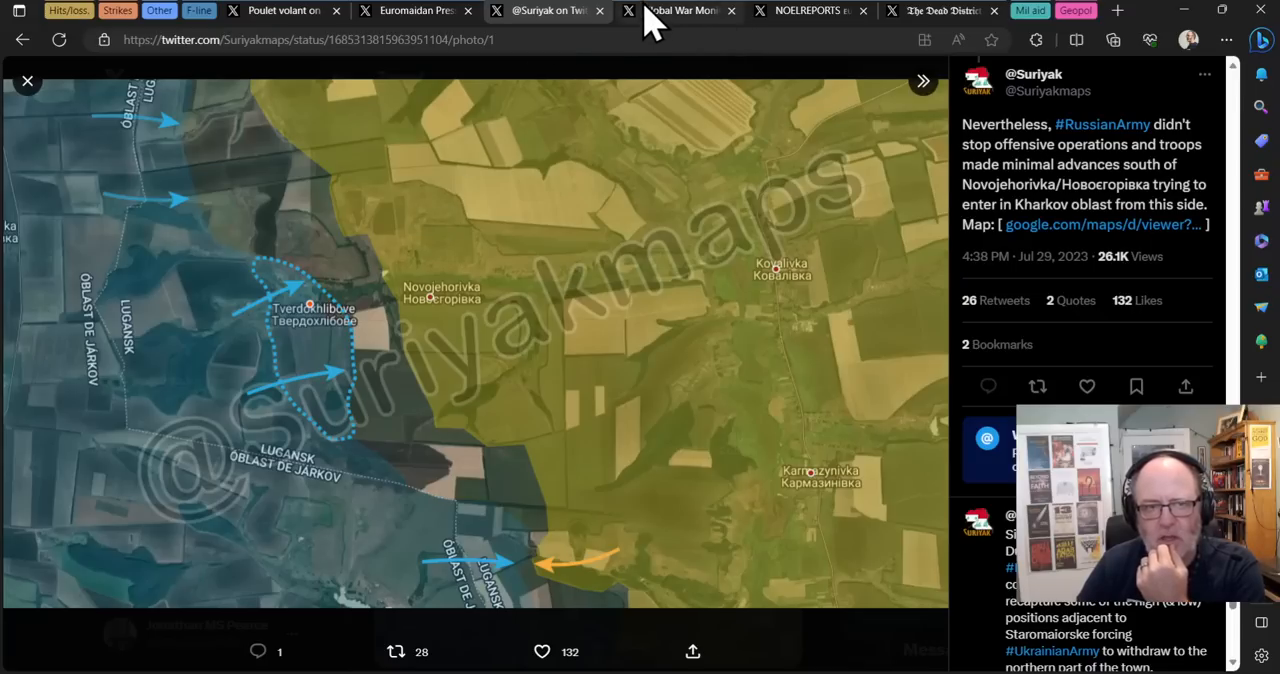
# Step: Switch to Poulet volant's 29/07/23 tweet and close the enlarged map to see all four maps
pyautogui.click(285, 11)
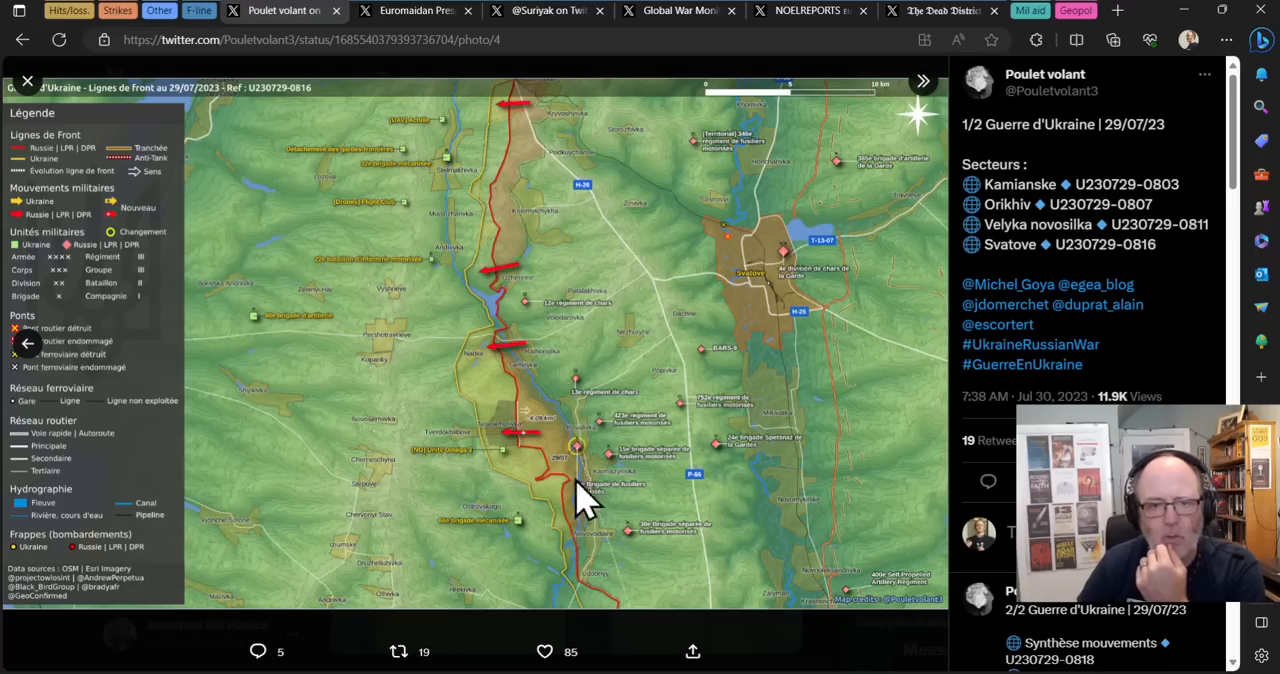
pyautogui.moveTo(60, 300)
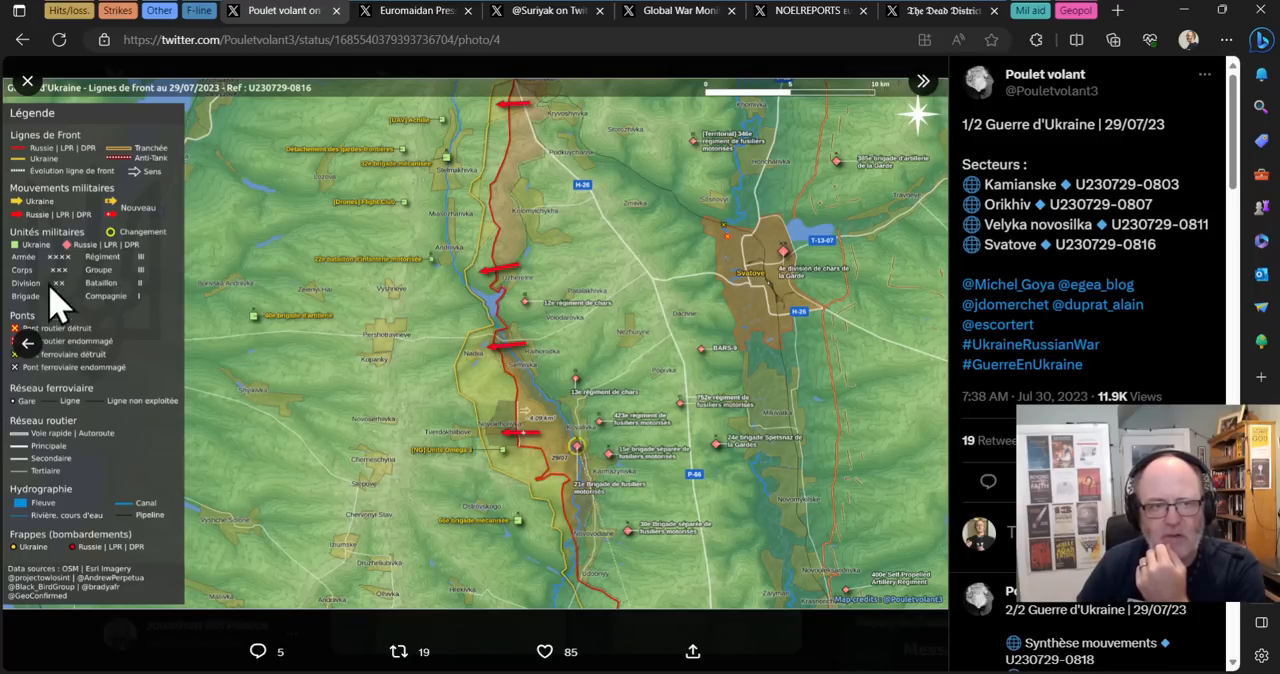
pyautogui.click(27, 81)
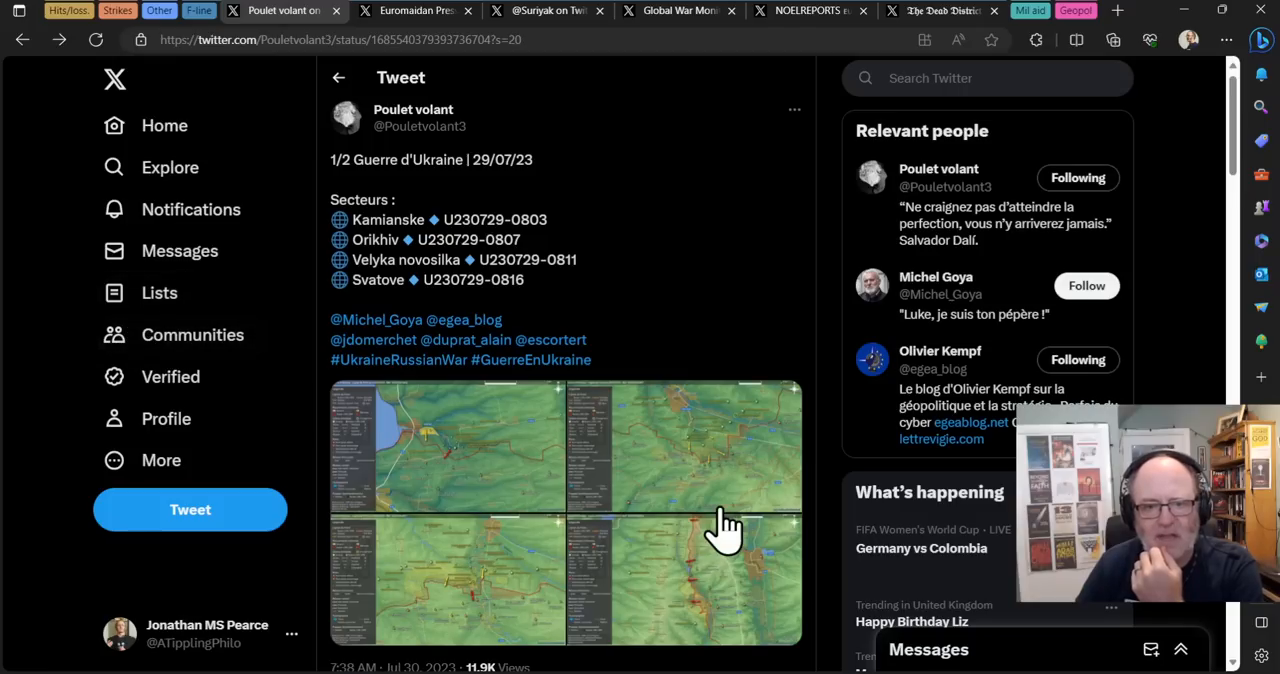
pyautogui.moveTo(670, 600)
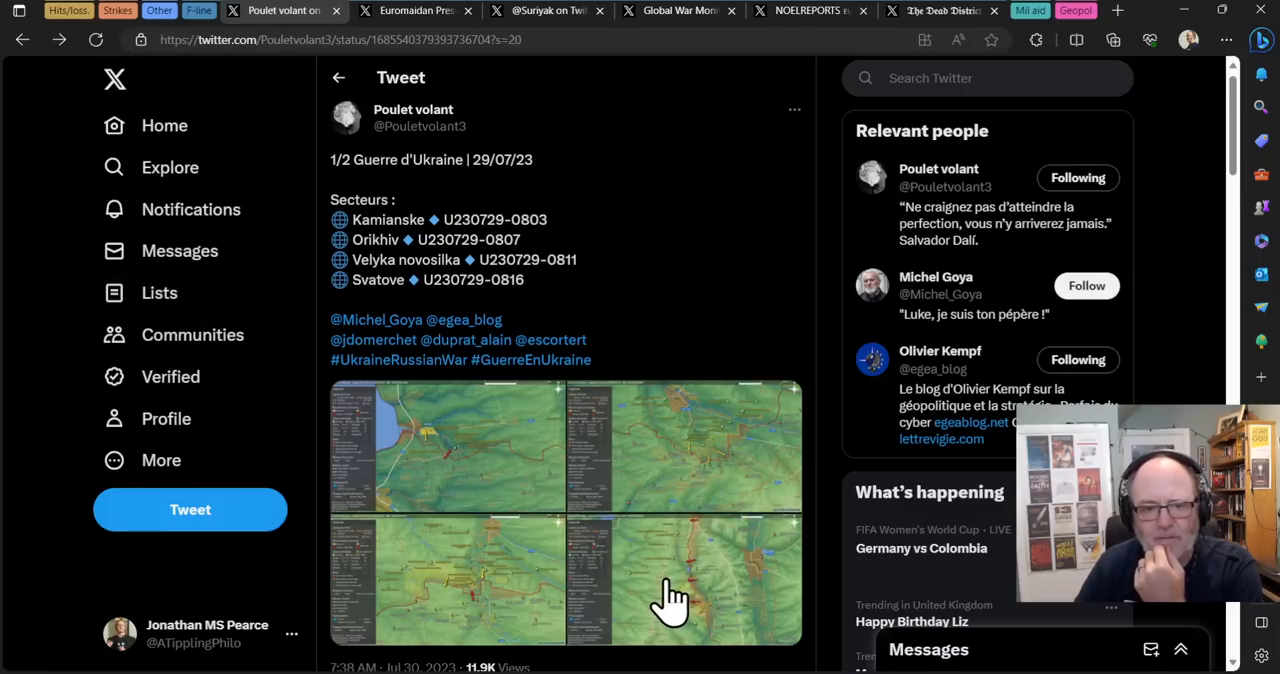
pyautogui.moveTo(555, 40)
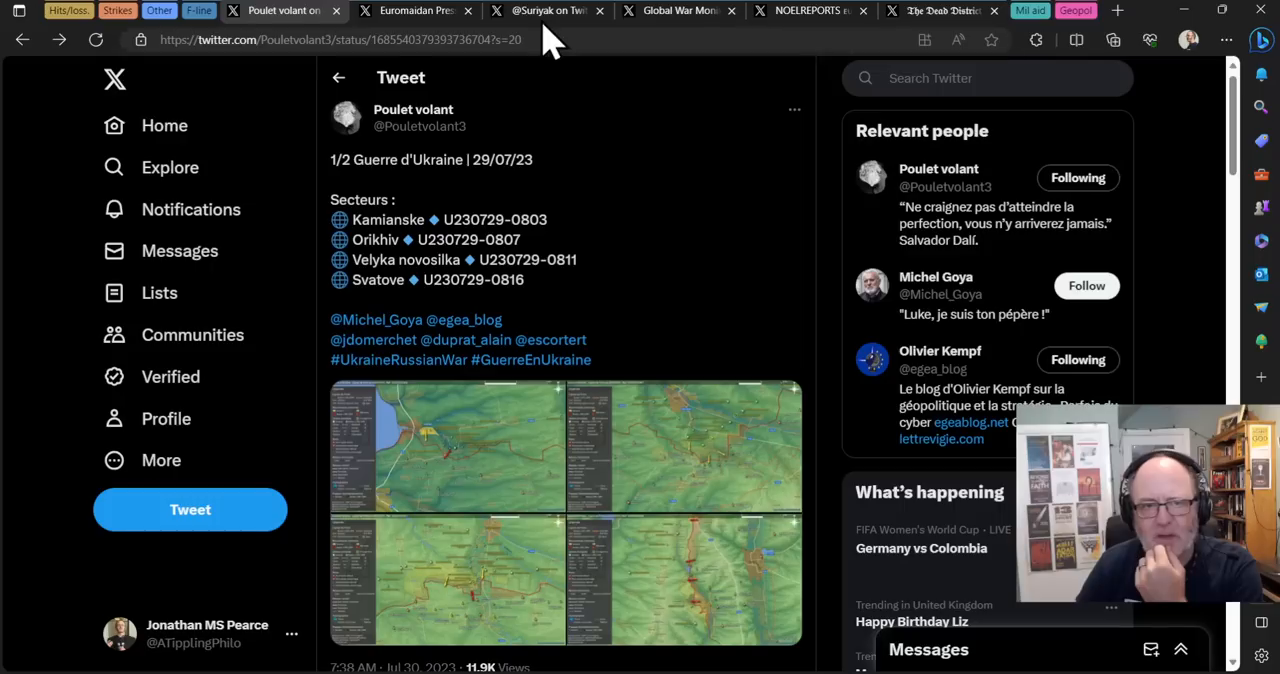
pyautogui.moveTo(680, 12)
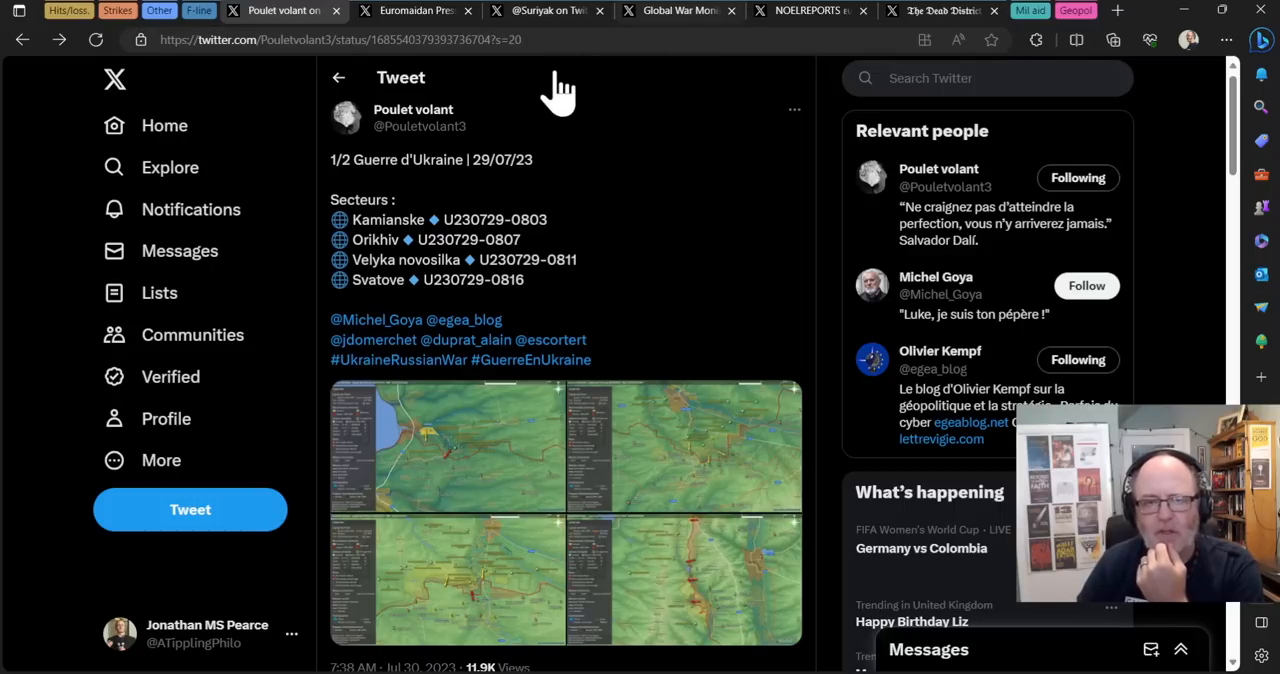
pyautogui.moveTo(575, 30)
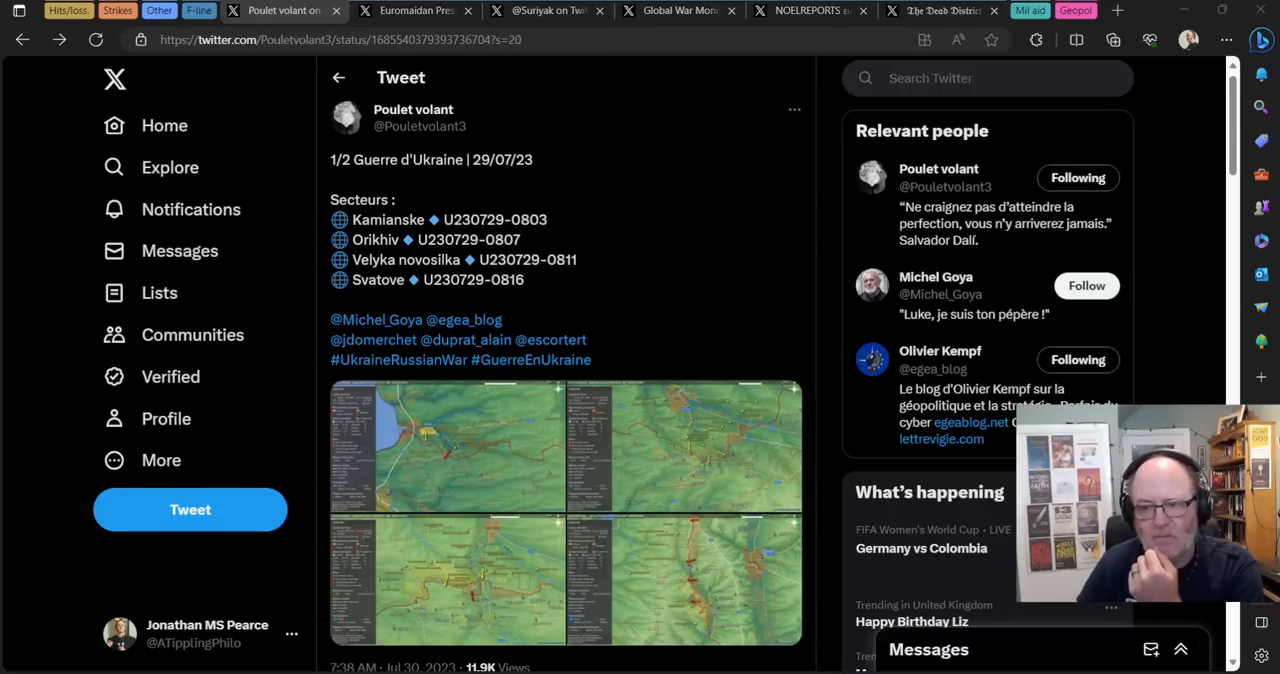
# Step: Move through the Donetsk map tab to the Global War Monitor tweet on Pryyutne
pyautogui.click(548, 11)
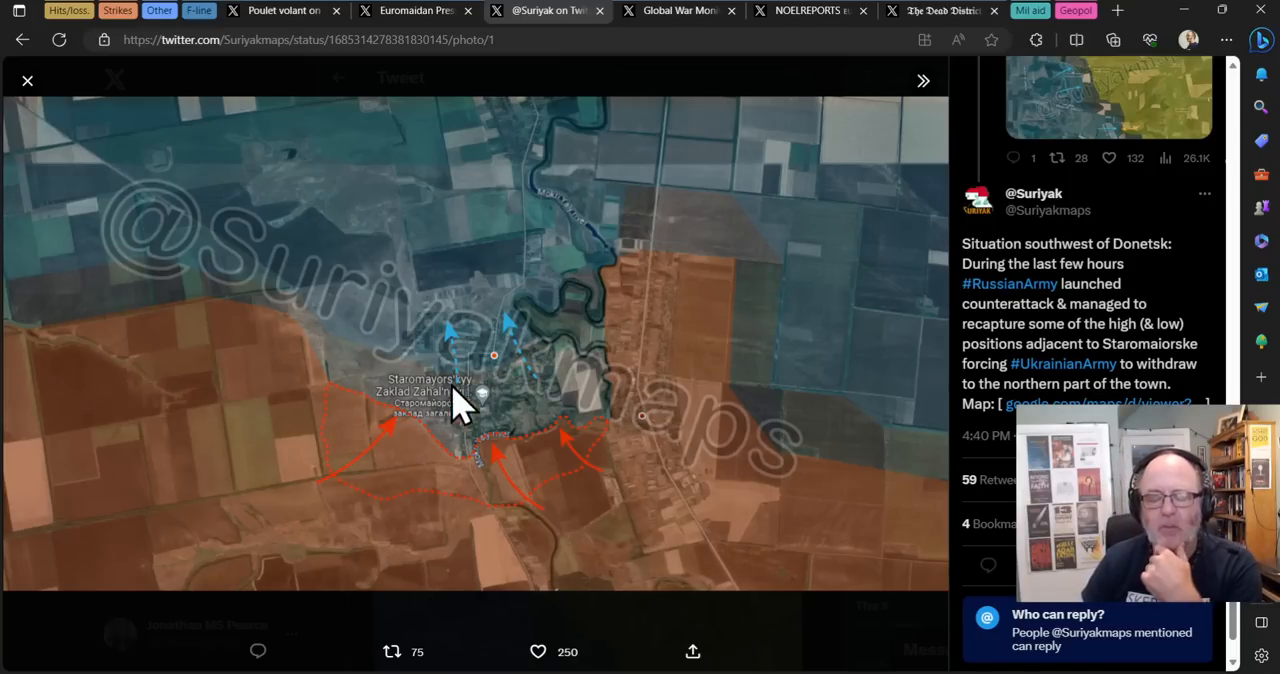
pyautogui.moveTo(545, 370)
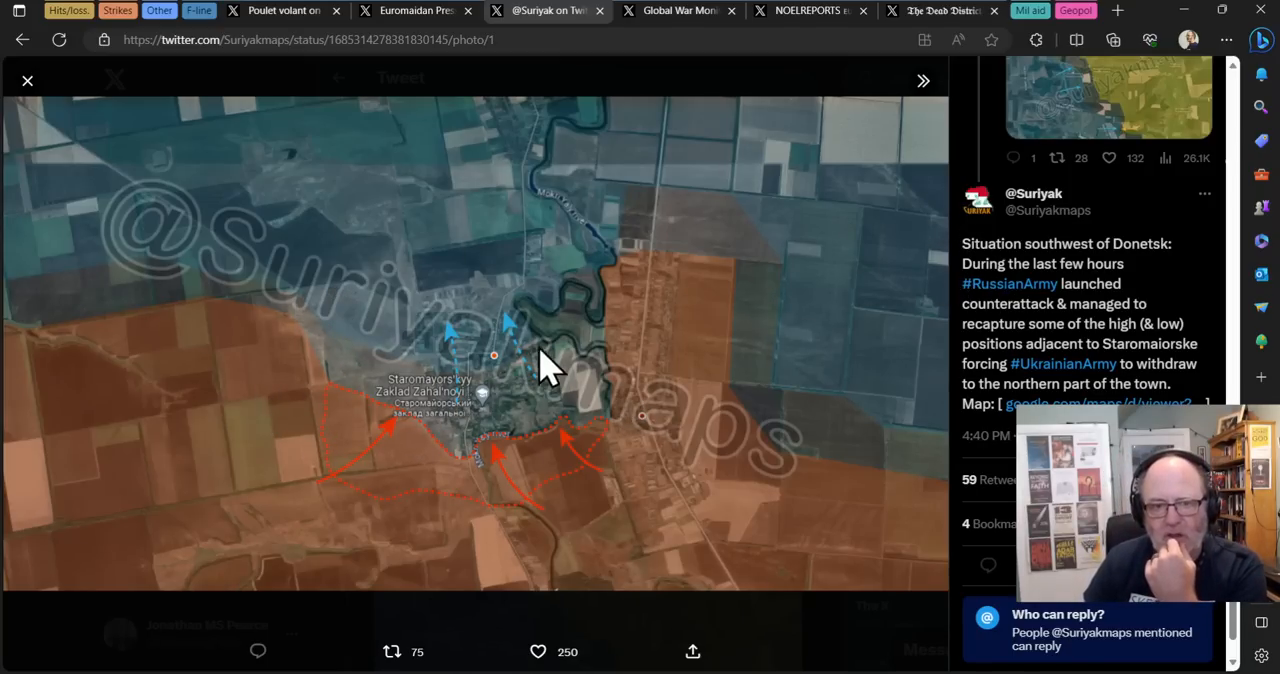
pyautogui.moveTo(1060, 350)
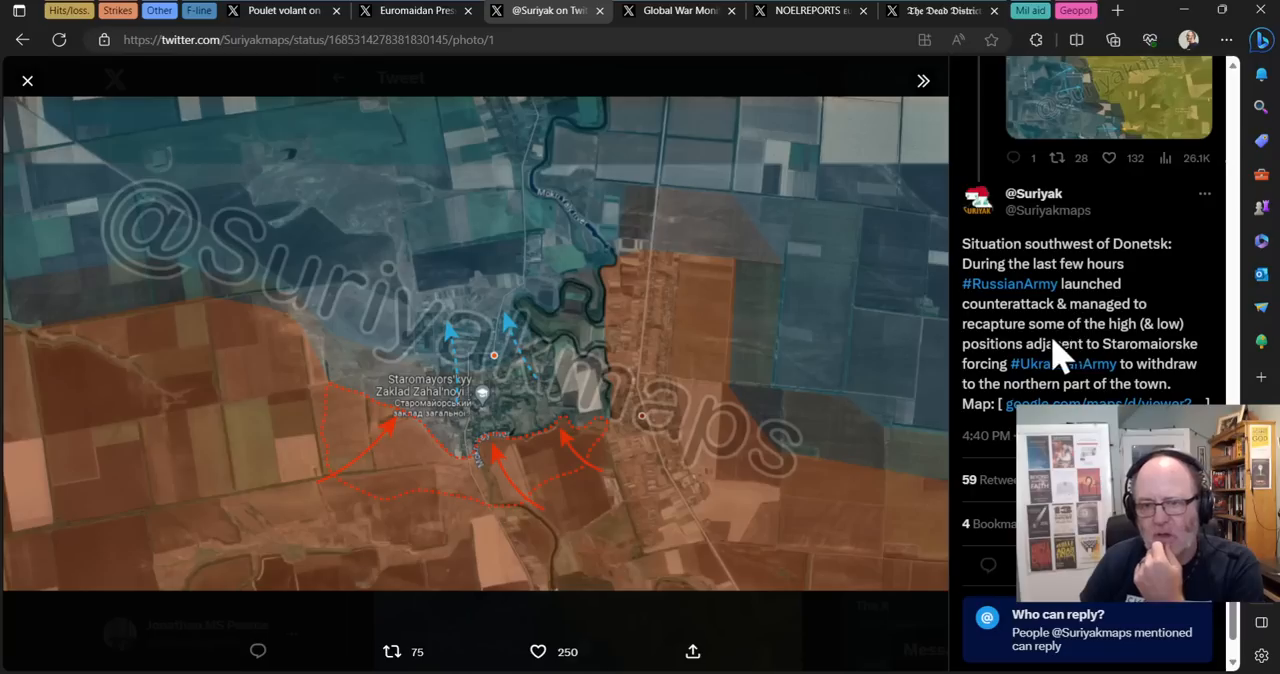
pyautogui.moveTo(575, 450)
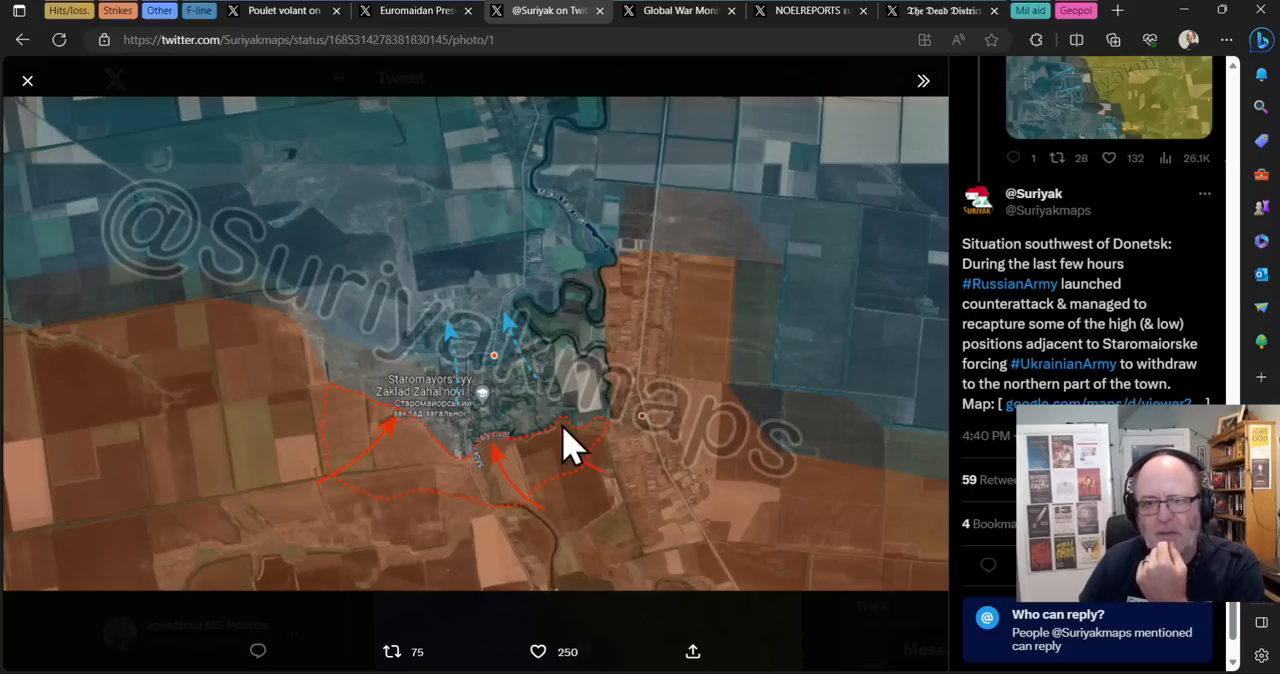
pyautogui.moveTo(615, 430)
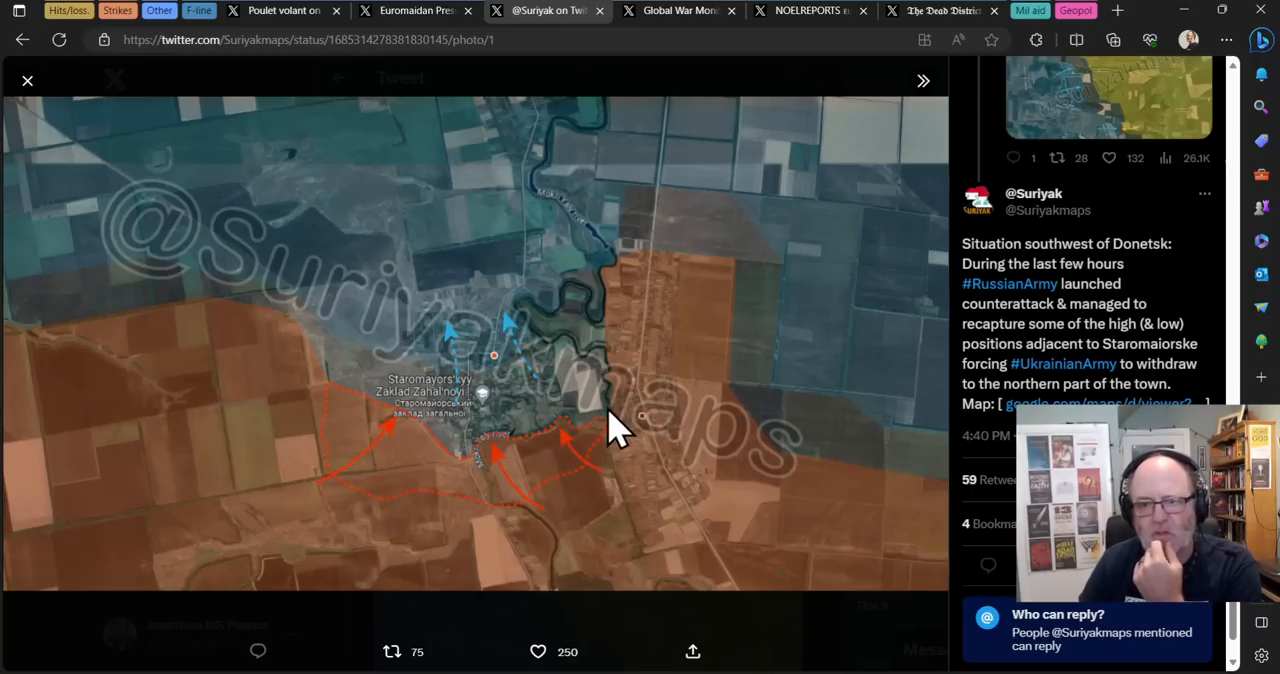
pyautogui.moveTo(520, 520)
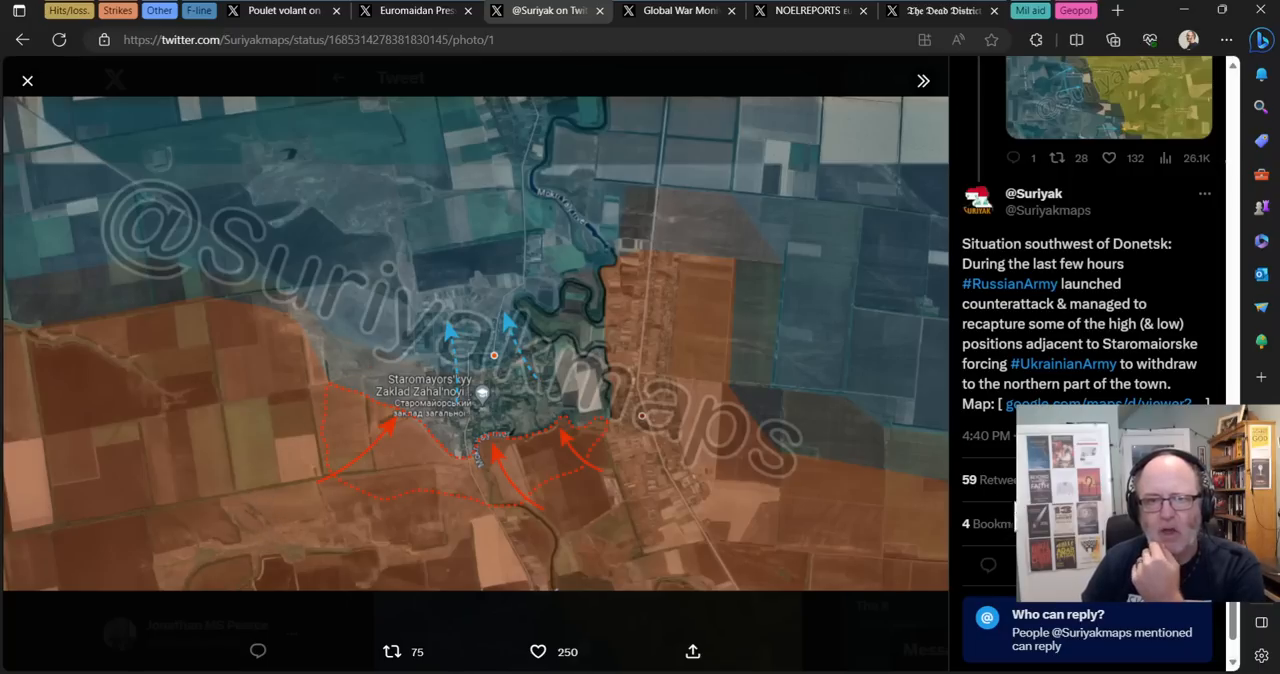
pyautogui.moveTo(410, 470)
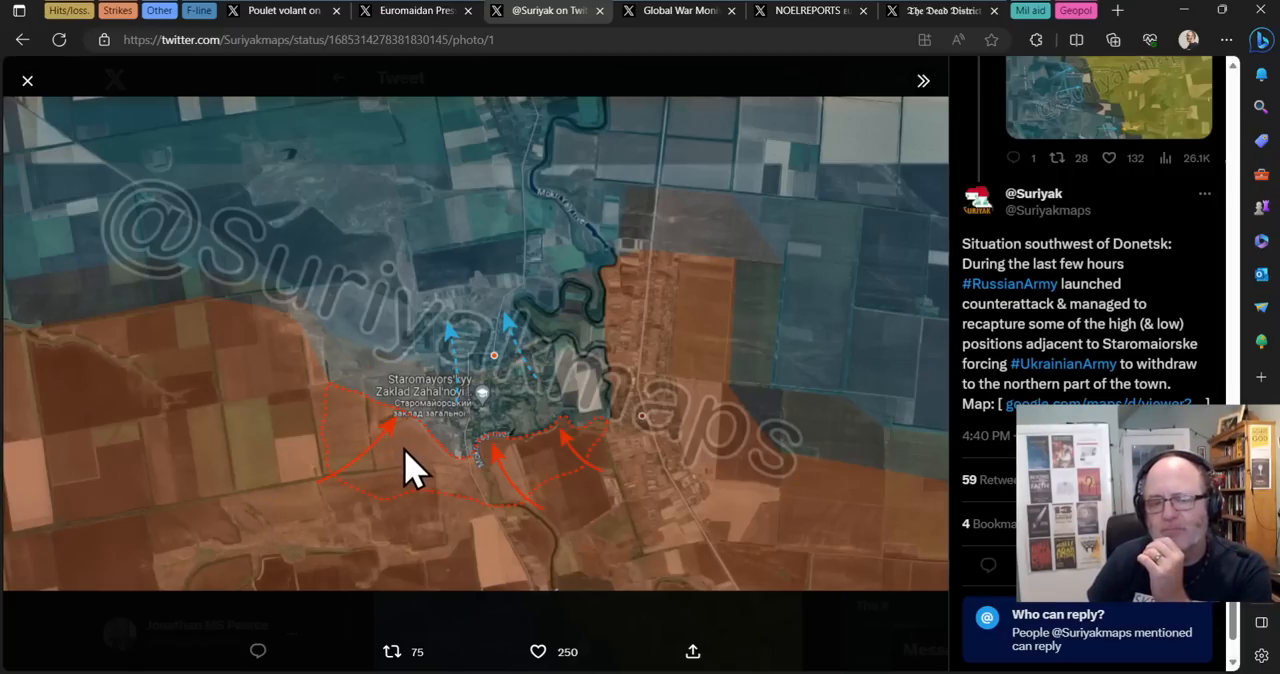
pyautogui.moveTo(625, 25)
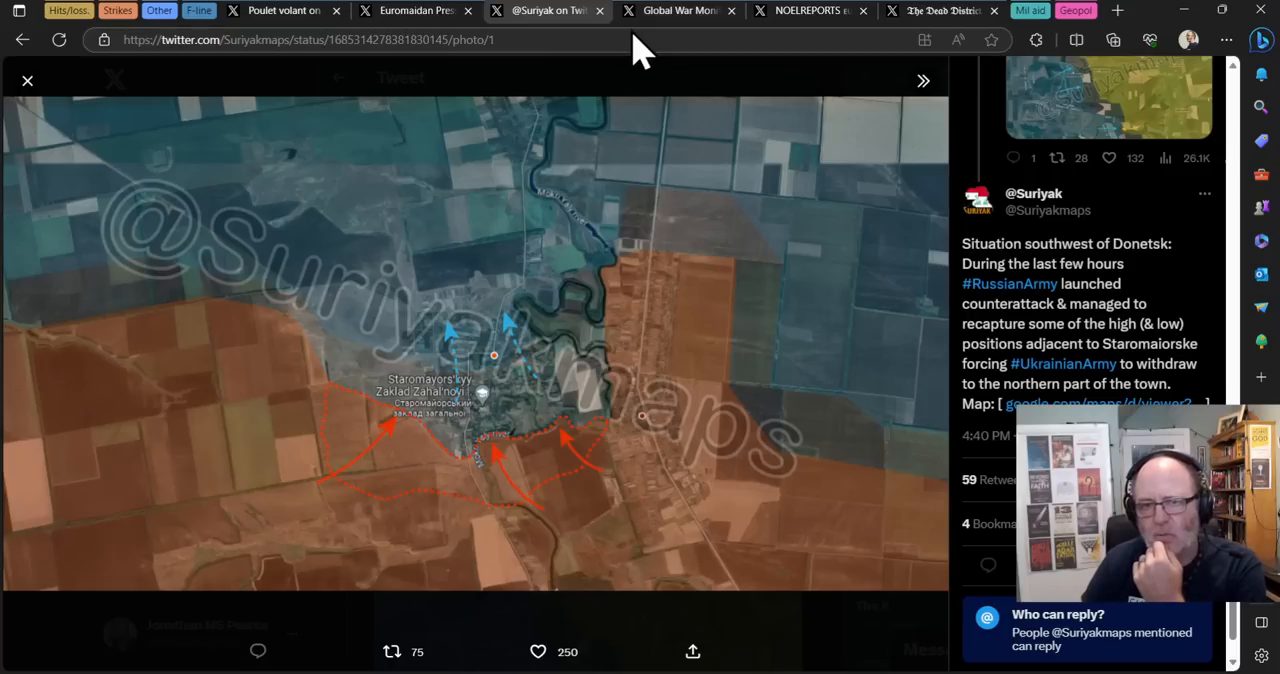
pyautogui.moveTo(670, 20)
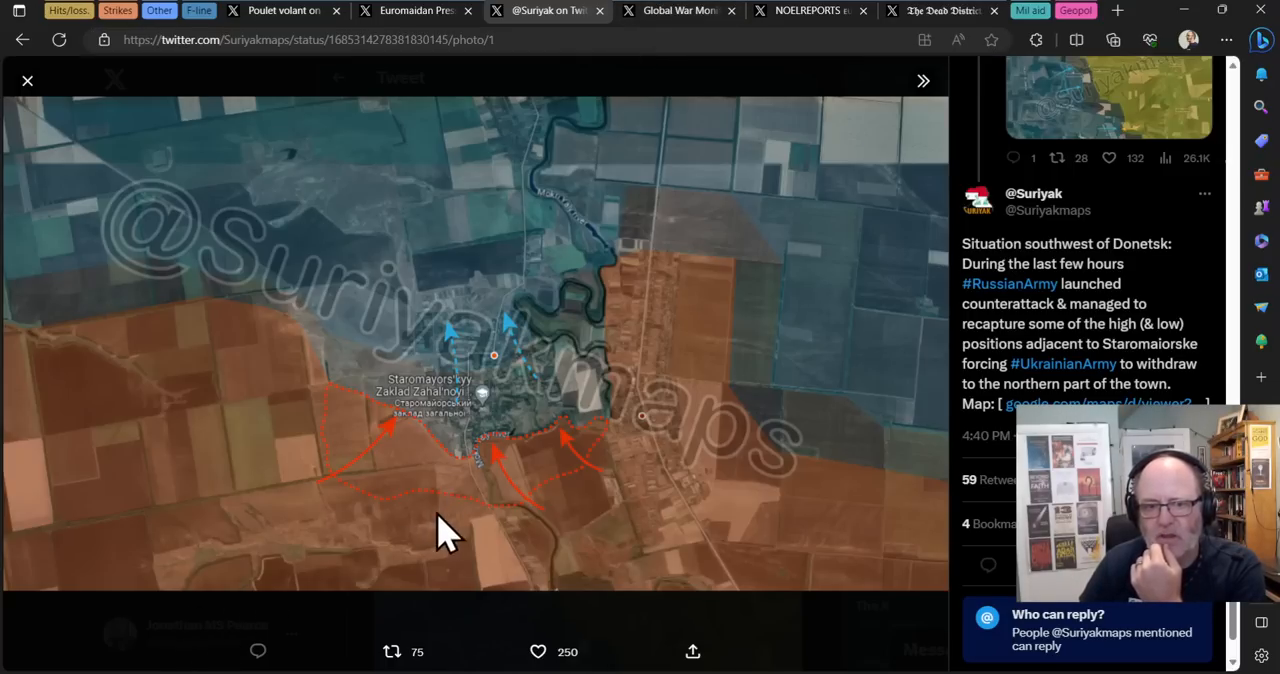
pyautogui.moveTo(460, 595)
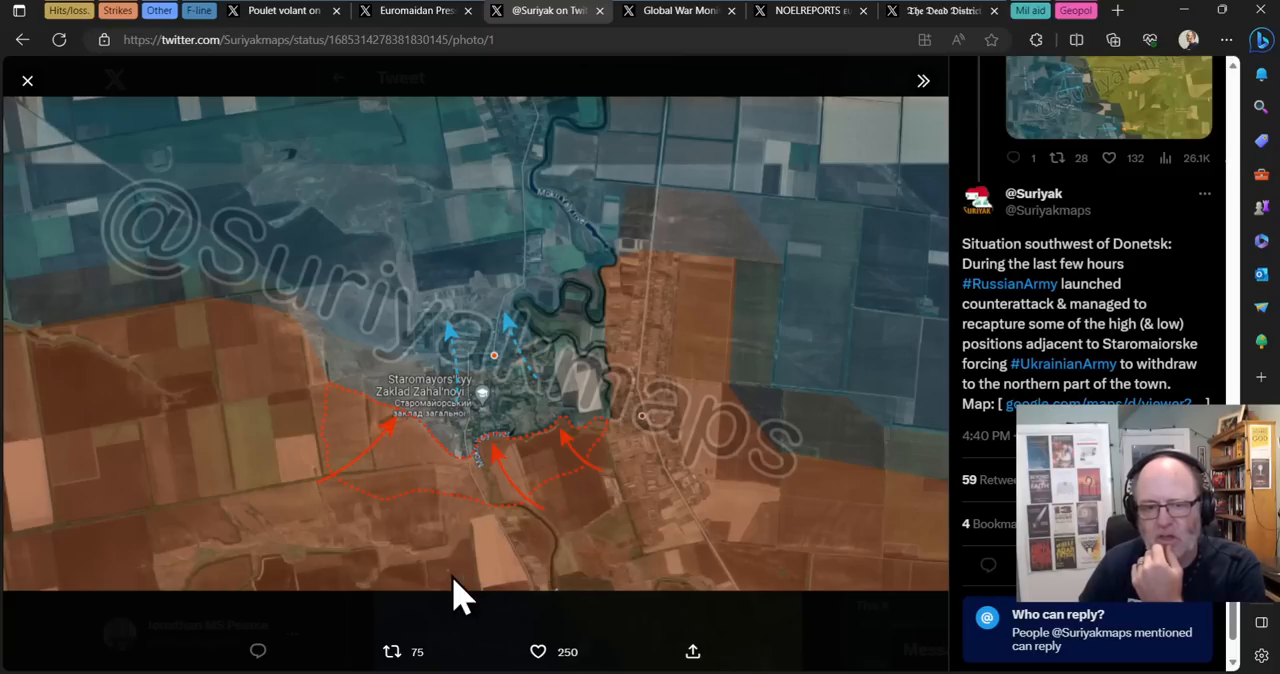
pyautogui.moveTo(685, 270)
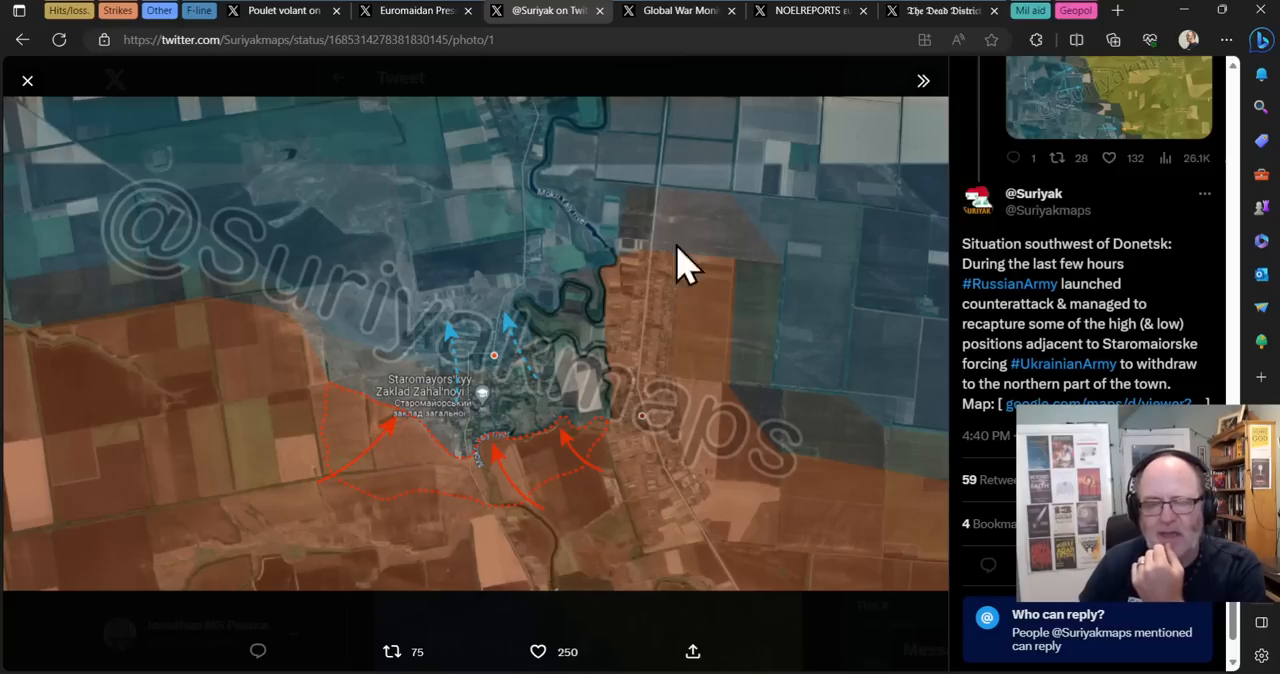
pyautogui.click(680, 11)
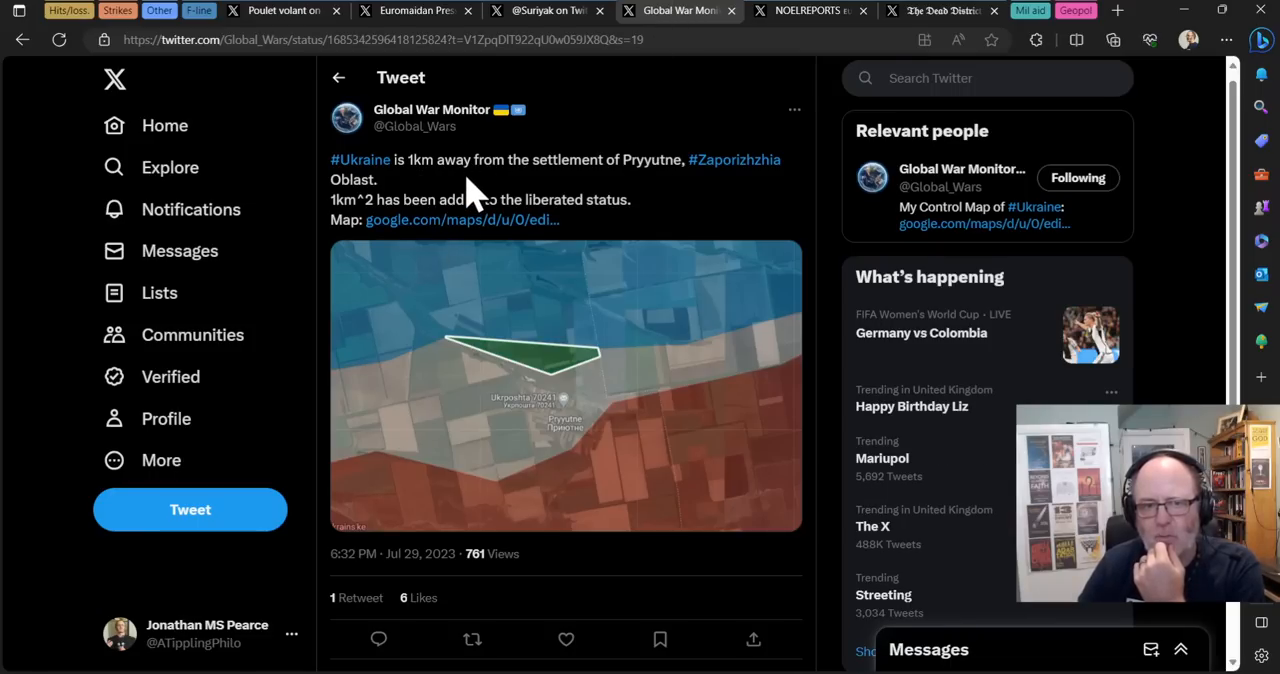
pyautogui.moveTo(597, 107)
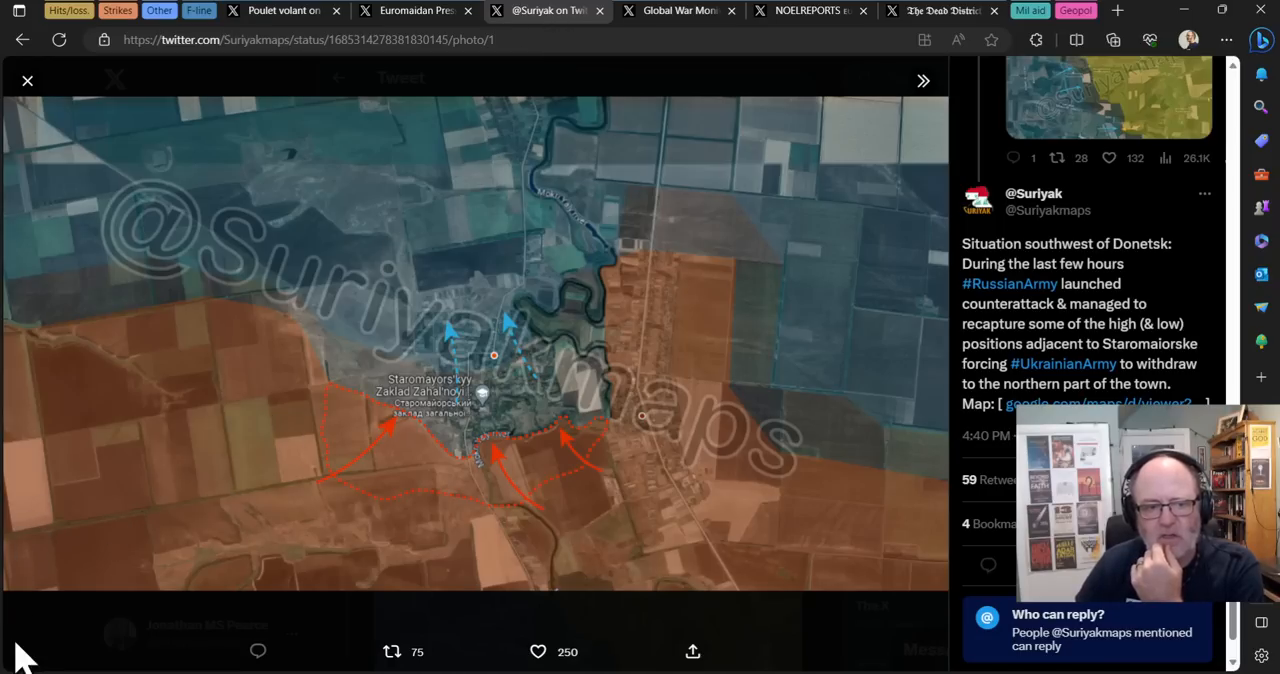
pyautogui.click(680, 11)
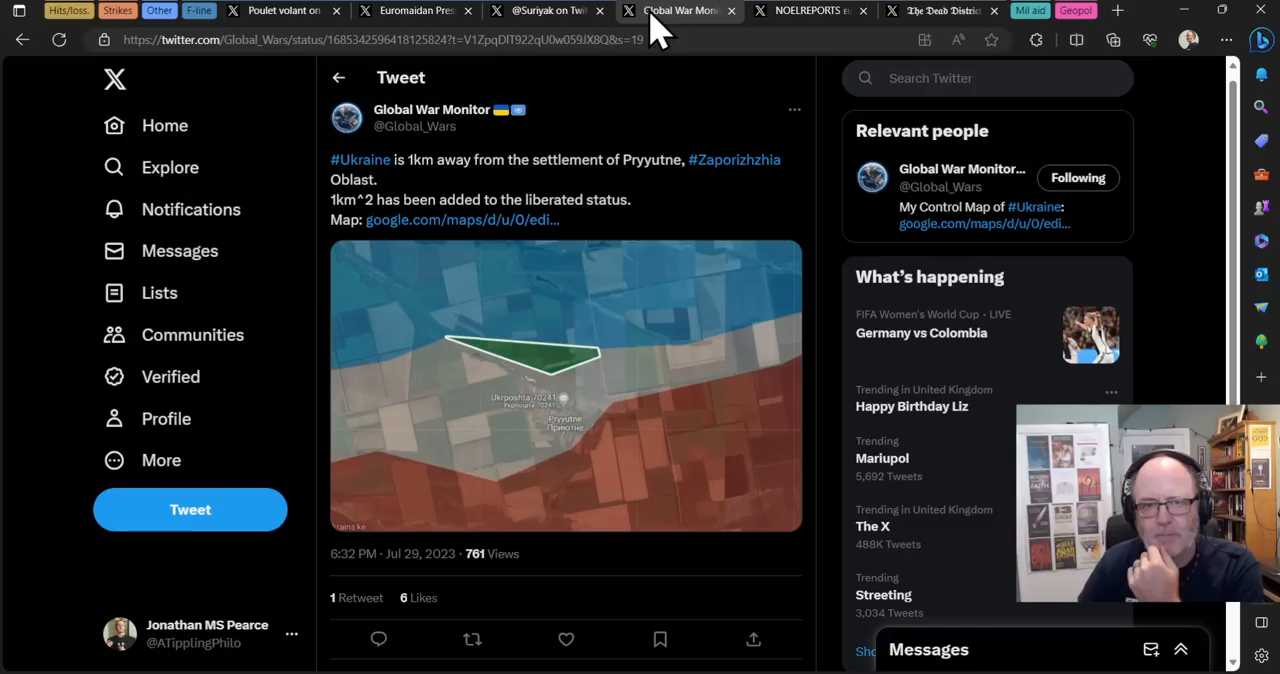
pyautogui.moveTo(170, 167)
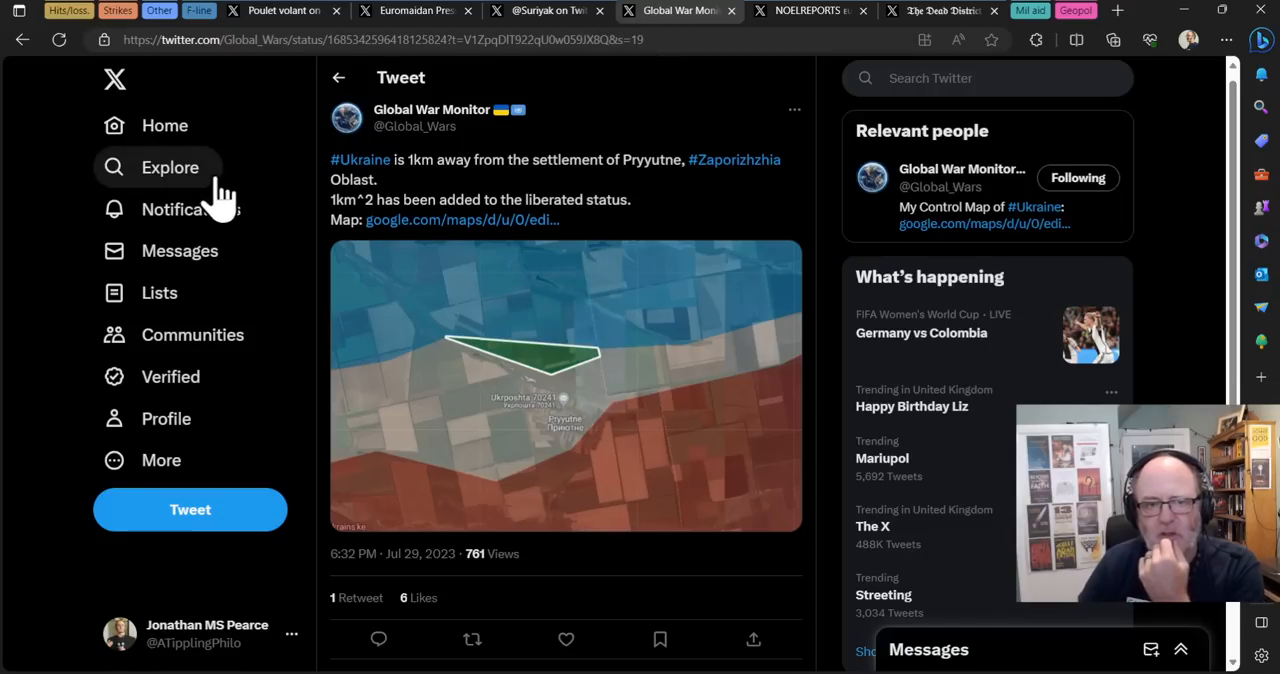
pyautogui.moveTo(805, 15)
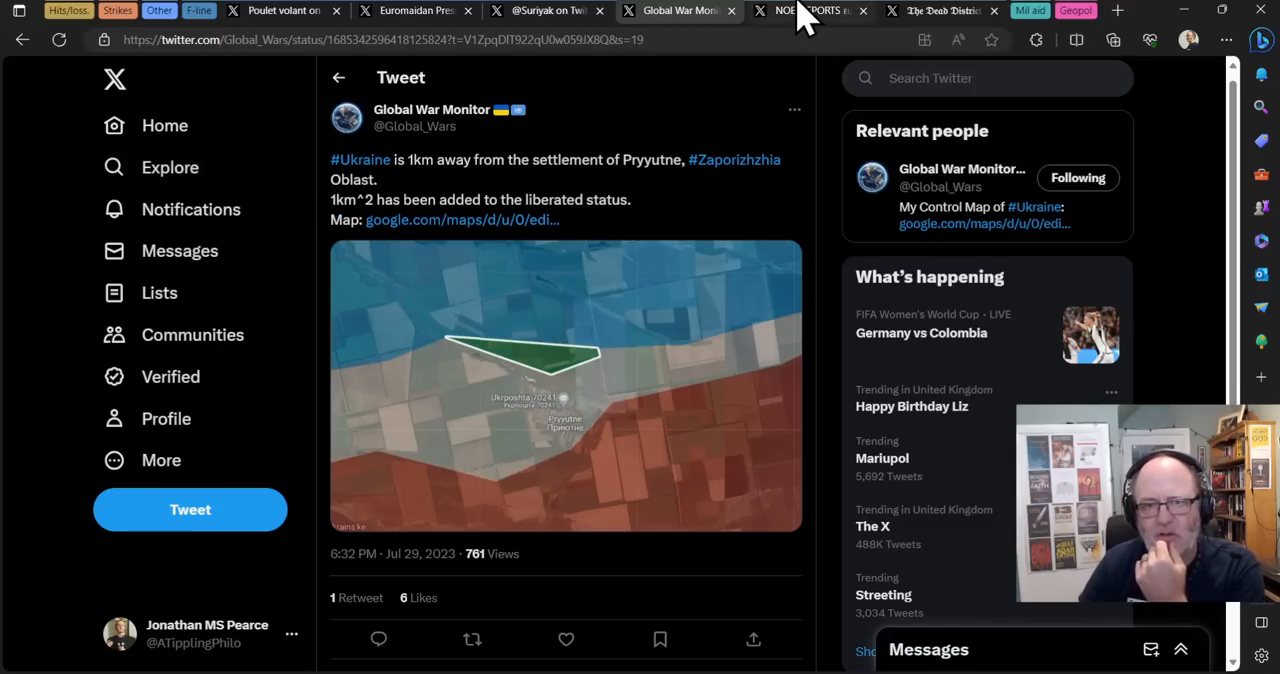
# Step: Open the NOELREPORTS 46th Airmobile Brigade tweet, briefly check the Suriyak tab, and return
pyautogui.click(810, 11)
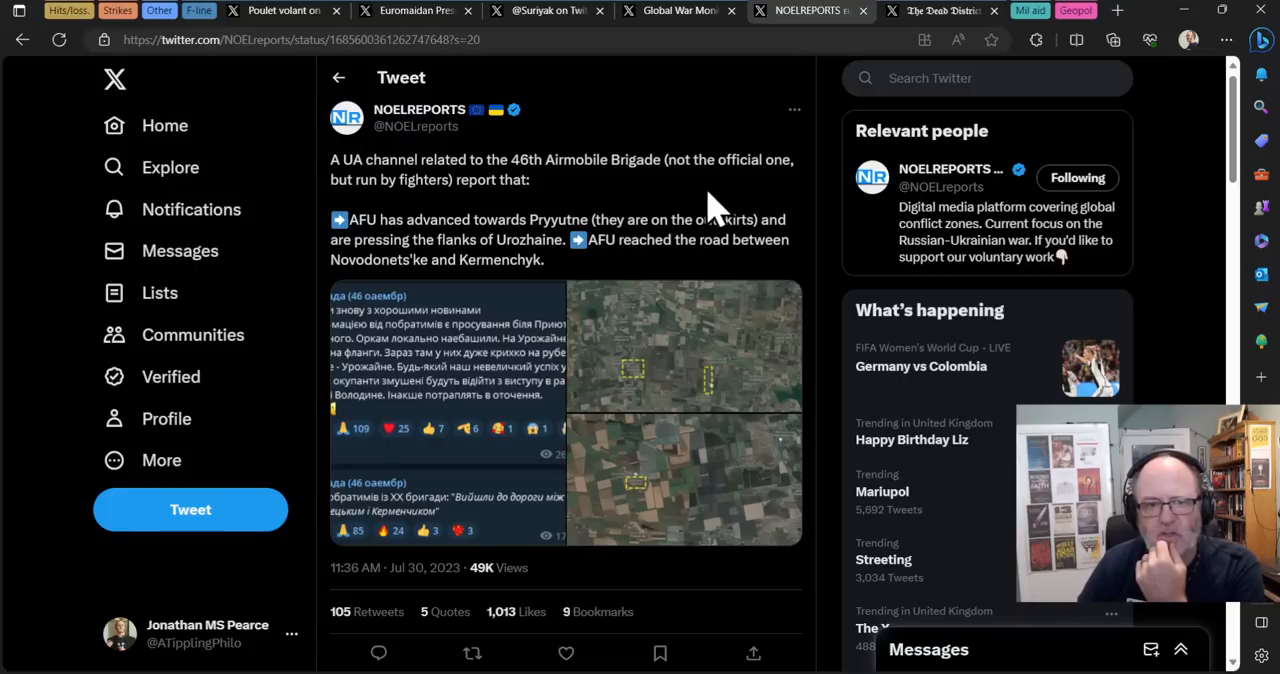
pyautogui.moveTo(588, 263)
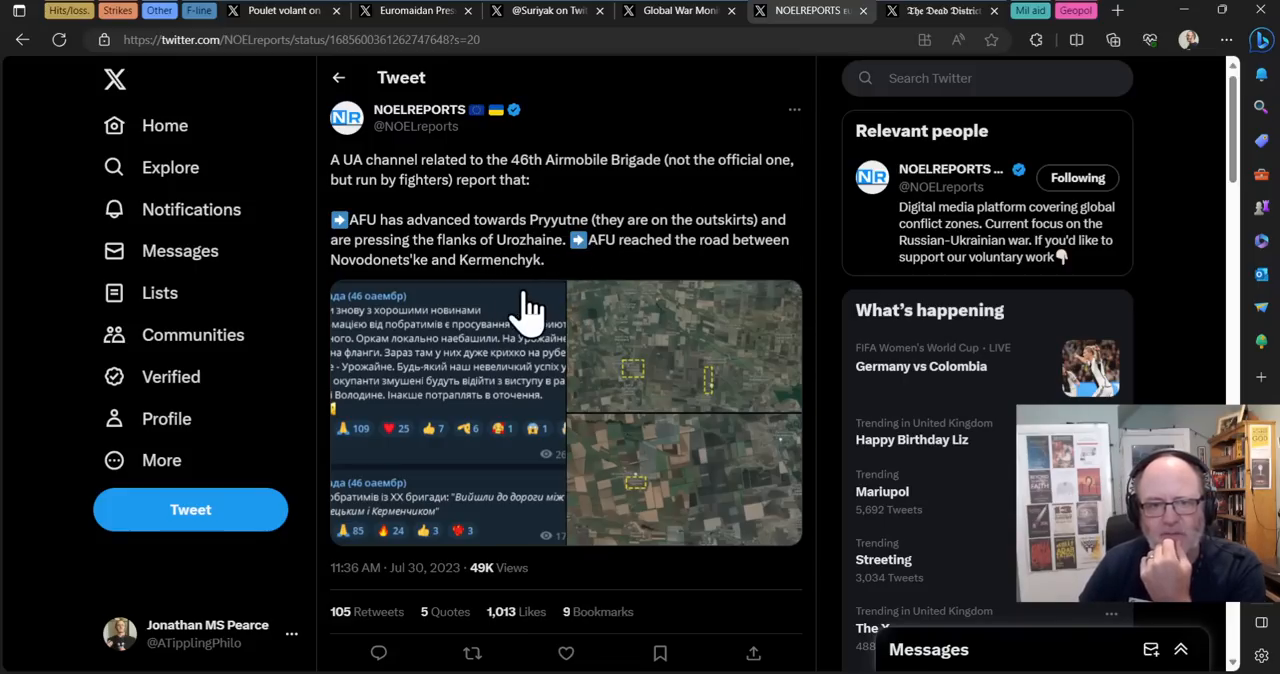
pyautogui.moveTo(645, 290)
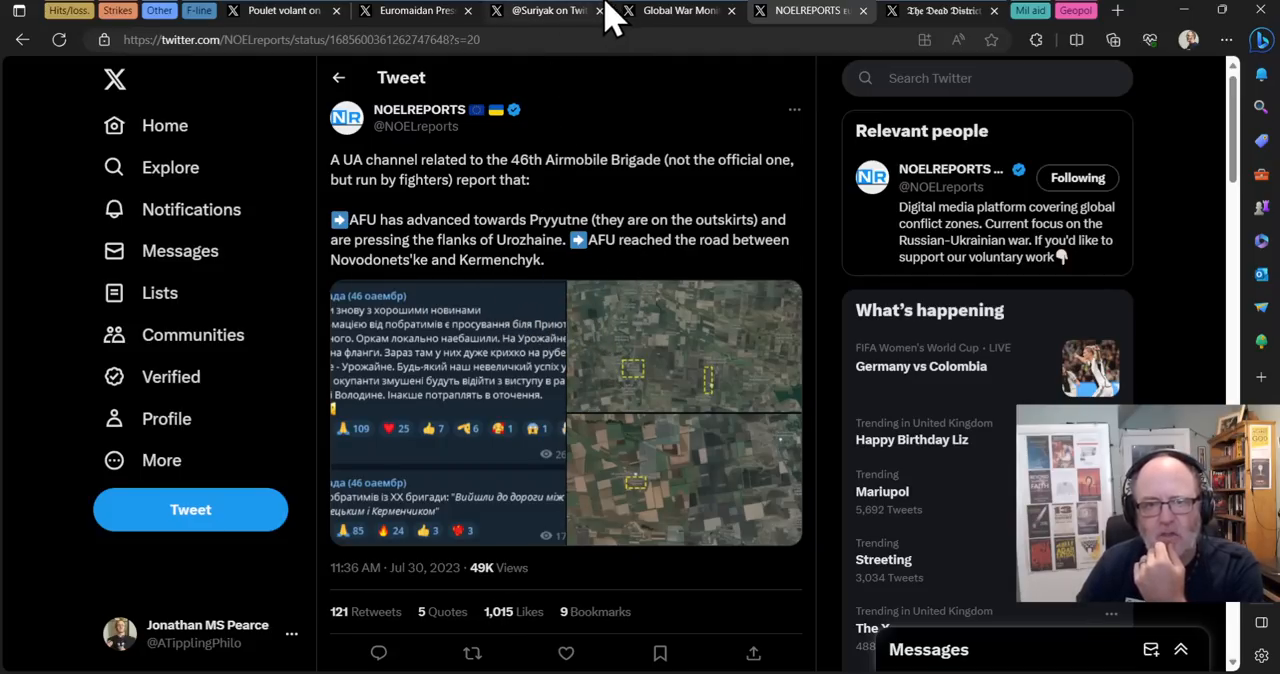
pyautogui.click(545, 10)
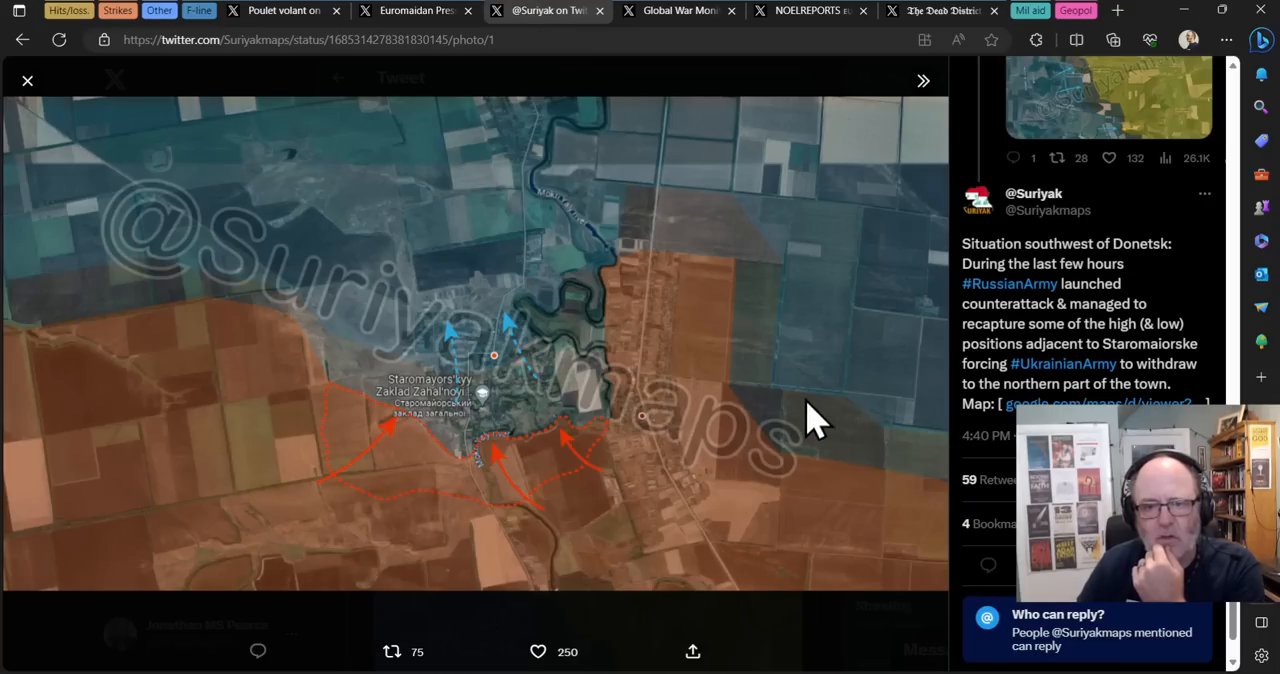
pyautogui.moveTo(780, 15)
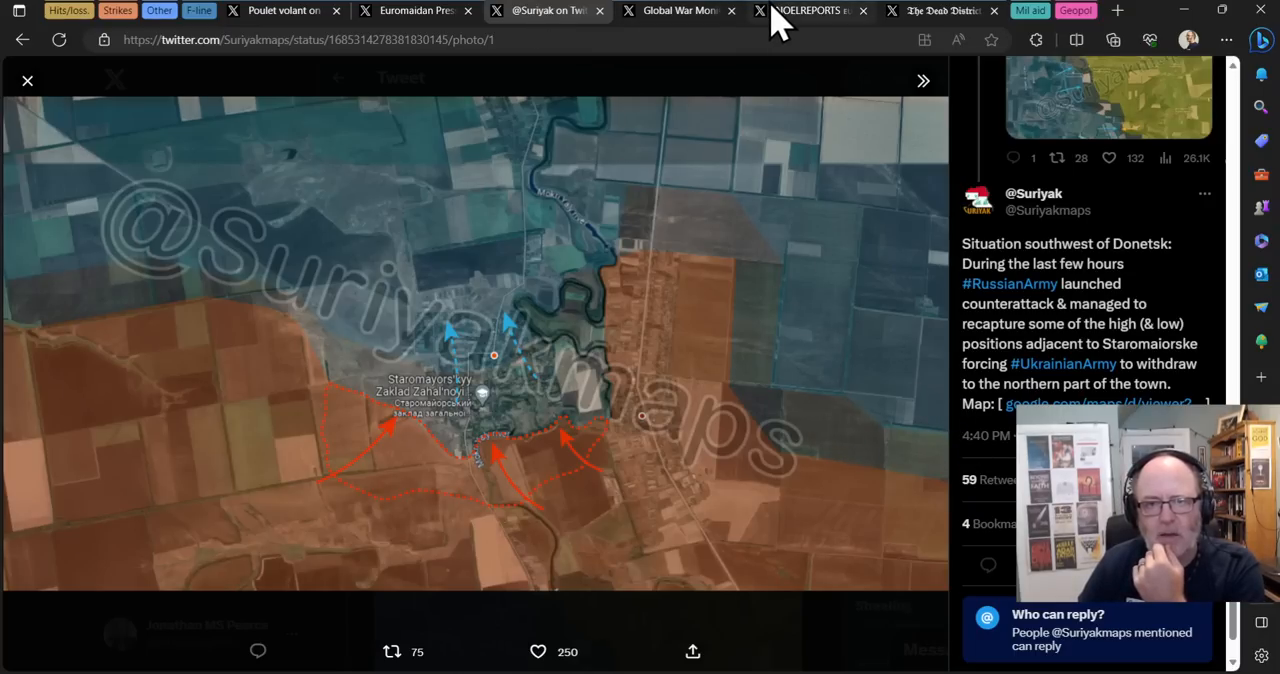
pyautogui.click(810, 11)
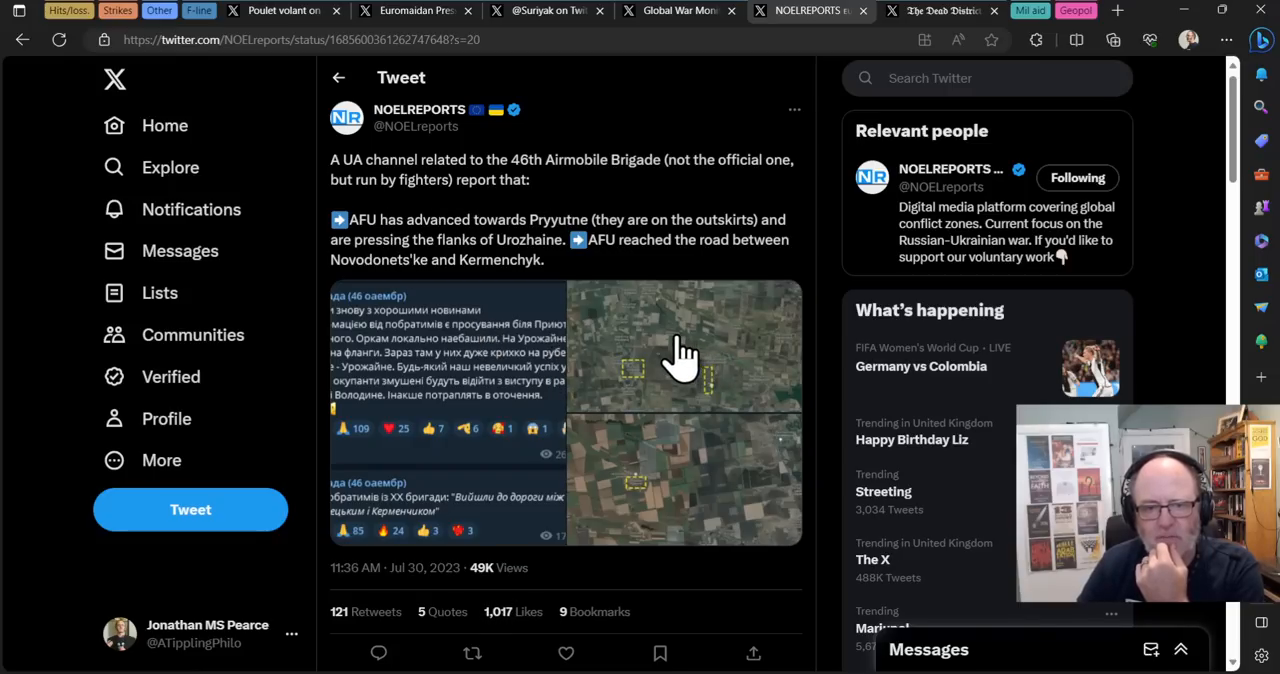
# Step: Open the NOELREPORTS satellite map full-size in the photo viewer
pyautogui.click(685, 345)
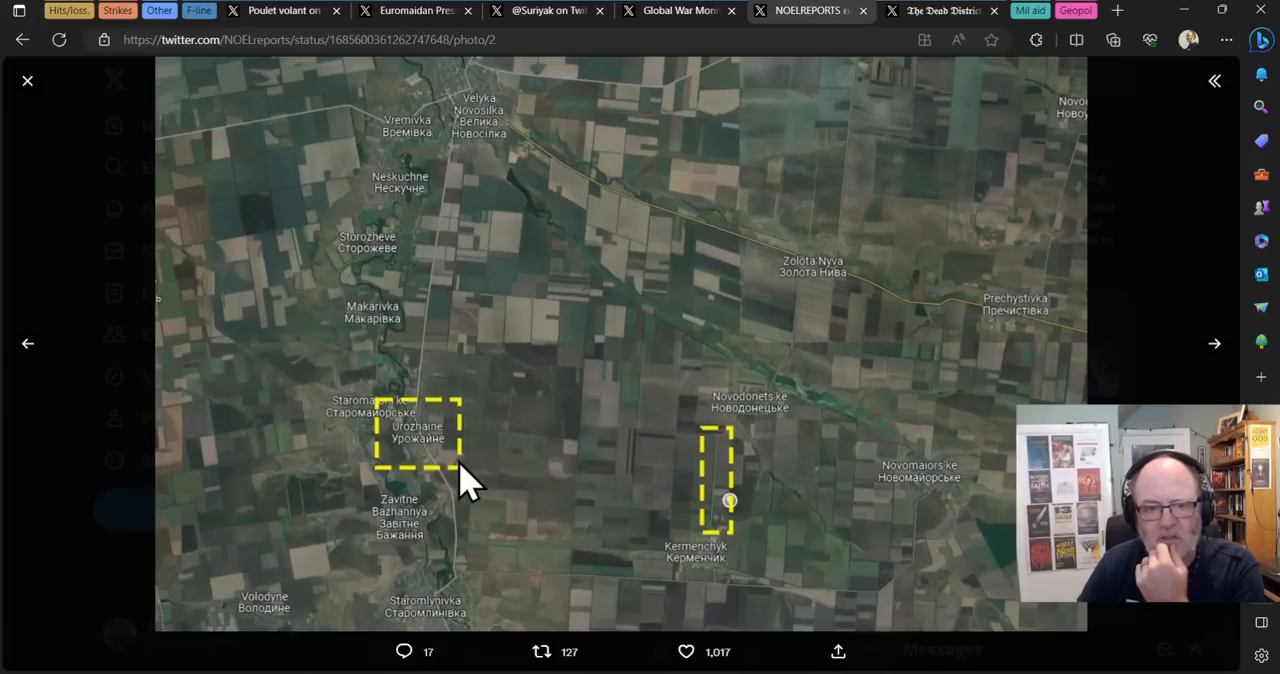
pyautogui.moveTo(745, 445)
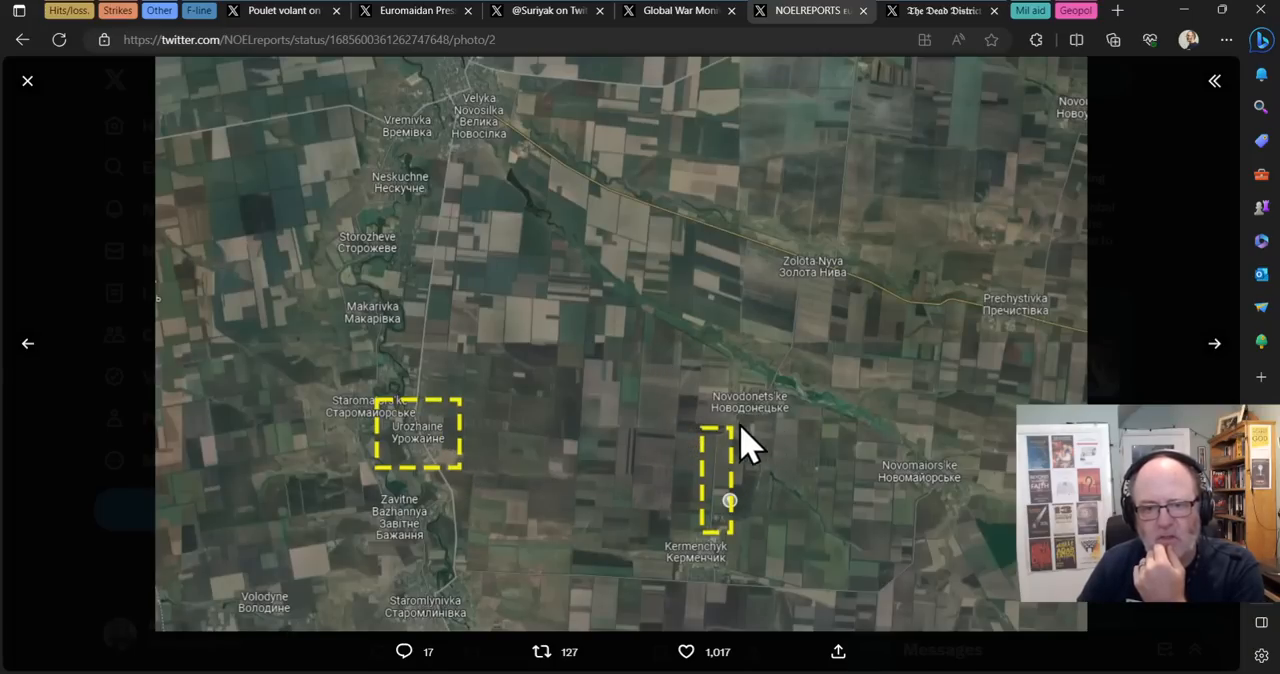
pyautogui.moveTo(730, 490)
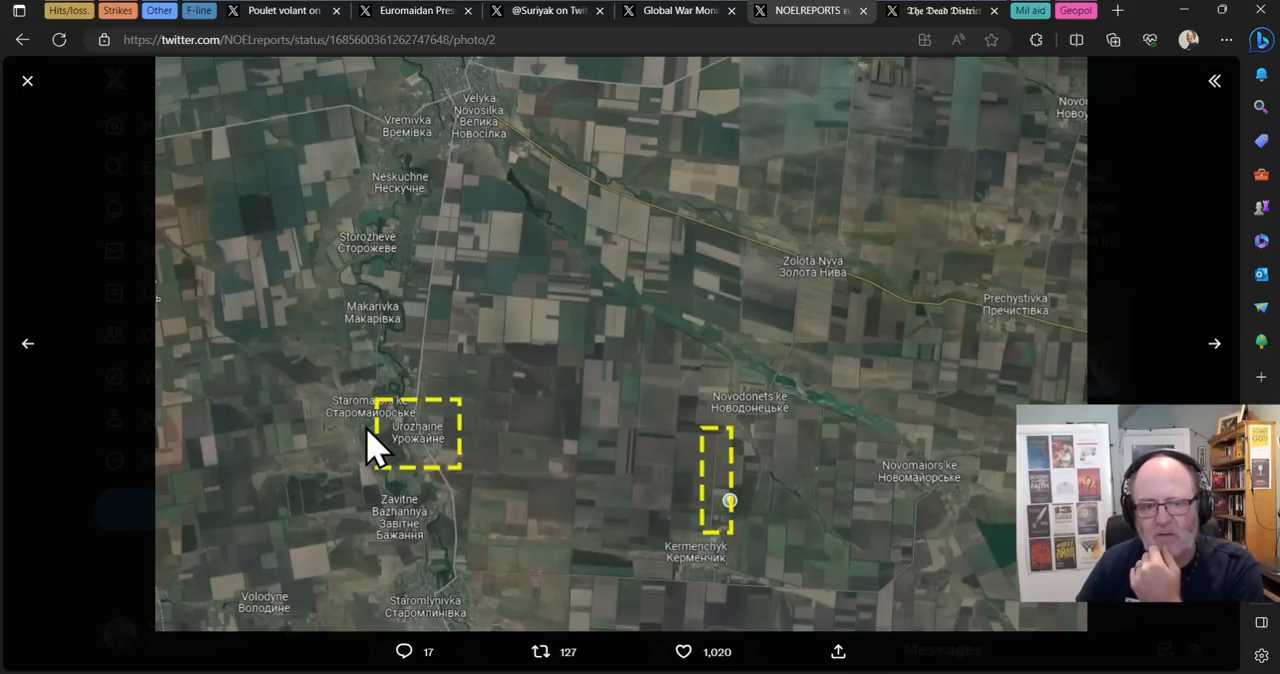
pyautogui.moveTo(357, 444)
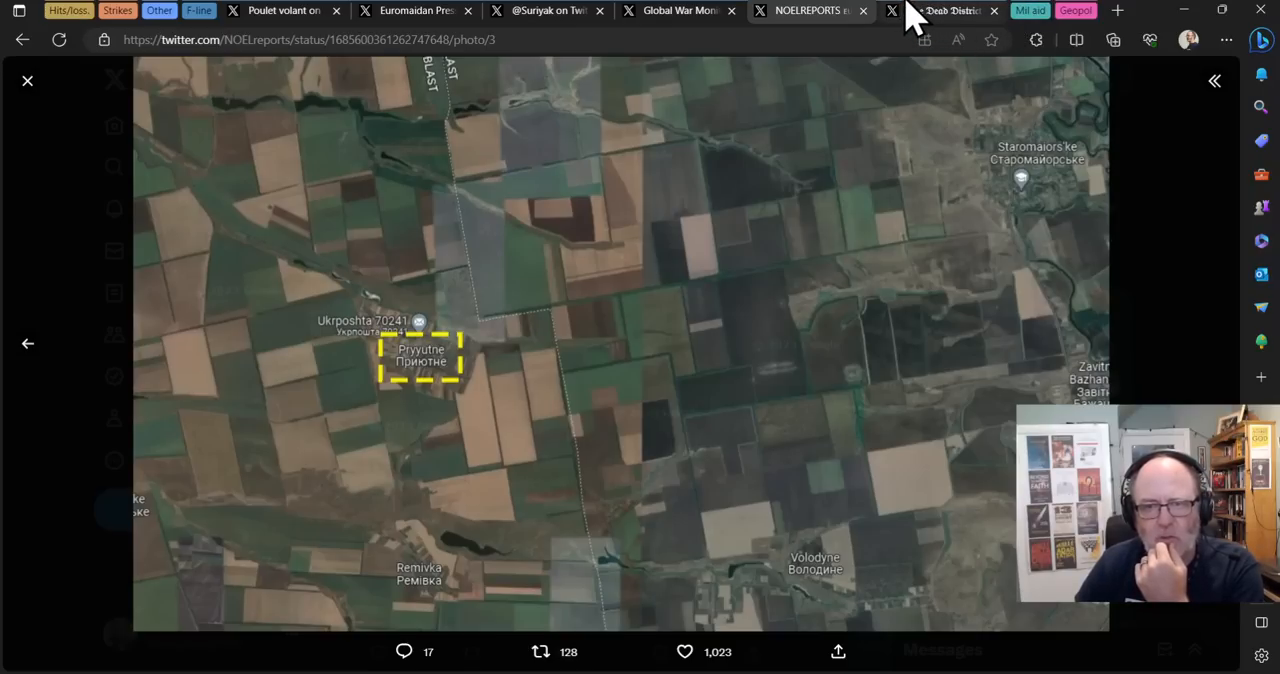
# Step: Switch to The Dead District tweet about Staromaiorske and Urozhaine
pyautogui.click(940, 11)
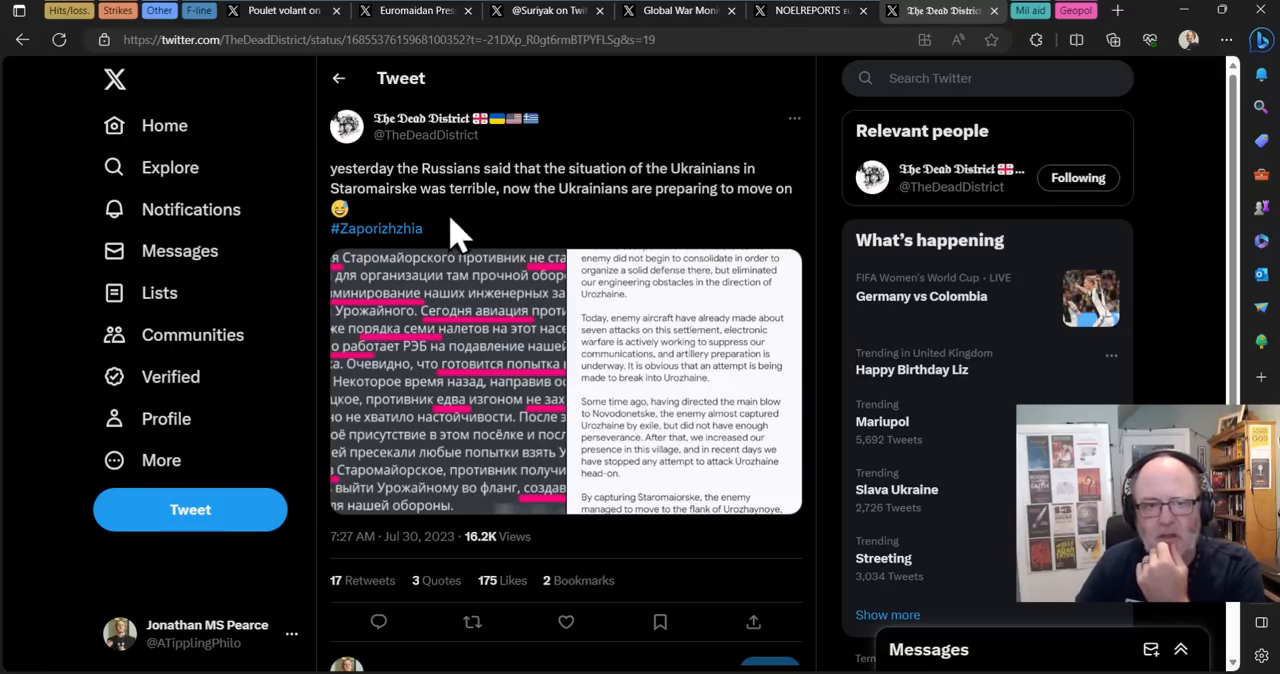
pyautogui.moveTo(440, 235)
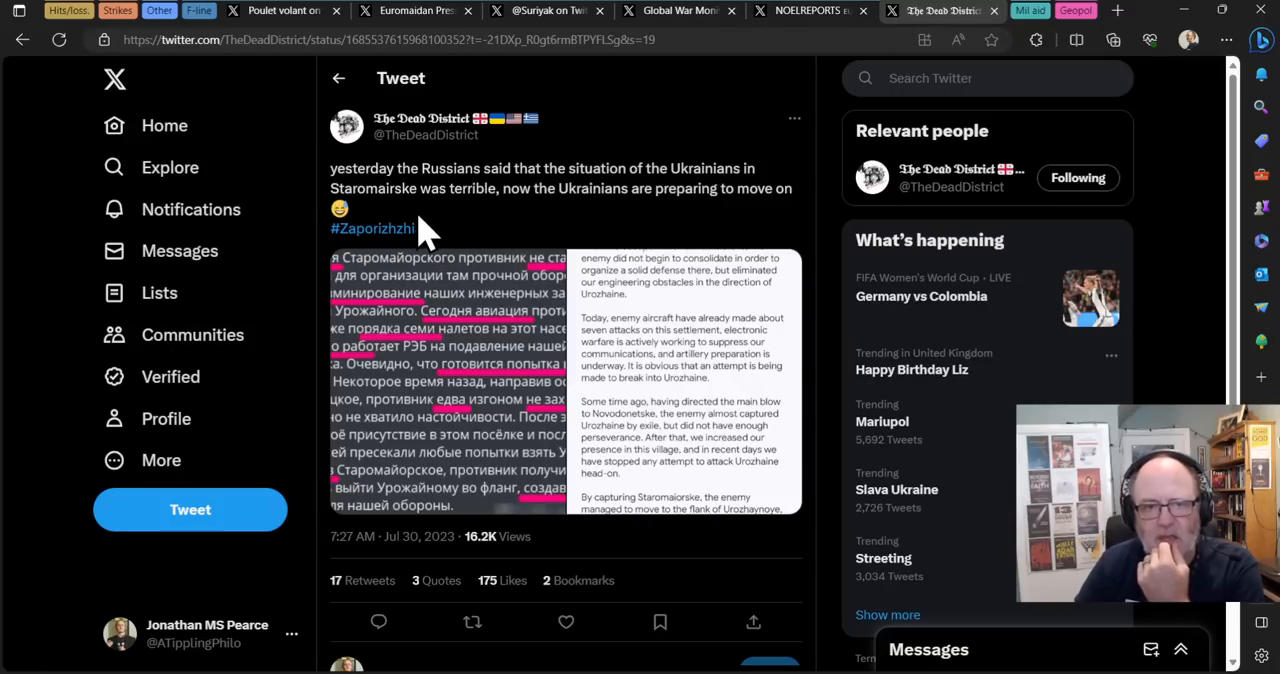
pyautogui.moveTo(590, 235)
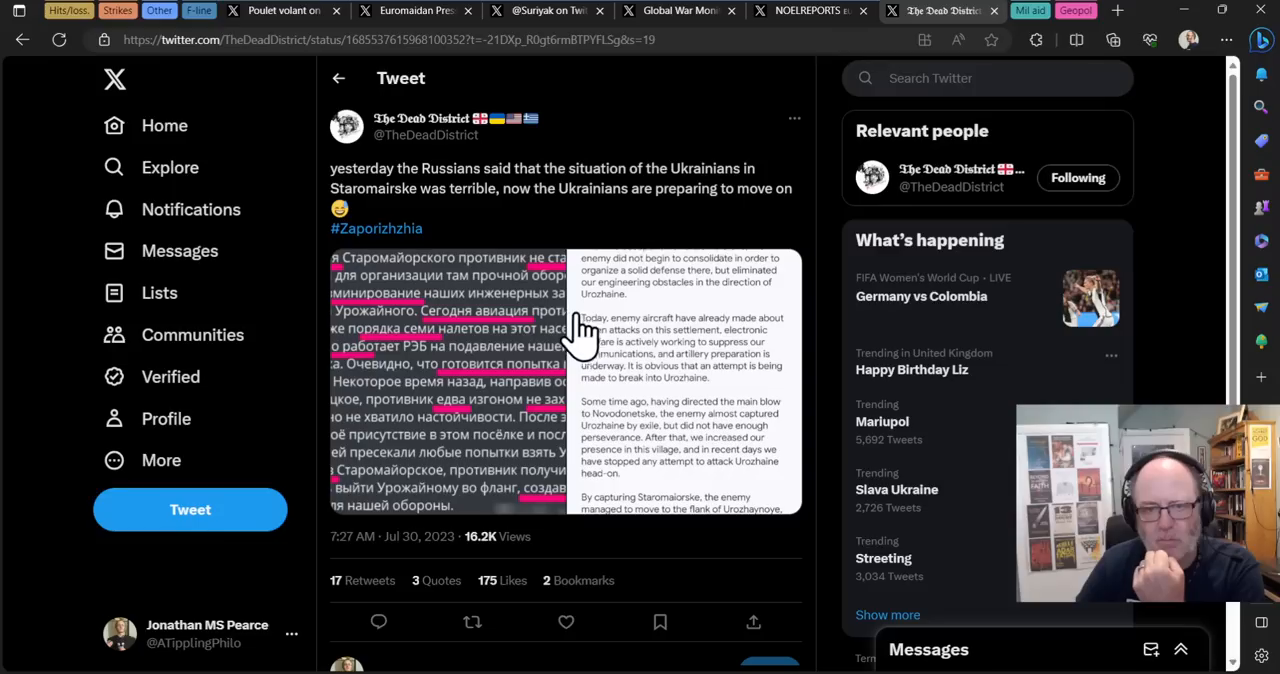
pyautogui.moveTo(625, 330)
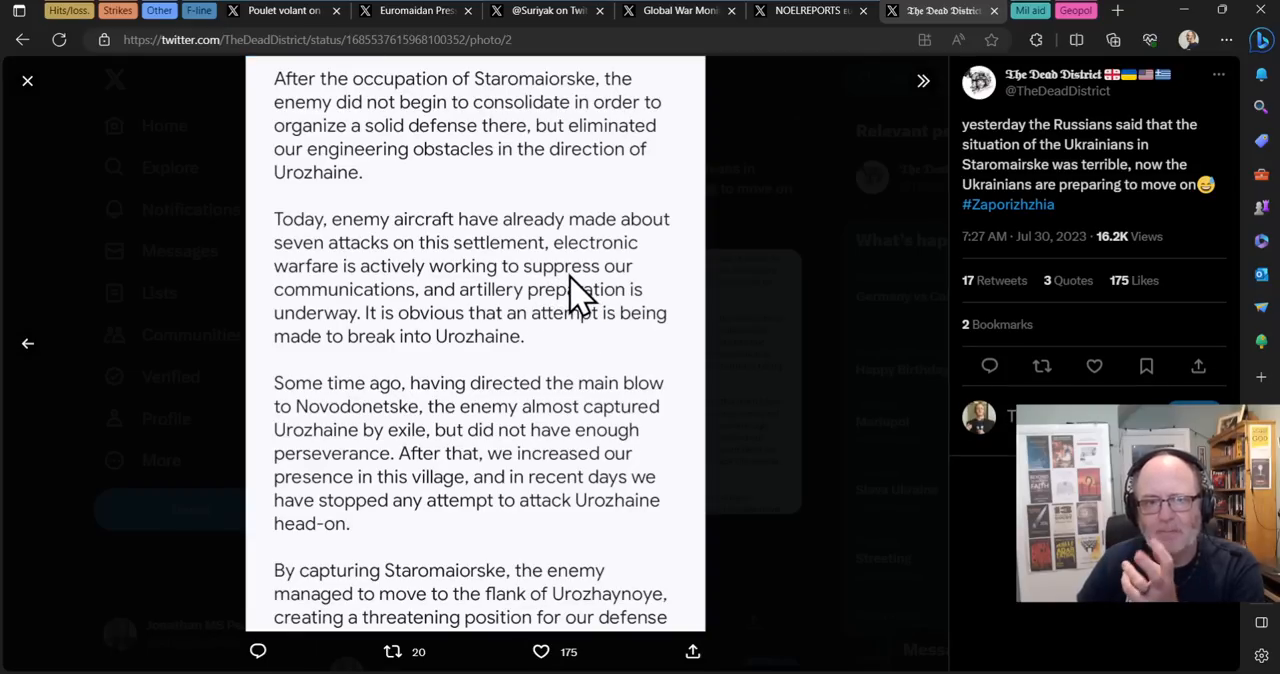
pyautogui.moveTo(432, 160)
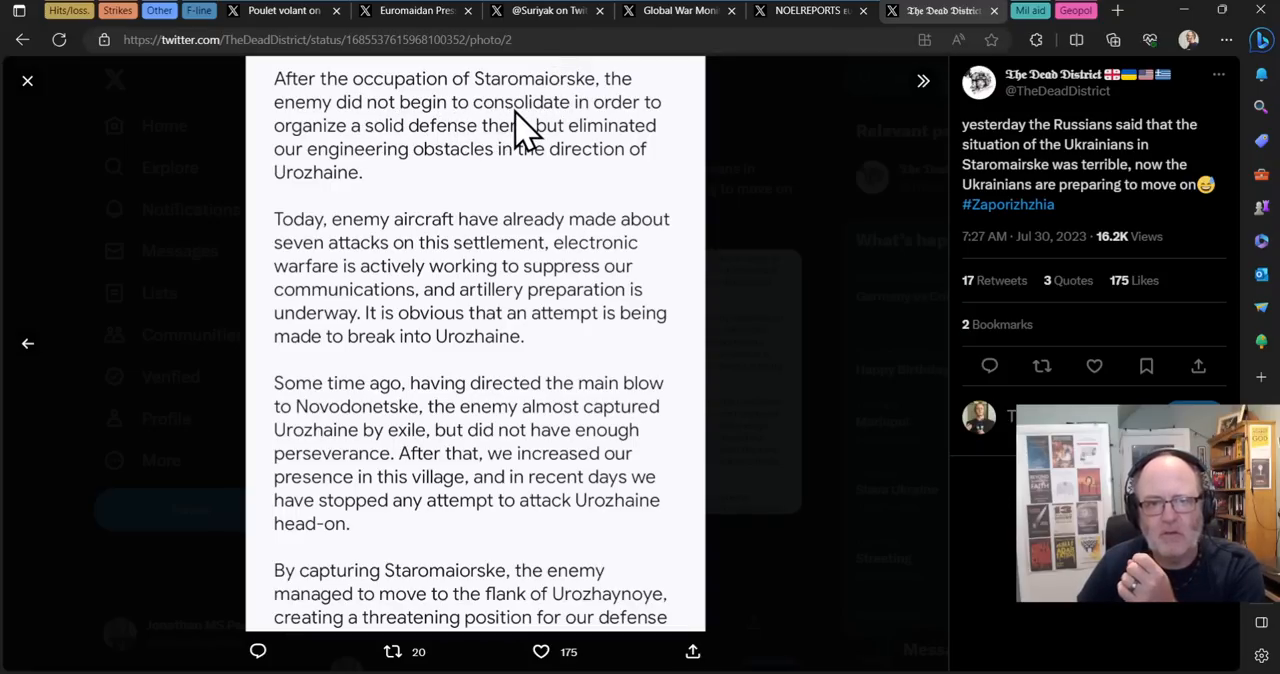
pyautogui.moveTo(490, 165)
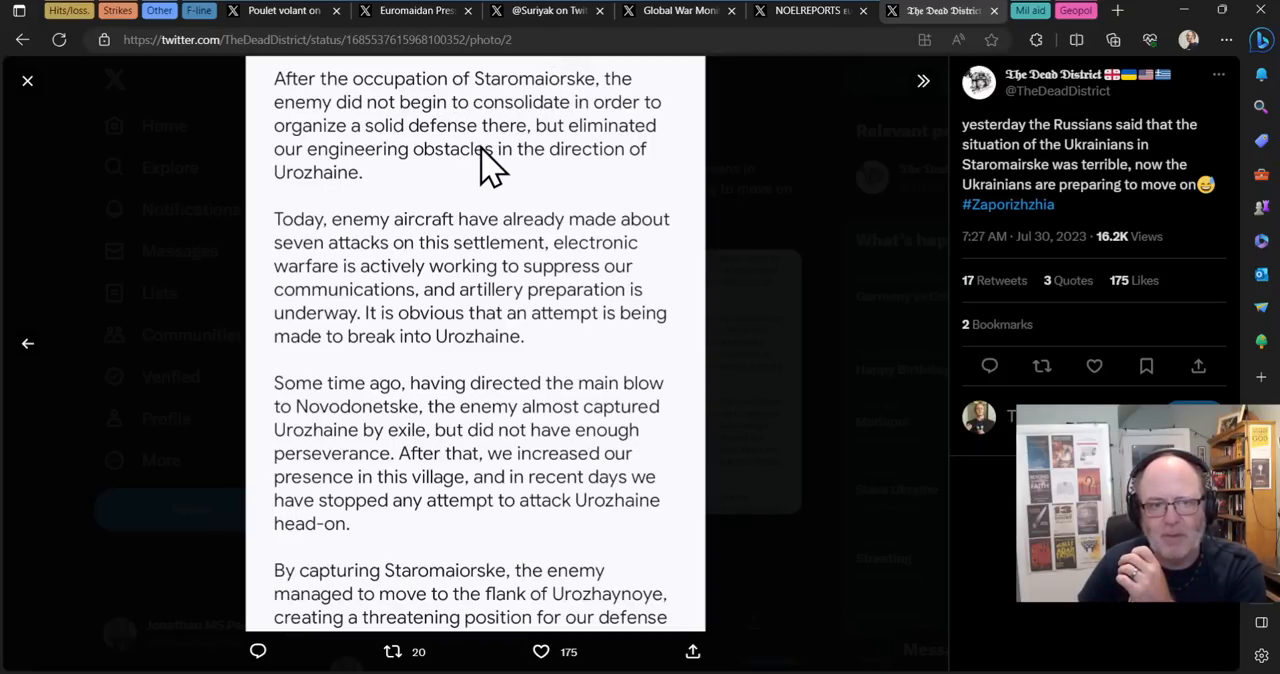
pyautogui.moveTo(445, 210)
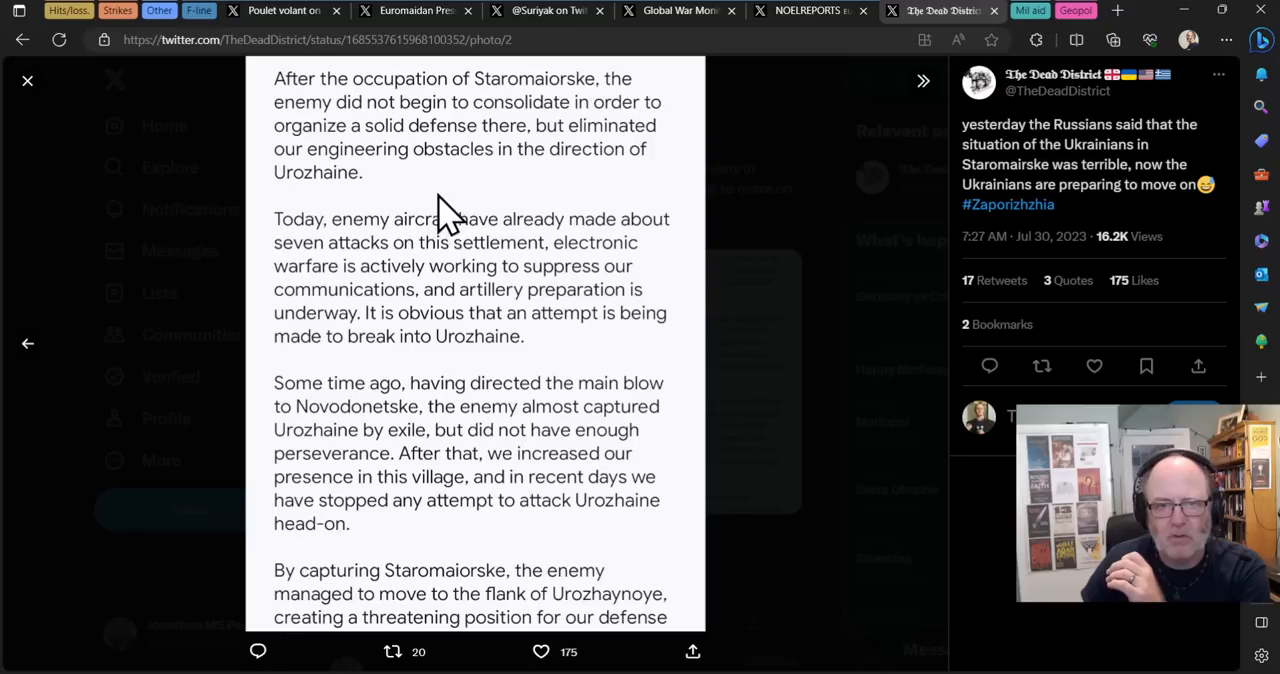
pyautogui.moveTo(425, 255)
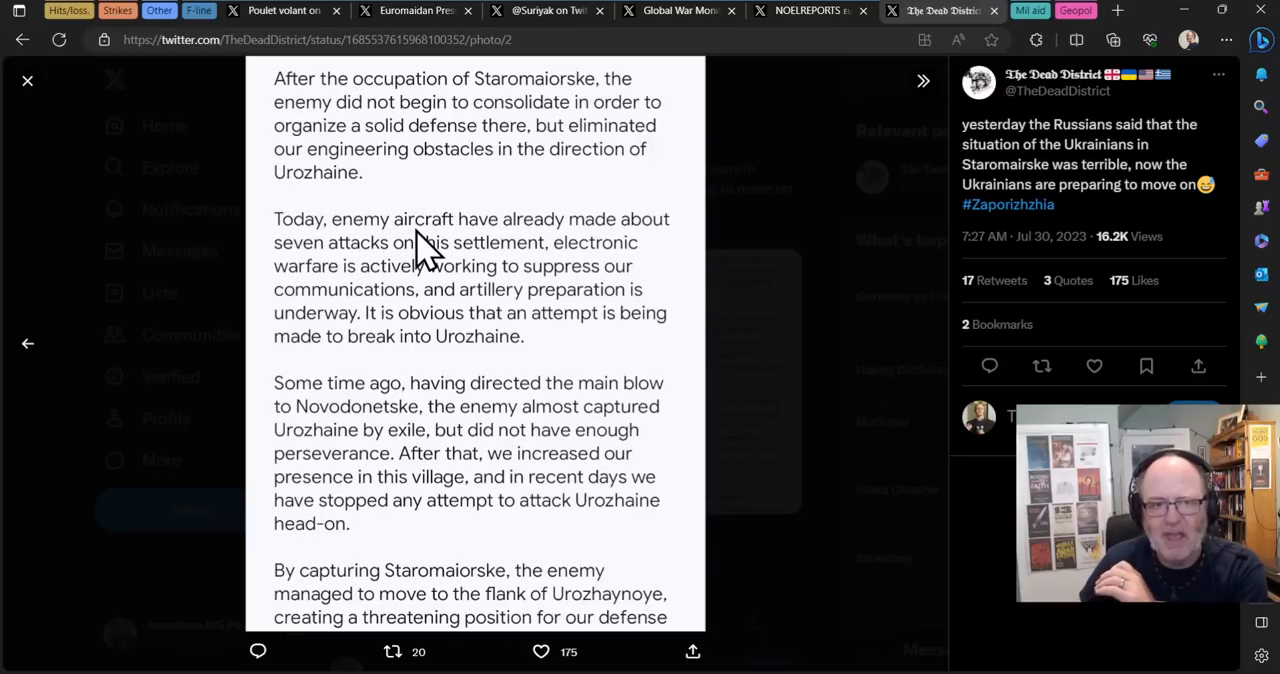
pyautogui.moveTo(365, 300)
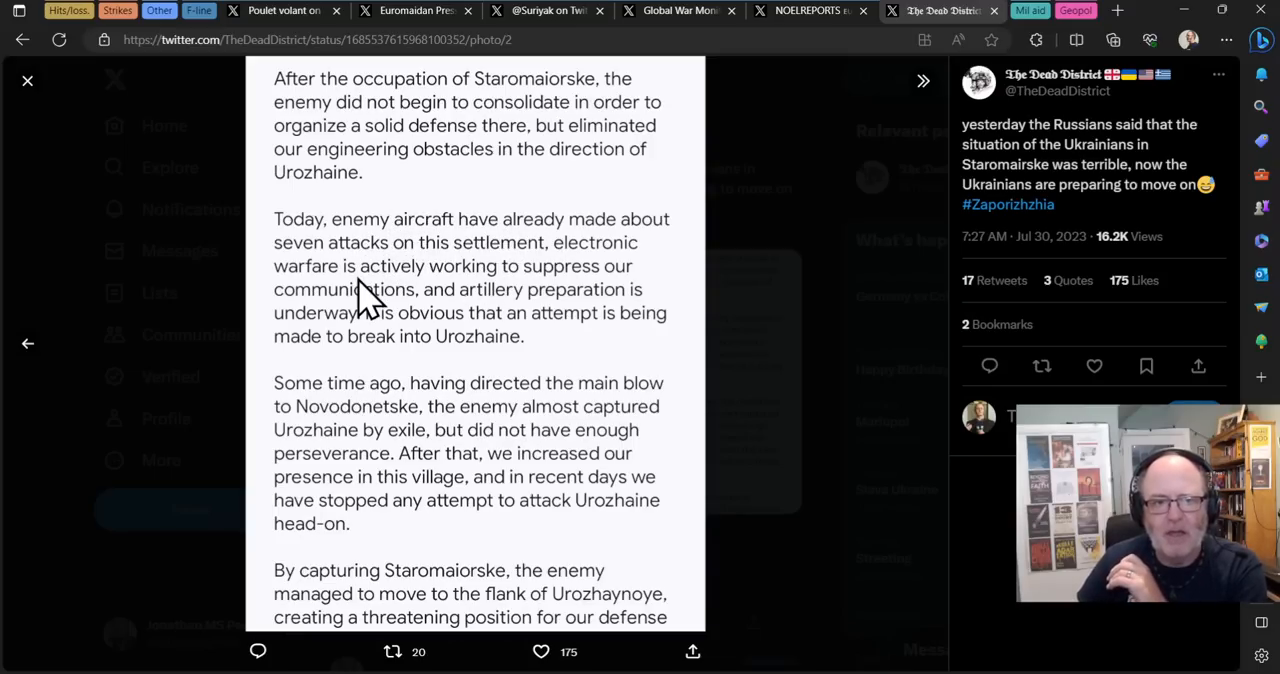
pyautogui.moveTo(405, 310)
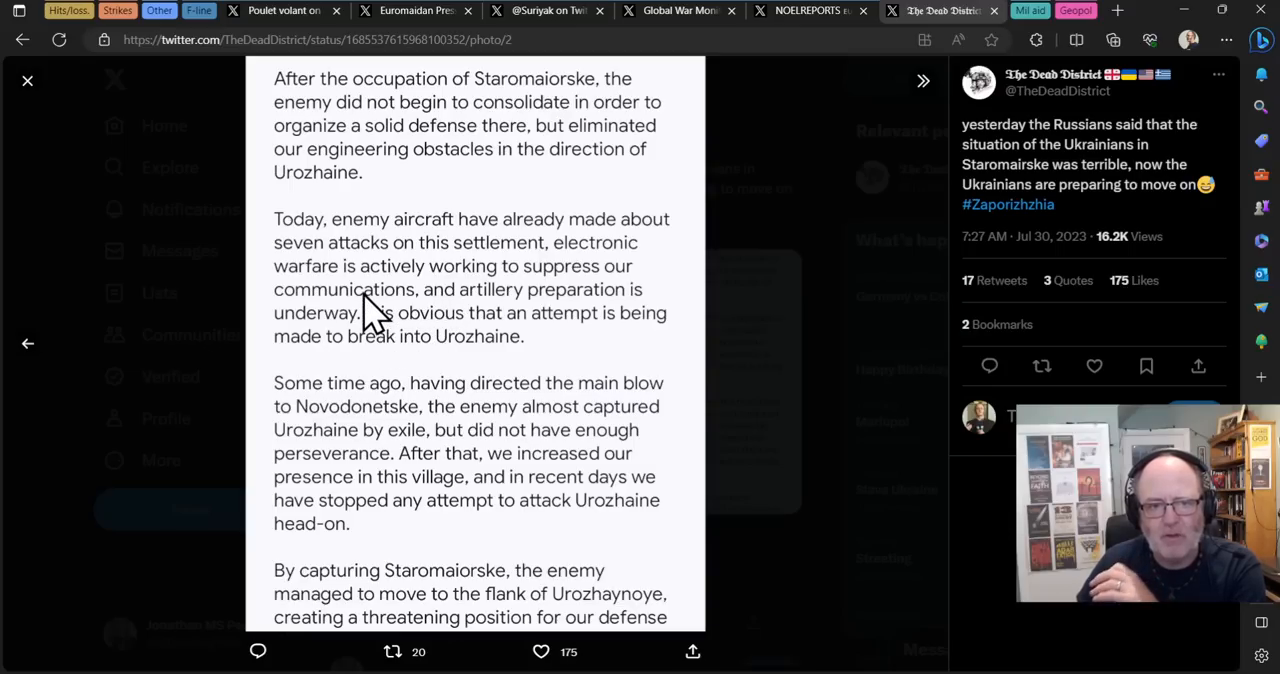
pyautogui.moveTo(470, 330)
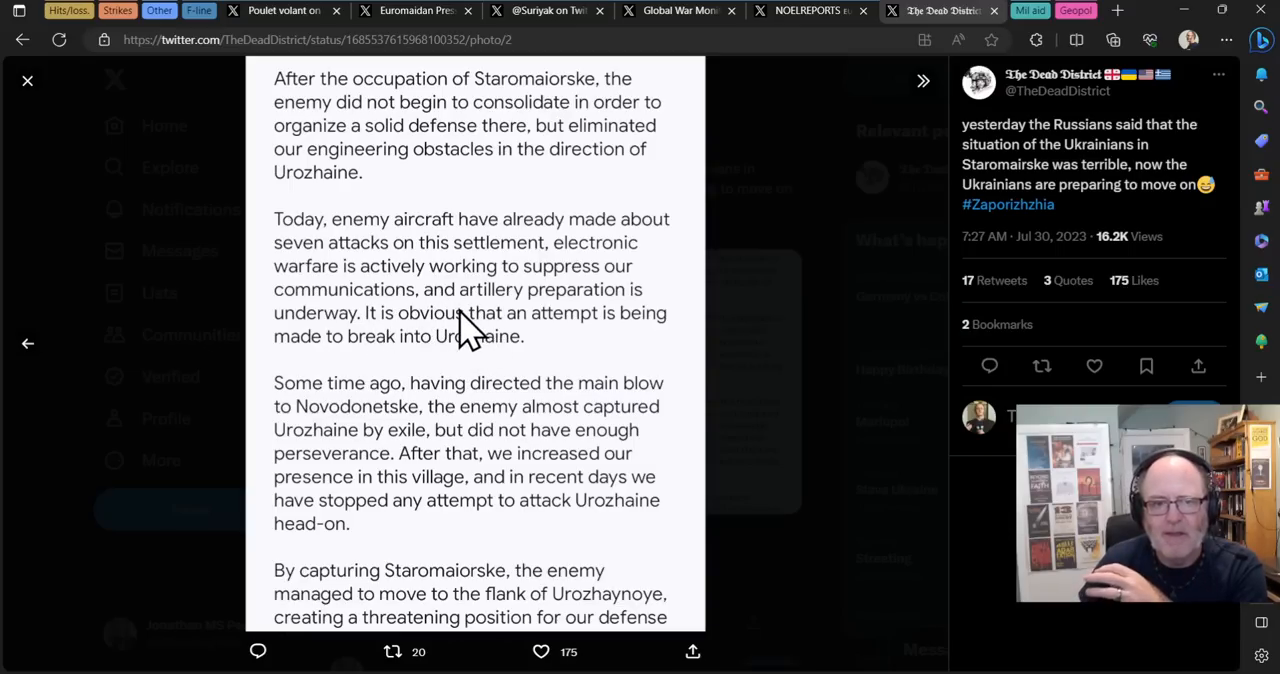
pyautogui.moveTo(378, 360)
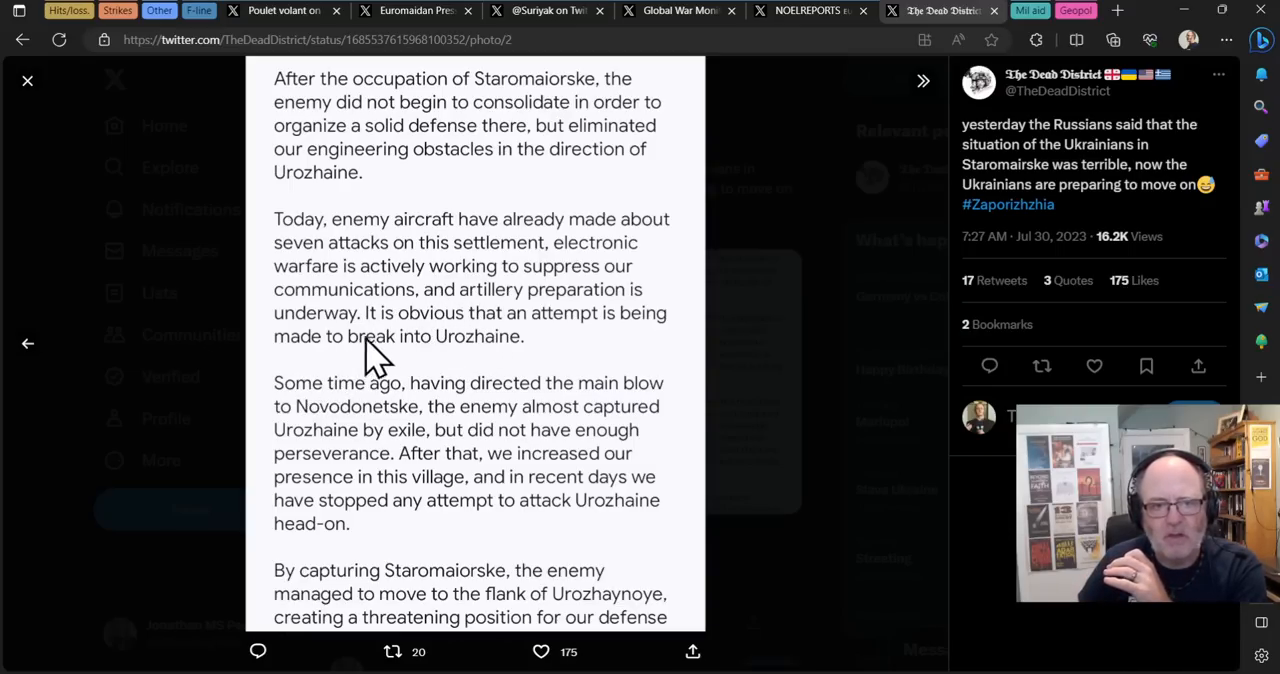
pyautogui.moveTo(355, 395)
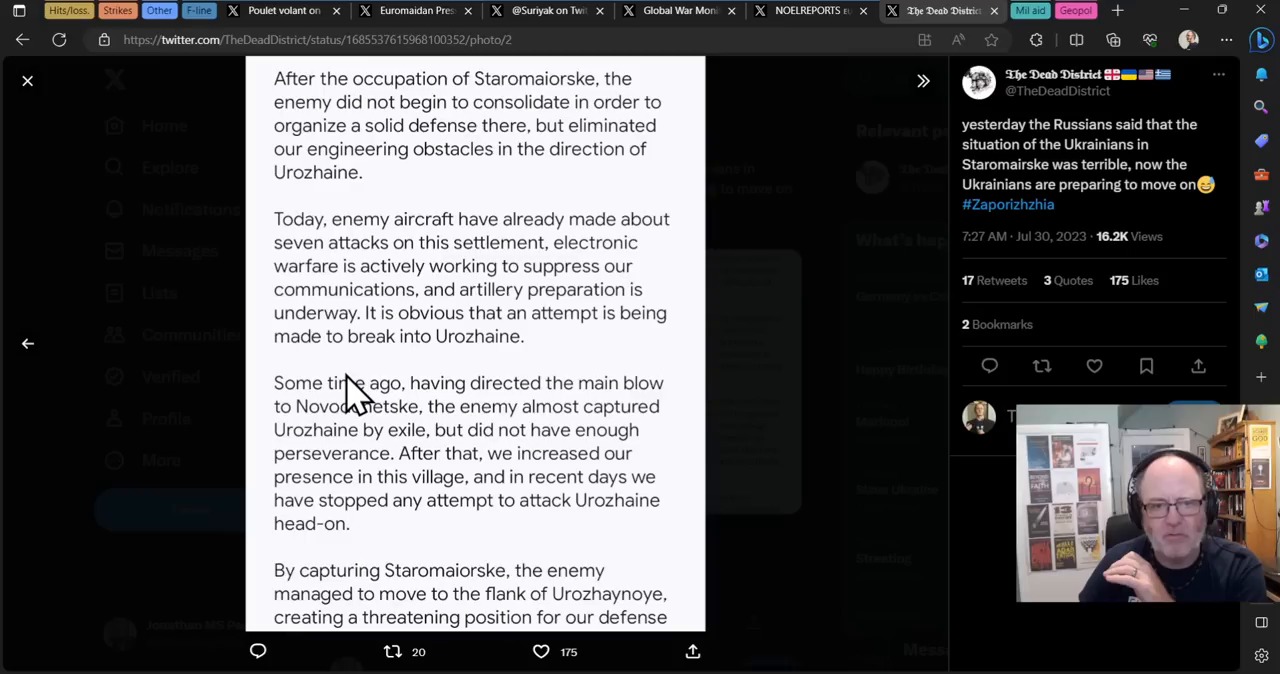
pyautogui.moveTo(862, 438)
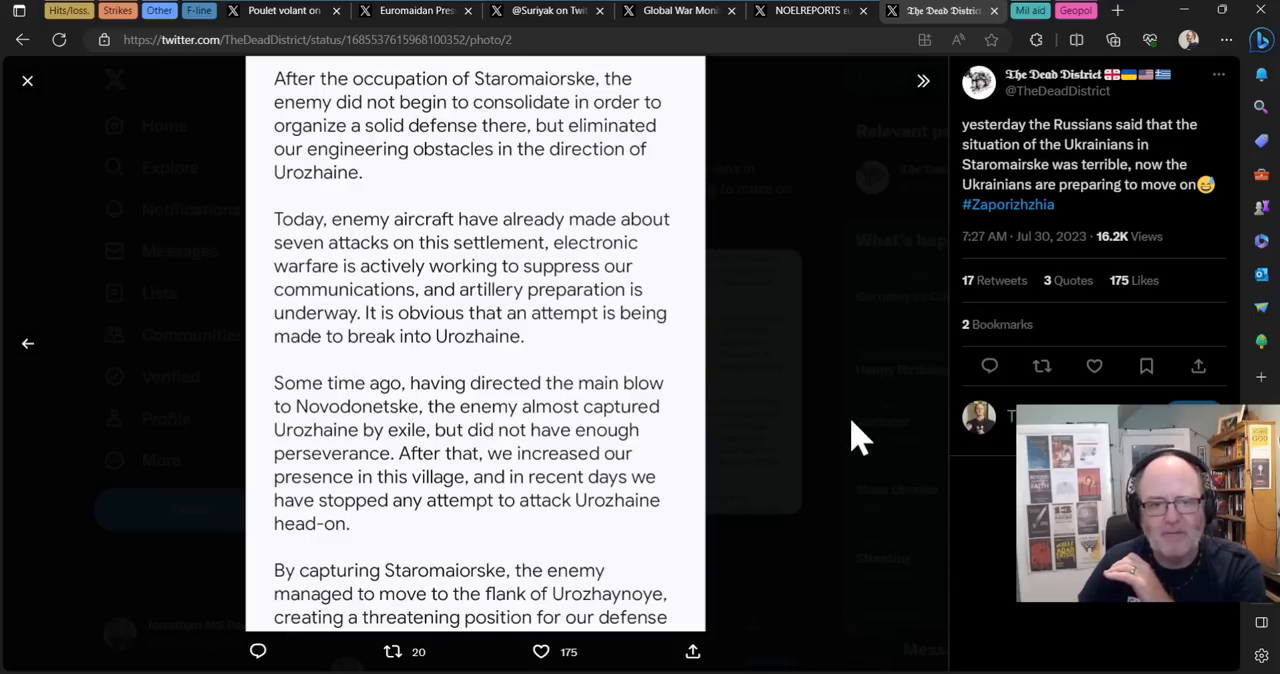
pyautogui.moveTo(655, 470)
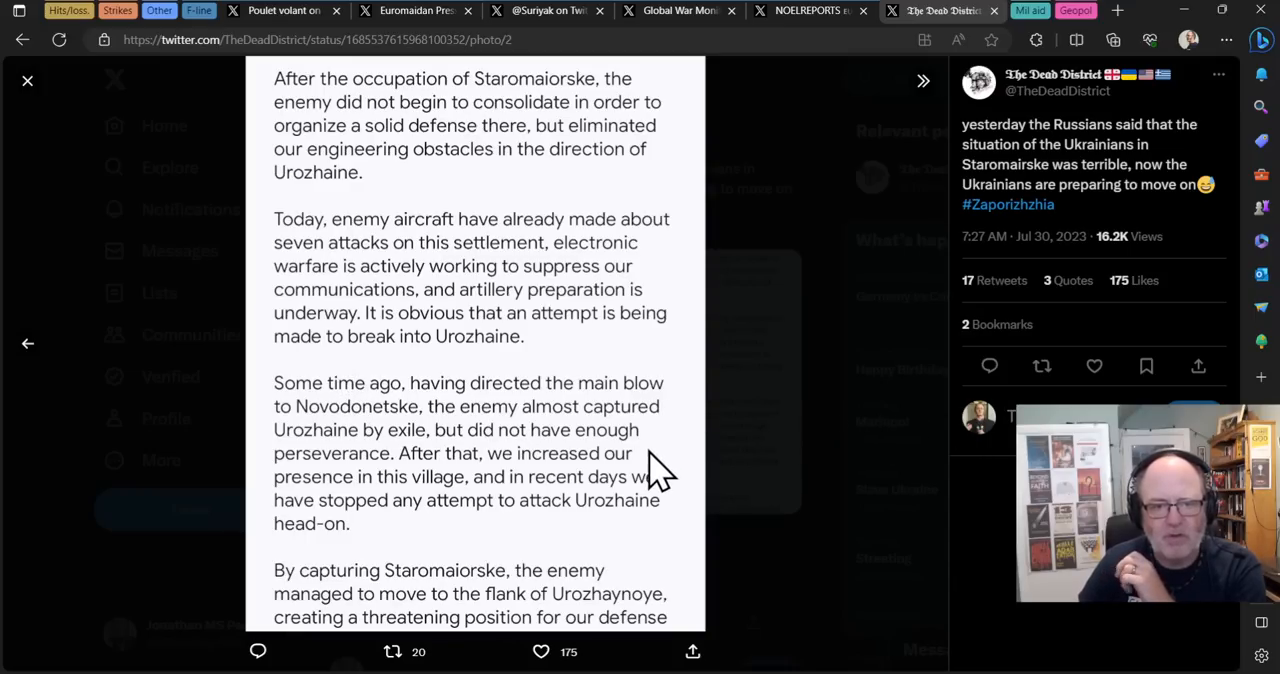
pyautogui.moveTo(330, 485)
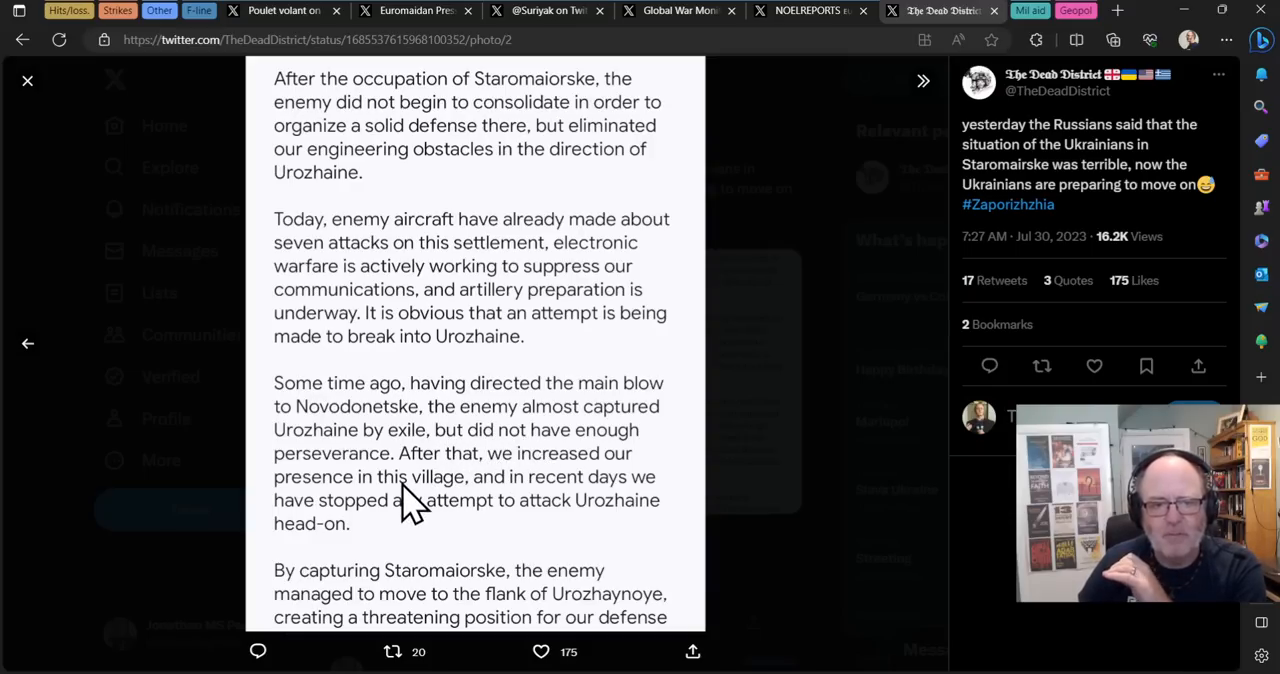
pyautogui.moveTo(385, 525)
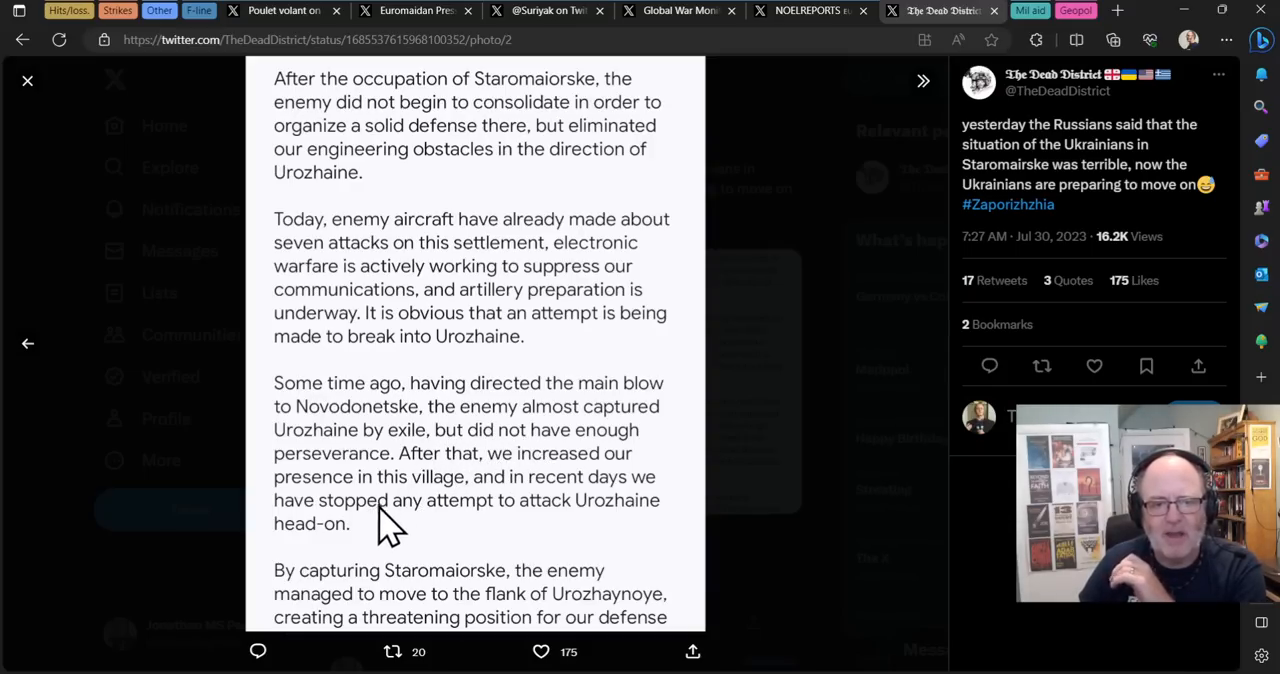
pyautogui.moveTo(400, 540)
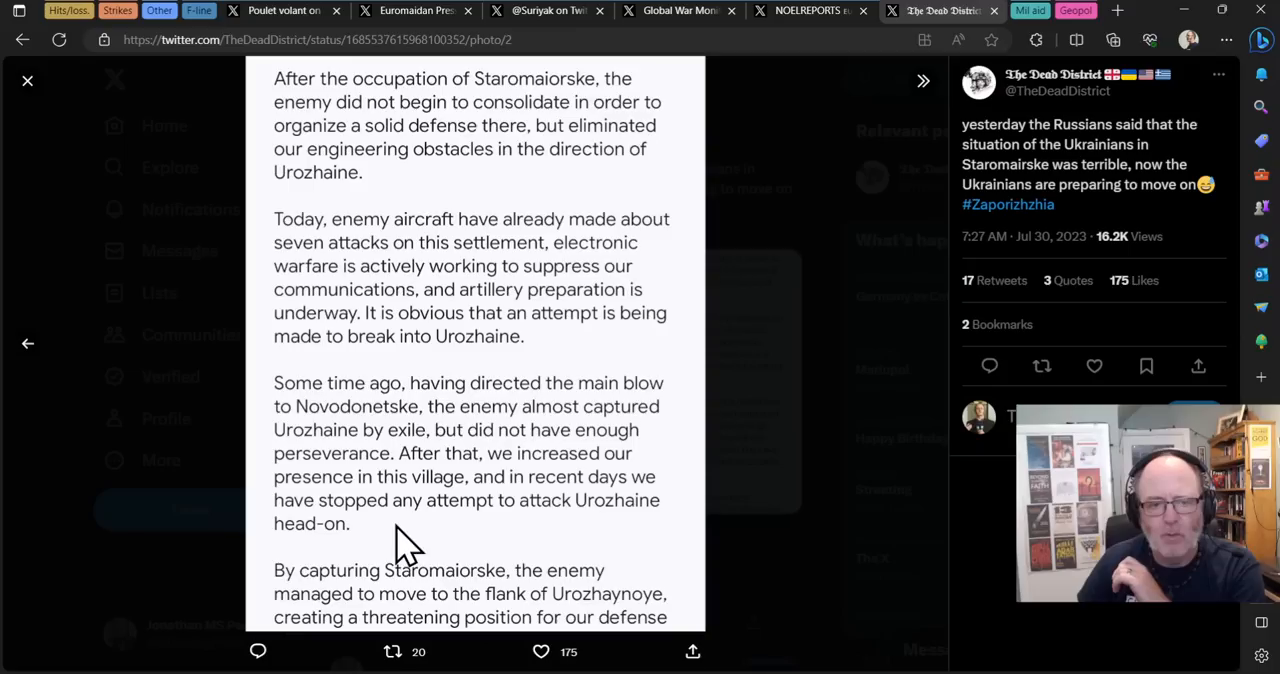
pyautogui.moveTo(340, 570)
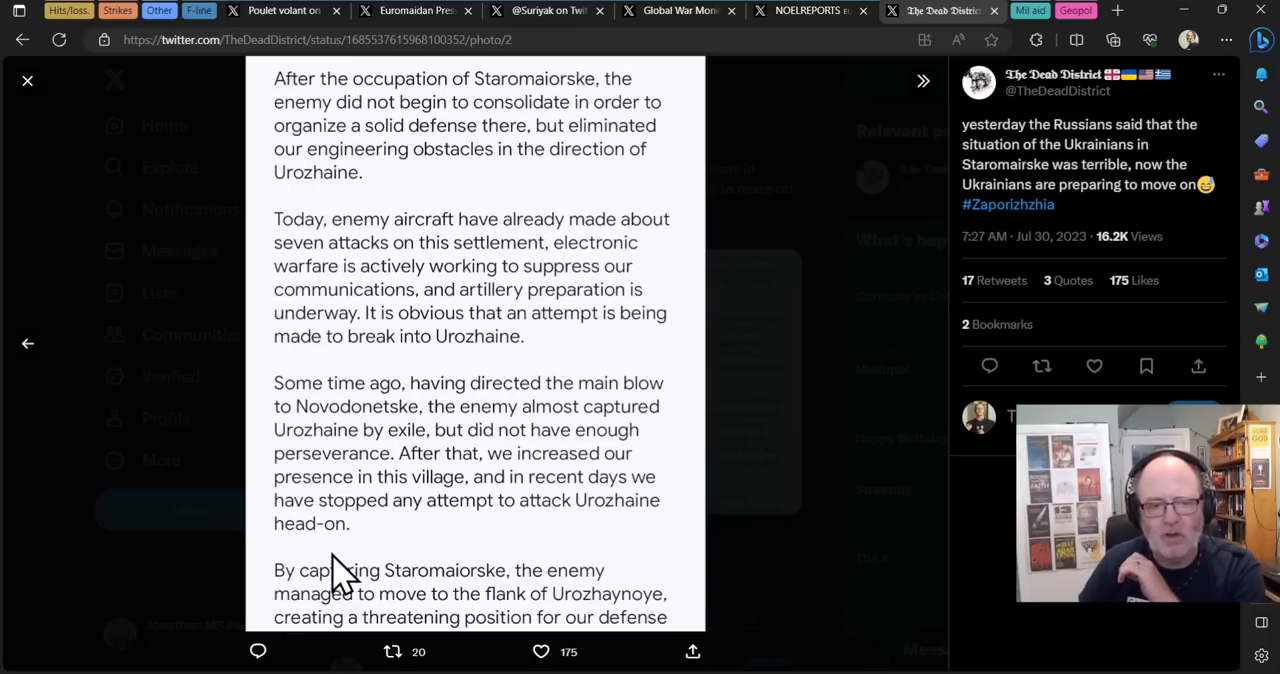
pyautogui.moveTo(405, 618)
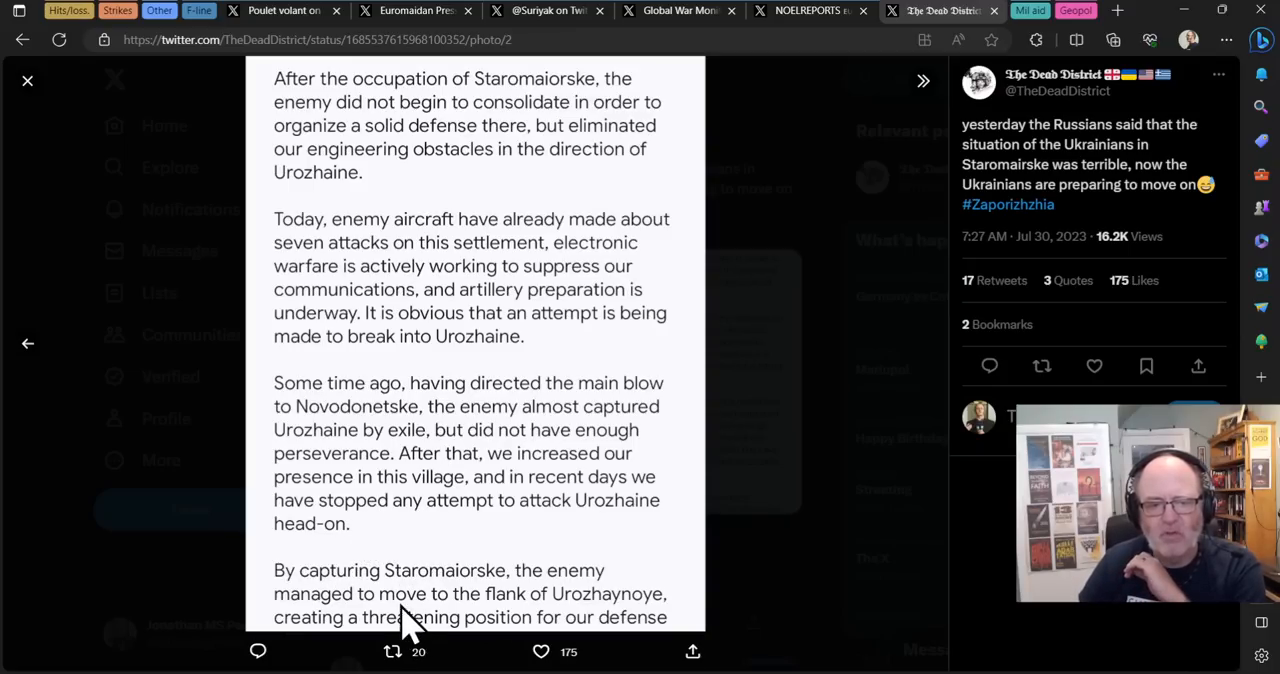
pyautogui.moveTo(475, 610)
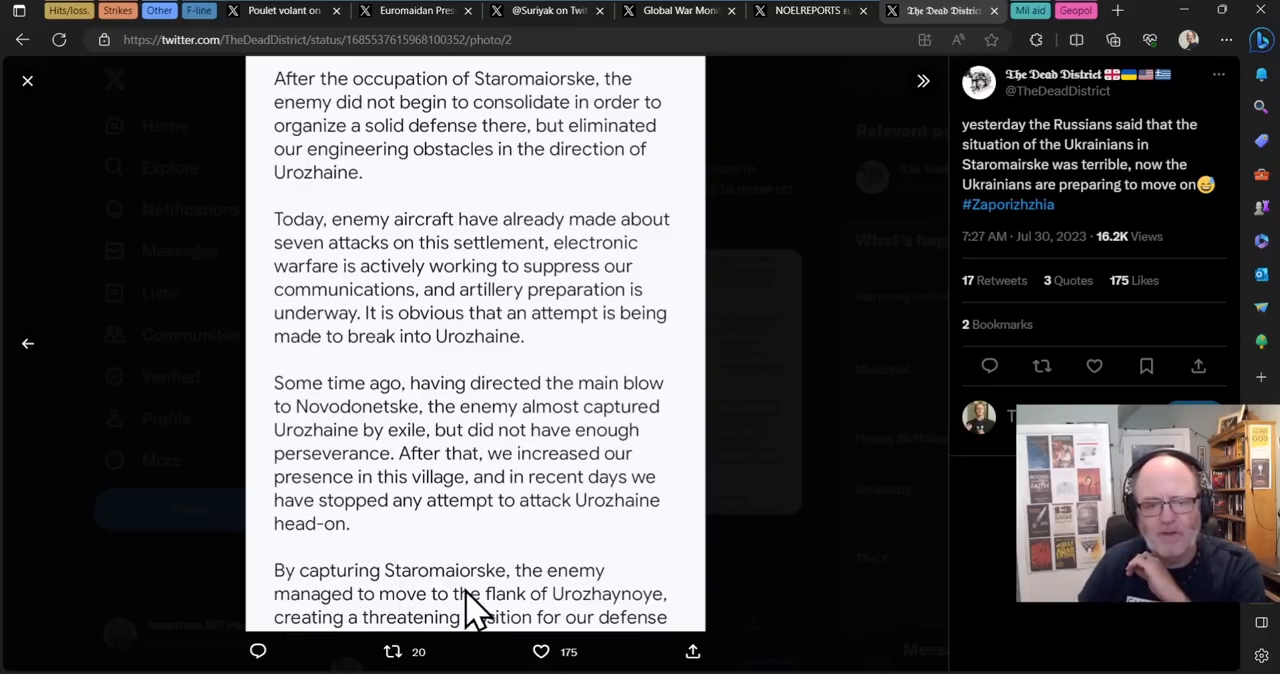
pyautogui.moveTo(485, 535)
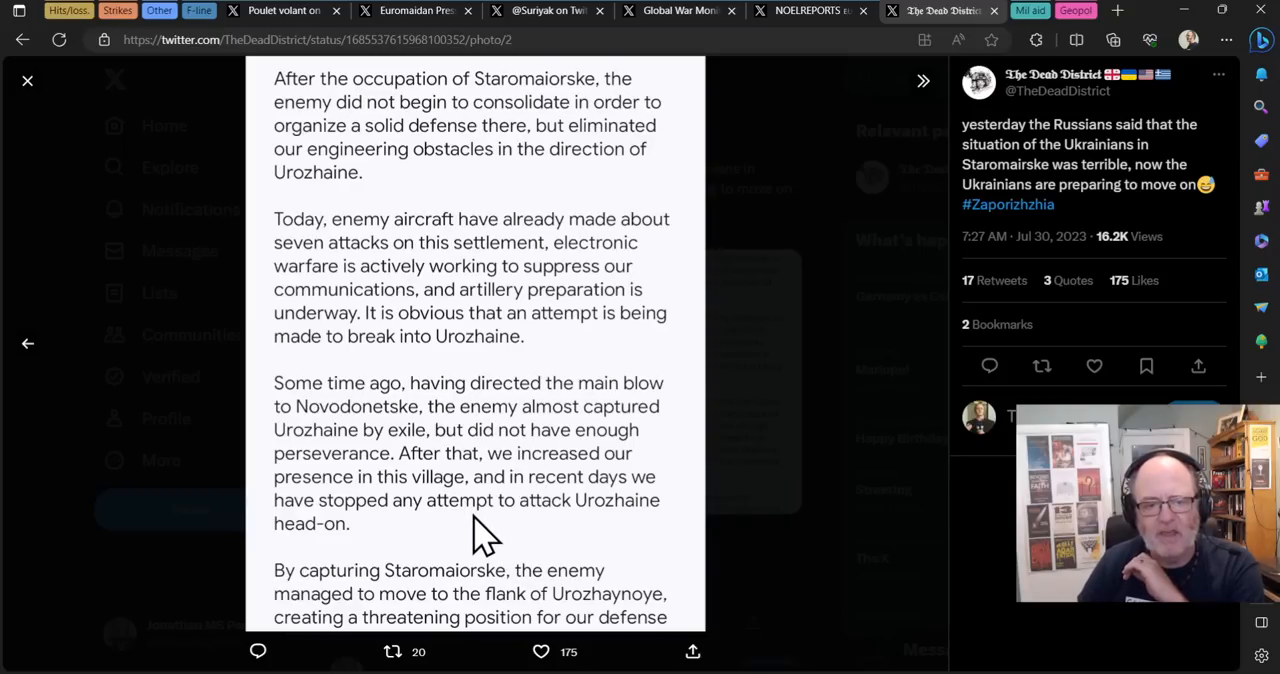
pyautogui.moveTo(15, 60)
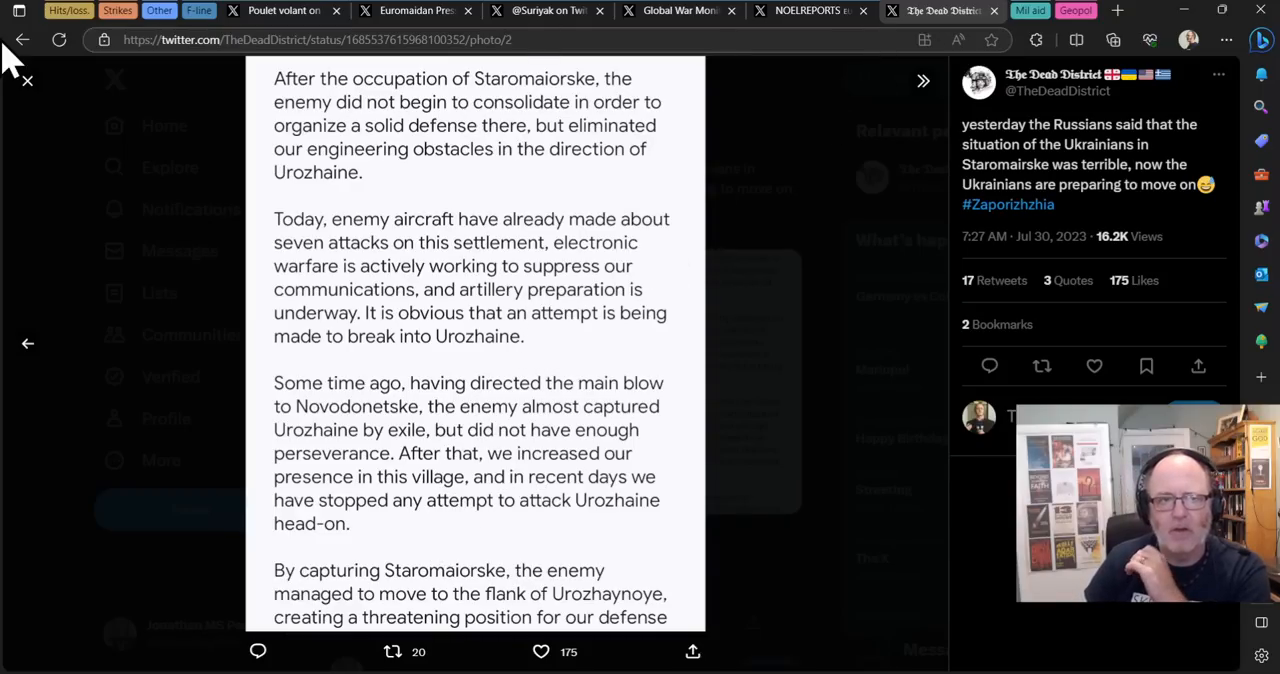
# Step: Bring up the Suriyak map of Staromaiorske showing the Russian counterattack
pyautogui.click(548, 11)
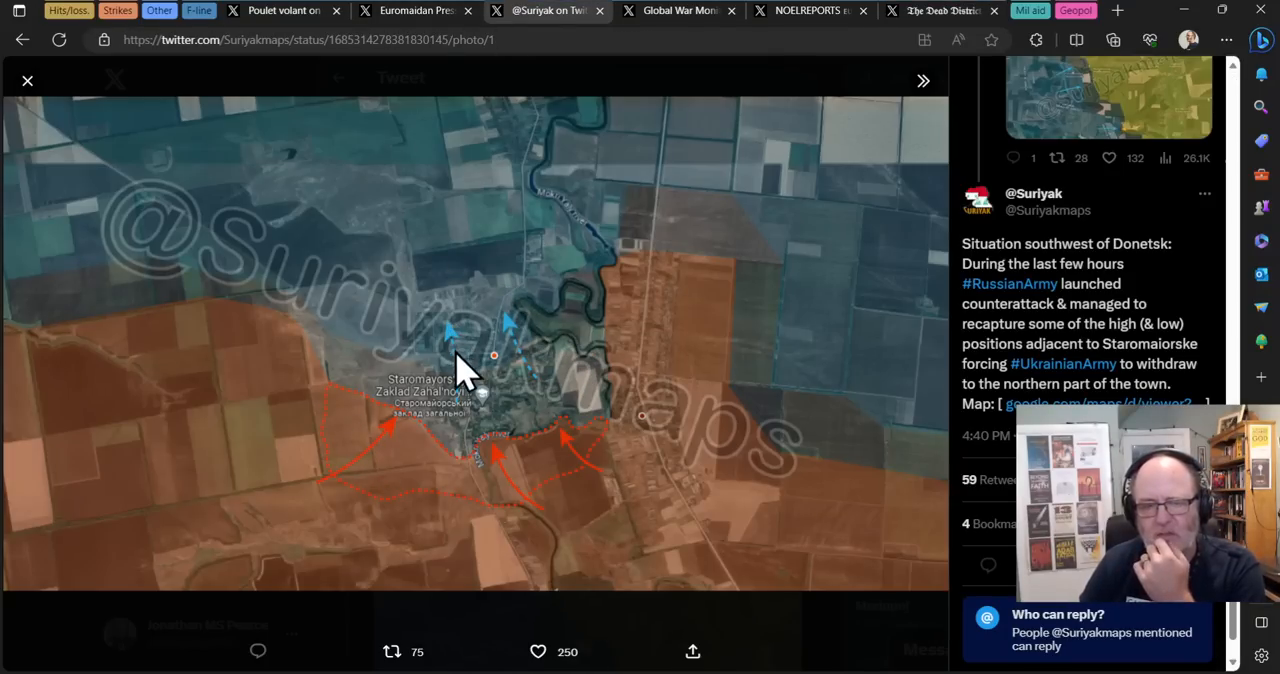
pyautogui.moveTo(420, 375)
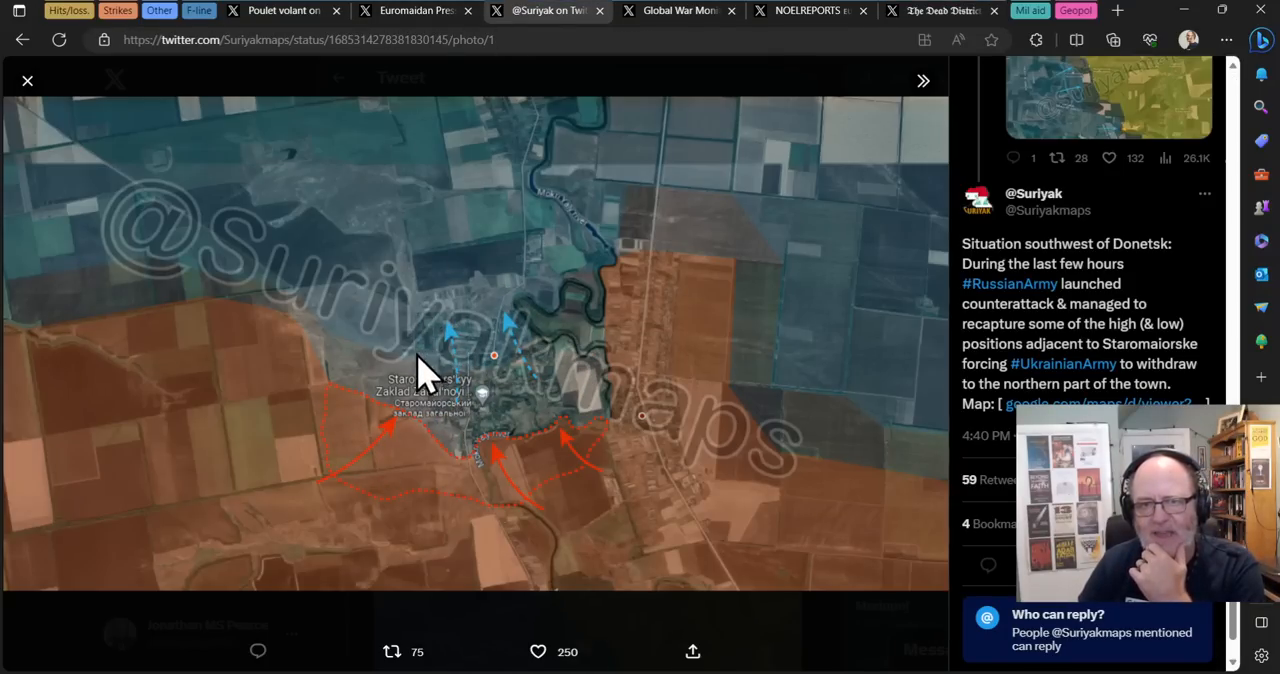
pyautogui.moveTo(855, 45)
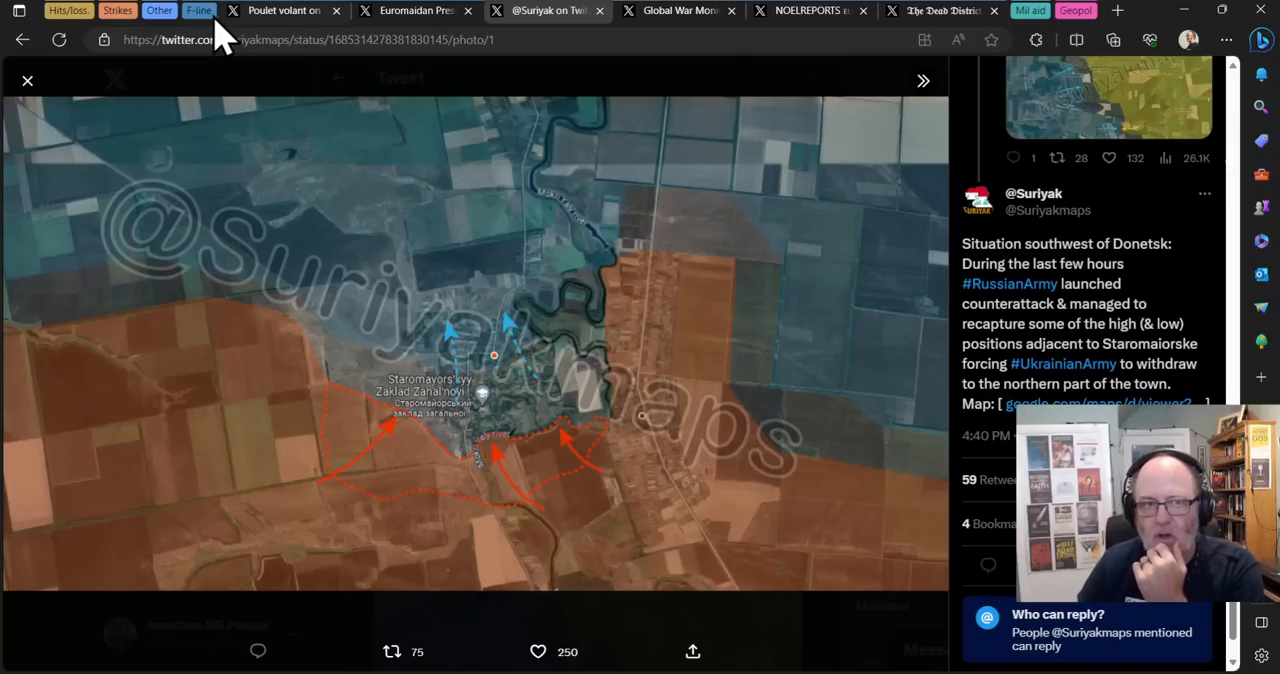
pyautogui.moveTo(233, 50)
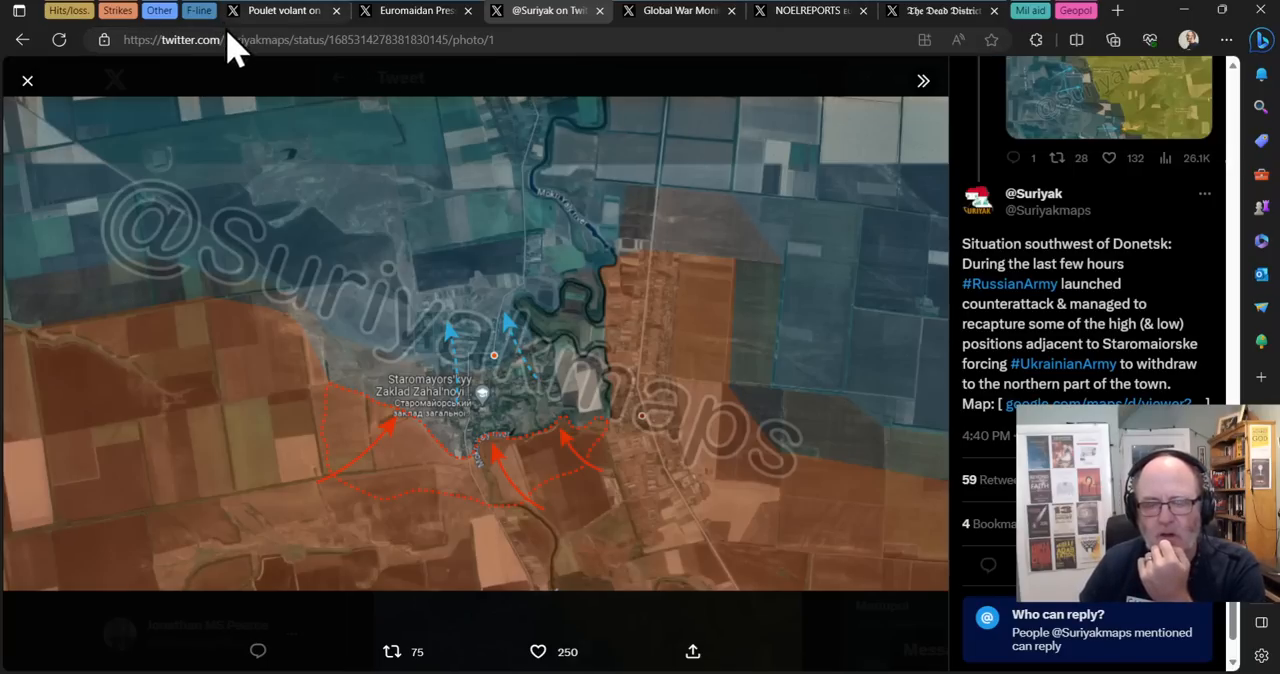
pyautogui.moveTo(750, 245)
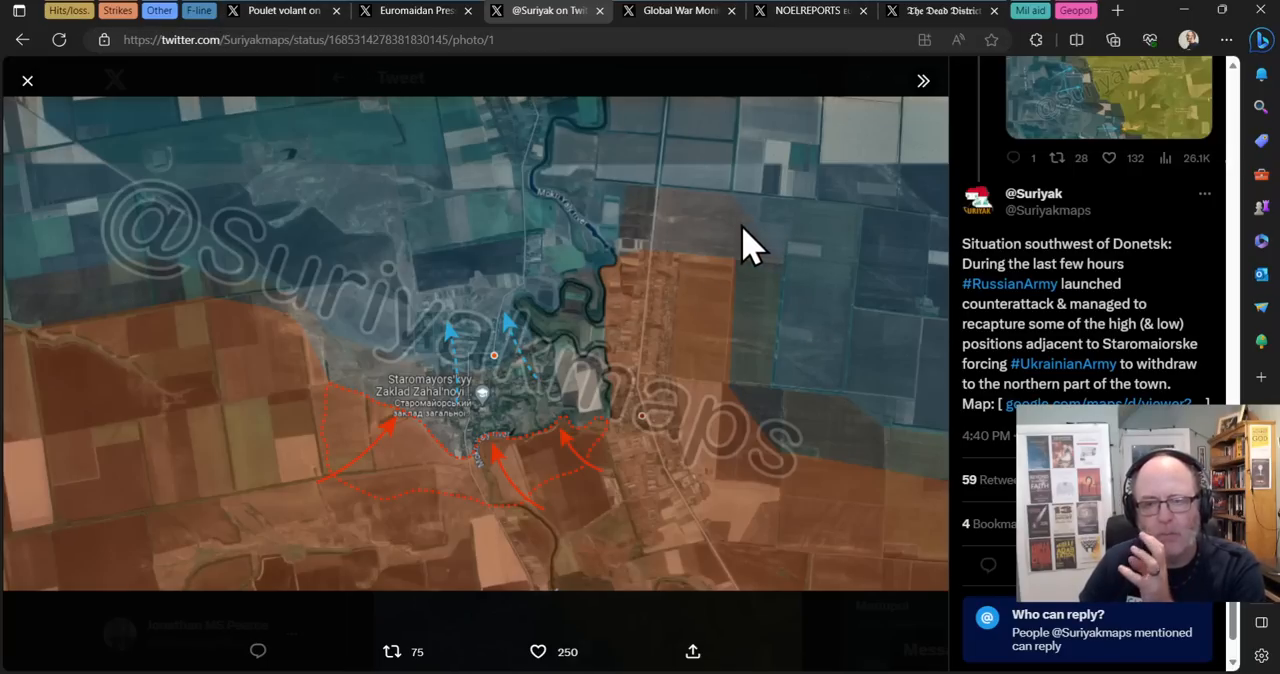
pyautogui.moveTo(780, 175)
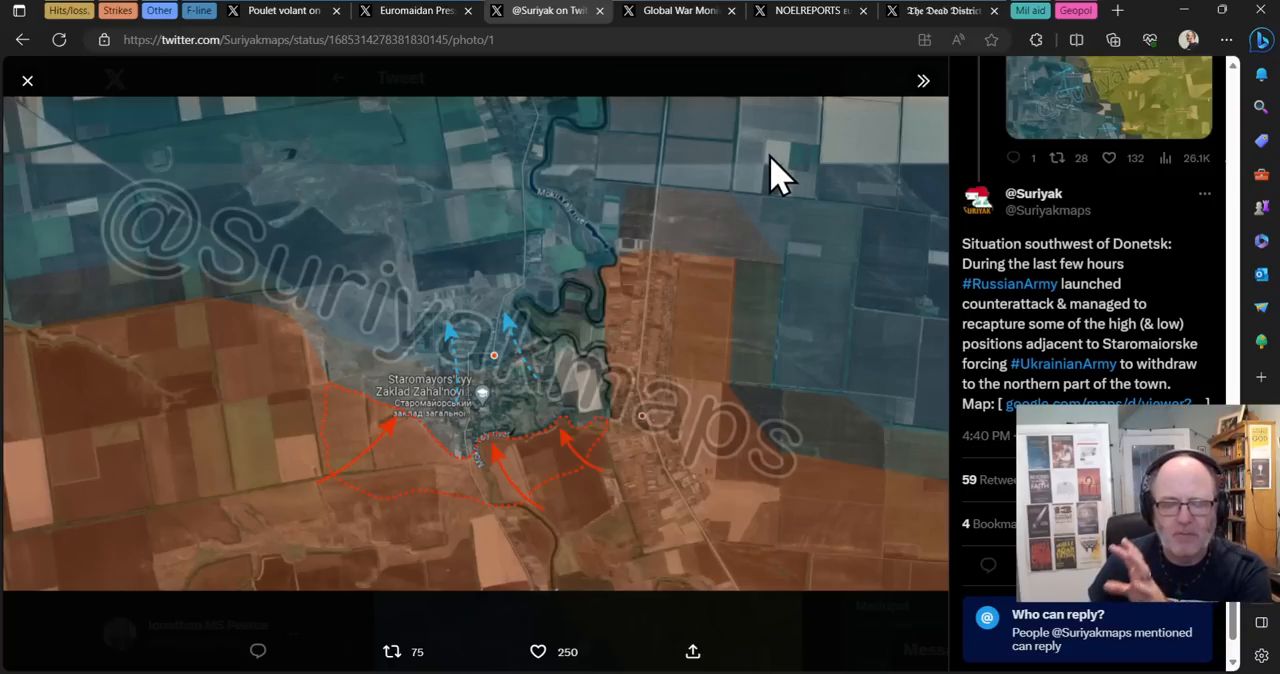
pyautogui.moveTo(750, 185)
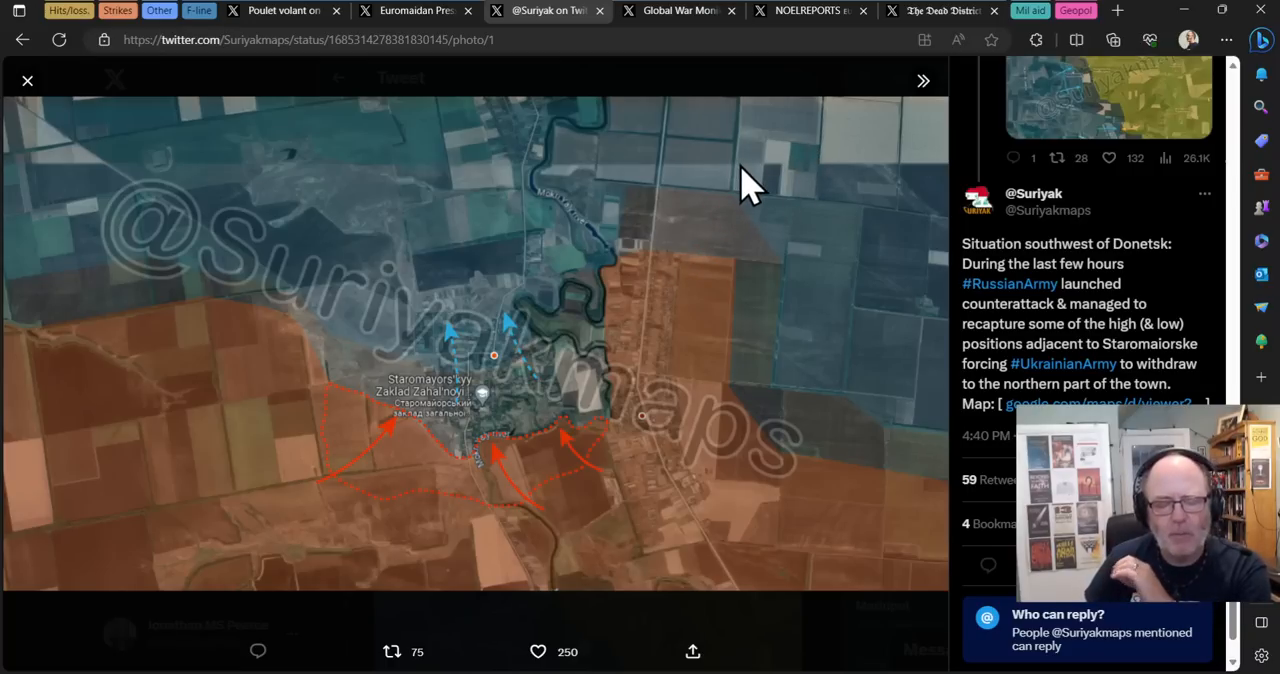
pyautogui.moveTo(575, 245)
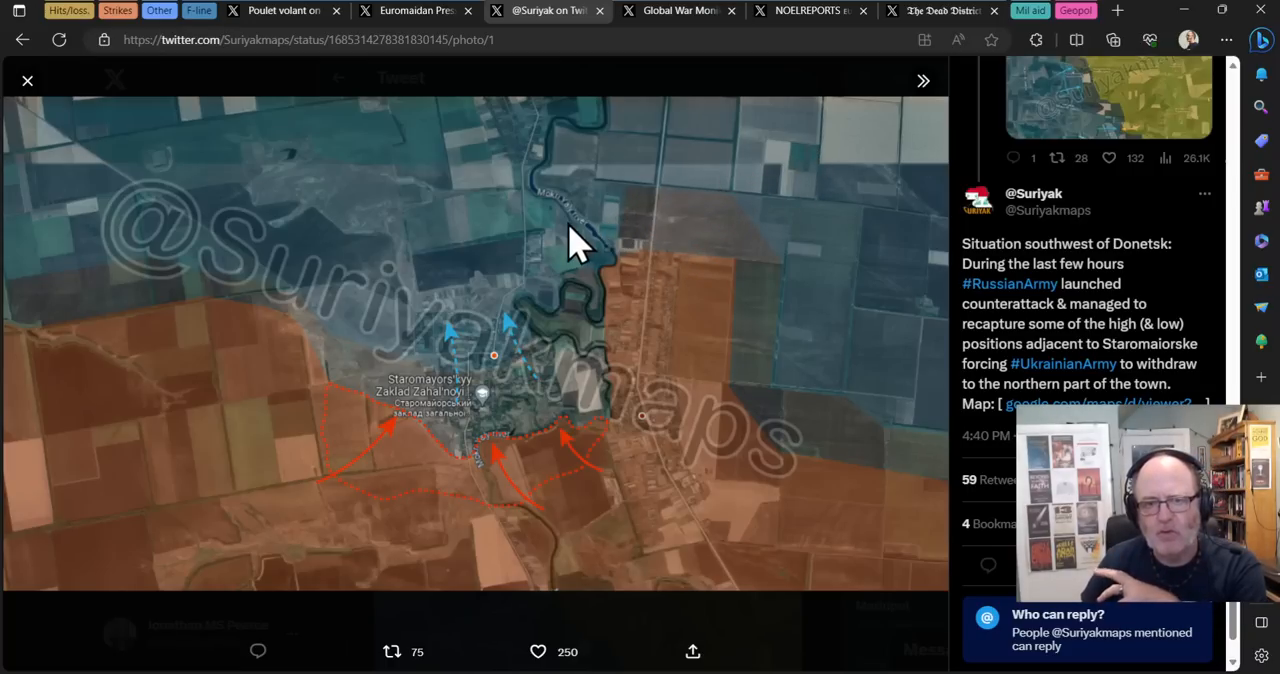
pyautogui.moveTo(695, 165)
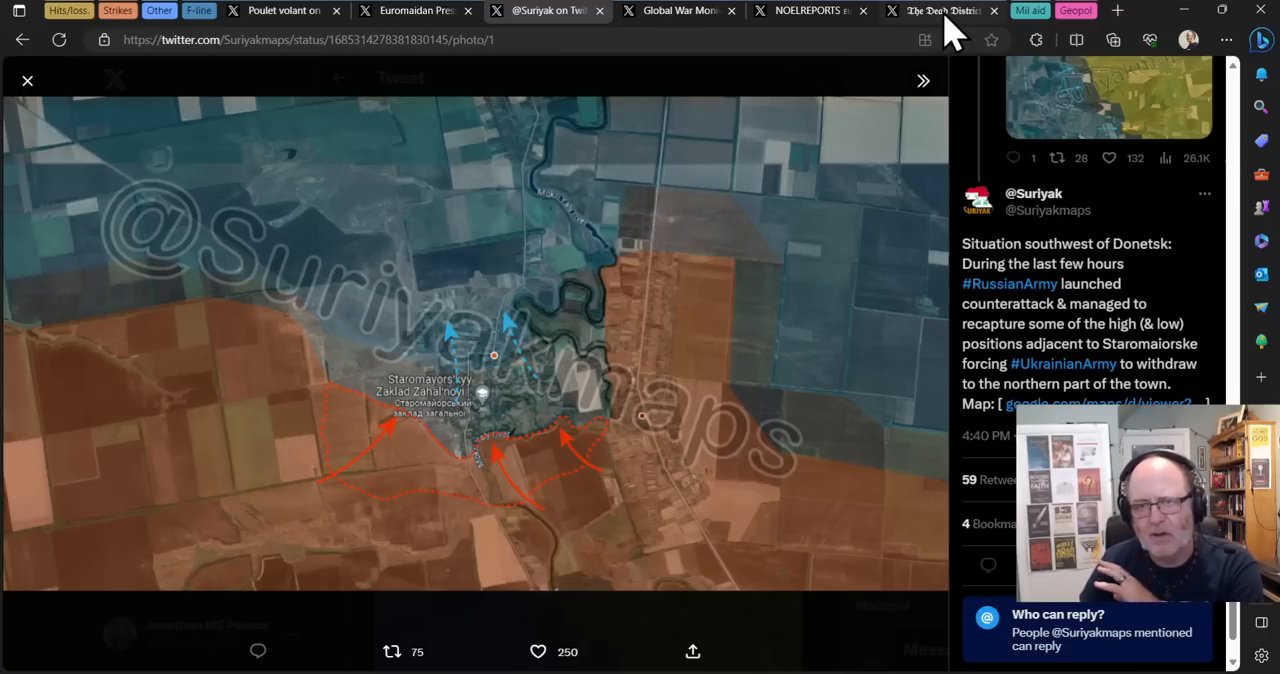
pyautogui.moveTo(760, 50)
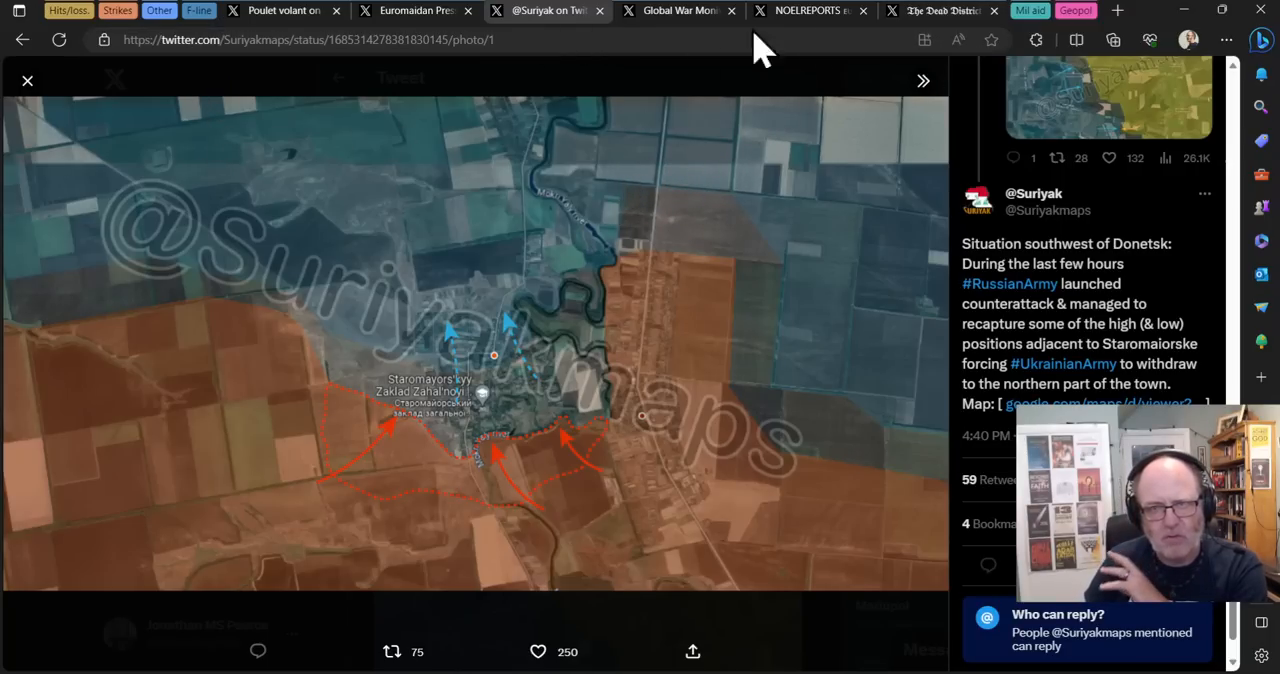
pyautogui.moveTo(220, 45)
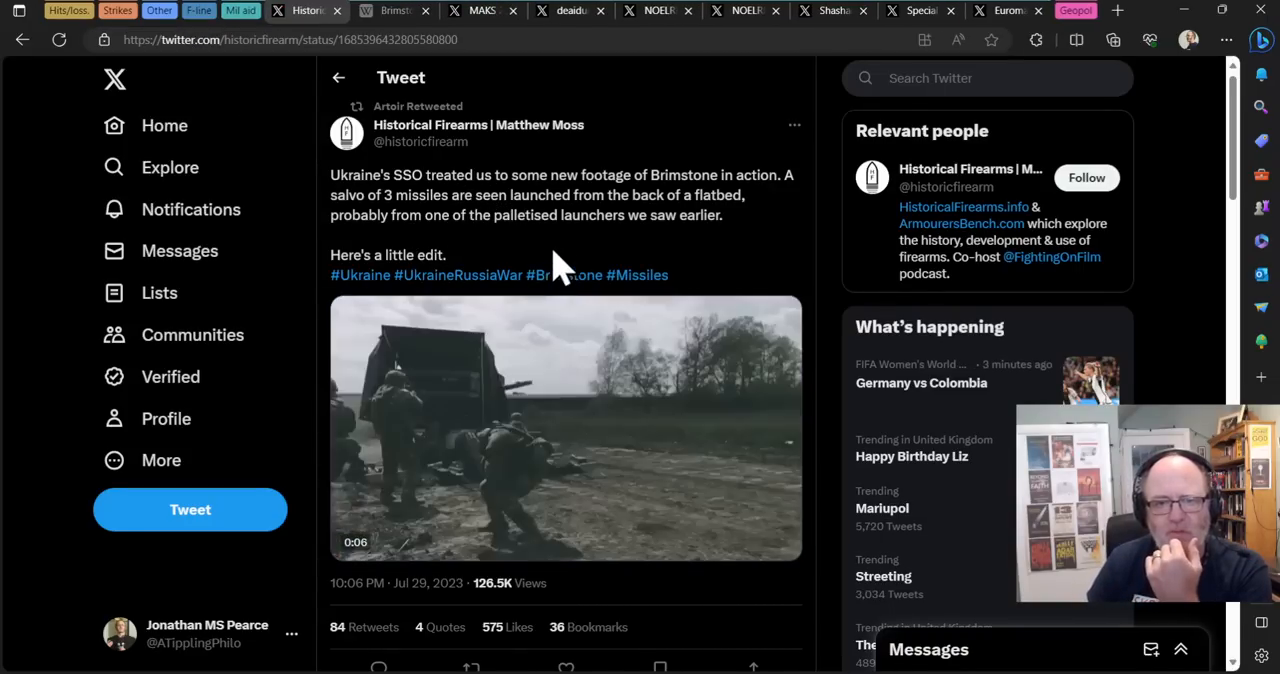
# Step: Open the Brimstone missile Wikipedia tab and scroll down to its specifications
pyautogui.click(395, 10)
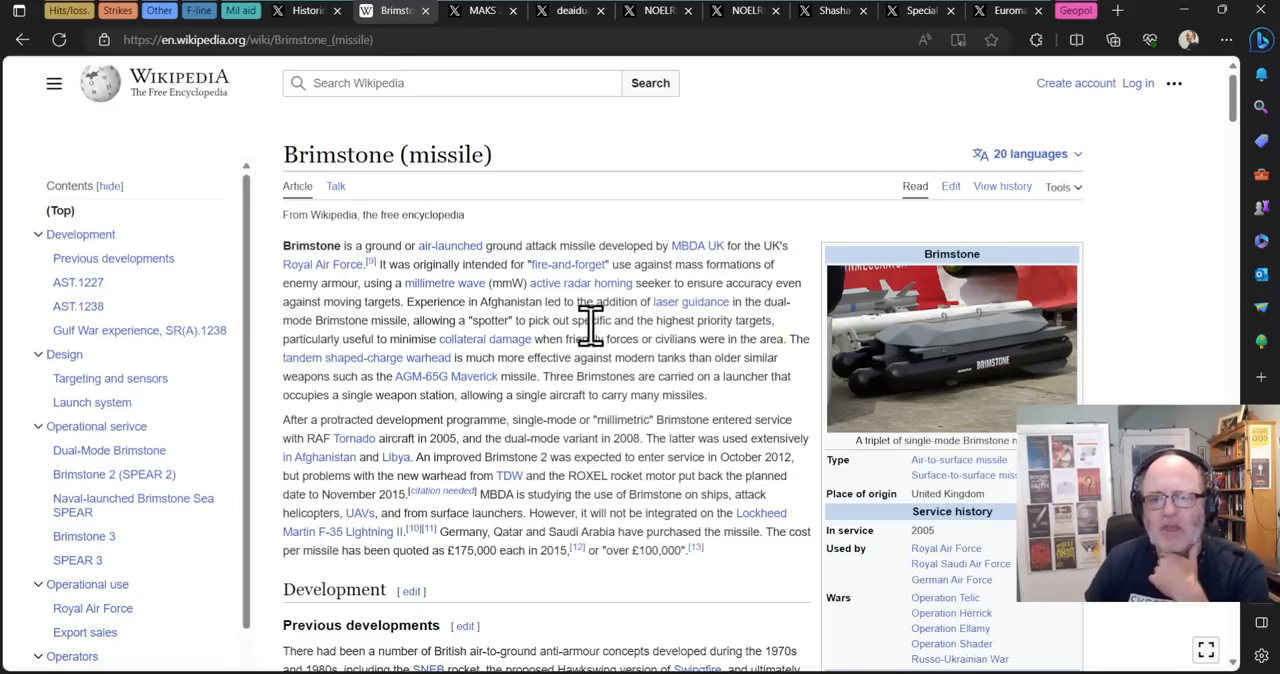
pyautogui.moveTo(553, 320)
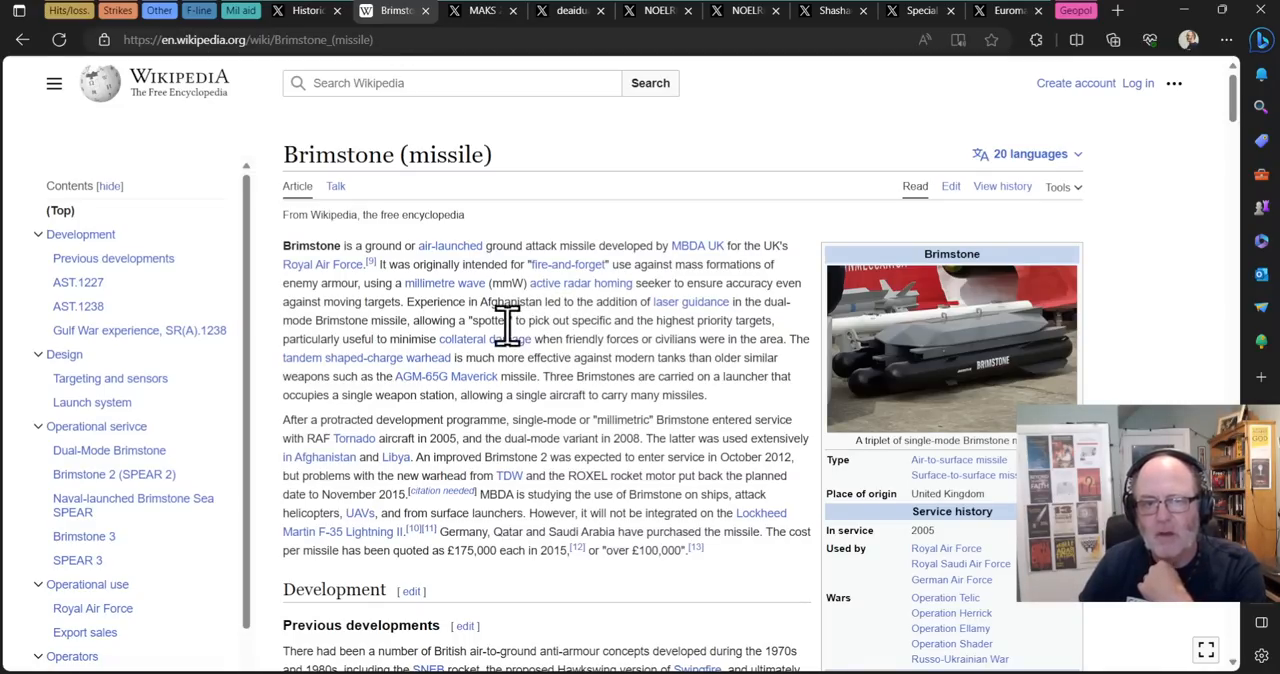
pyautogui.moveTo(464, 338)
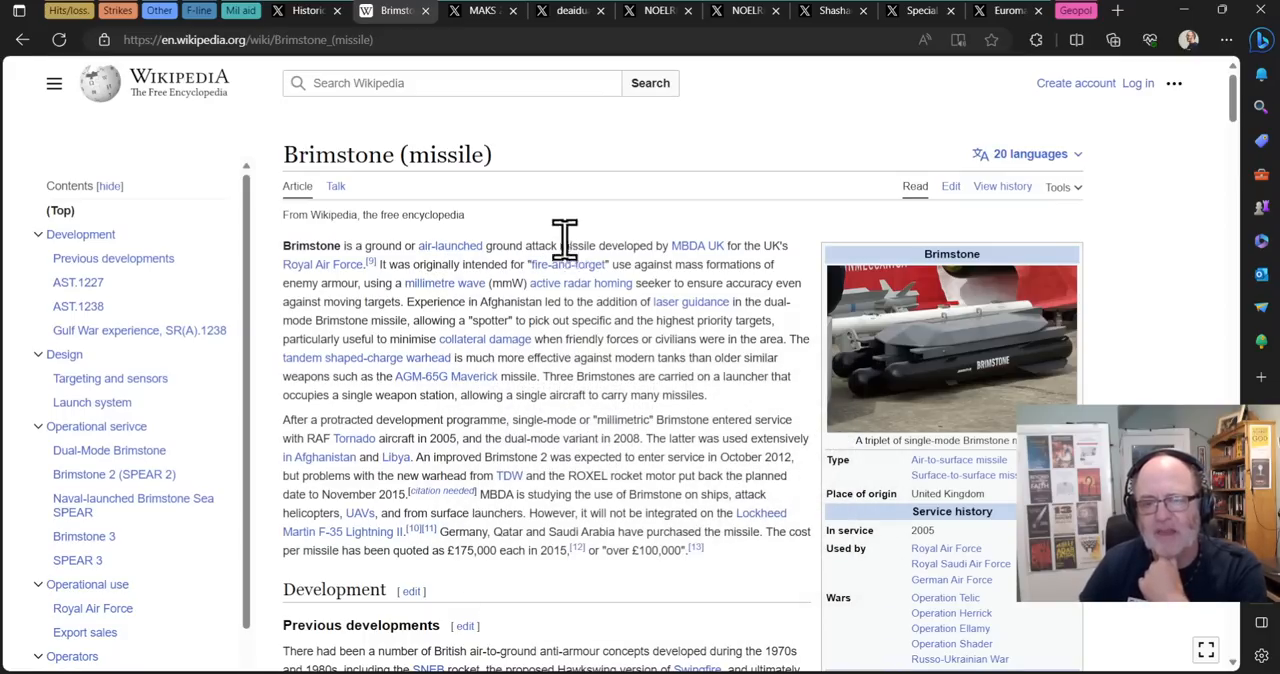
pyautogui.moveTo(910, 335)
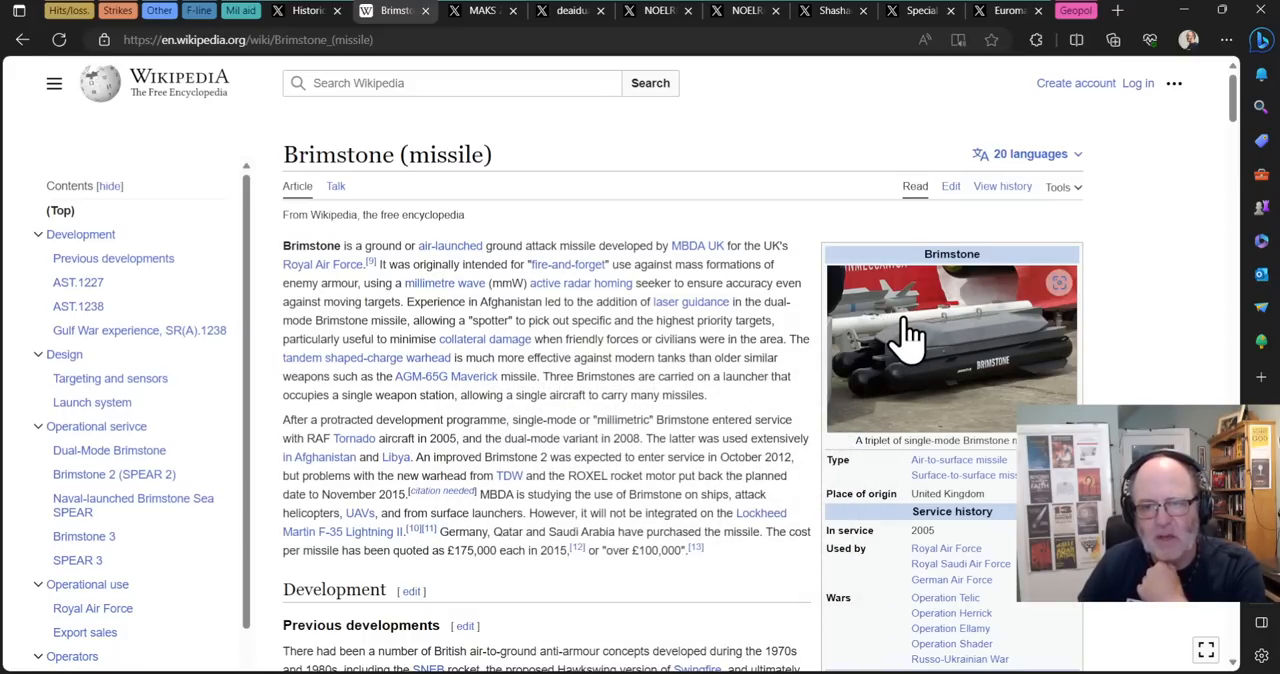
pyautogui.scroll(-3)
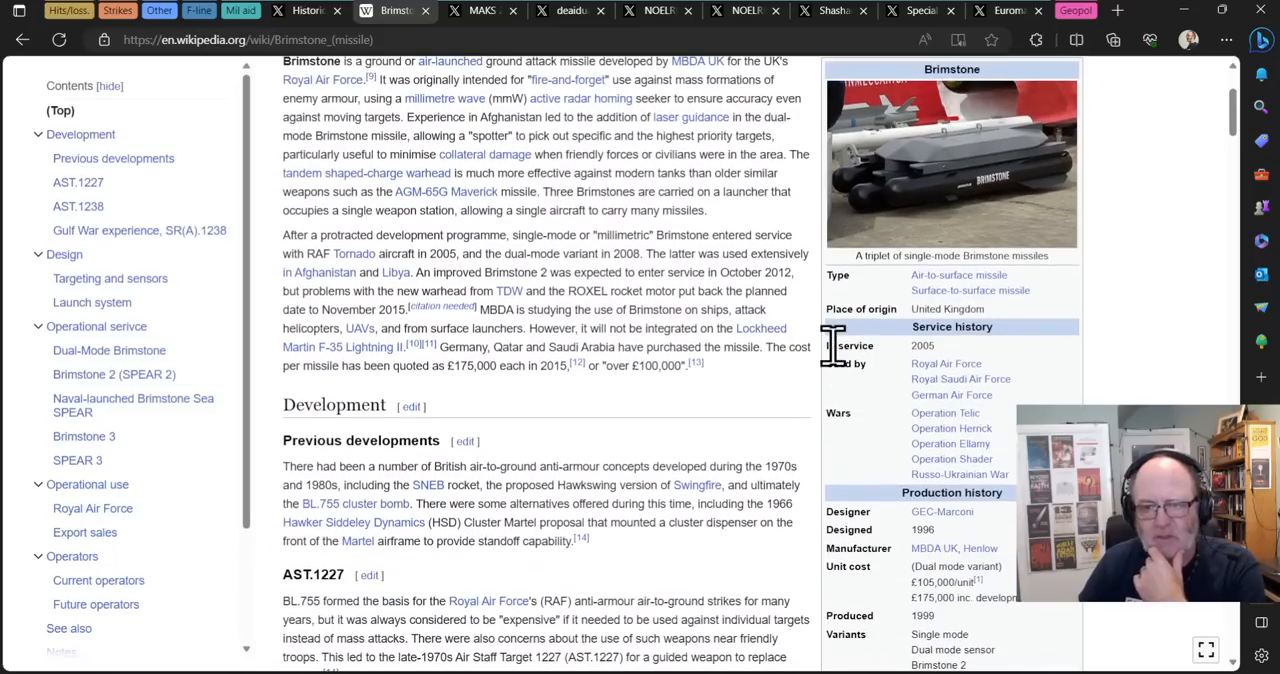
pyautogui.scroll(-3)
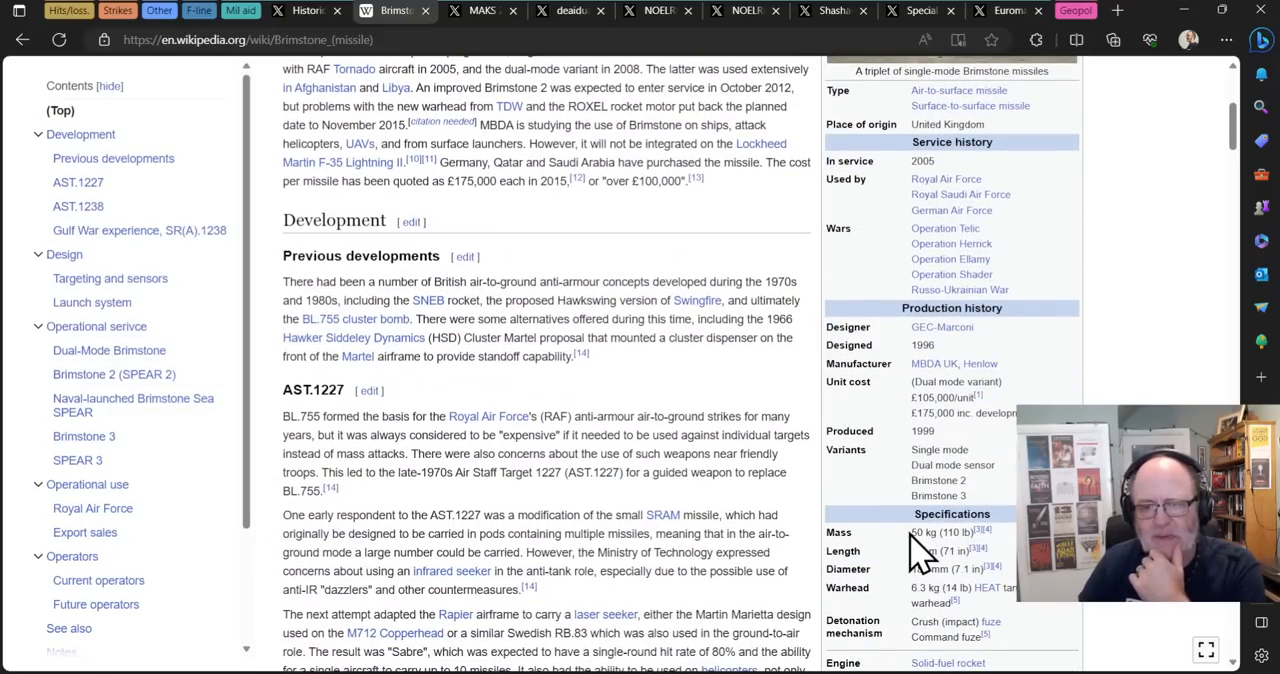
pyautogui.scroll(-3)
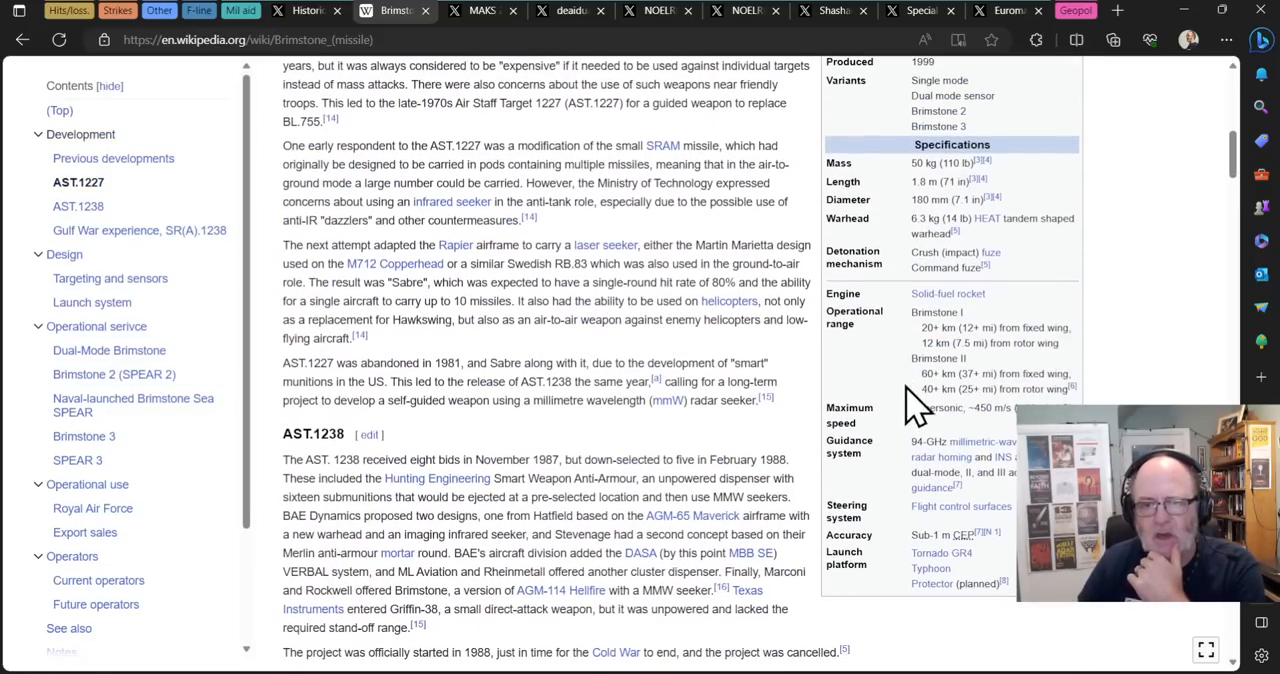
pyautogui.moveTo(1000, 355)
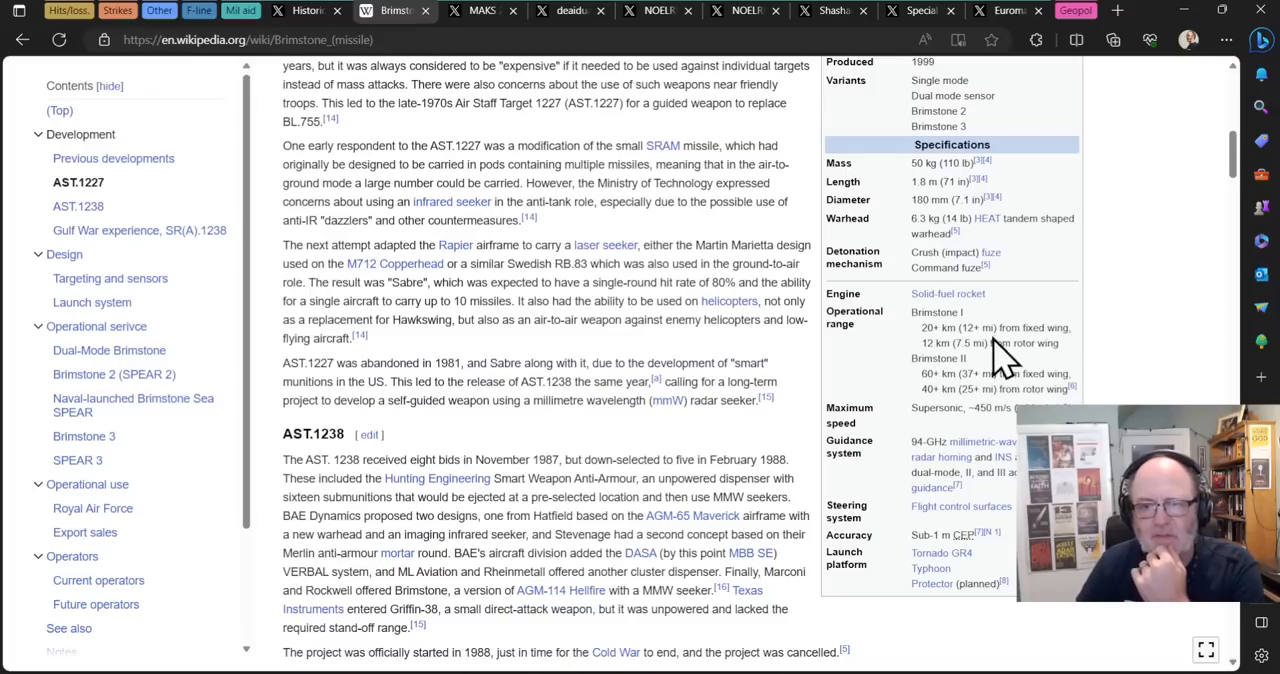
pyautogui.moveTo(985, 330)
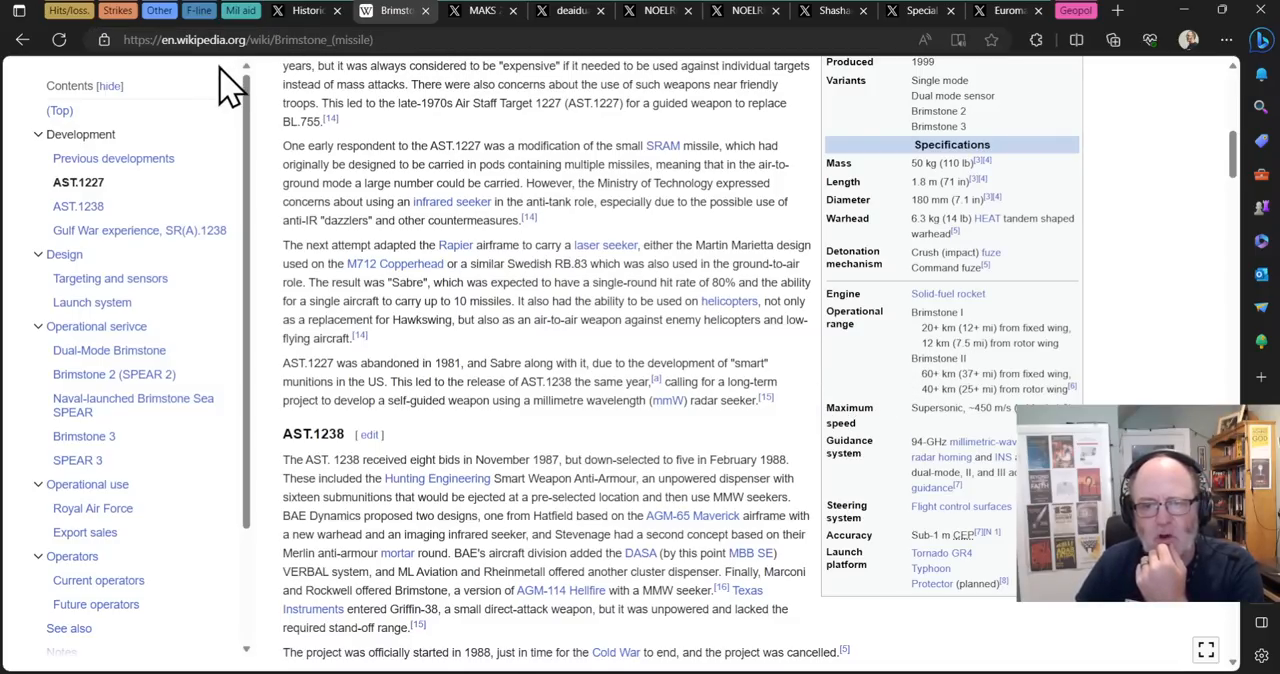
# Step: Return to the Historical Firearms tweet showing the three-missile Brimstone salvo
pyautogui.click(305, 10)
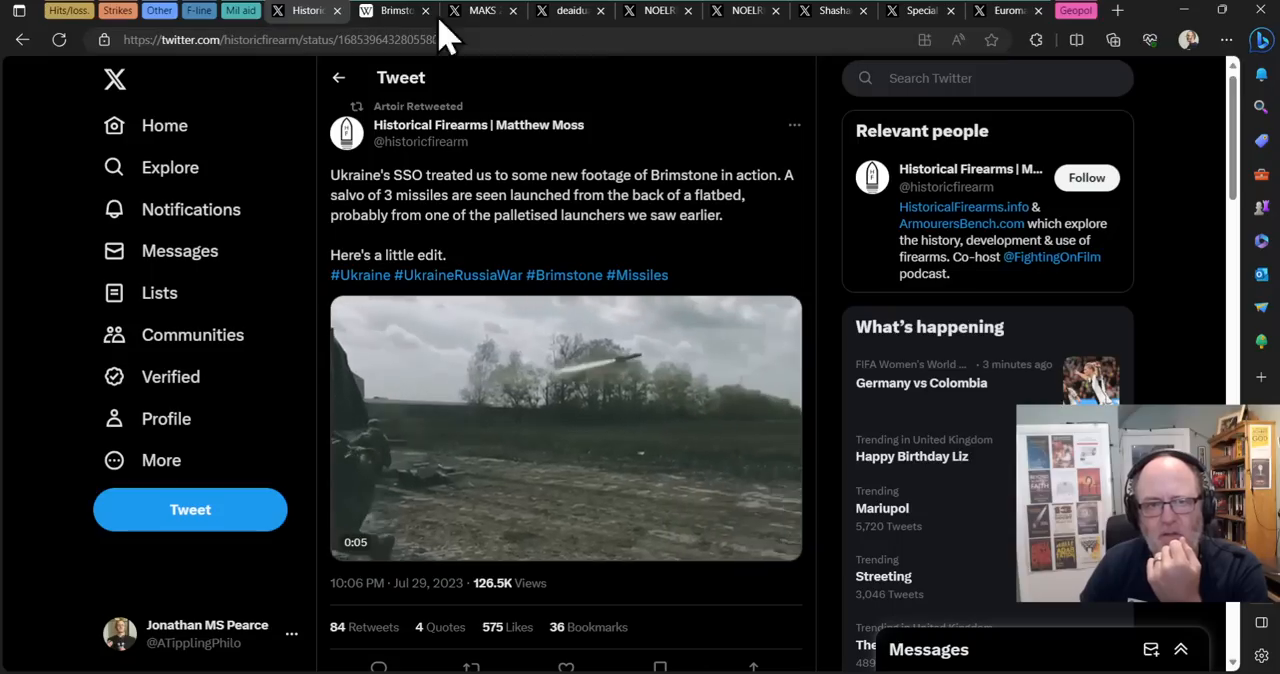
pyautogui.click(483, 10)
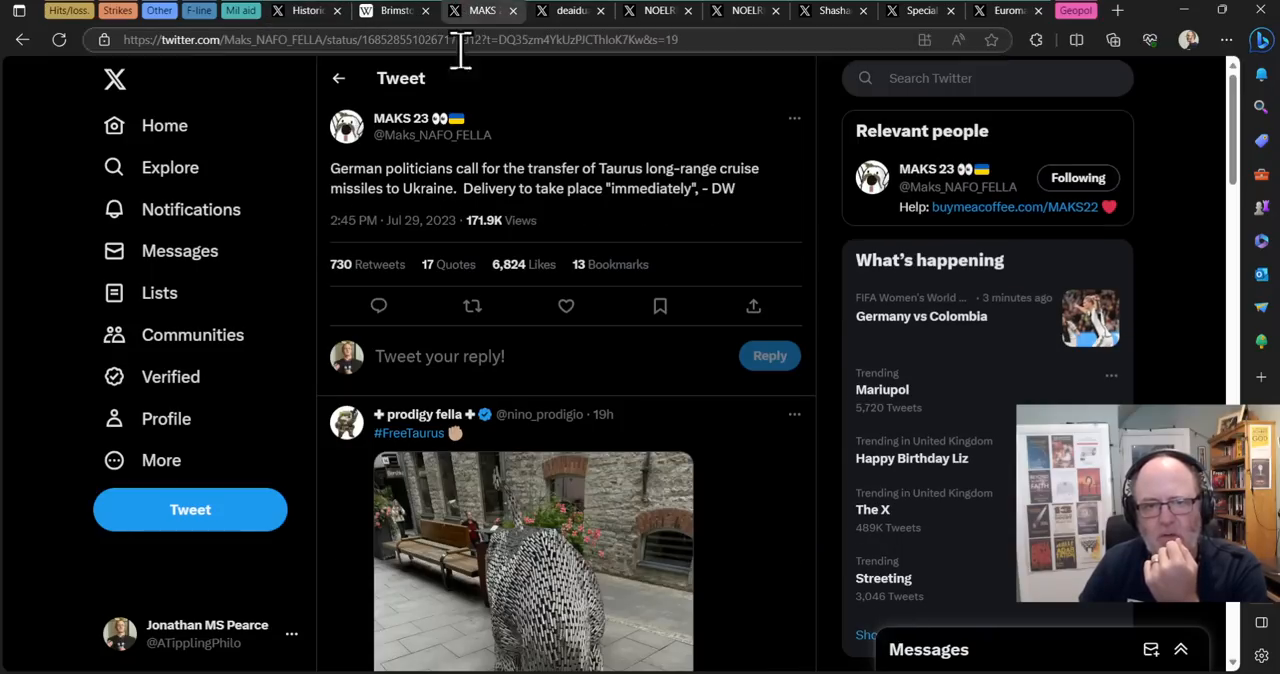
pyautogui.moveTo(635, 160)
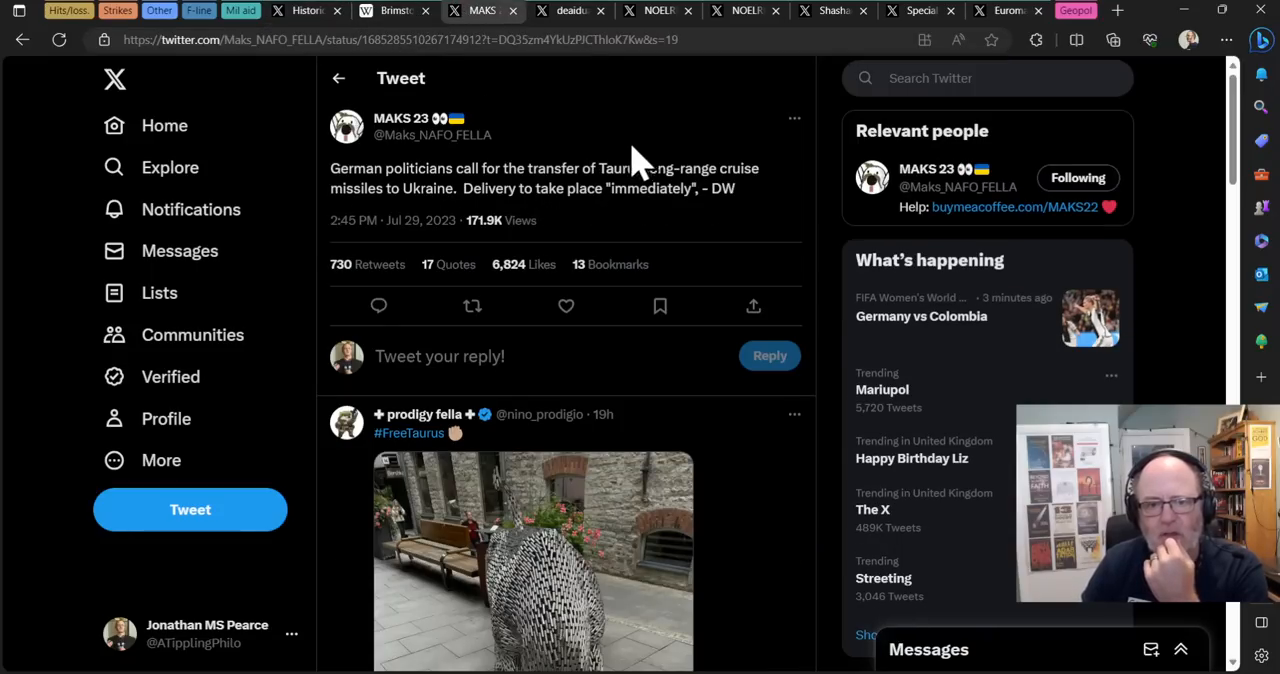
pyautogui.moveTo(570, 195)
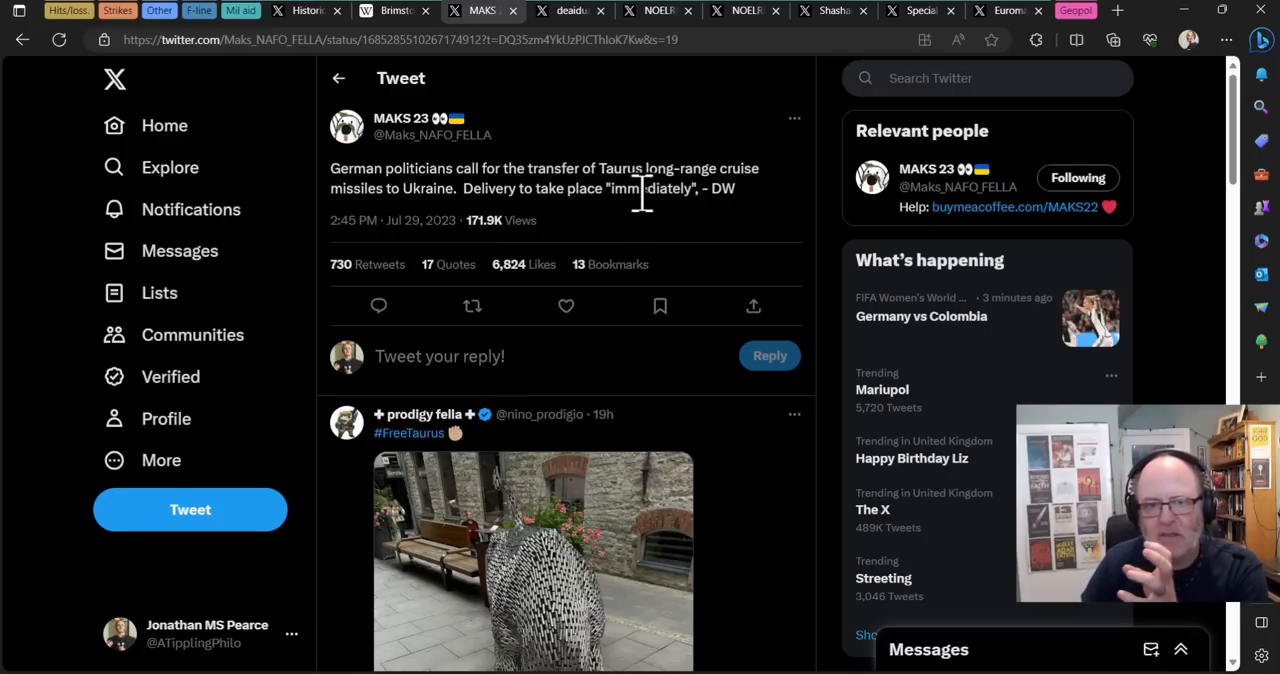
pyautogui.moveTo(590, 248)
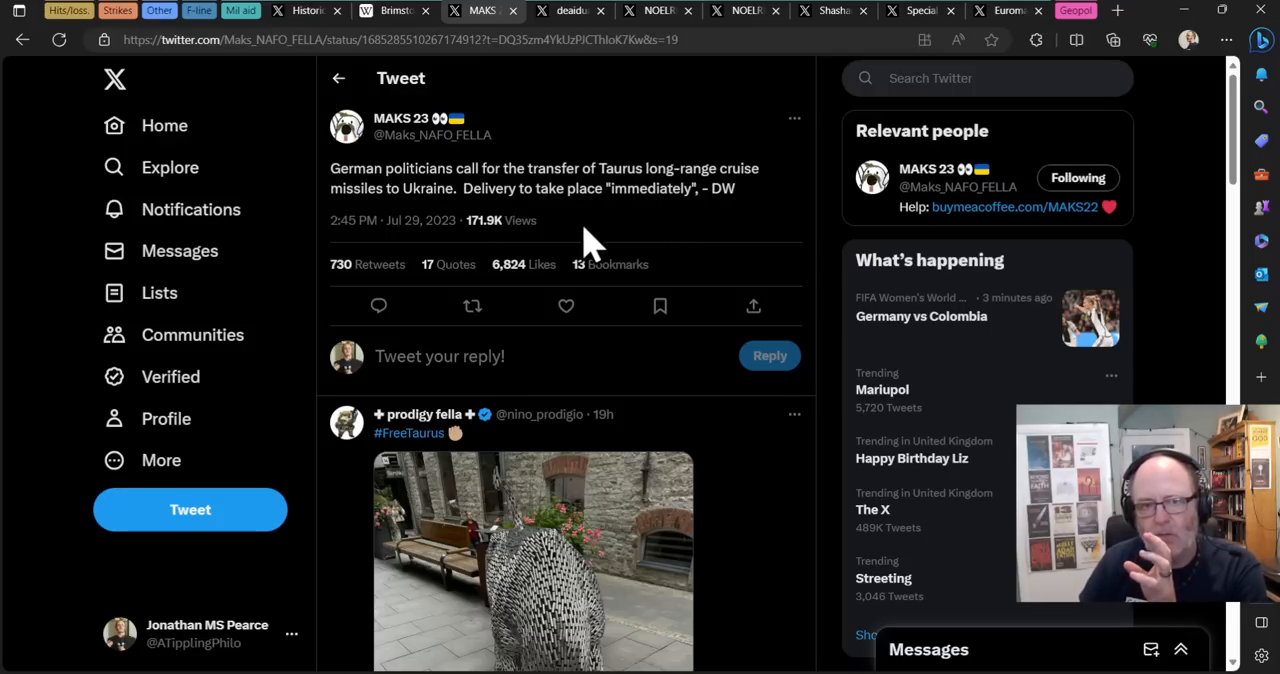
pyautogui.moveTo(600, 240)
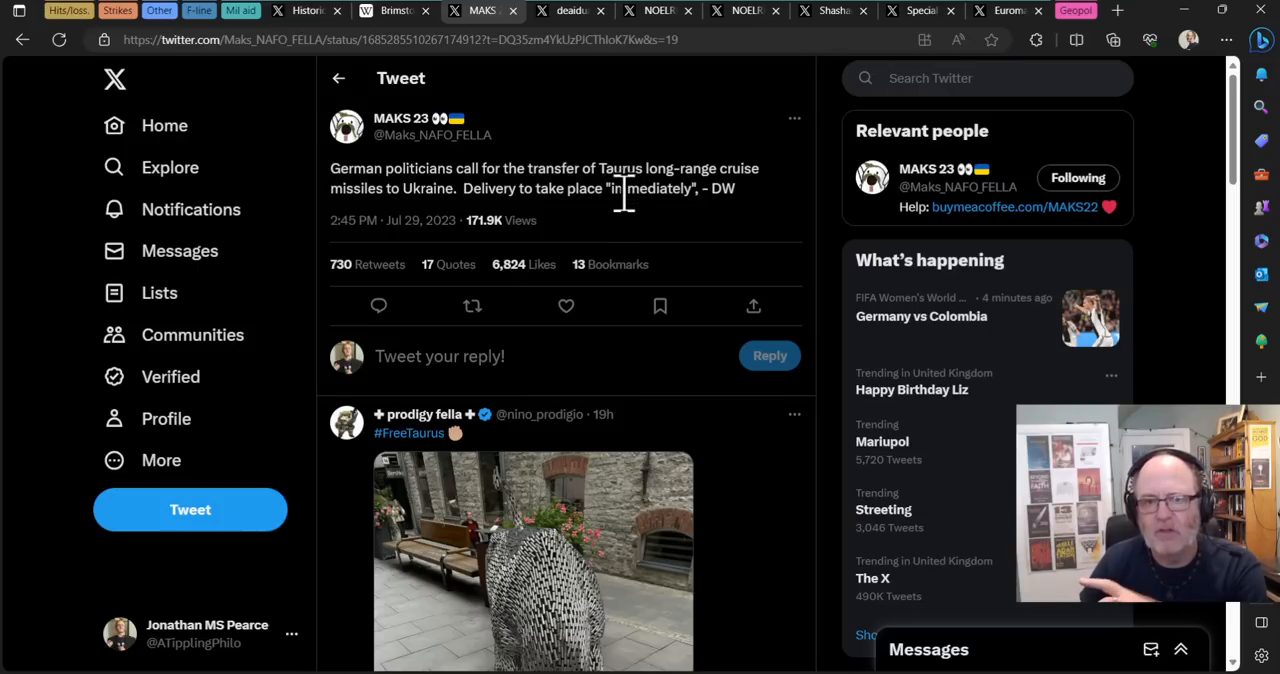
pyautogui.moveTo(680, 220)
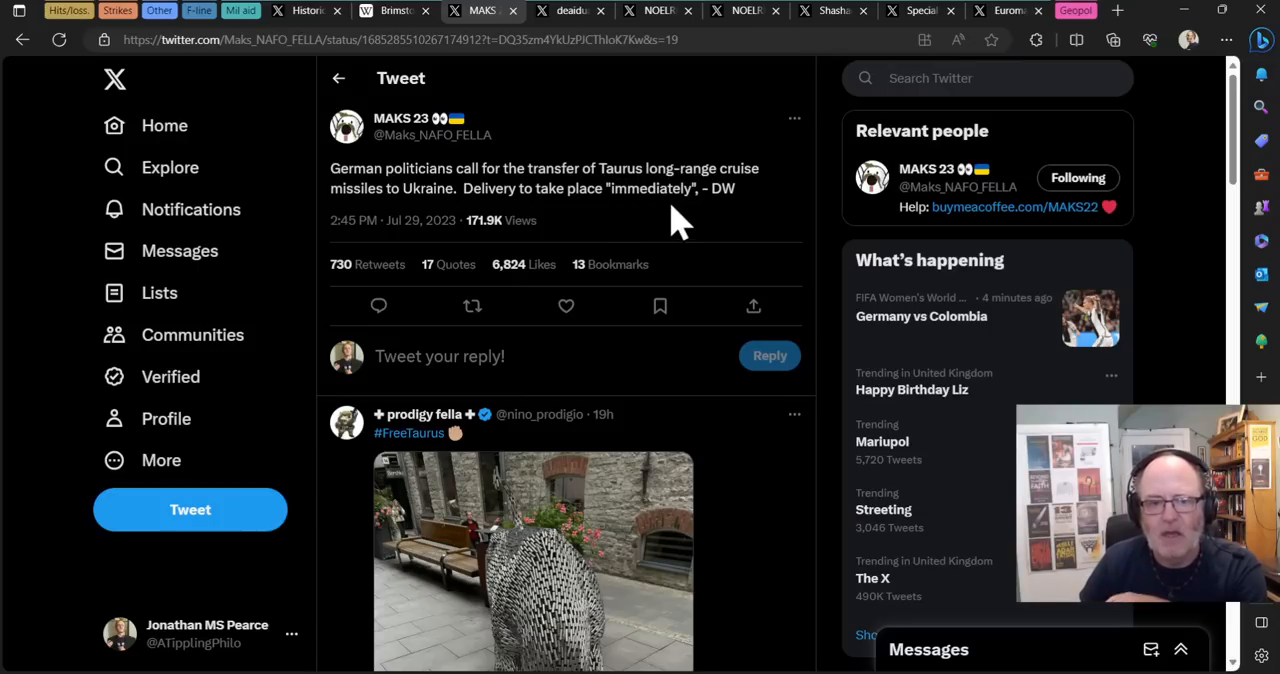
pyautogui.scroll(-3)
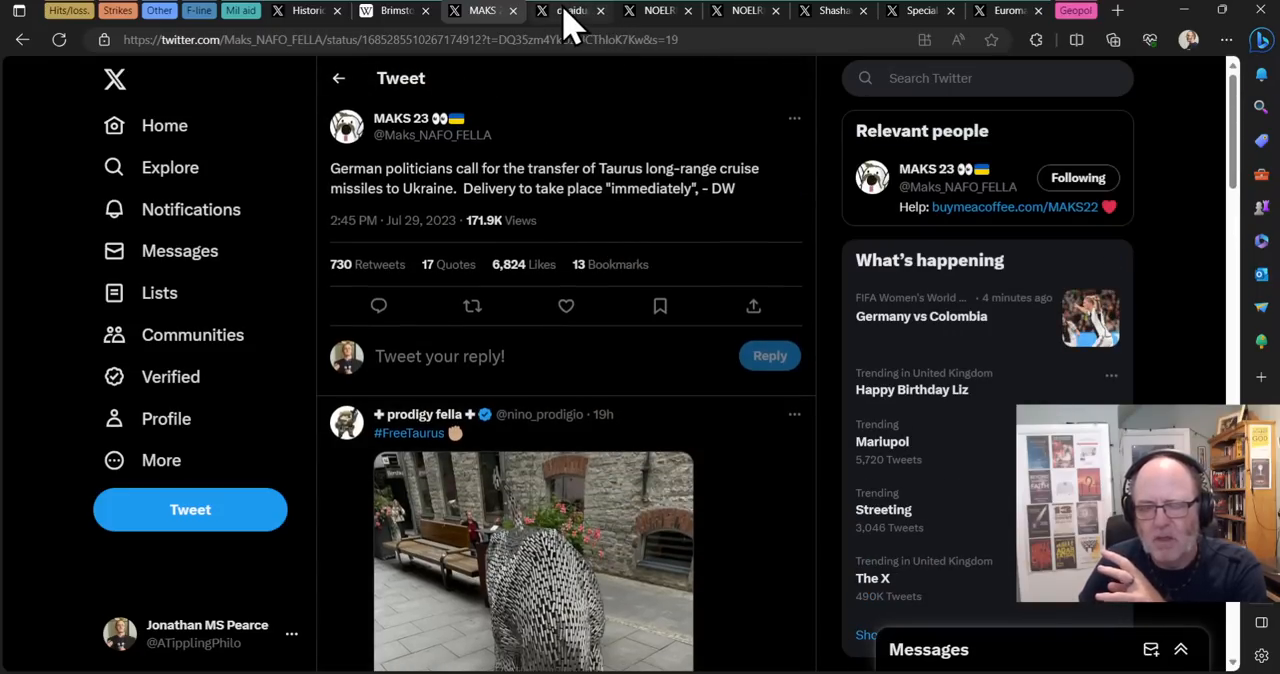
# Step: Read the deaidua Leopard tanks tweet and scroll through its replies
pyautogui.click(570, 10)
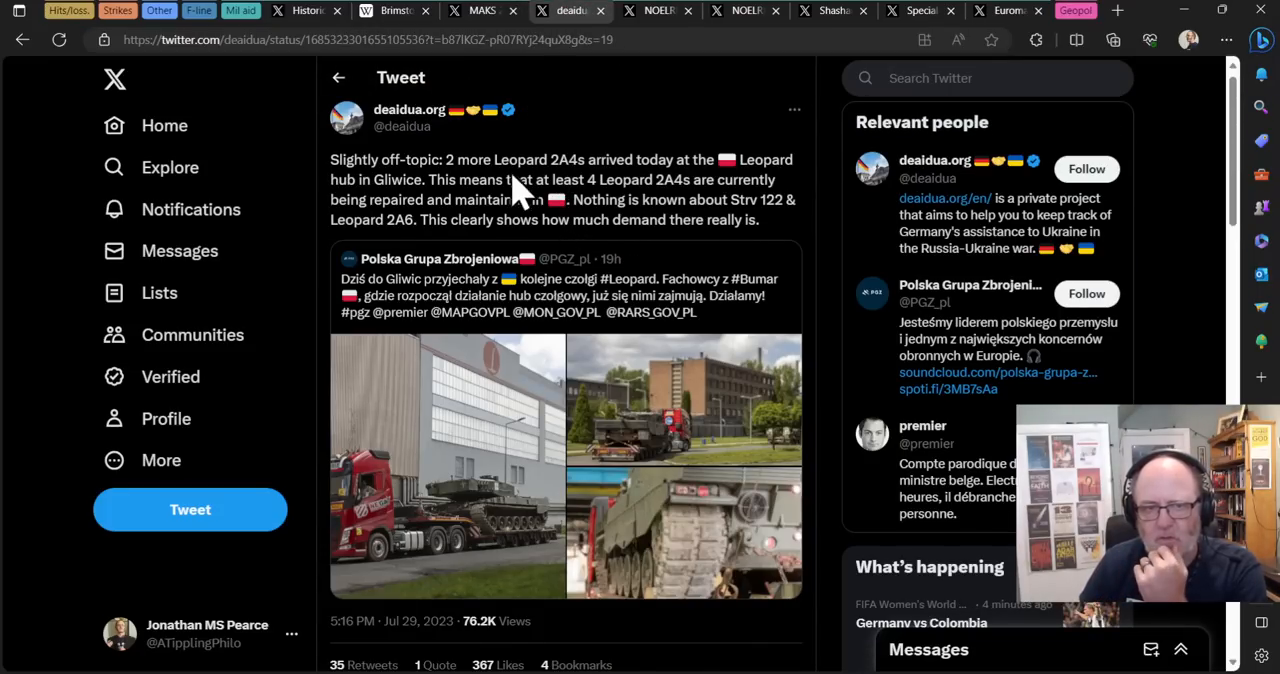
pyautogui.moveTo(435, 195)
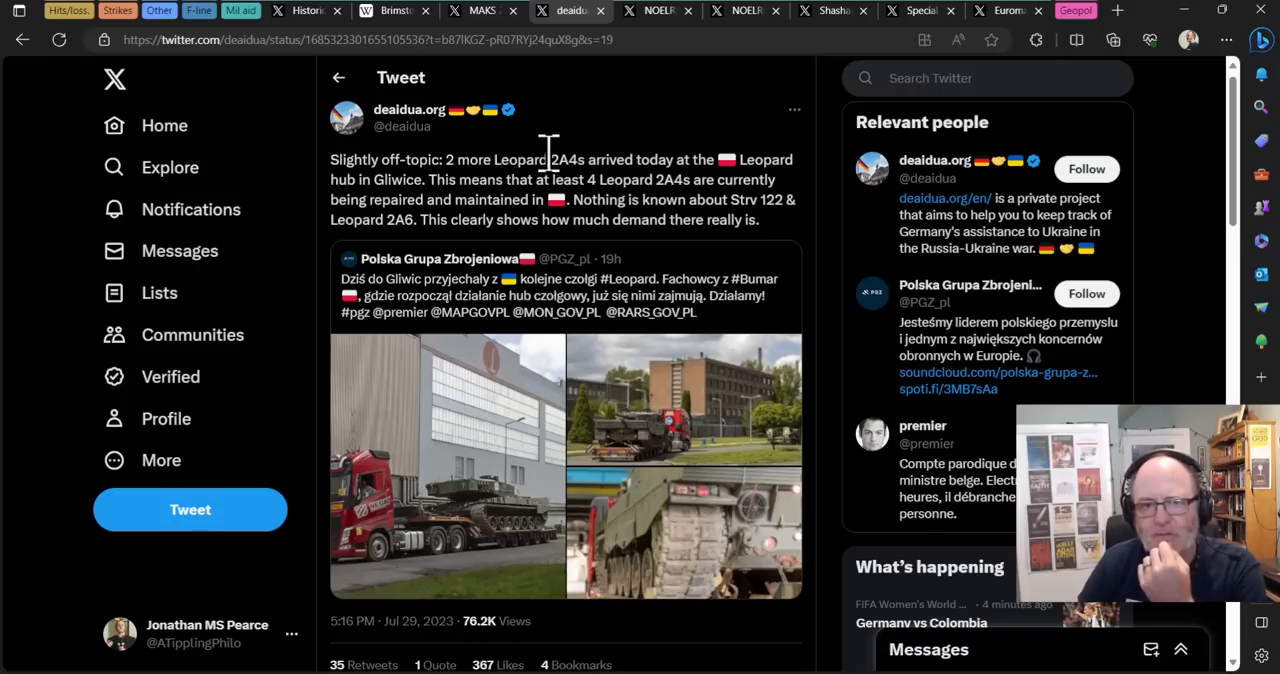
pyautogui.moveTo(565, 210)
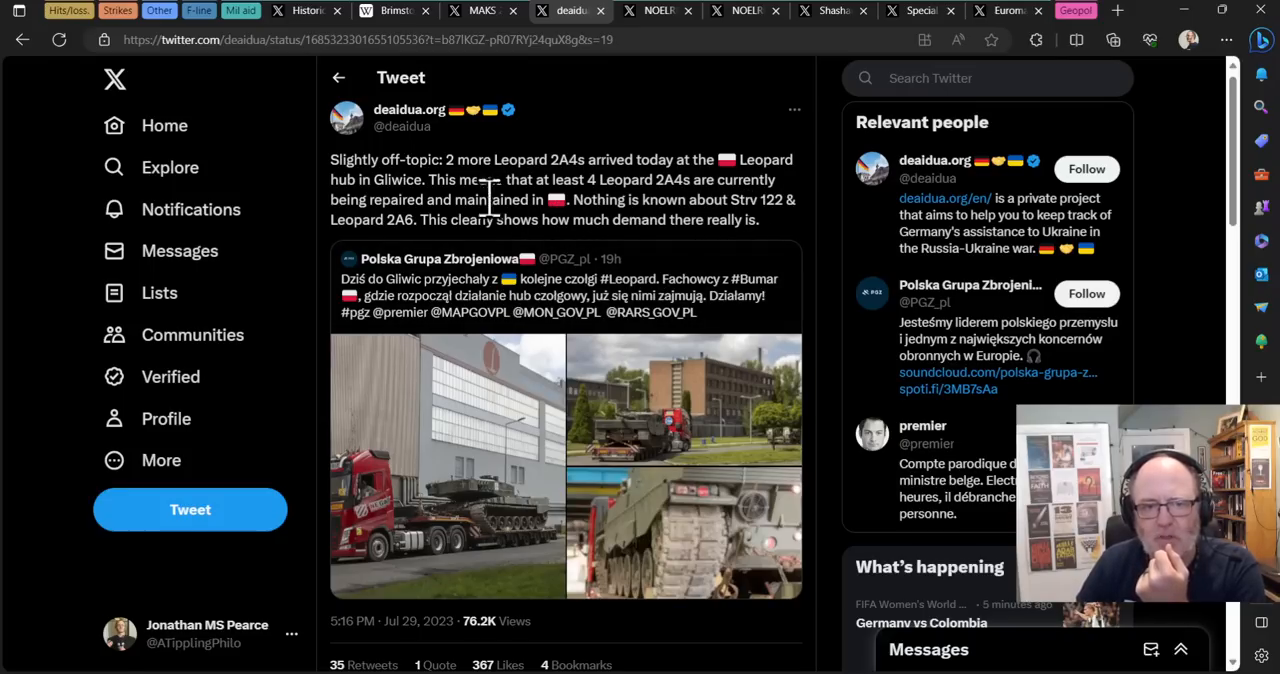
pyautogui.doubleClick(745, 199)
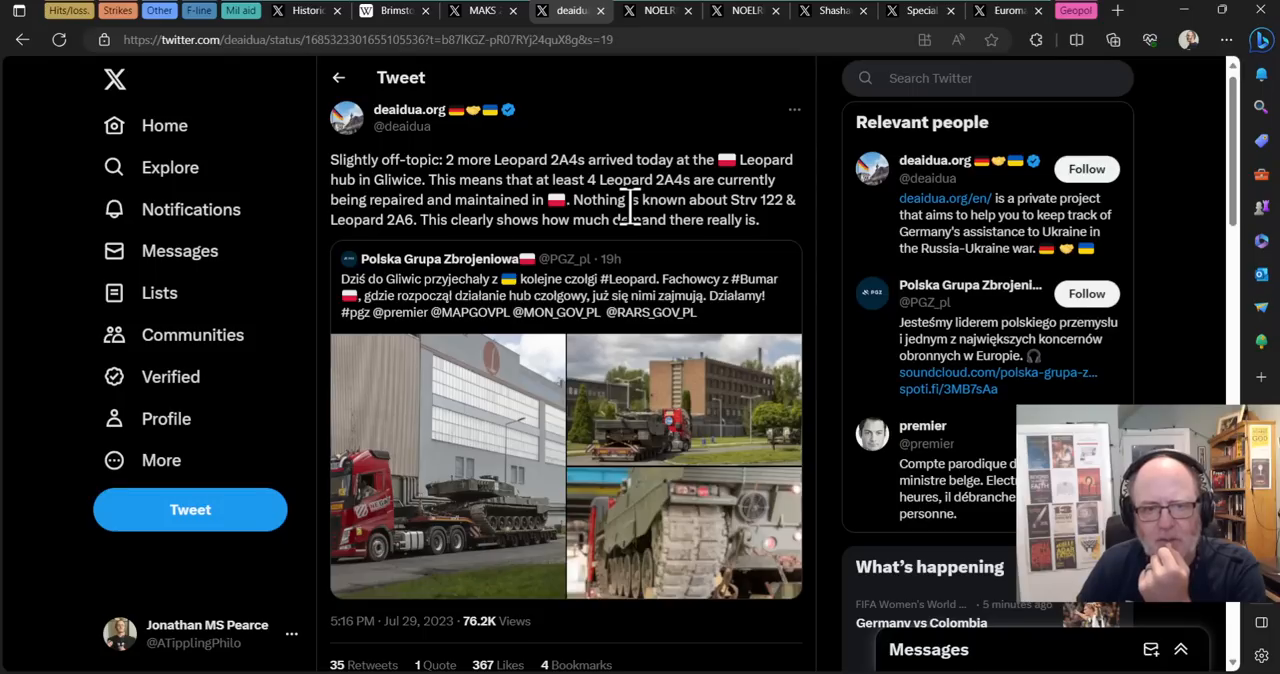
pyautogui.moveTo(605, 255)
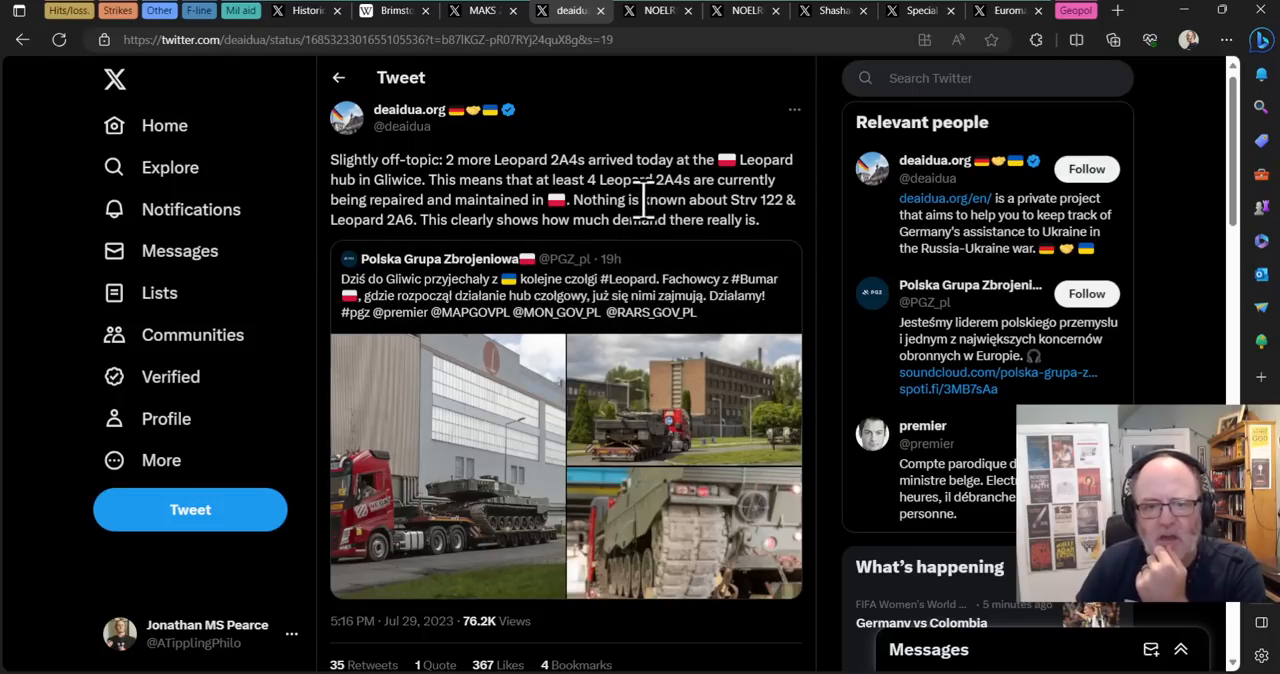
pyautogui.scroll(-3)
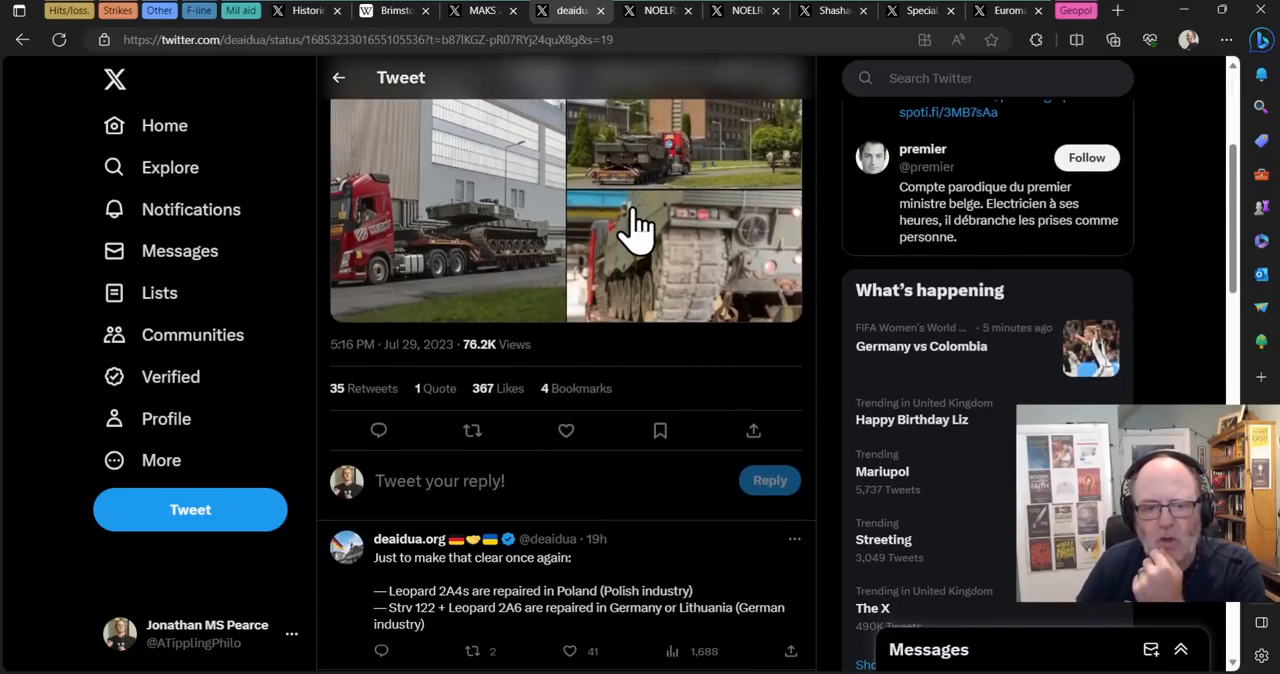
pyautogui.scroll(-3)
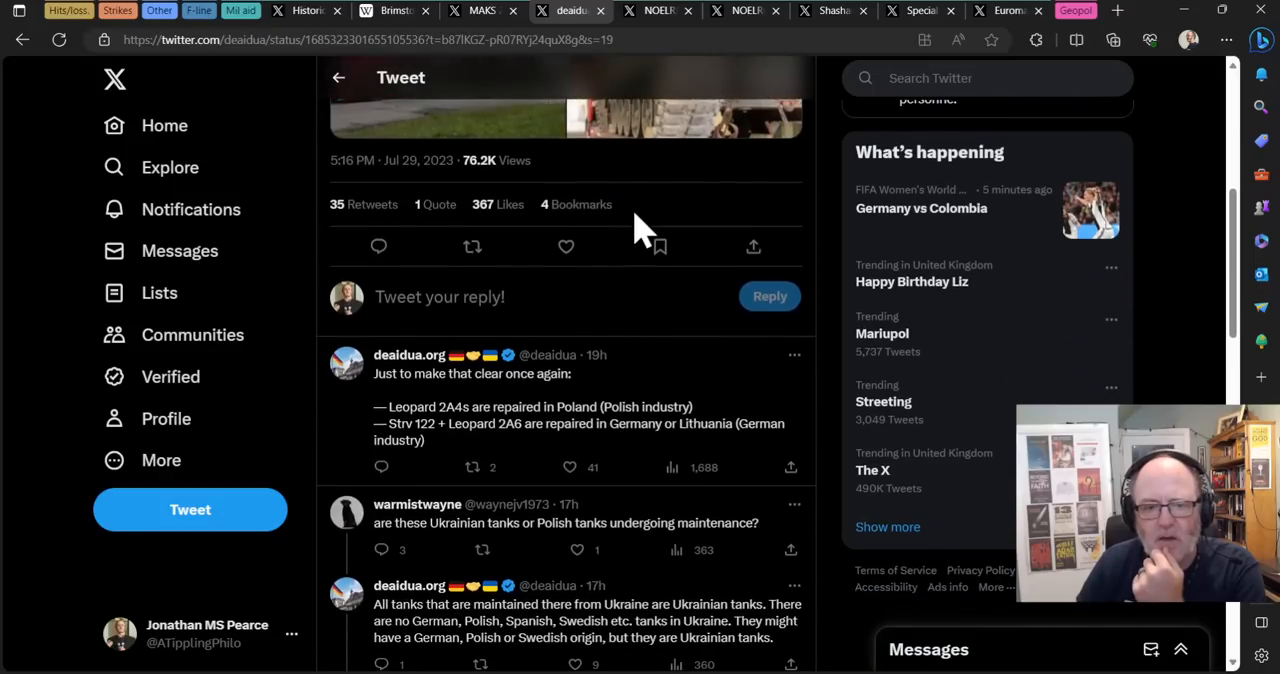
pyautogui.scroll(-3)
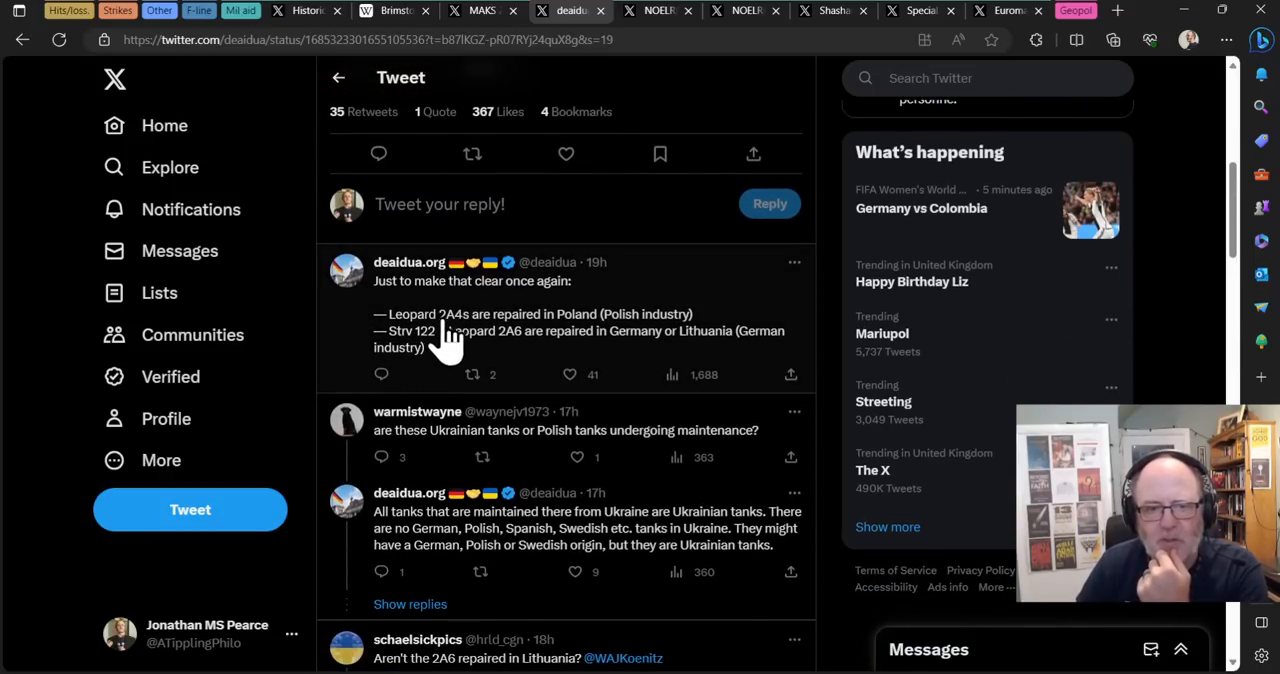
pyautogui.moveTo(415, 380)
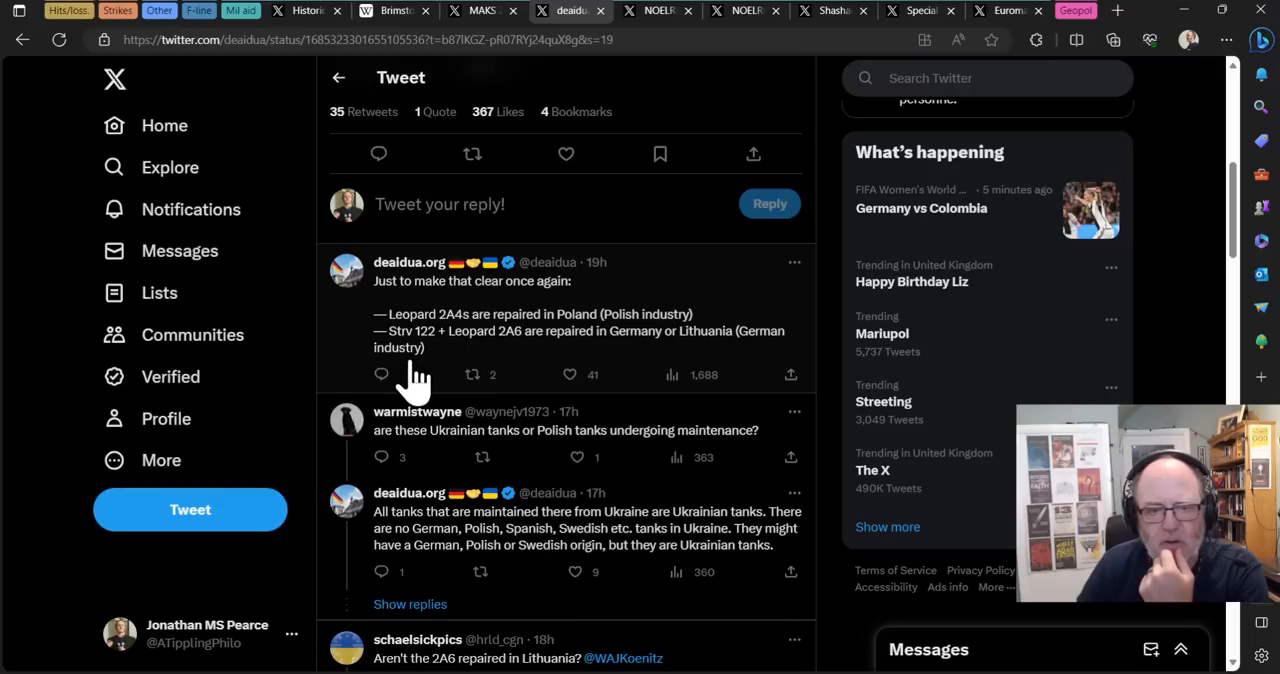
pyautogui.moveTo(483, 355)
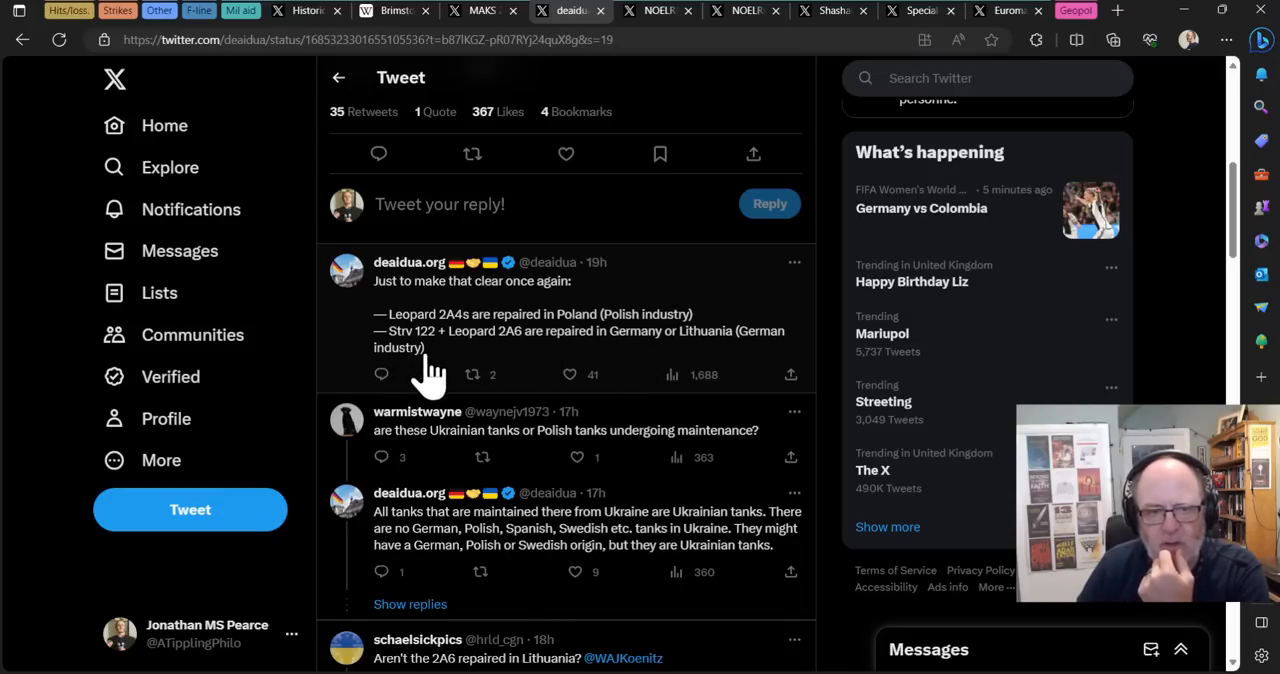
pyautogui.moveTo(470, 345)
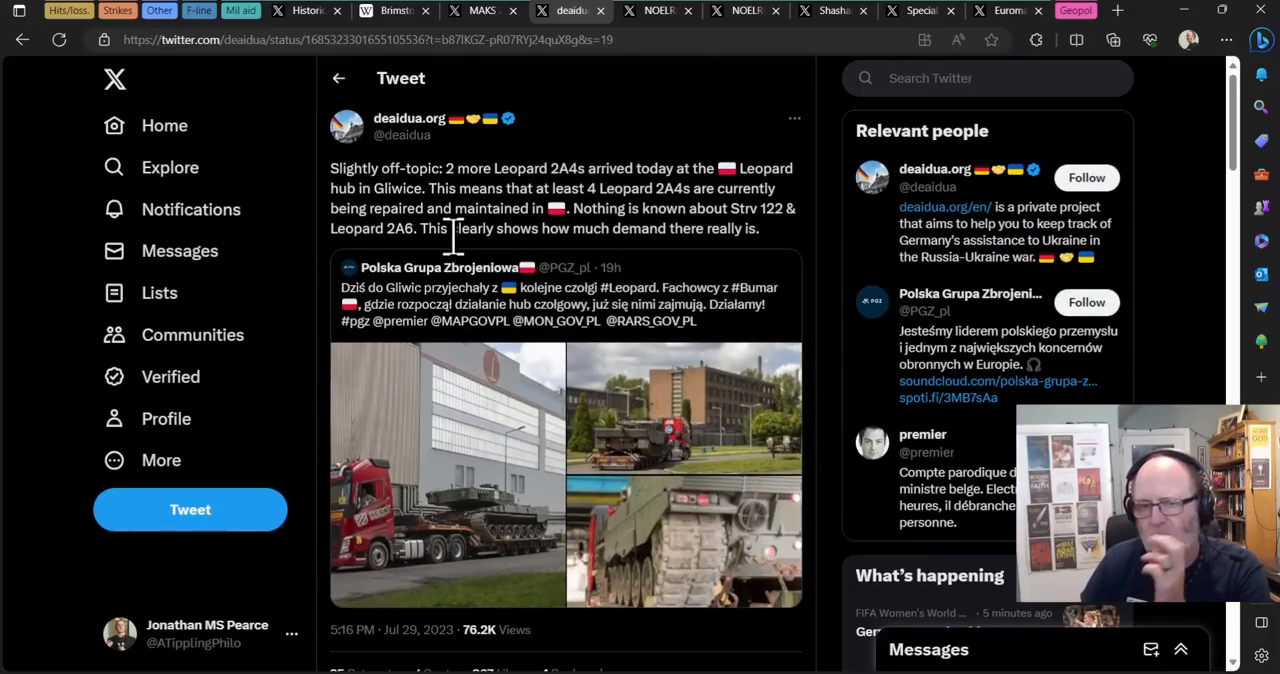
pyautogui.moveTo(620, 165)
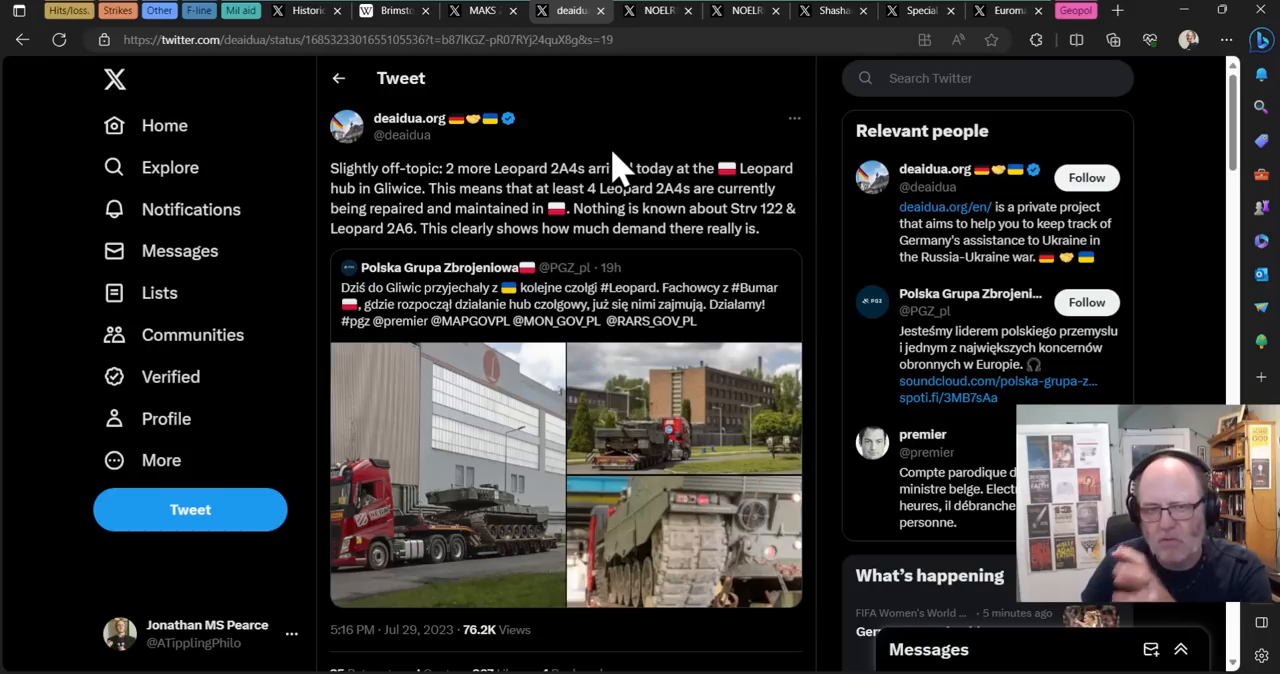
pyautogui.moveTo(618, 80)
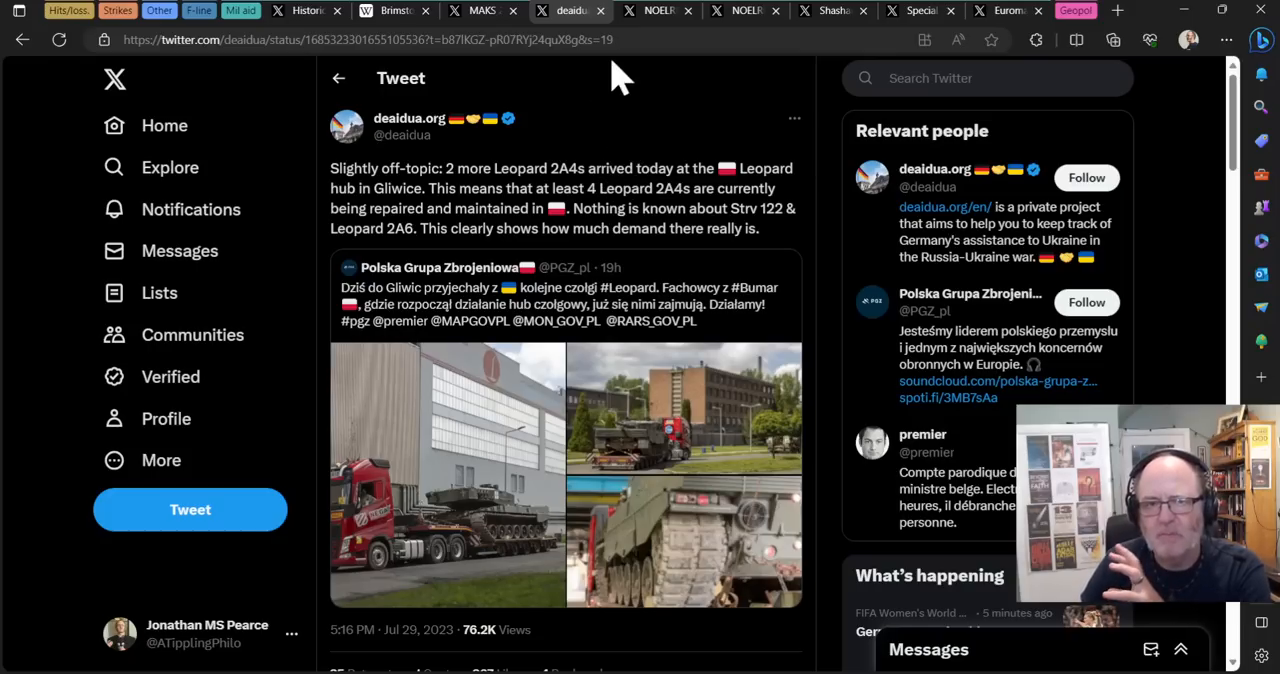
pyautogui.moveTo(650, 22)
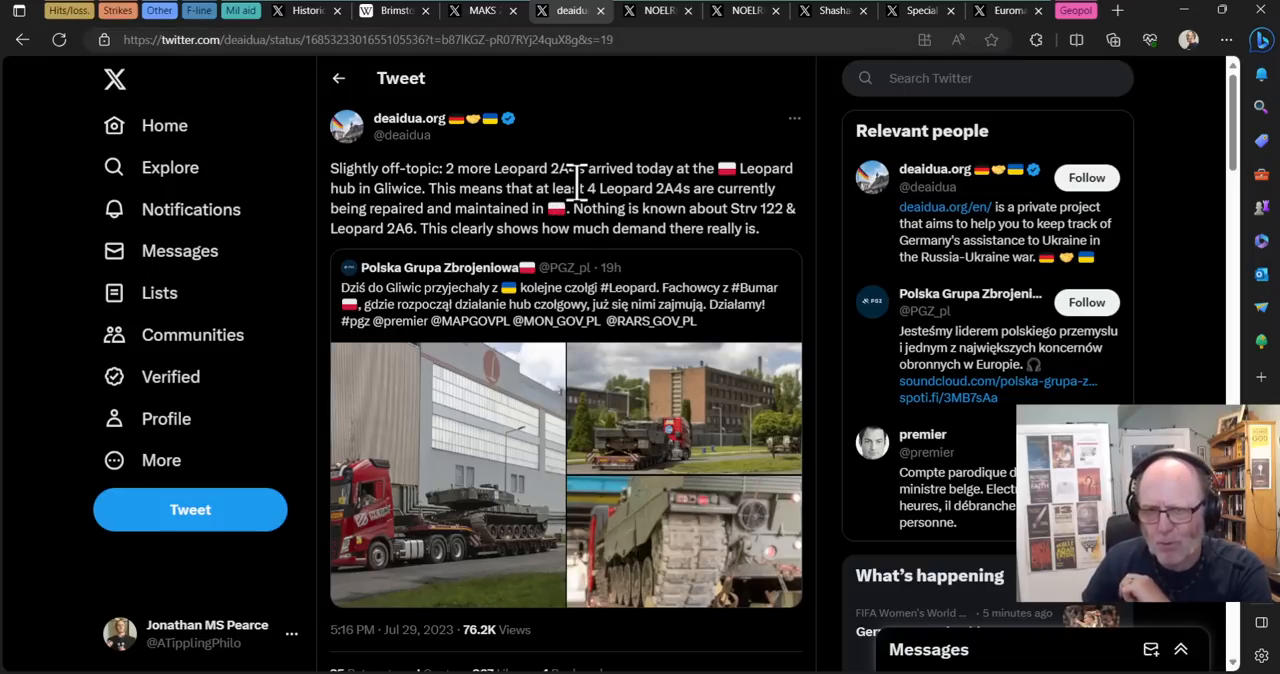
pyautogui.moveTo(565, 230)
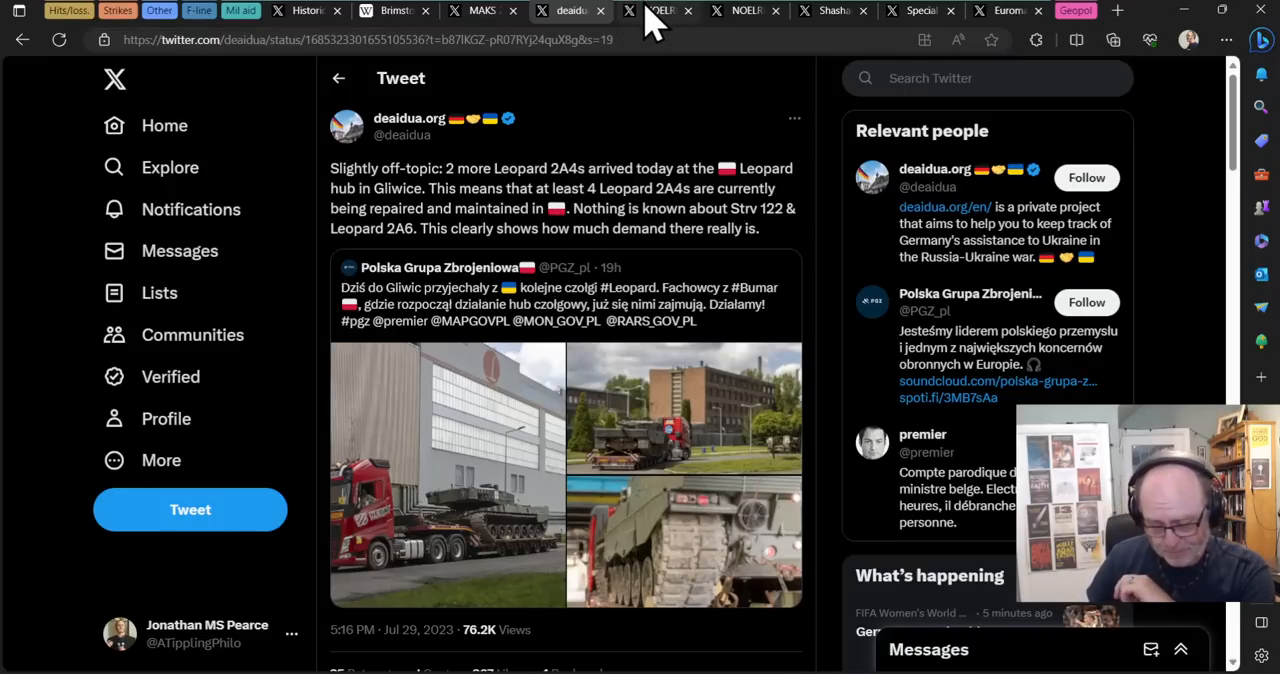
pyautogui.moveTo(610, 25)
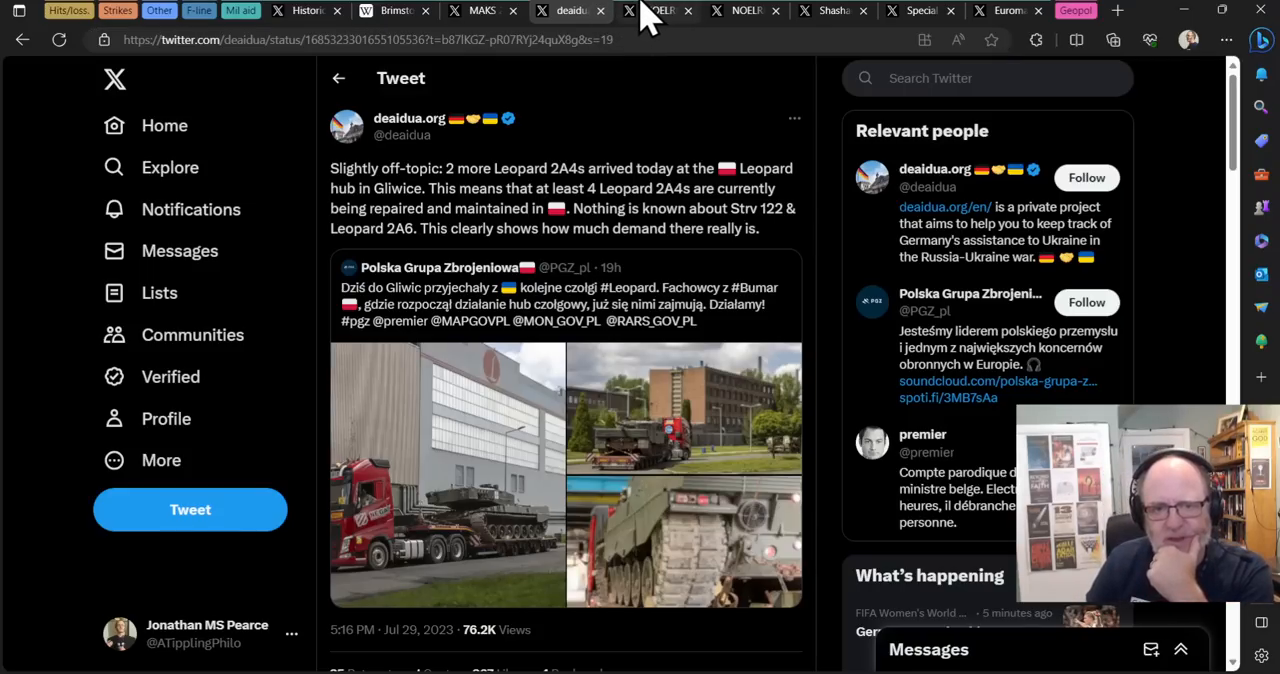
# Step: Bring up NOELreports' tweet and play its CNN Ukrainian maritime drone report
pyautogui.click(657, 10)
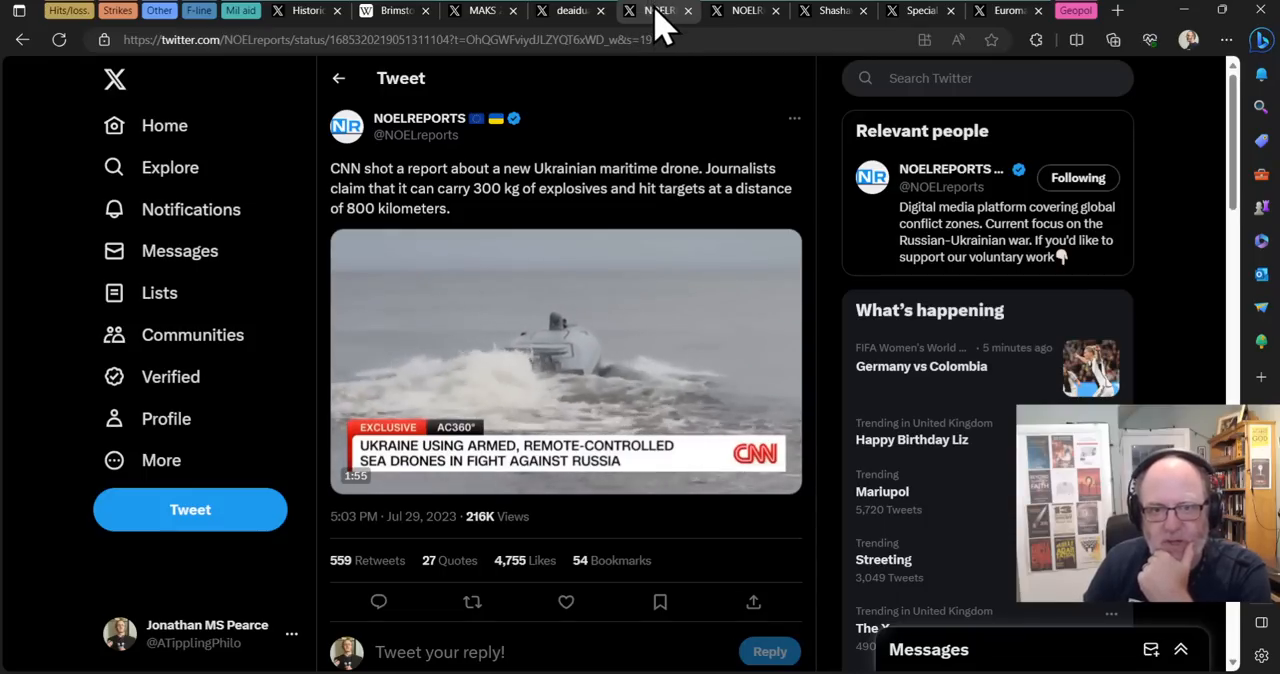
pyautogui.click(570, 10)
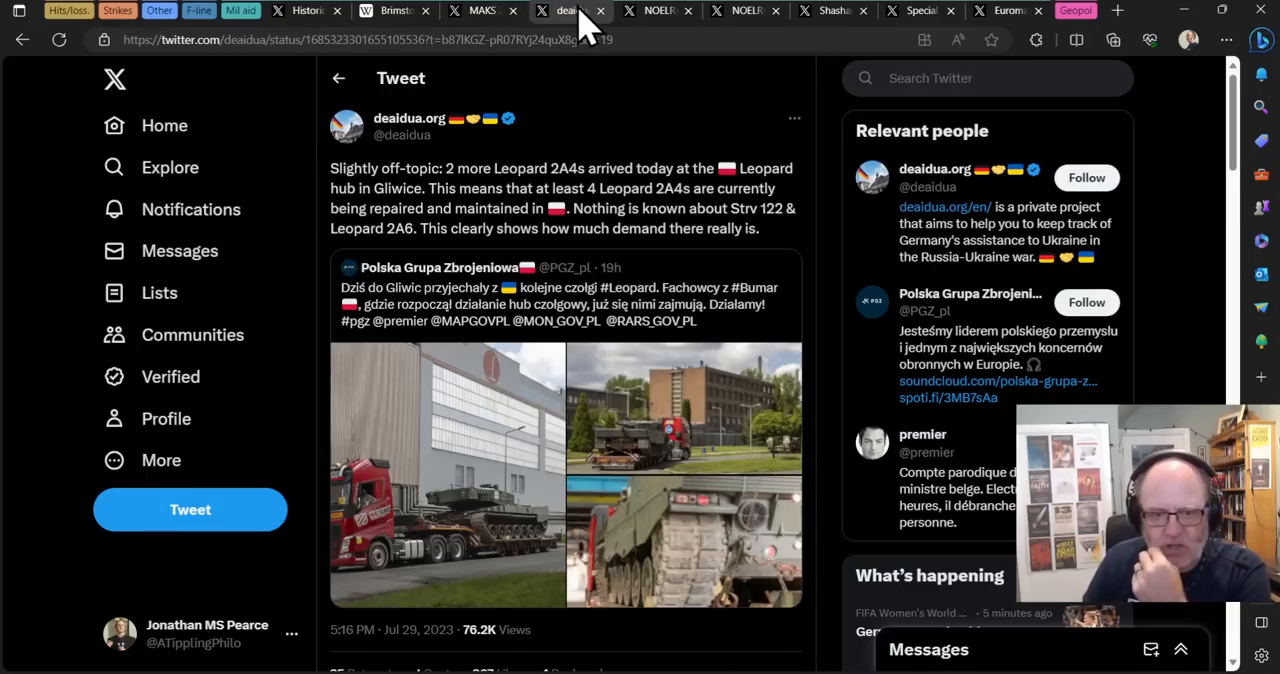
pyautogui.moveTo(600, 35)
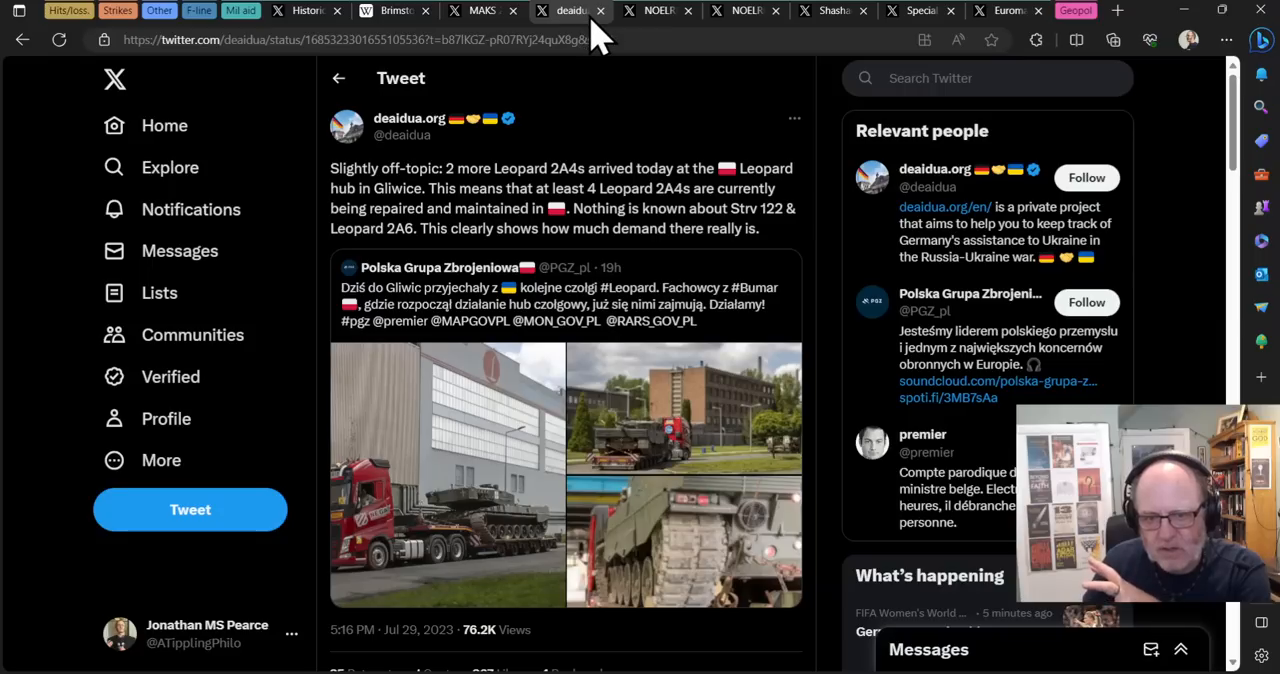
pyautogui.moveTo(620, 45)
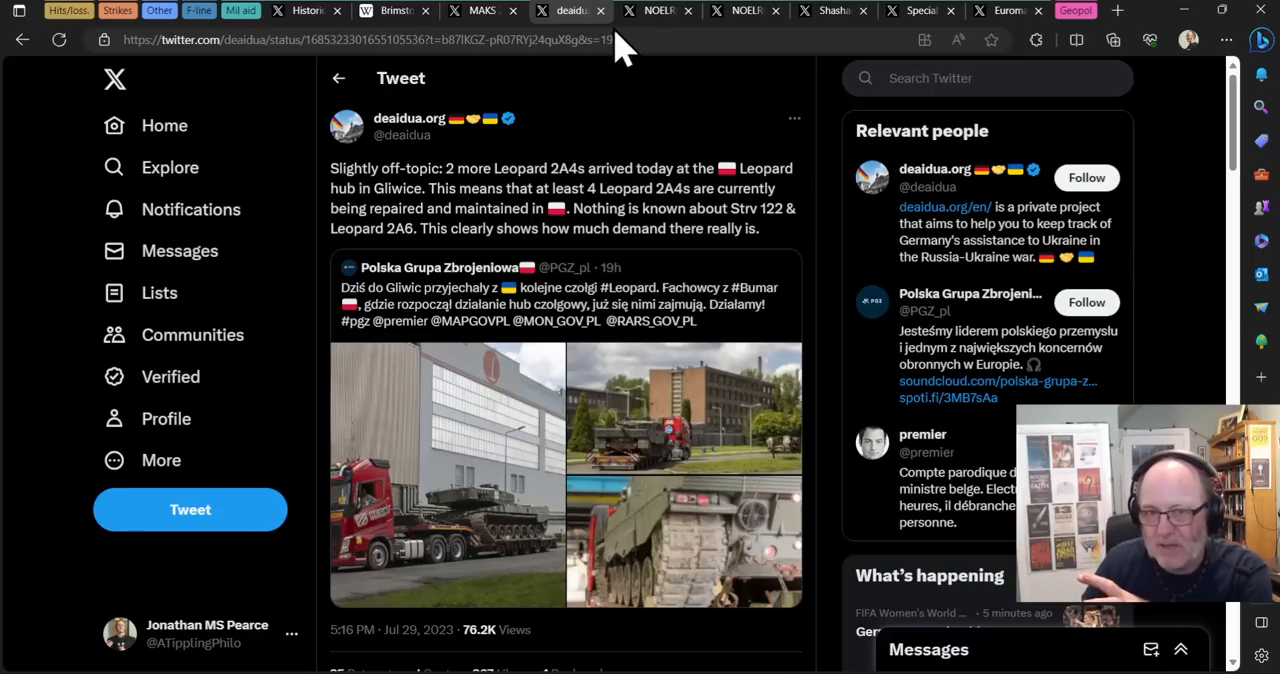
pyautogui.moveTo(665, 40)
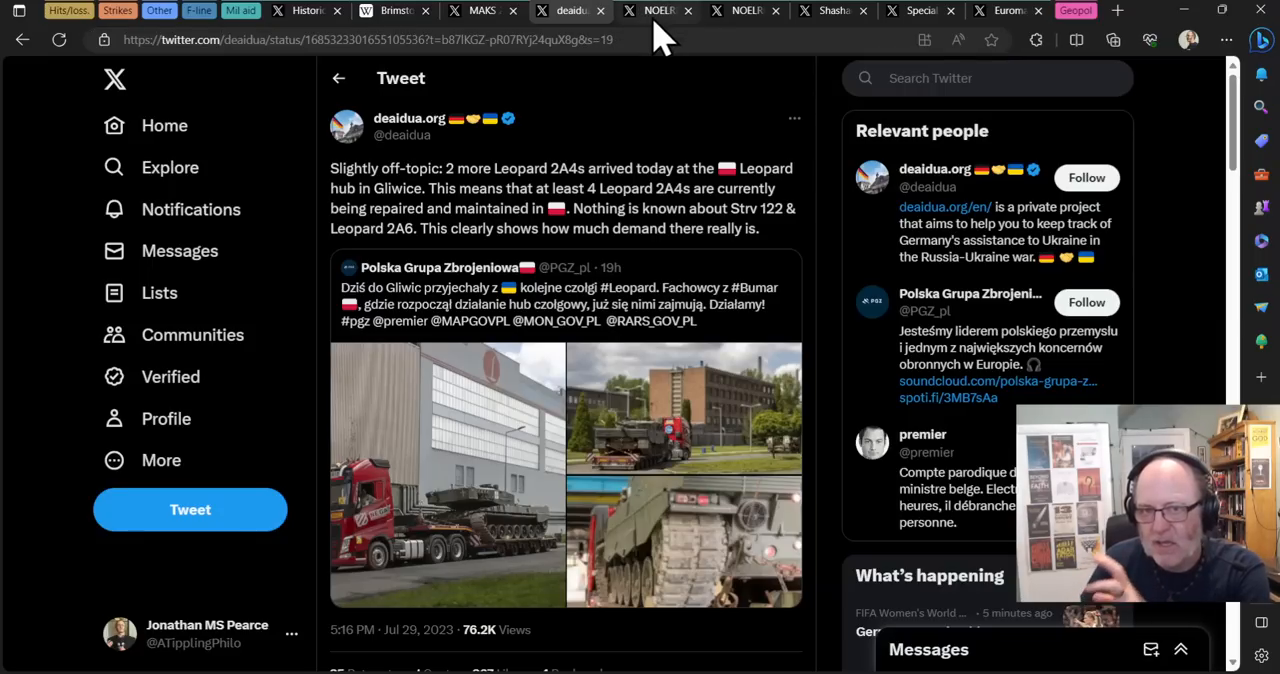
pyautogui.moveTo(650, 25)
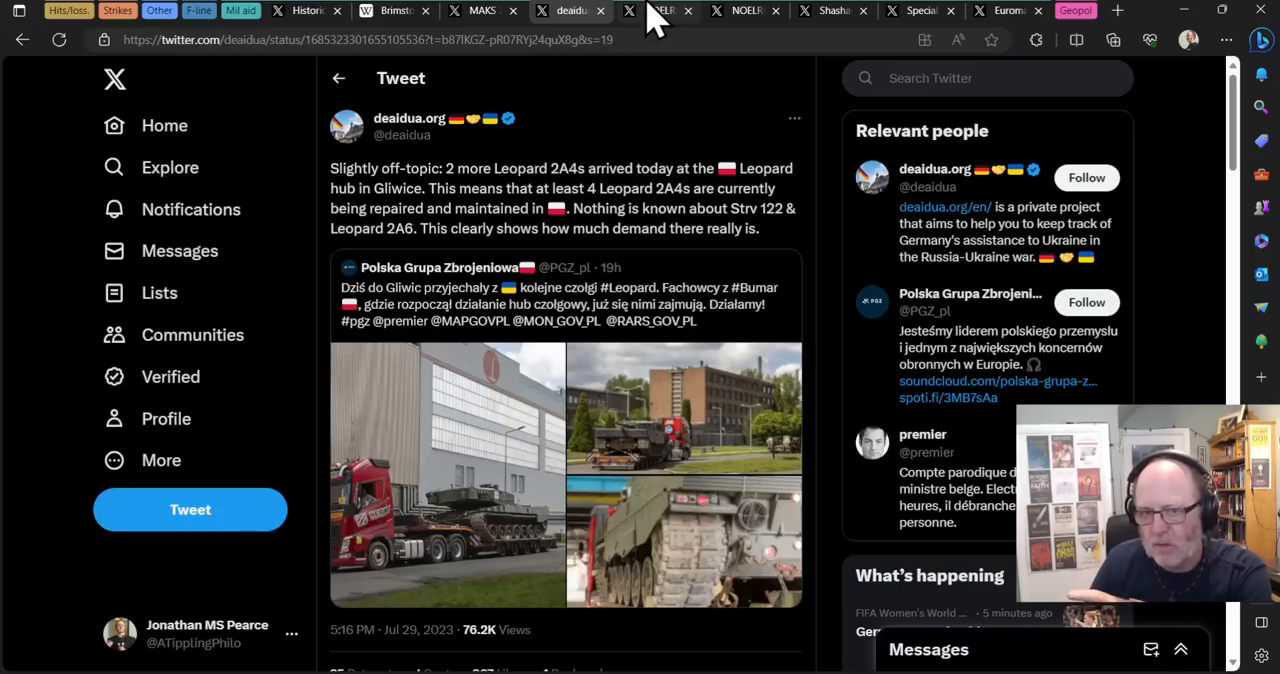
pyautogui.click(658, 10)
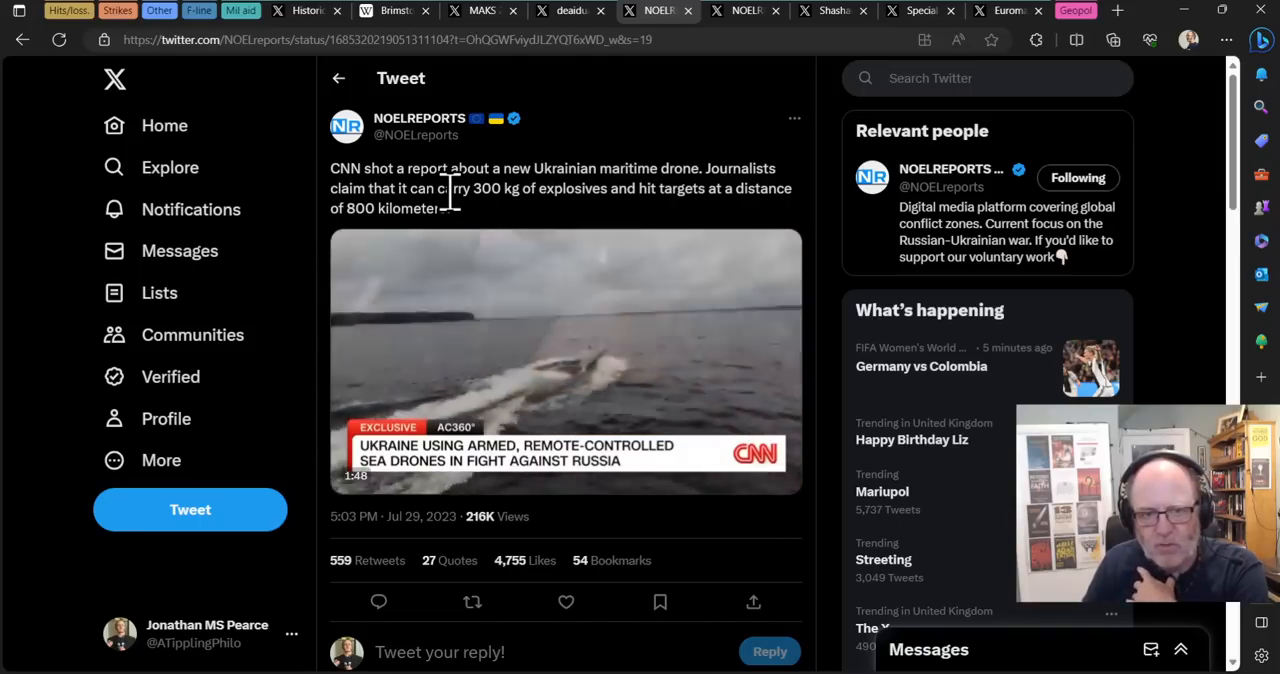
pyautogui.click(565, 360)
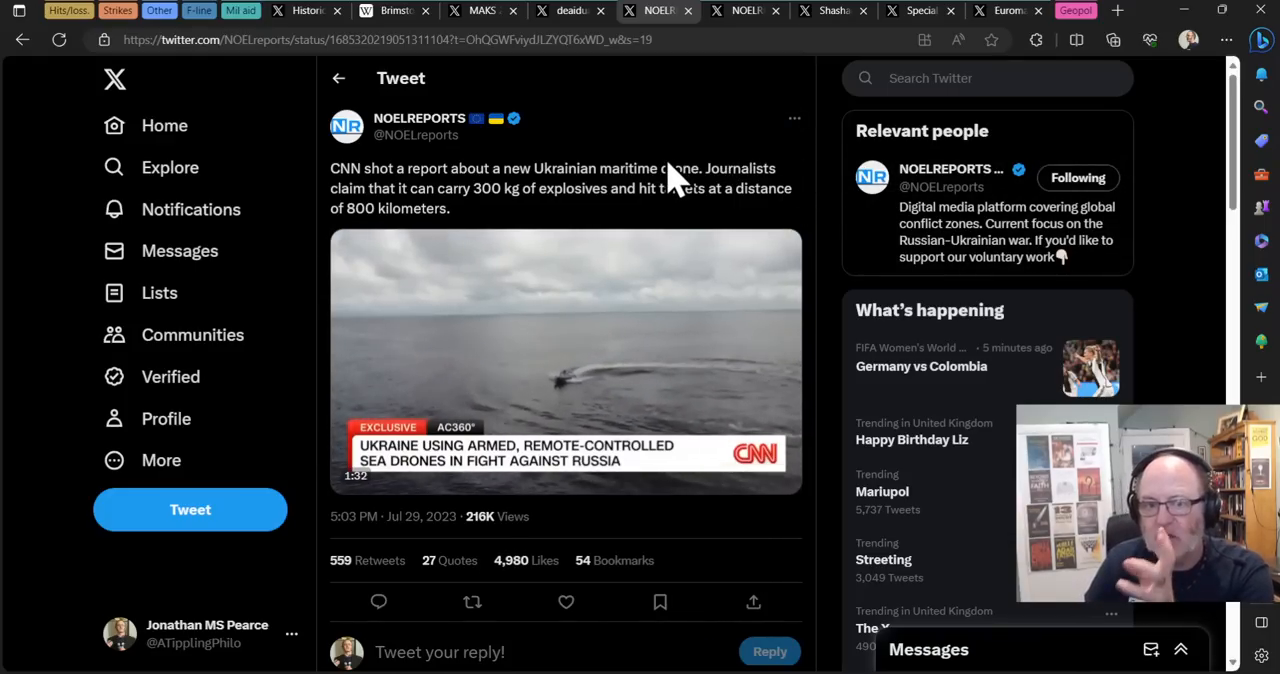
# Step: Read NOELreports' Starlink purchase tweet and open the thread on Pentagon-bought Starlink terminals
pyautogui.scroll(-3)
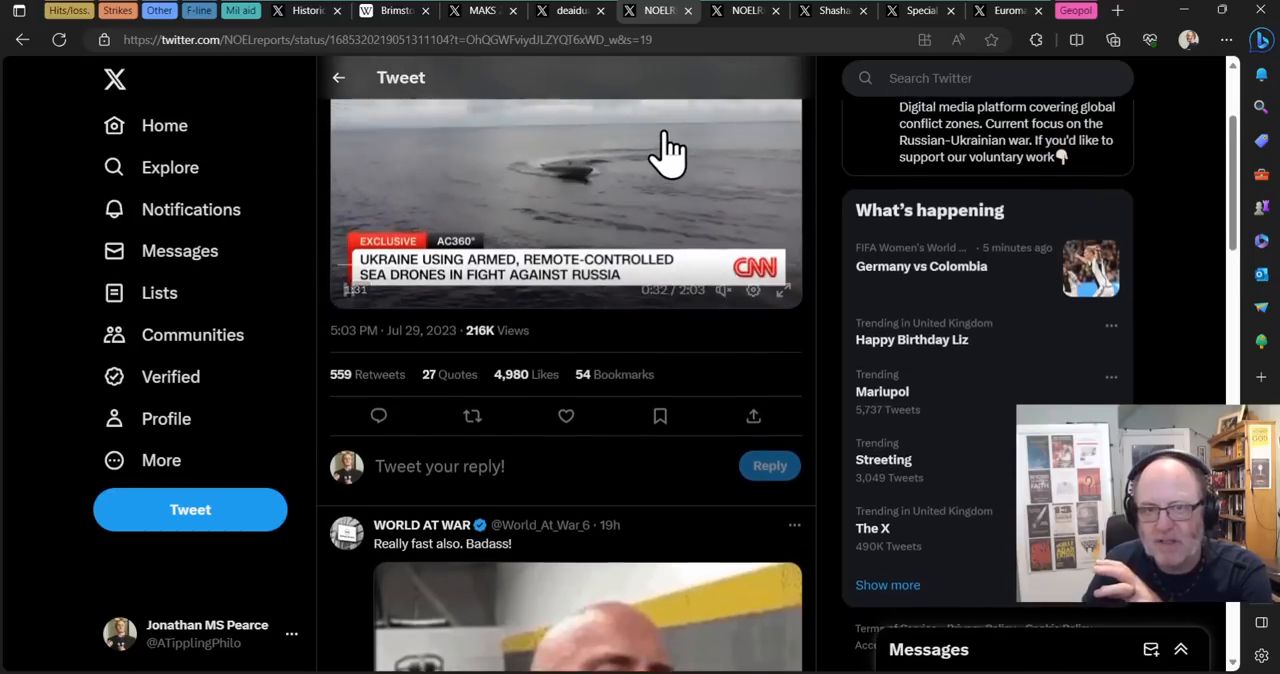
pyautogui.click(745, 10)
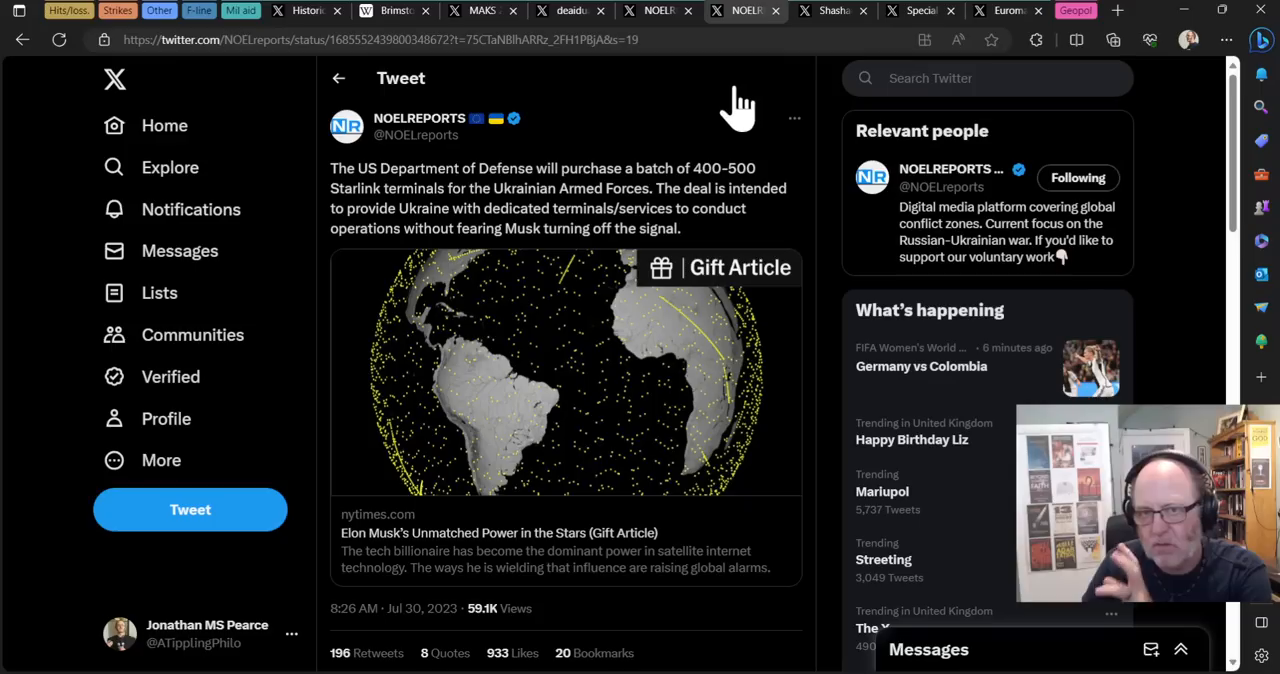
pyautogui.moveTo(660, 100)
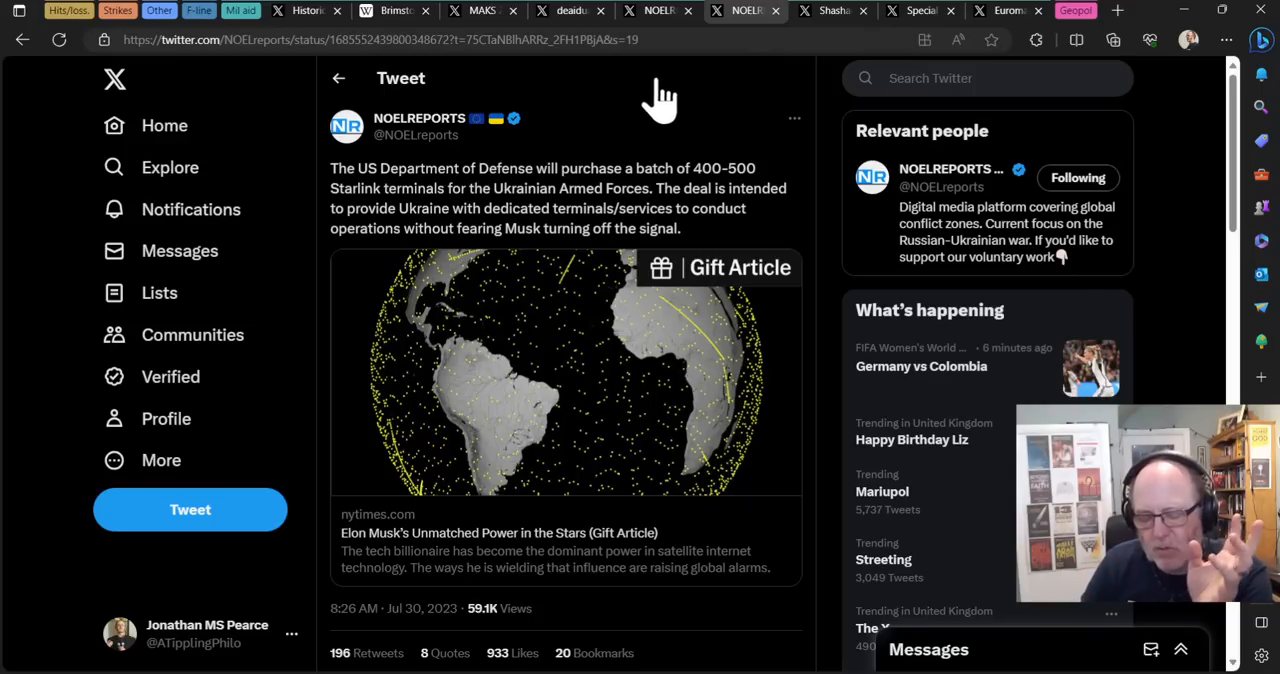
pyautogui.moveTo(740, 180)
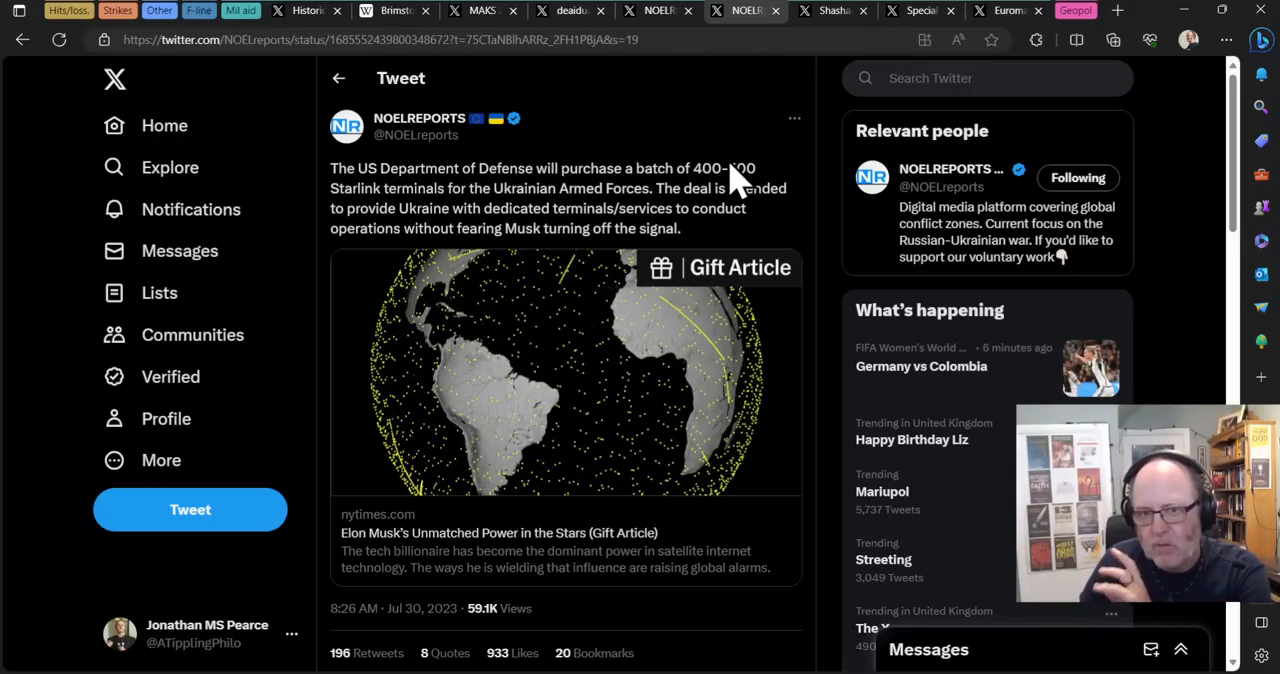
pyautogui.moveTo(775, 185)
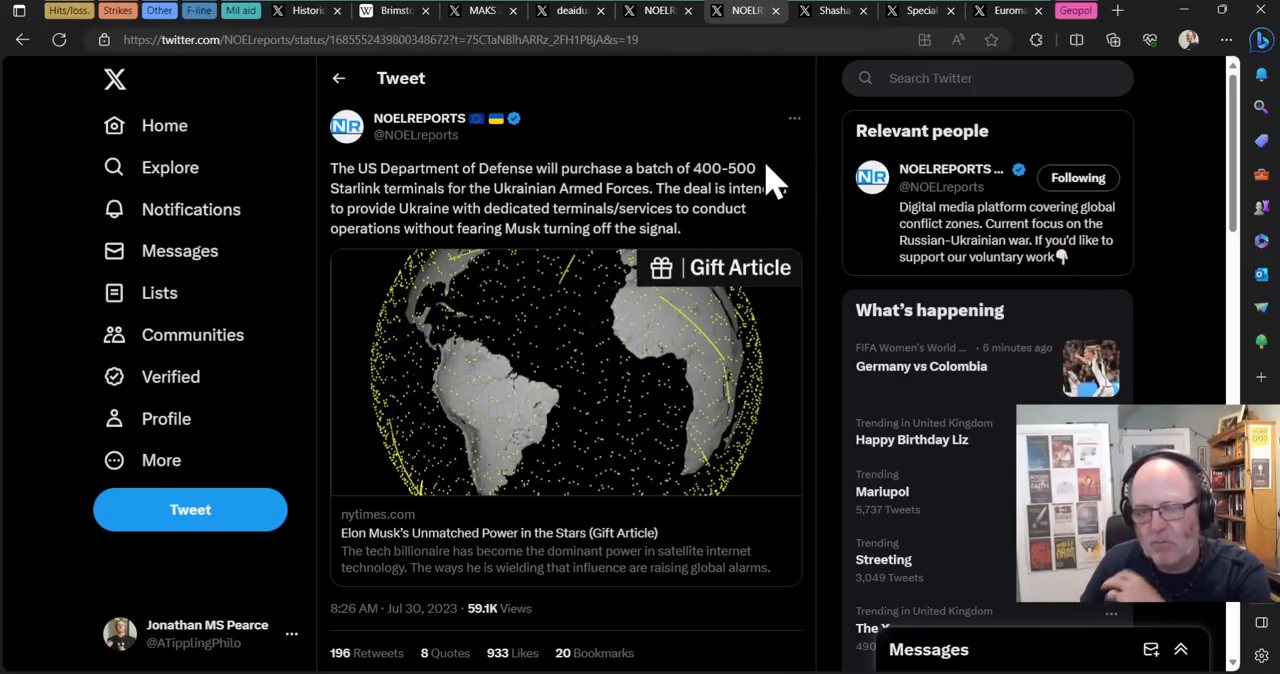
pyautogui.moveTo(745, 160)
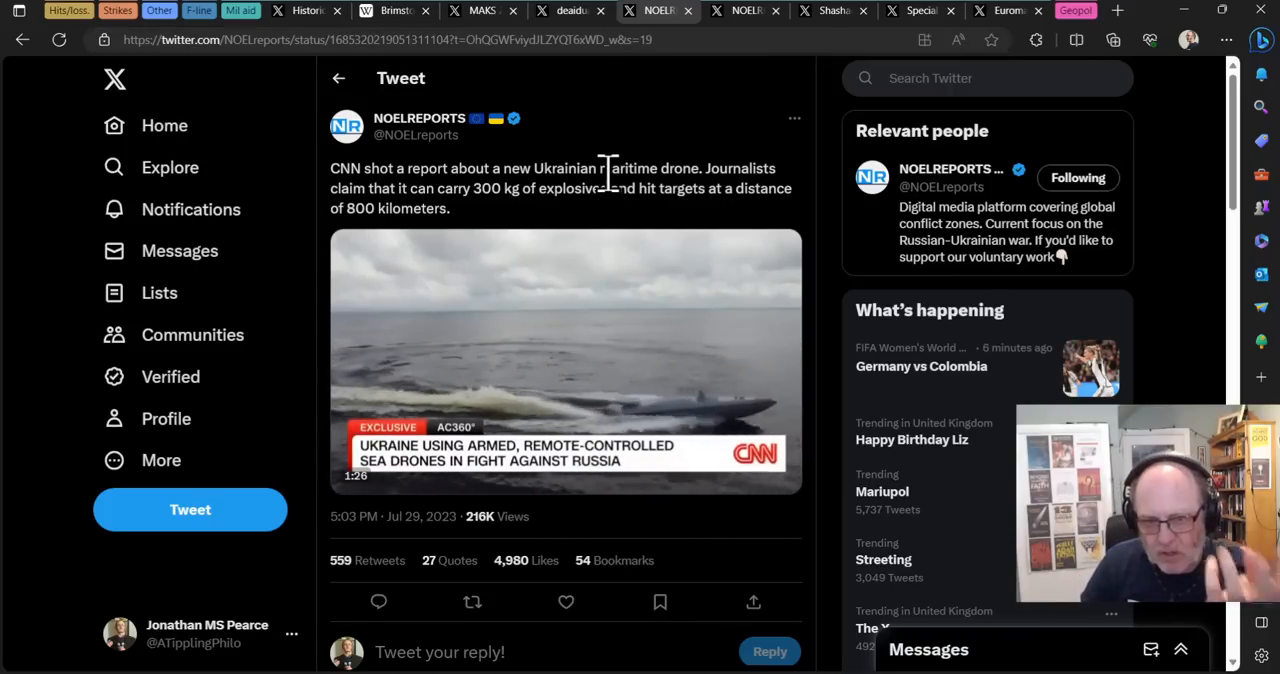
pyautogui.click(565, 360)
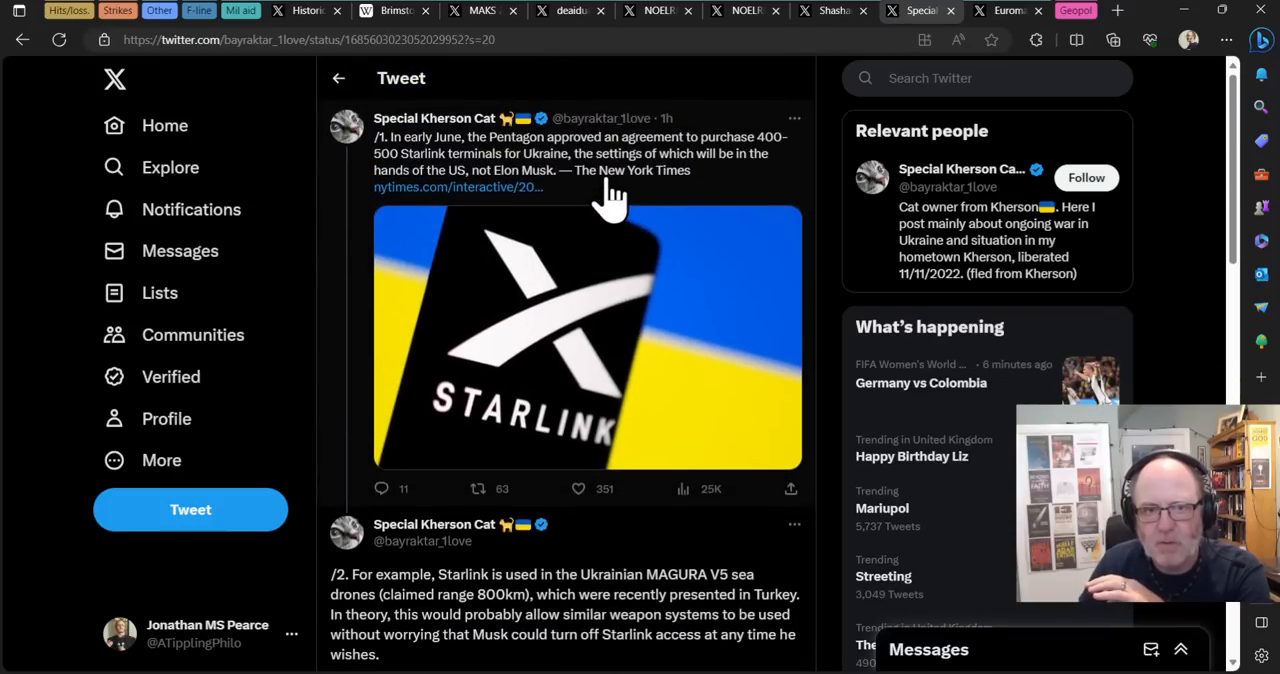
pyautogui.moveTo(520, 175)
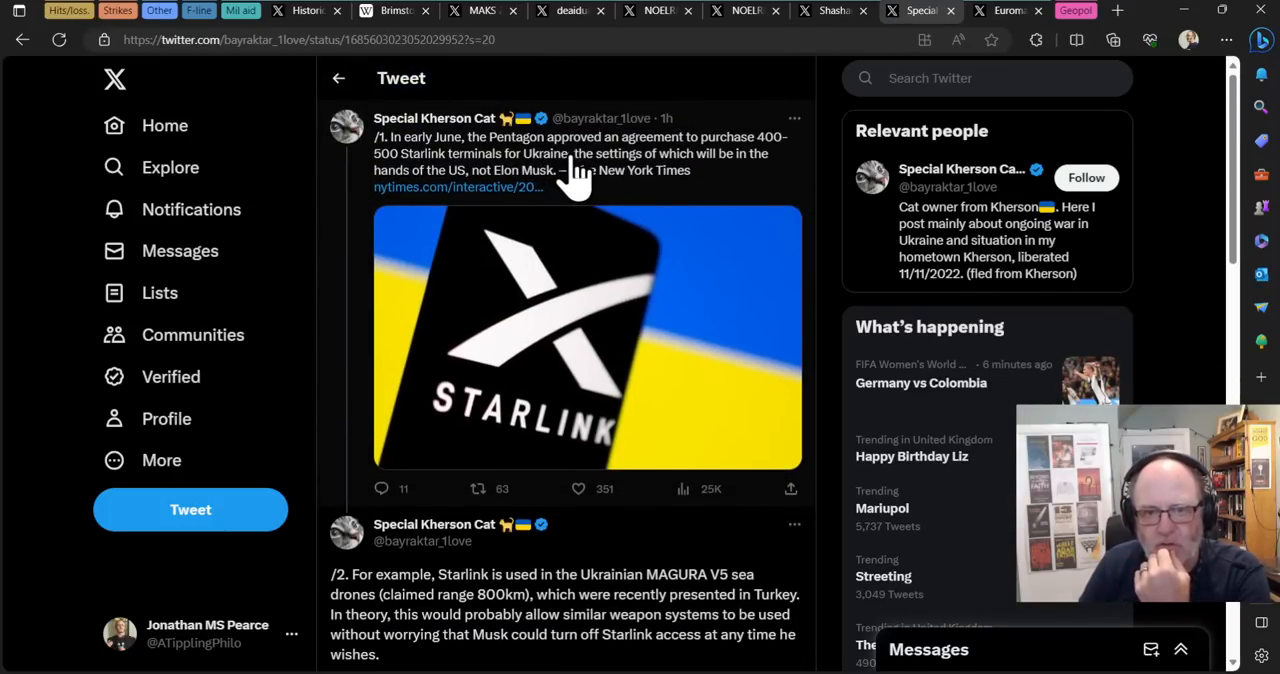
pyautogui.moveTo(505, 172)
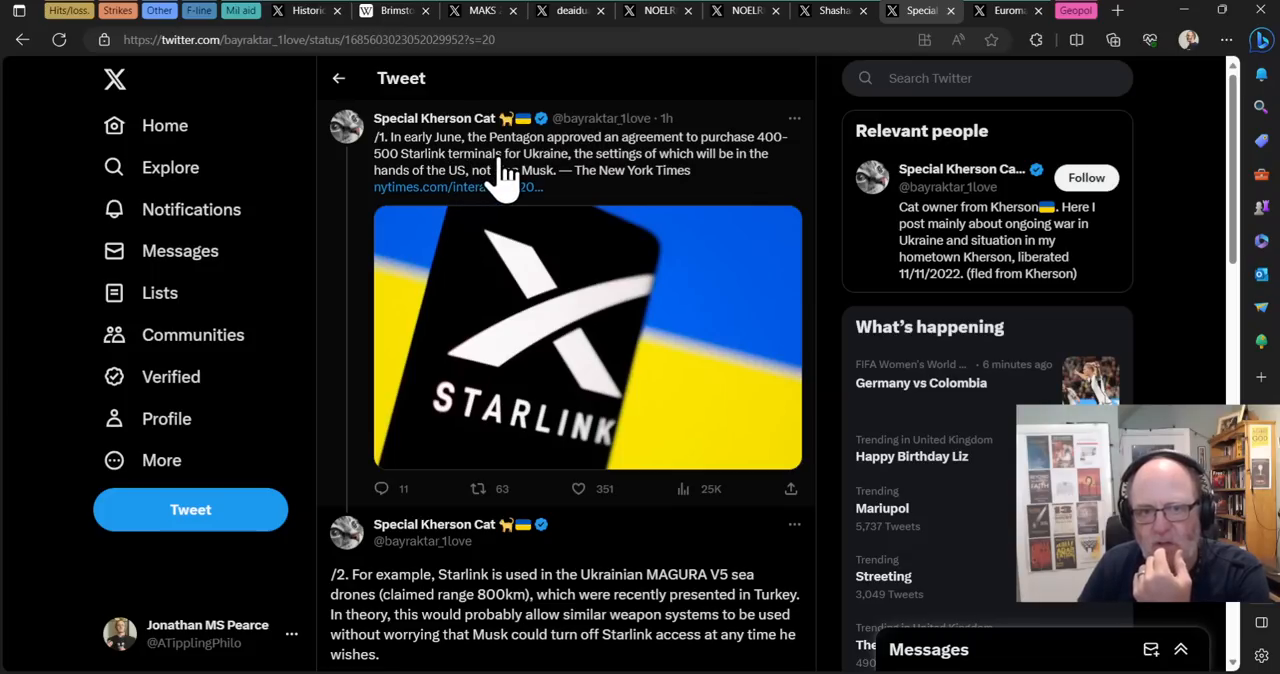
pyautogui.moveTo(565, 170)
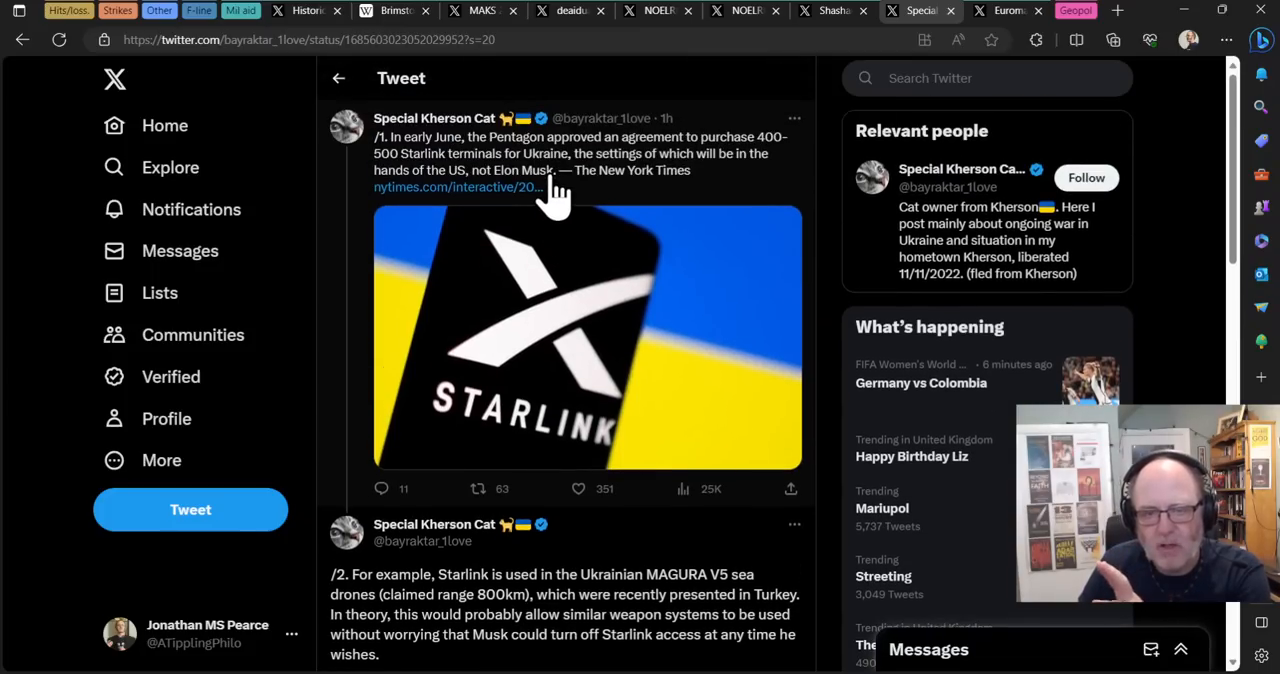
# Step: Scroll the Special Kherson Cat thread, play the MAGURA V5 video, then view Shashank Joshi's Starlink tweet
pyautogui.scroll(-3)
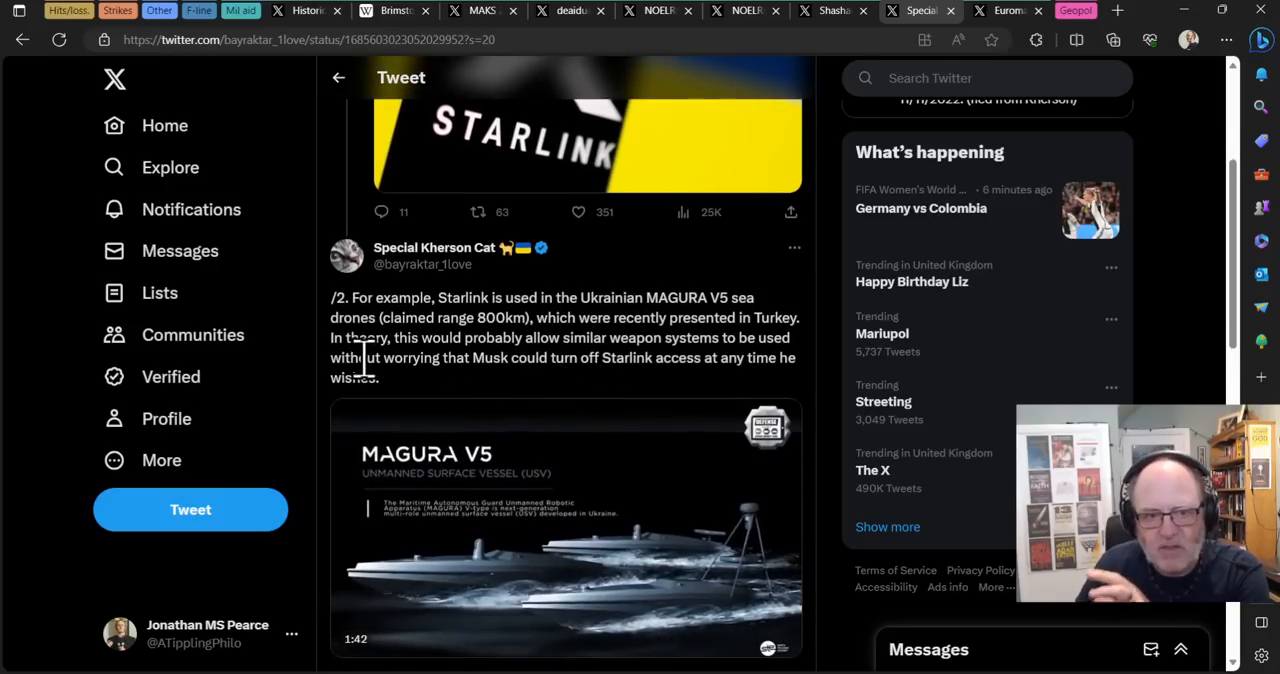
pyautogui.scroll(-3)
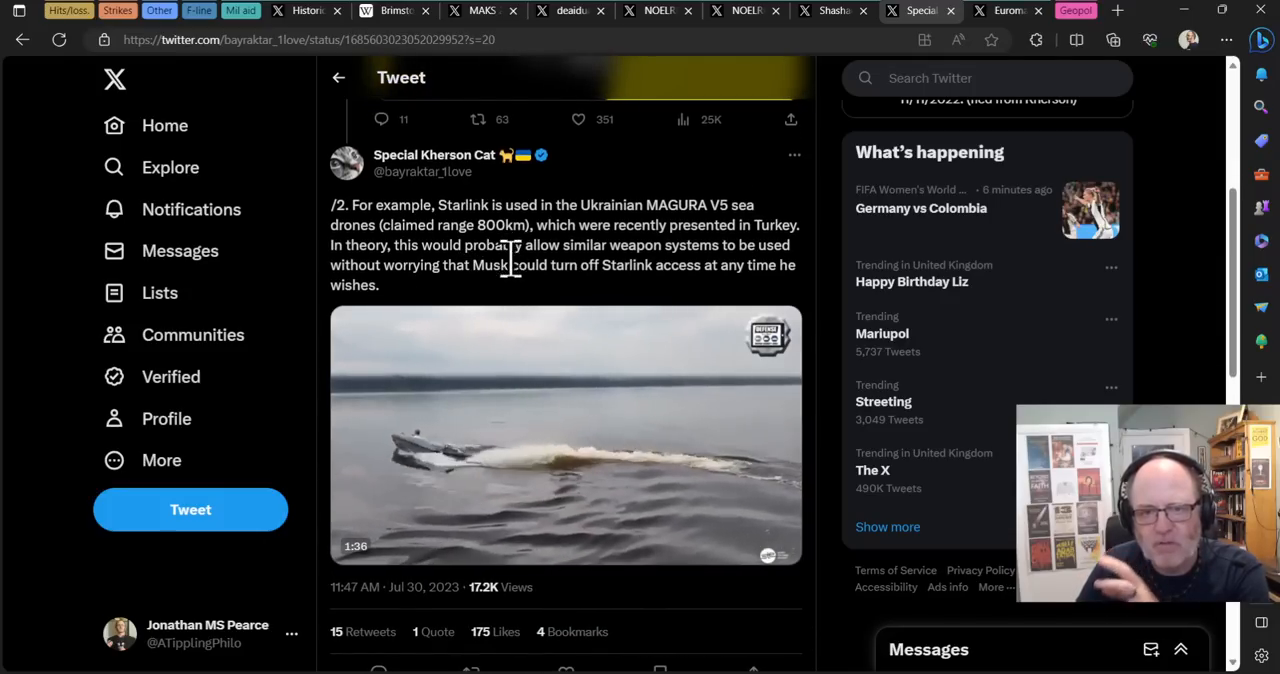
pyautogui.click(565, 435)
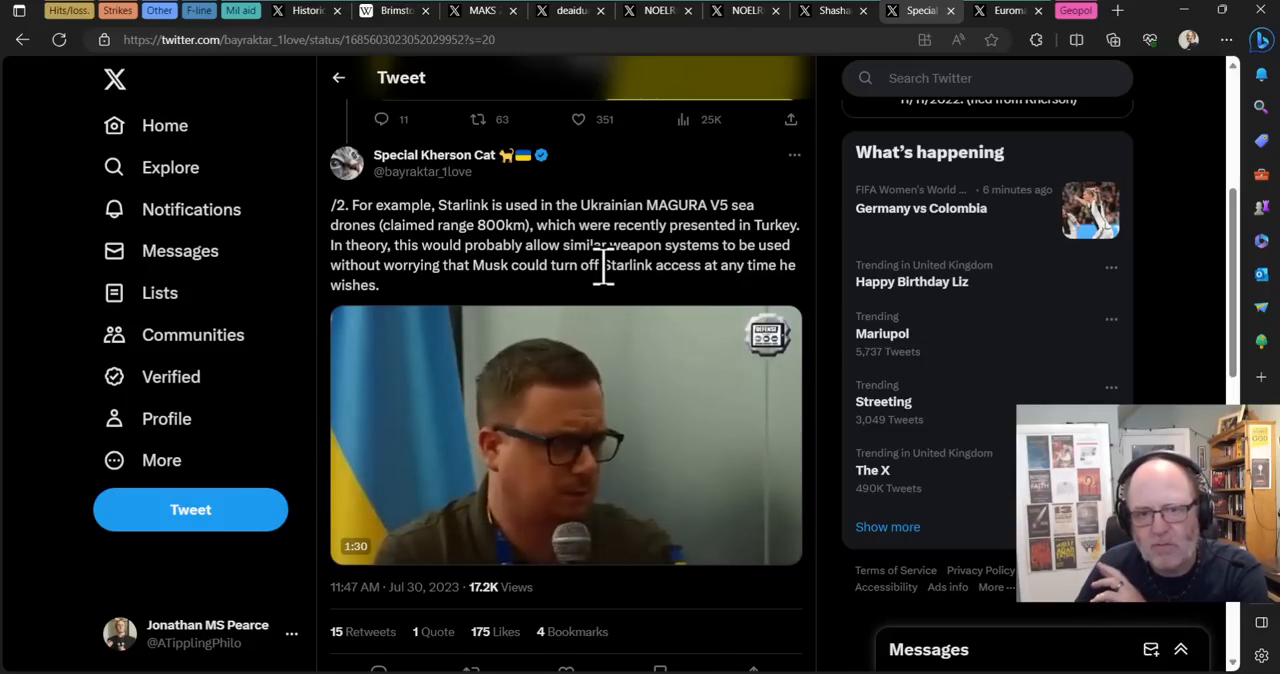
pyautogui.click(565, 435)
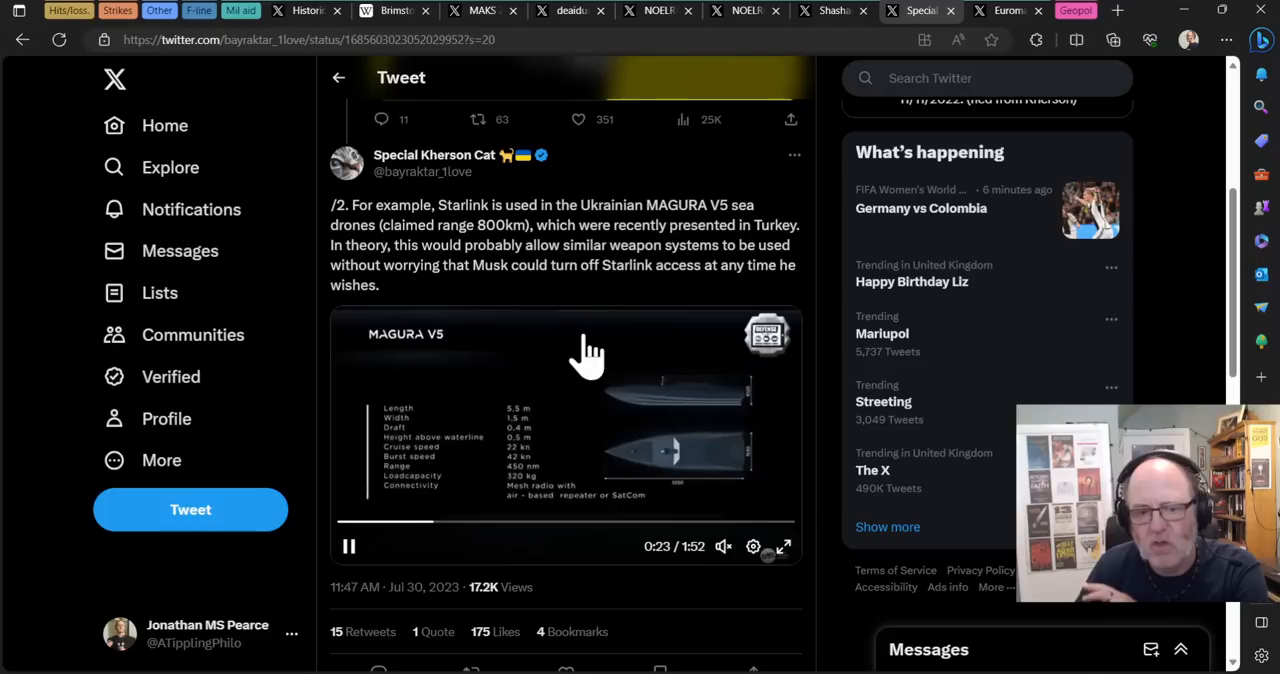
pyautogui.scroll(-3)
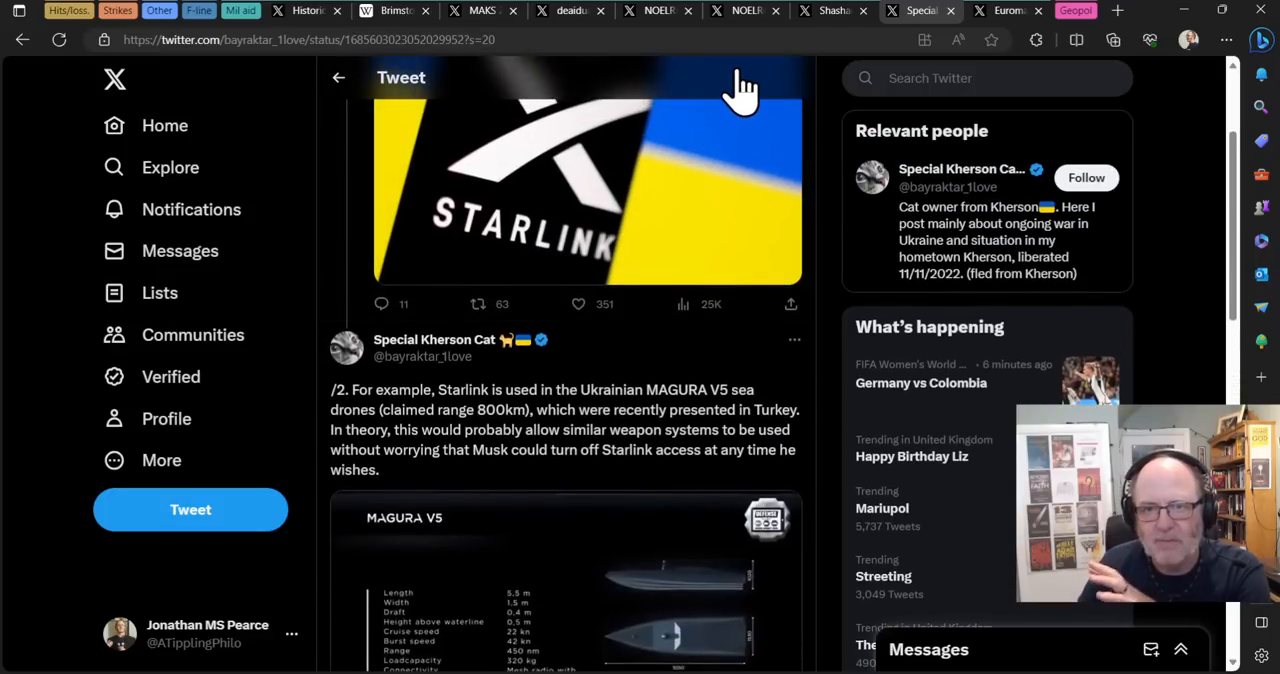
pyautogui.moveTo(518, 288)
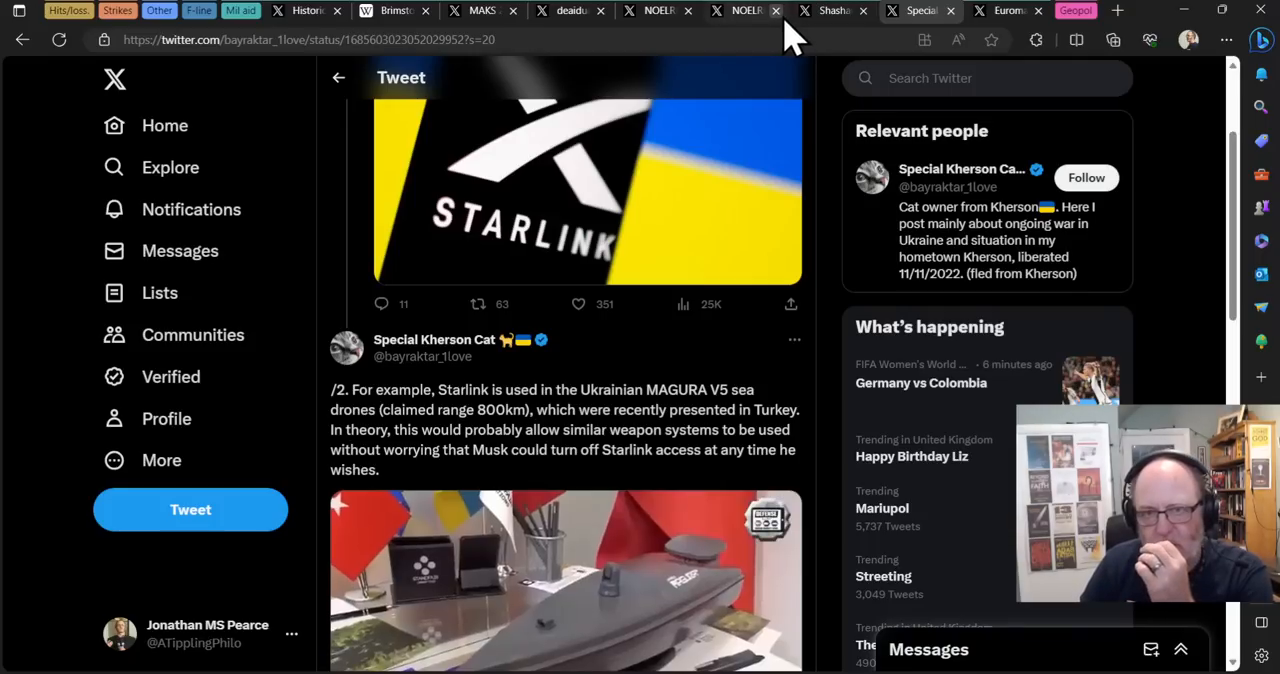
pyautogui.click(834, 11)
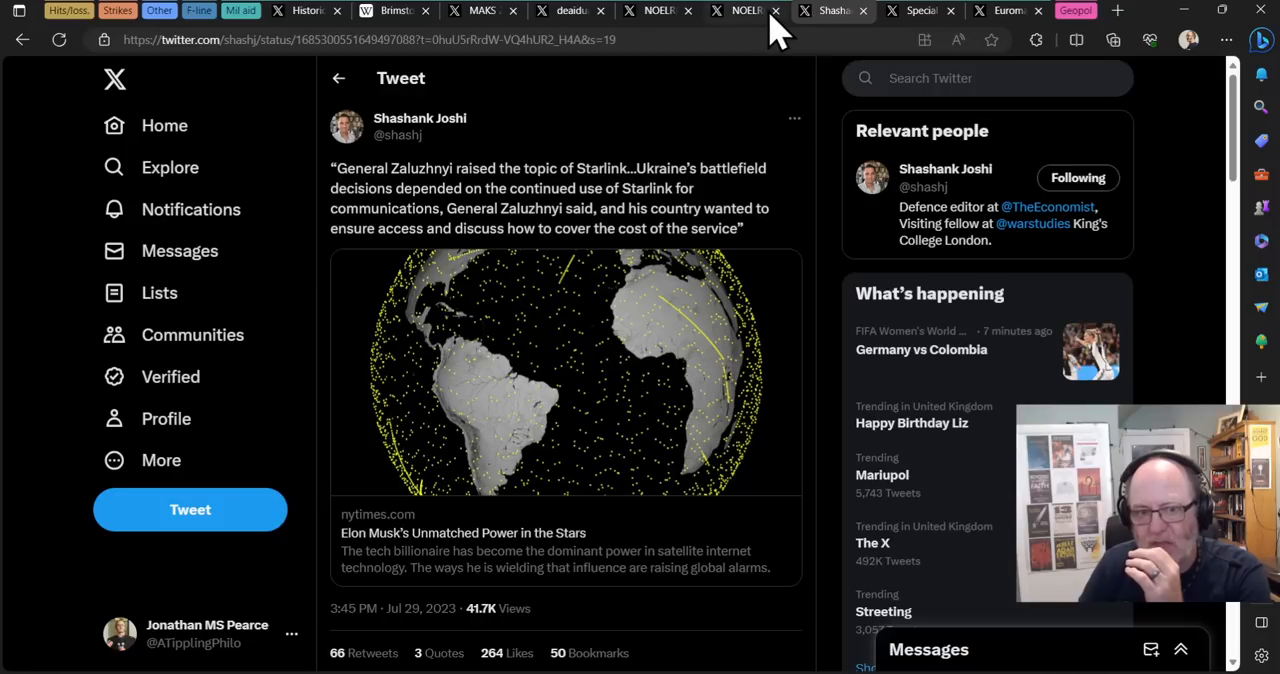
pyautogui.moveTo(750, 35)
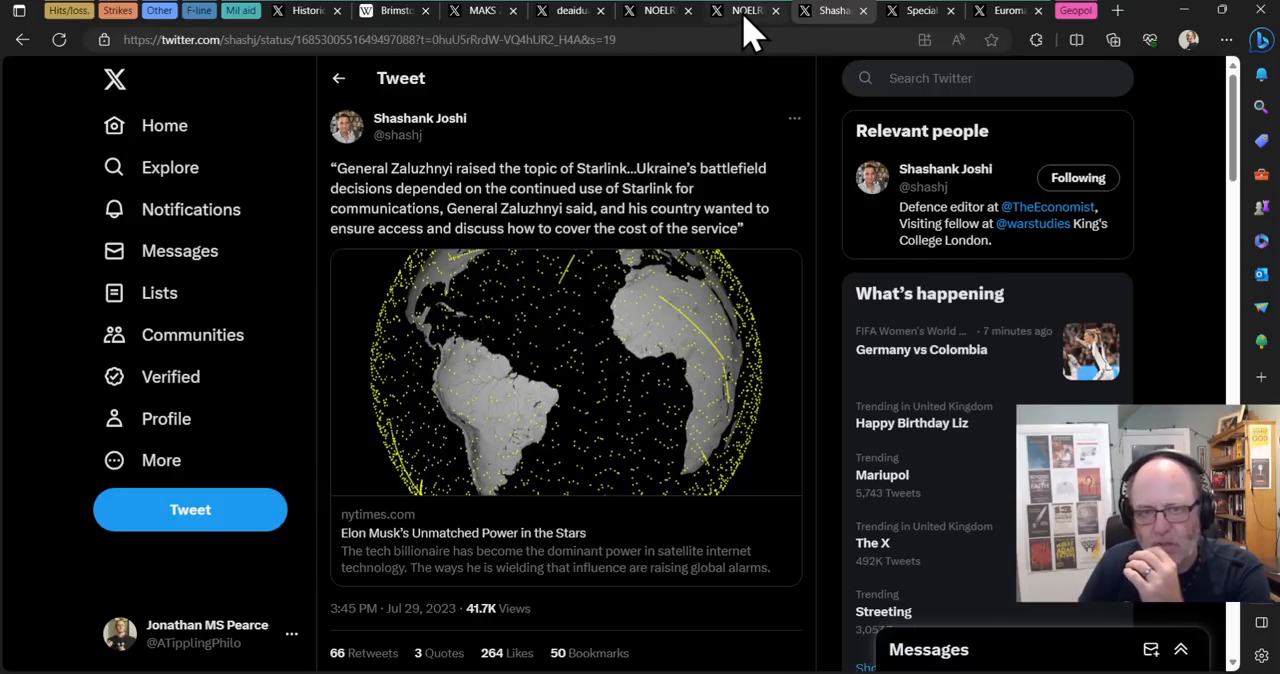
# Step: Compare the Starlink purchase and Starlink dependence tweets, then view Euromaidan Press's Wagner equipment tweet
pyautogui.click(745, 10)
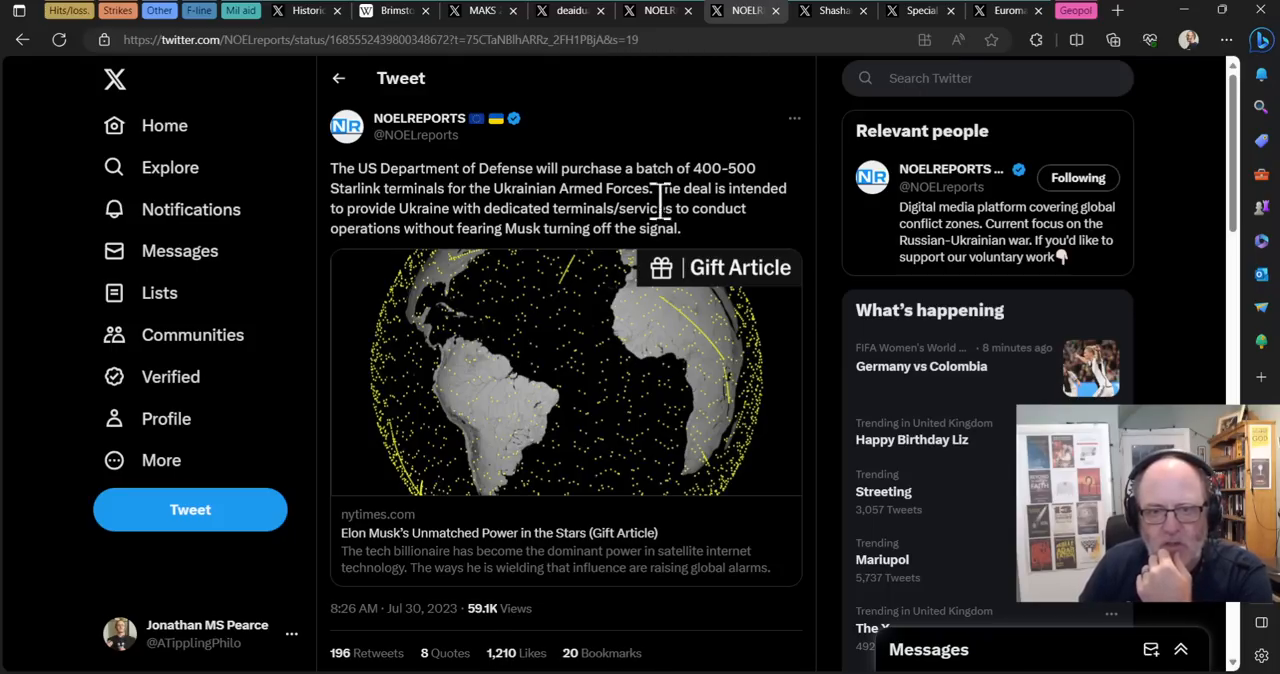
pyautogui.moveTo(800, 85)
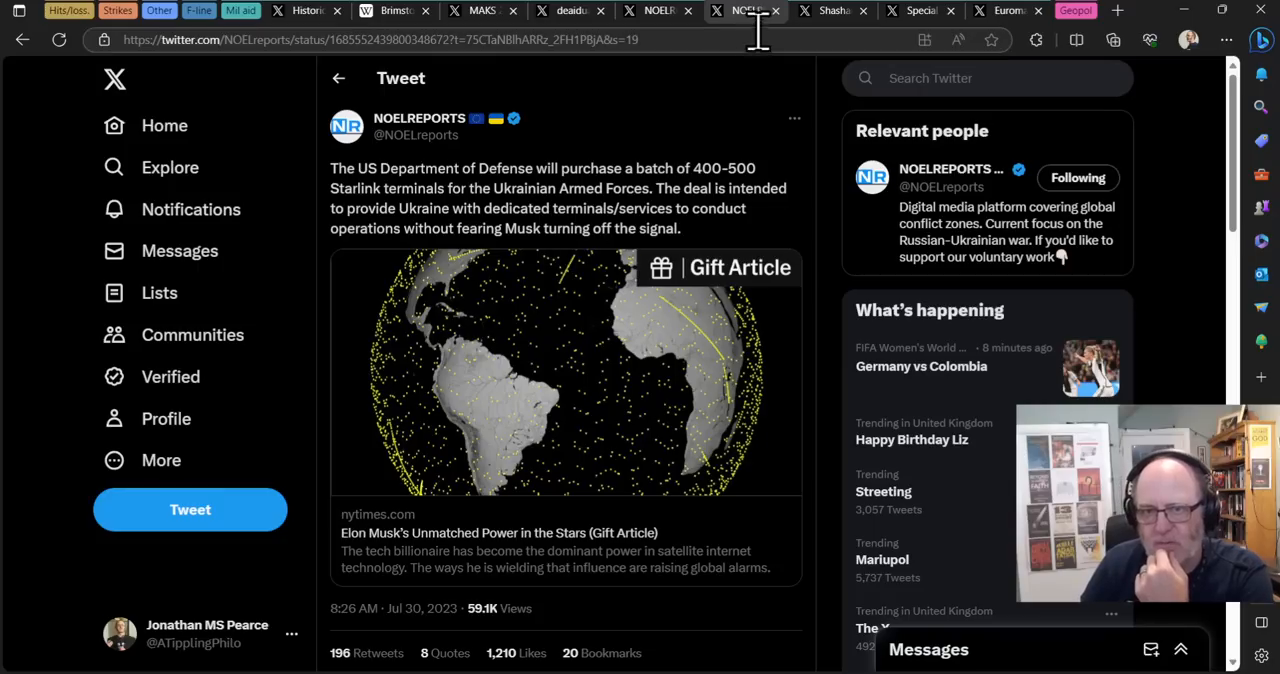
pyautogui.click(833, 10)
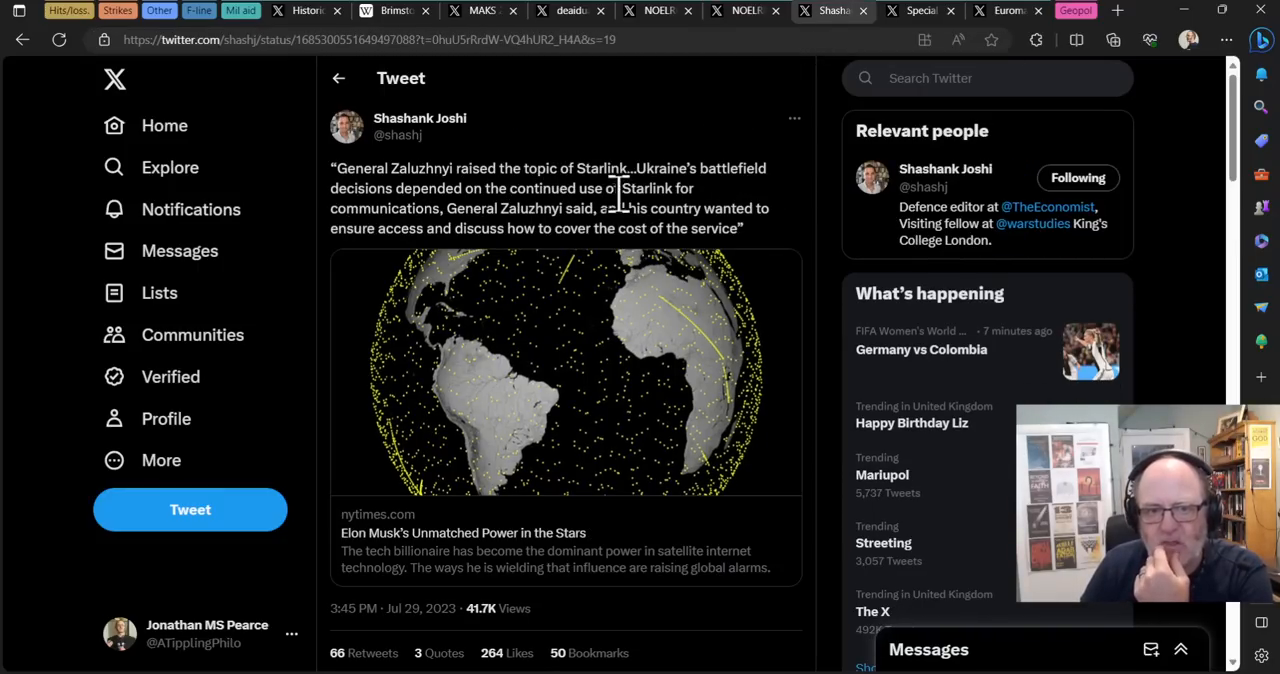
pyautogui.moveTo(710, 275)
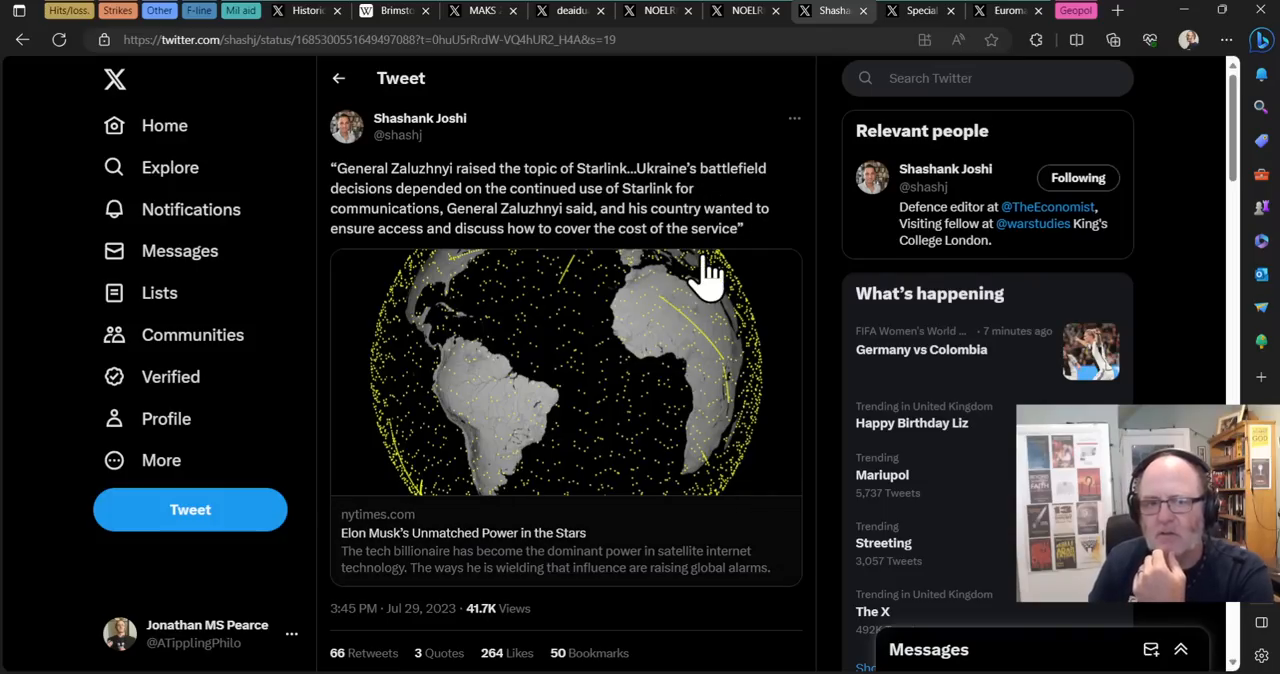
pyautogui.moveTo(540, 280)
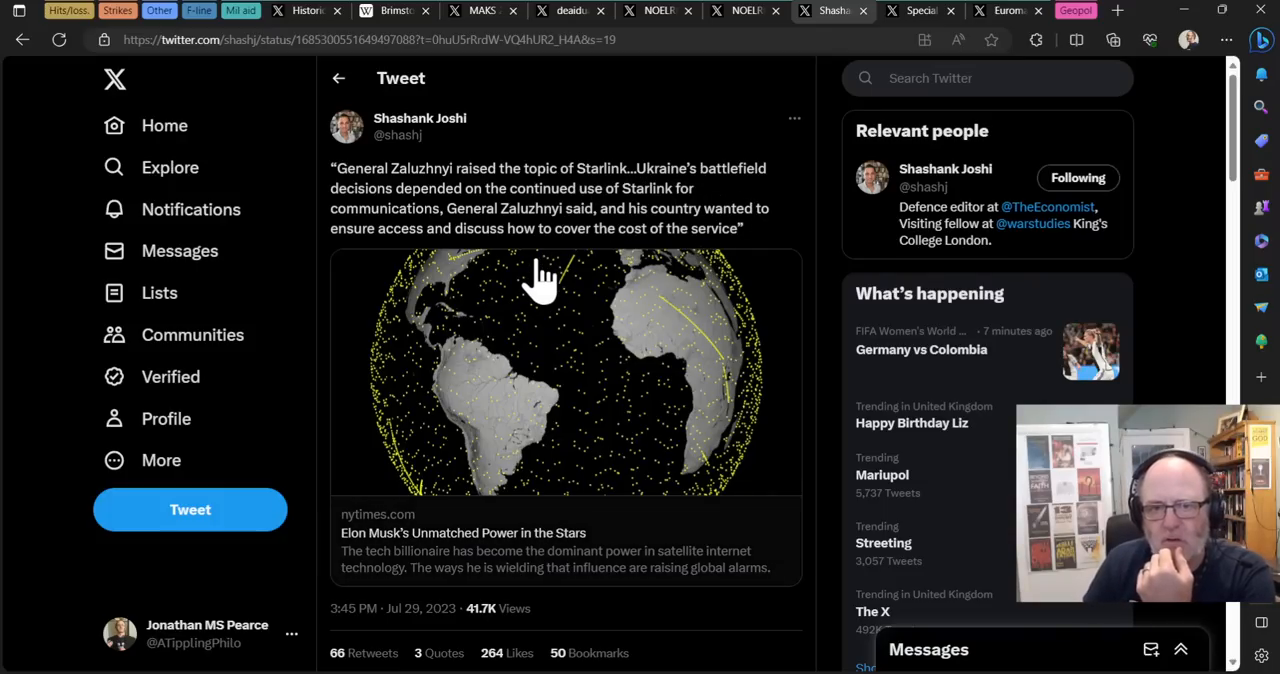
pyautogui.moveTo(770, 110)
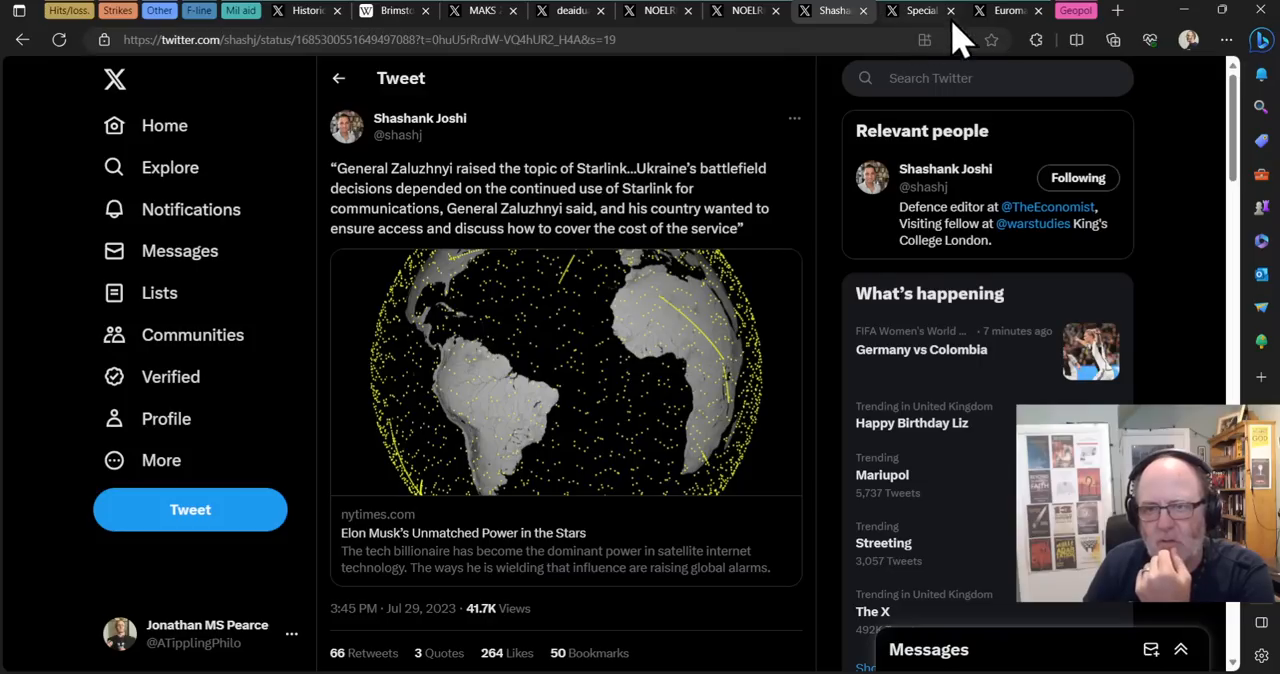
pyautogui.moveTo(965, 40)
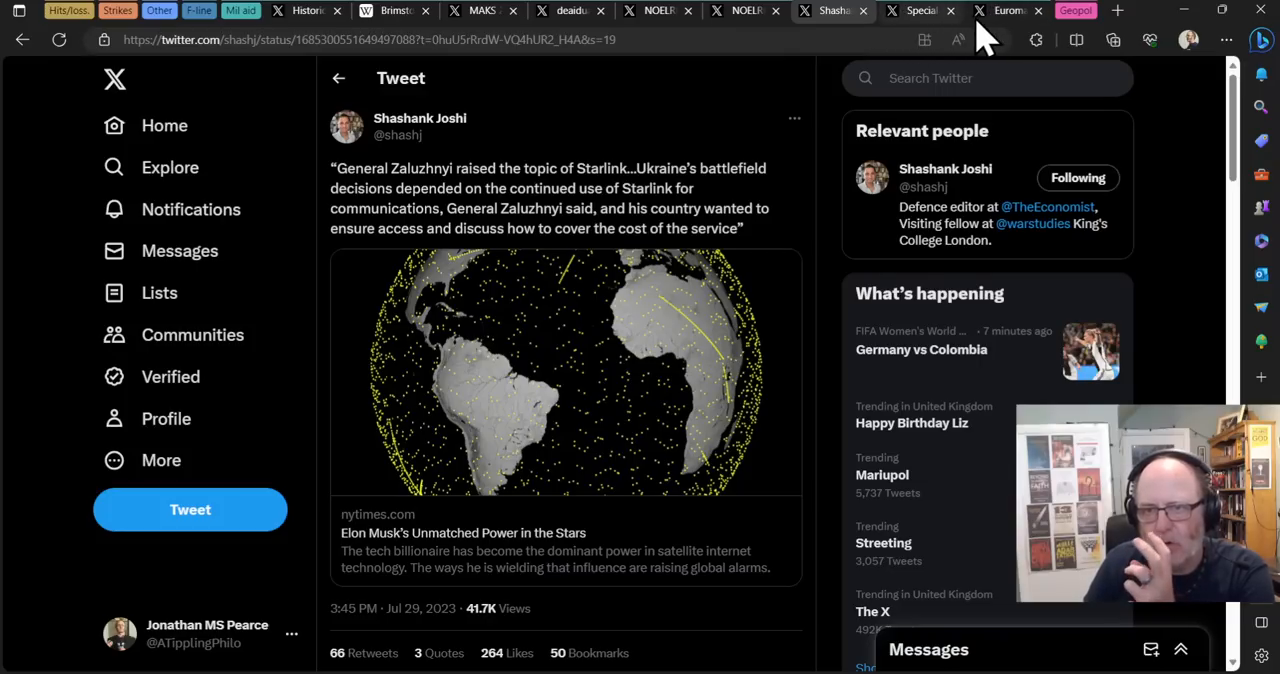
pyautogui.moveTo(990, 25)
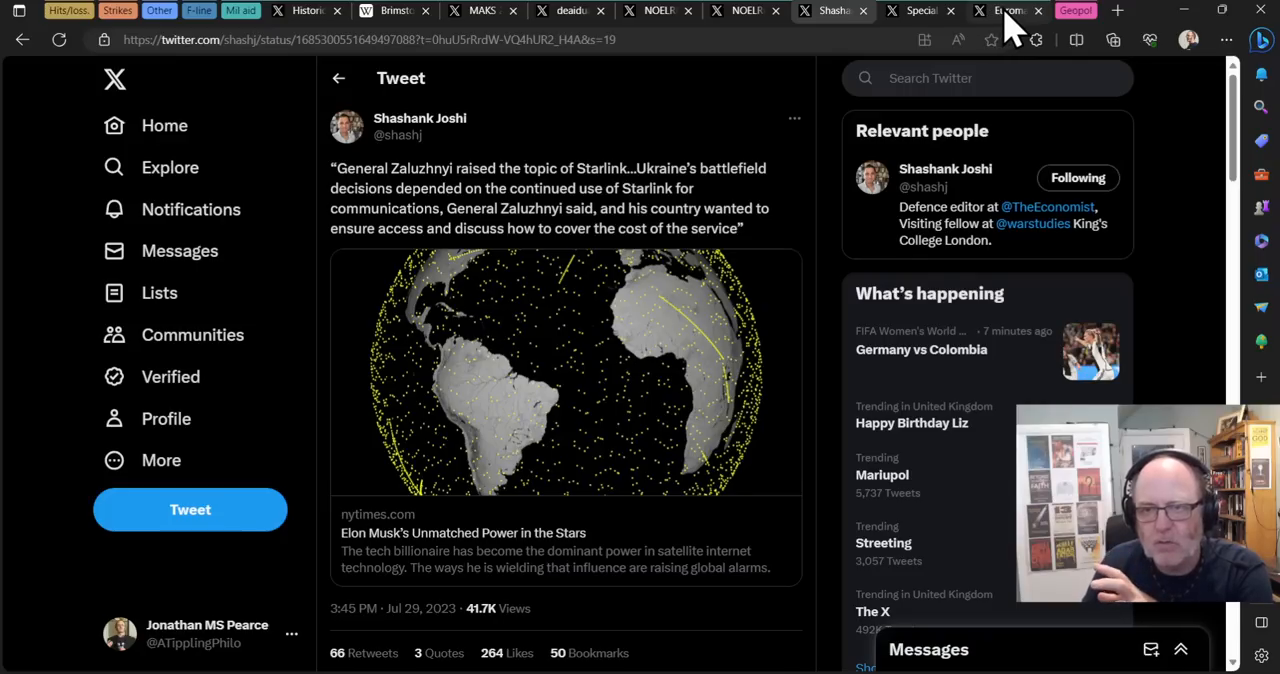
pyautogui.click(1008, 10)
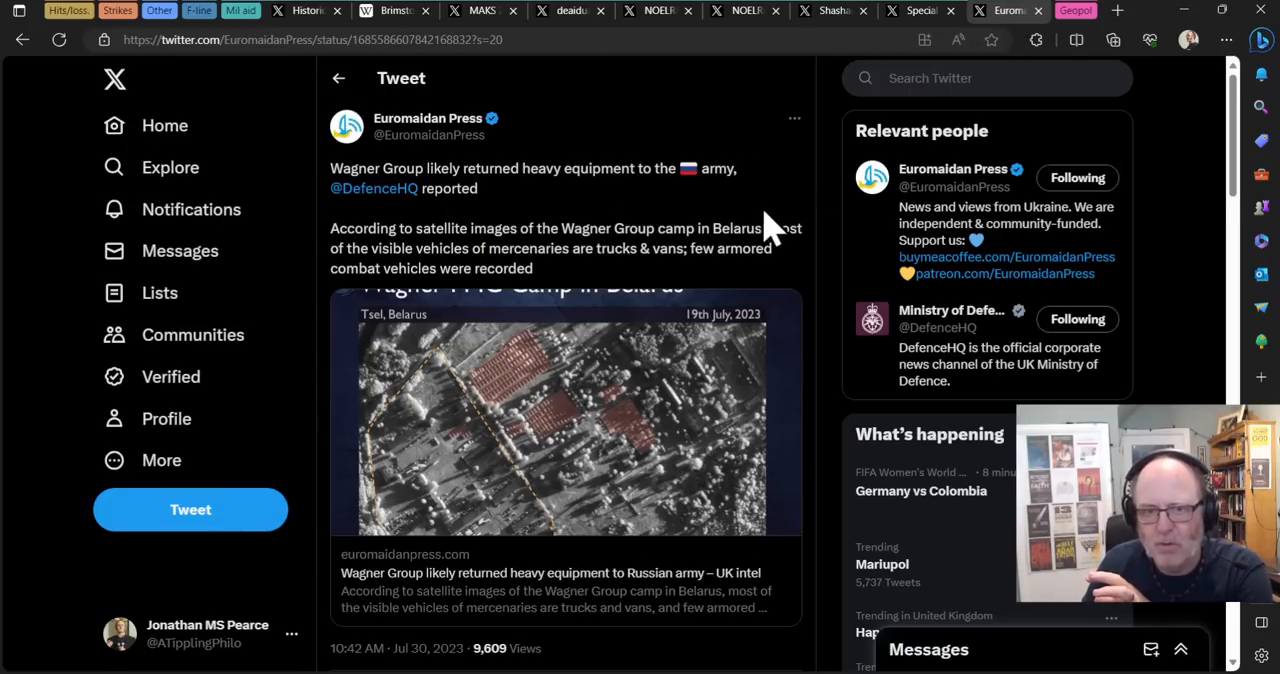
pyautogui.moveTo(825, 105)
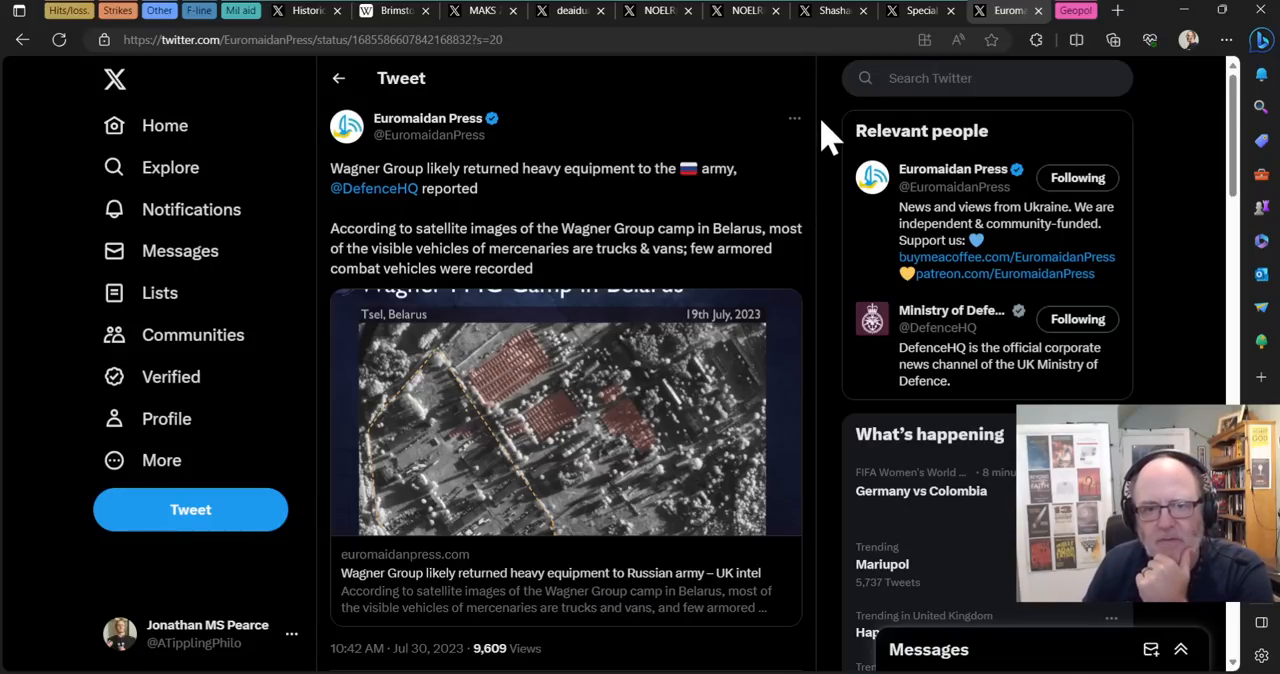
pyautogui.moveTo(780, 235)
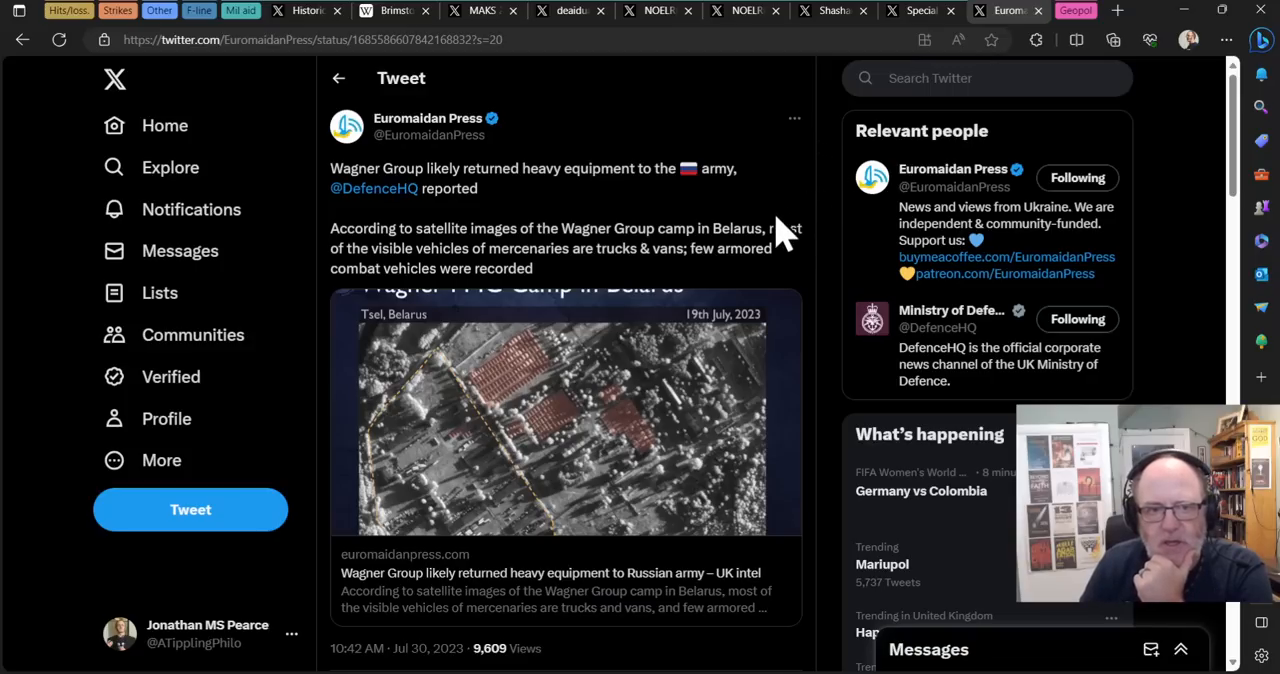
pyautogui.moveTo(345, 205)
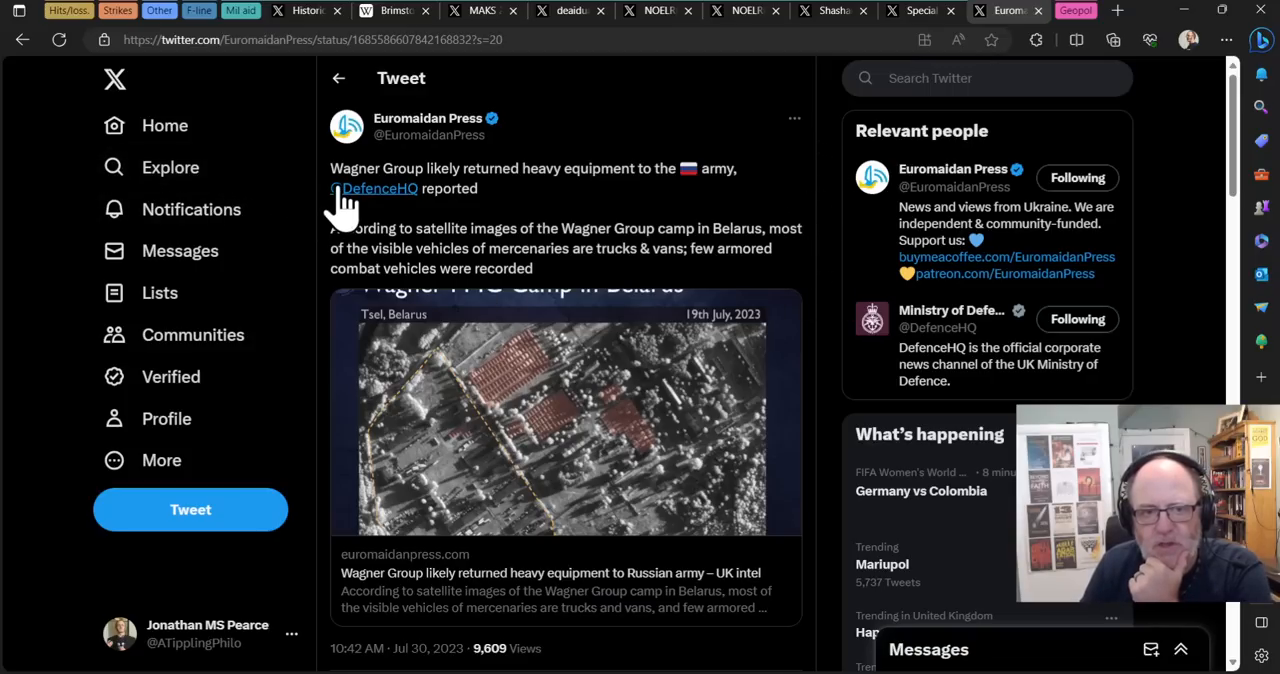
pyautogui.moveTo(378, 188)
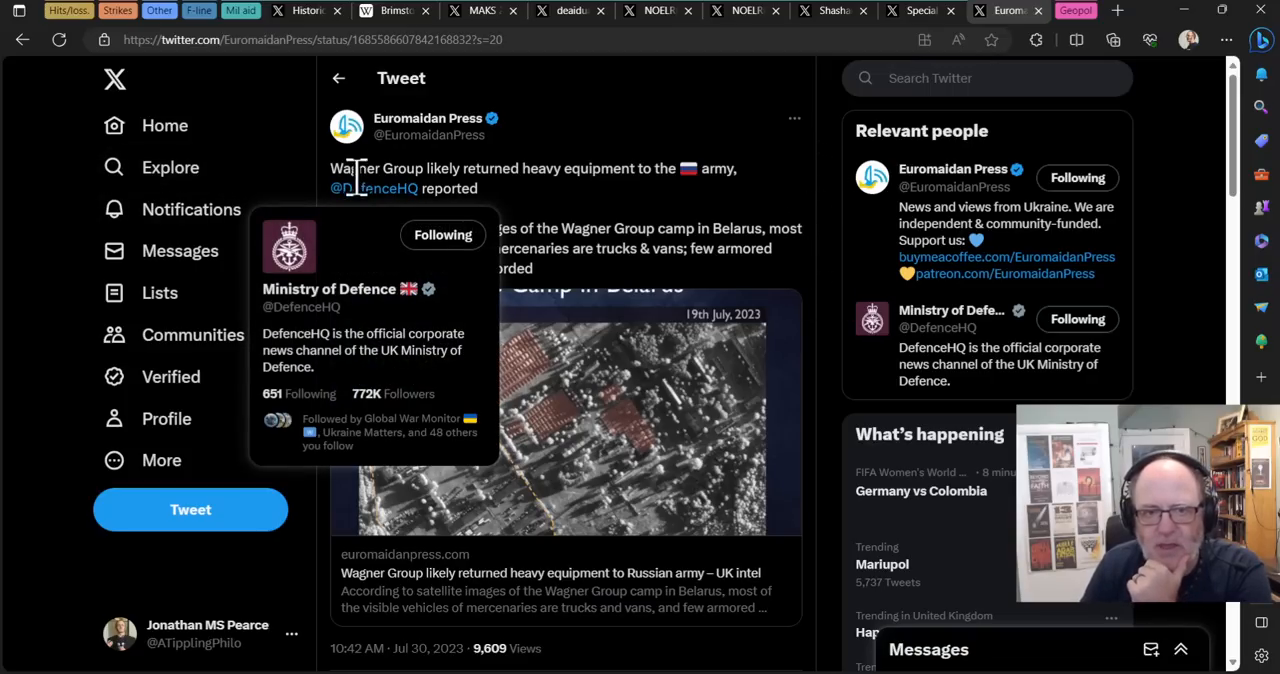
pyautogui.moveTo(525, 230)
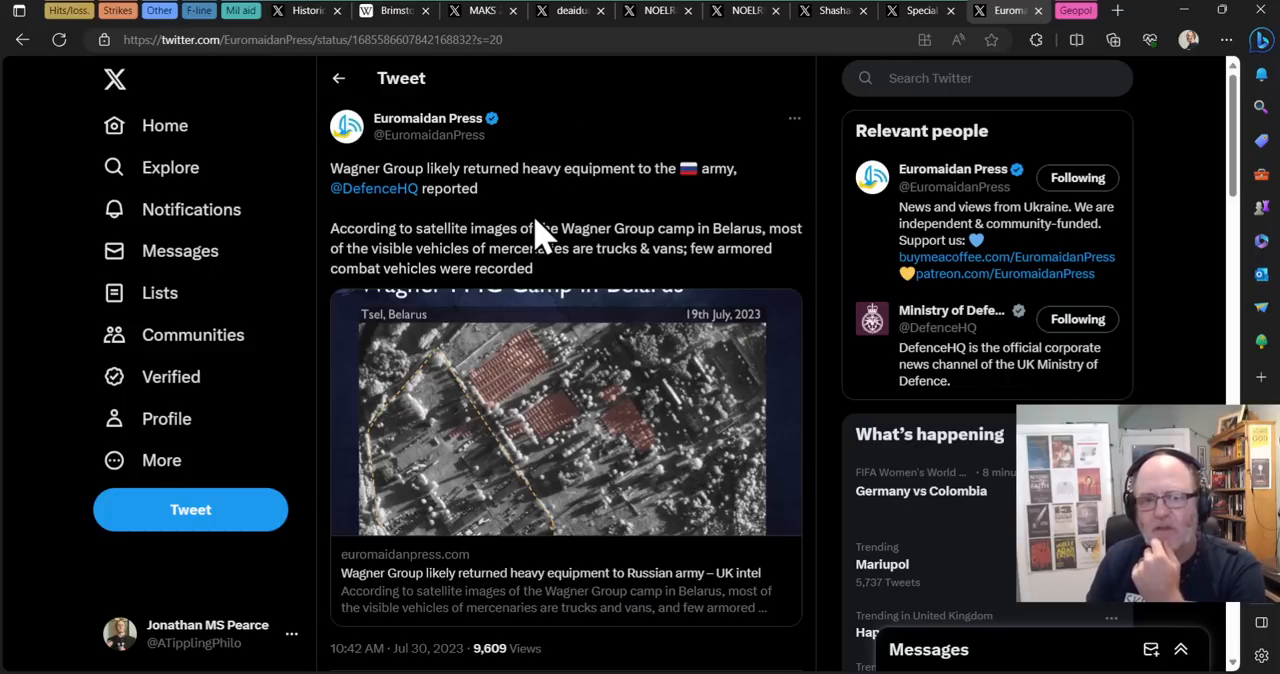
pyautogui.moveTo(555, 295)
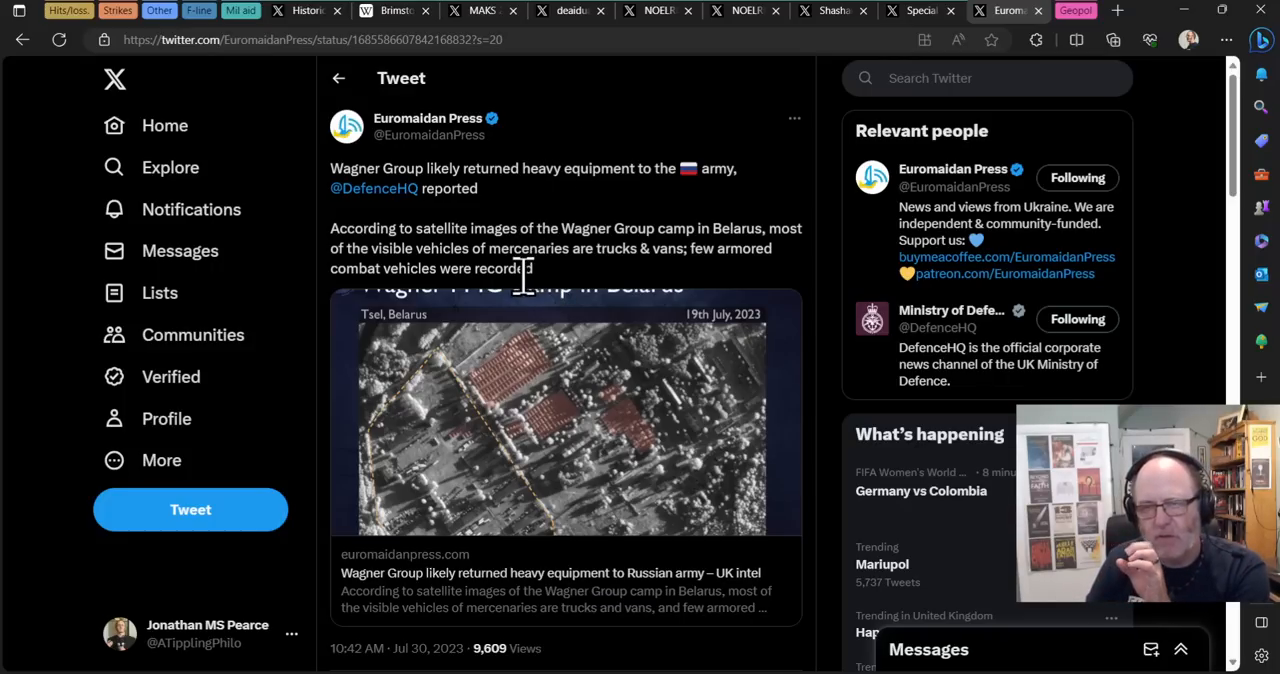
pyautogui.moveTo(530, 300)
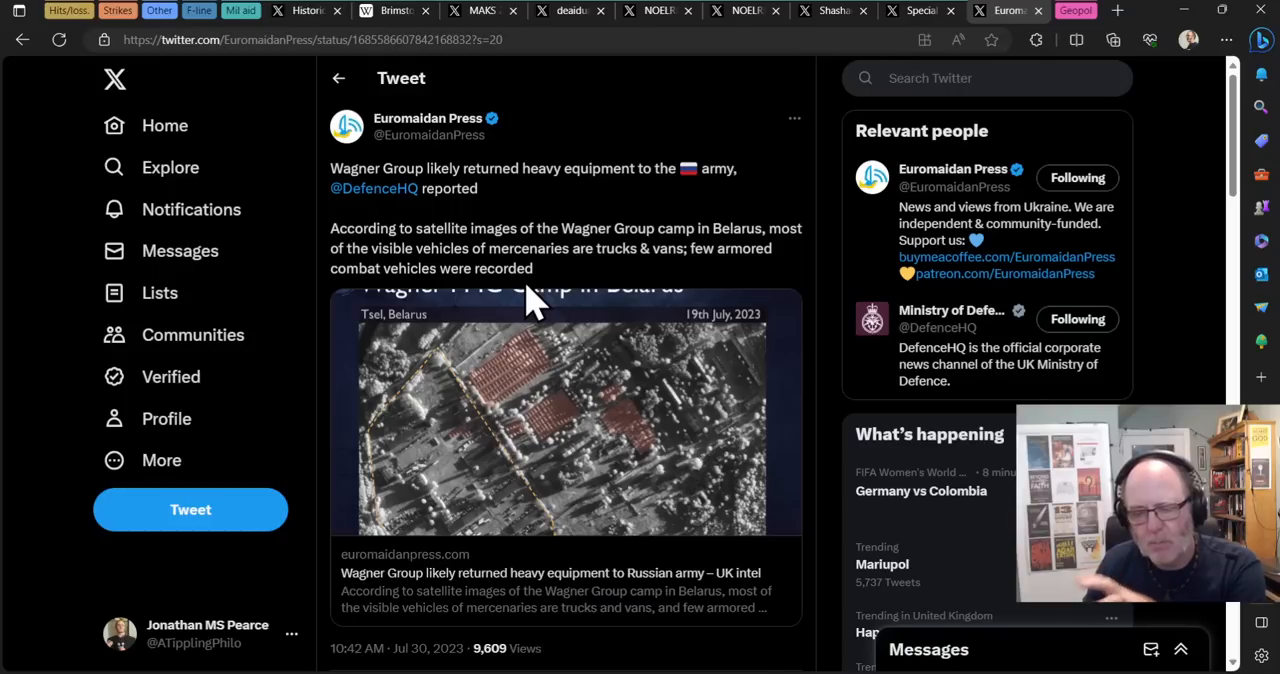
pyautogui.moveTo(640, 285)
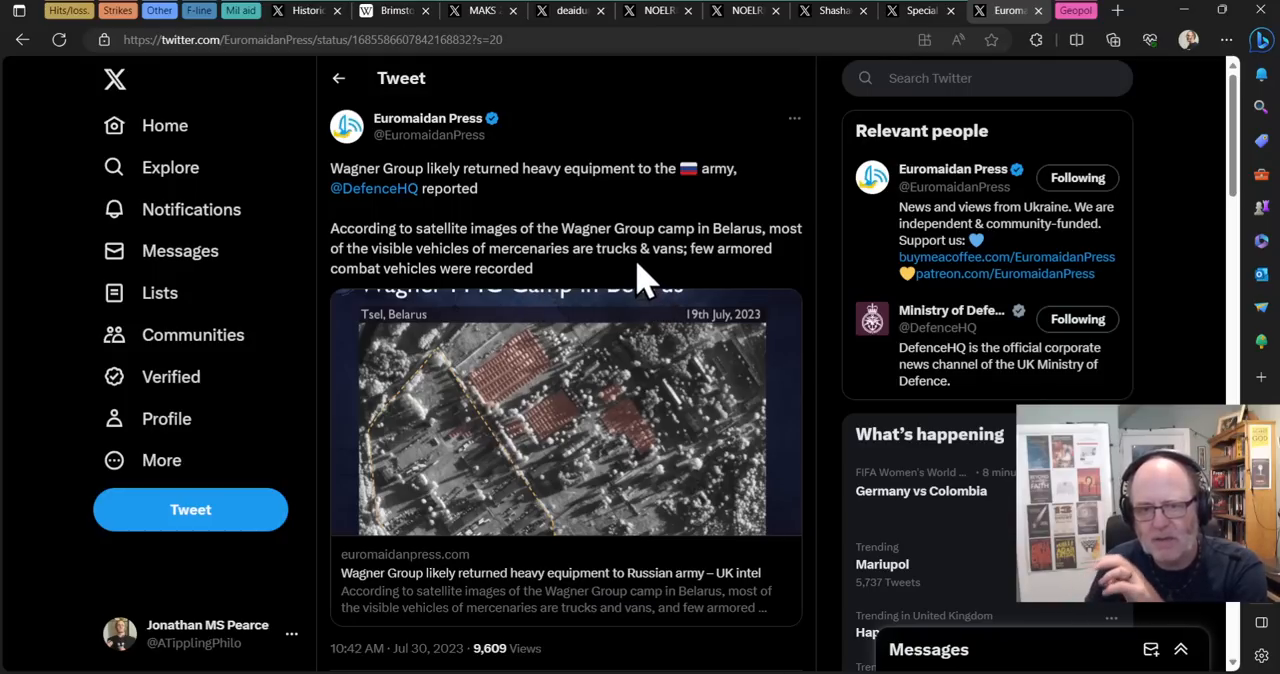
pyautogui.moveTo(620, 290)
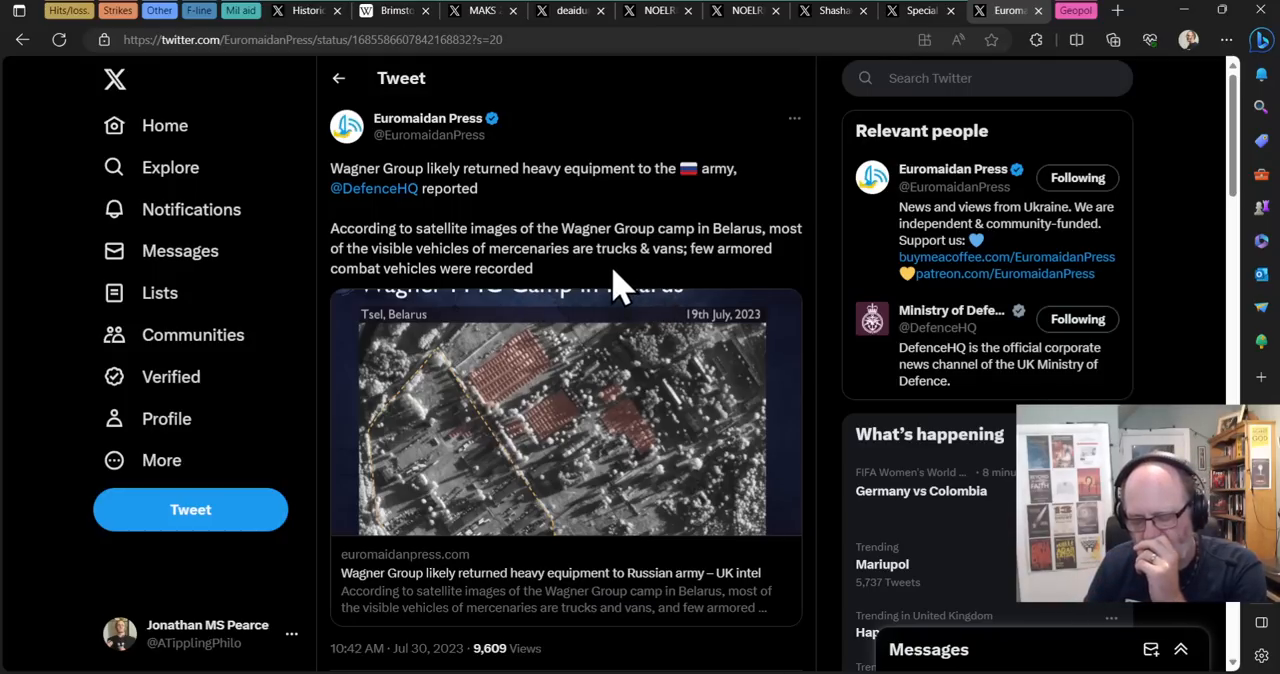
pyautogui.moveTo(565, 262)
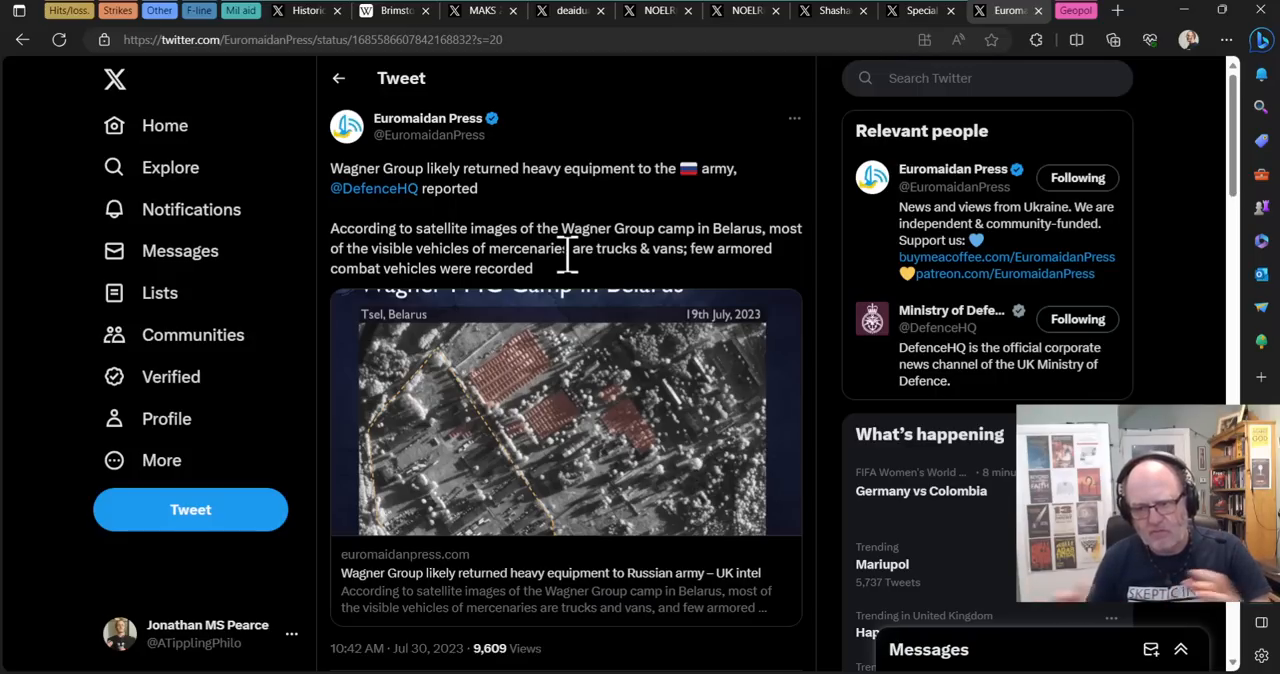
pyautogui.moveTo(645, 390)
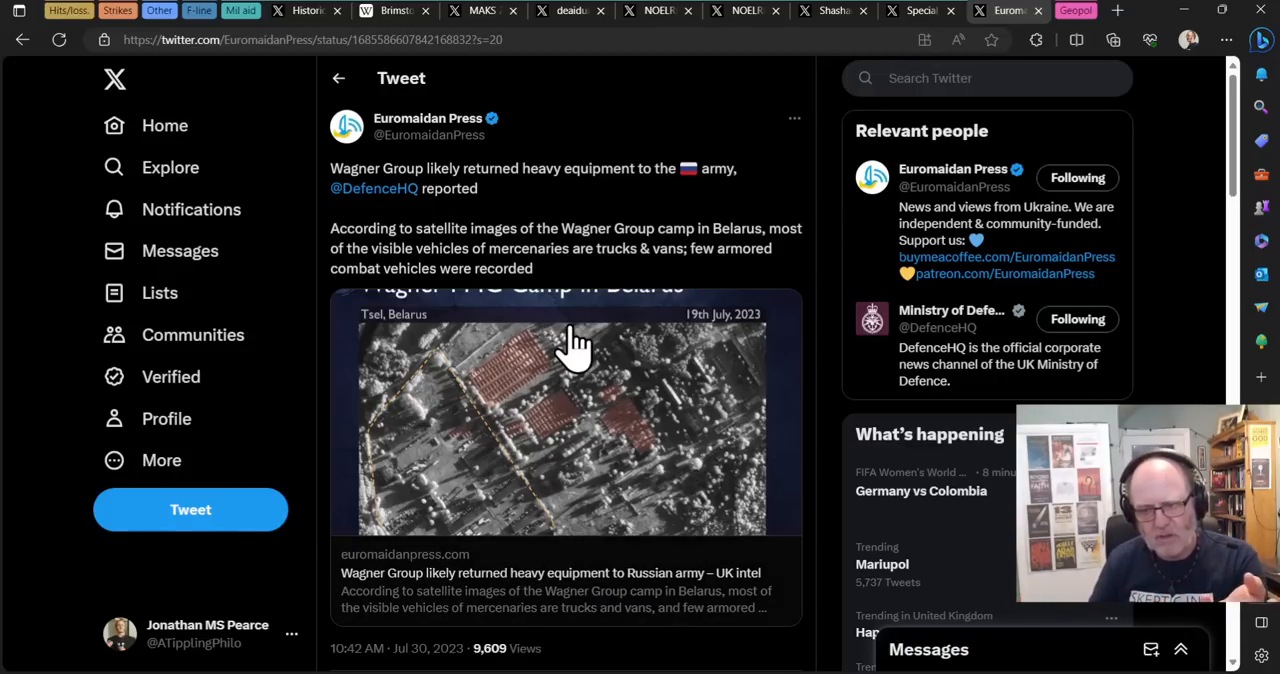
pyautogui.moveTo(560, 365)
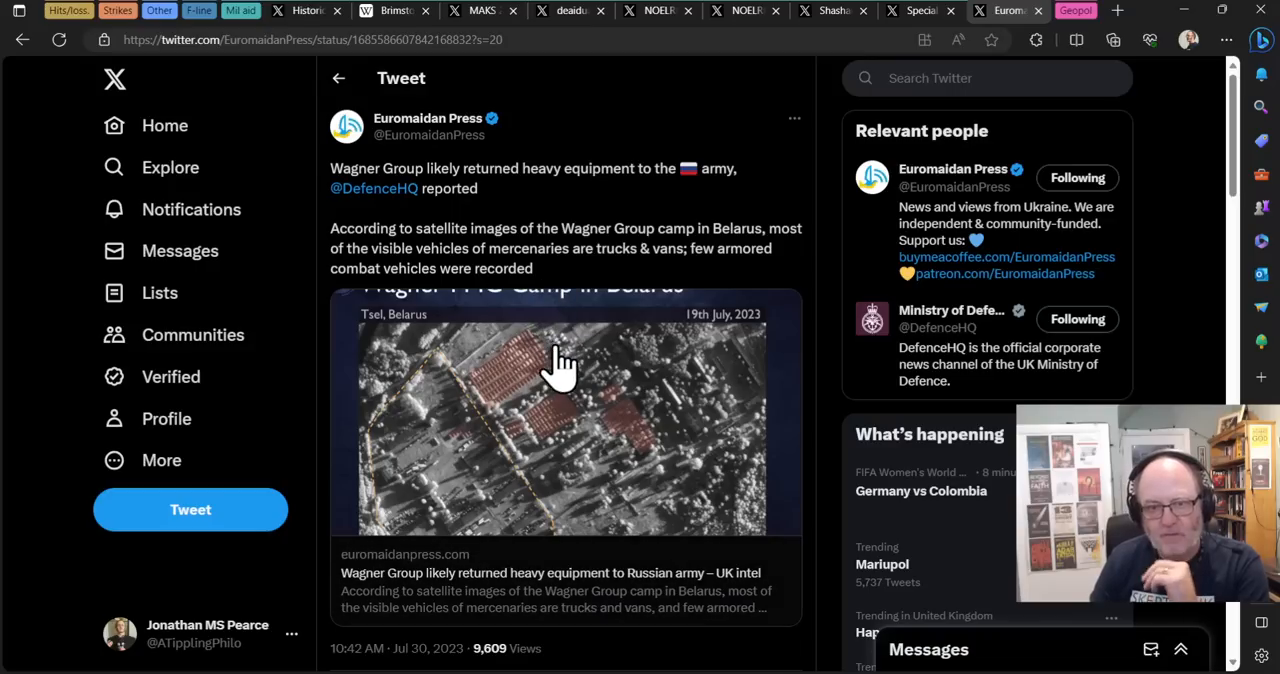
pyautogui.moveTo(810, 210)
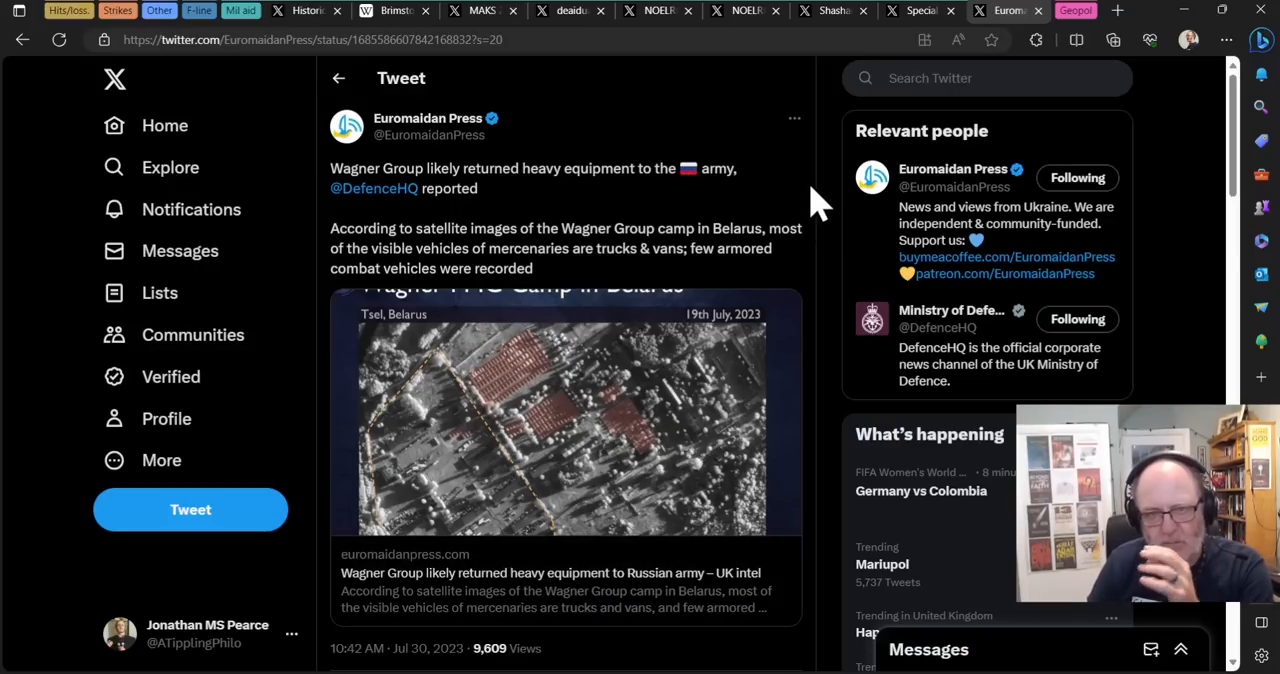
pyautogui.moveTo(665, 205)
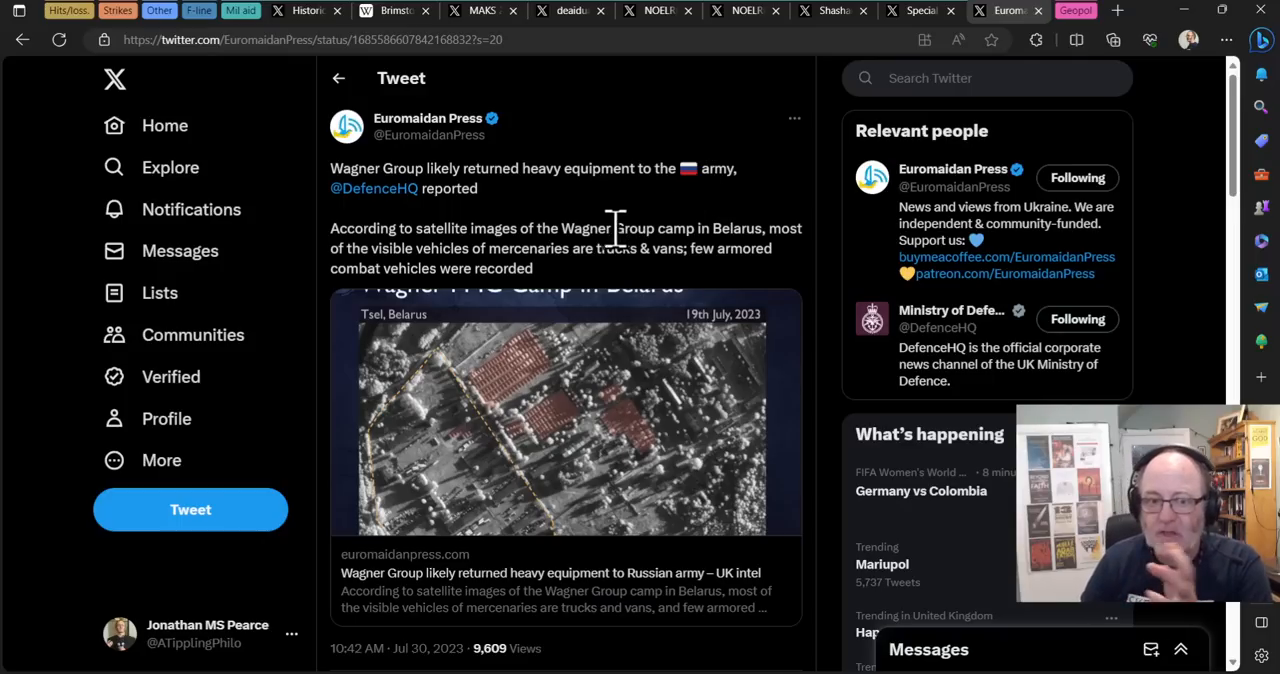
pyautogui.moveTo(650, 290)
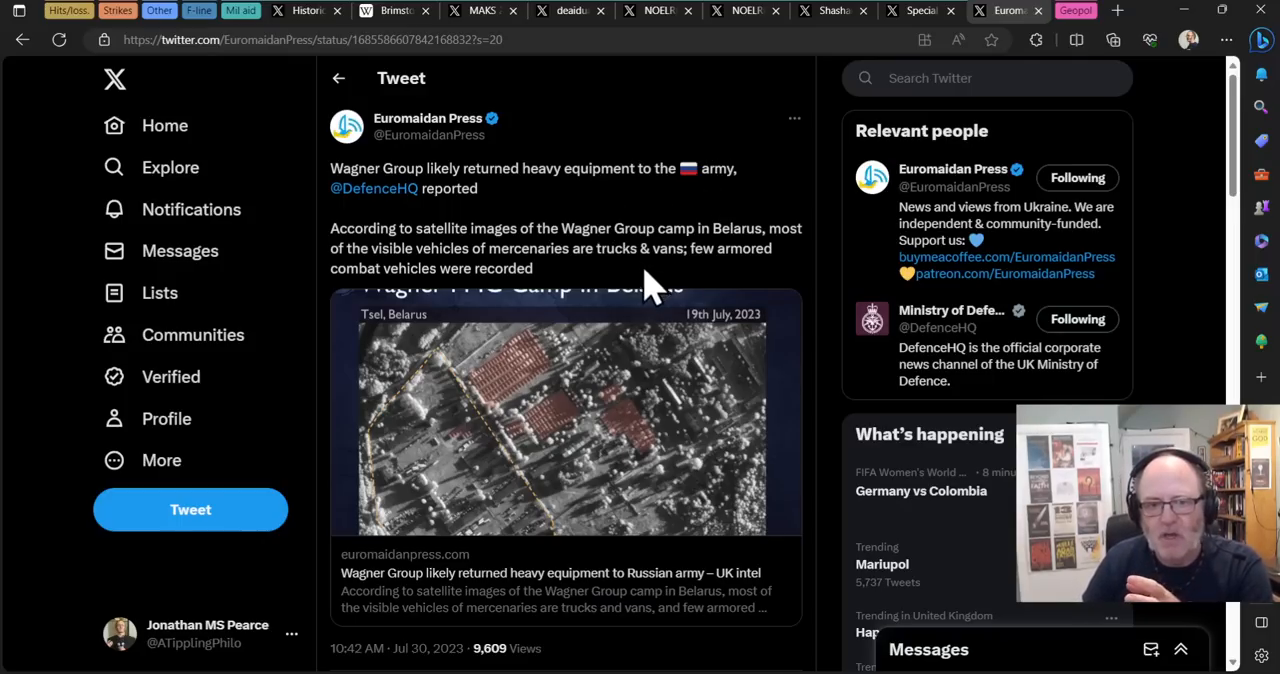
pyautogui.moveTo(705, 248)
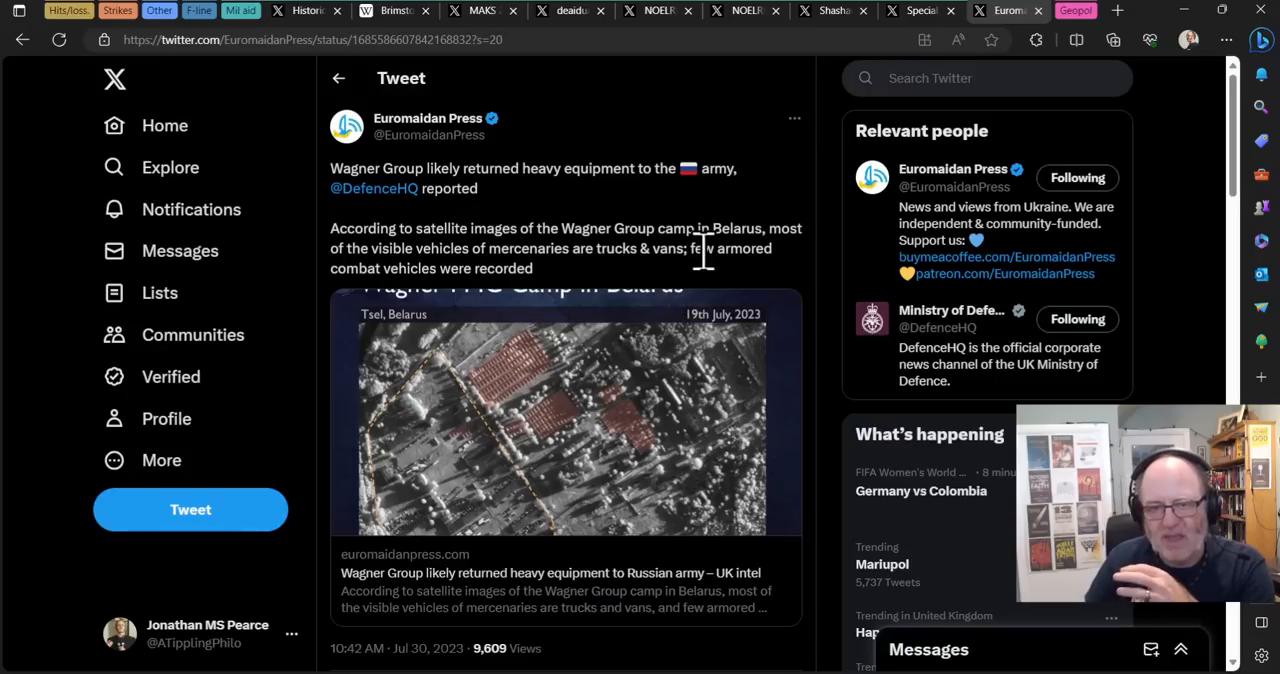
pyautogui.moveTo(780, 160)
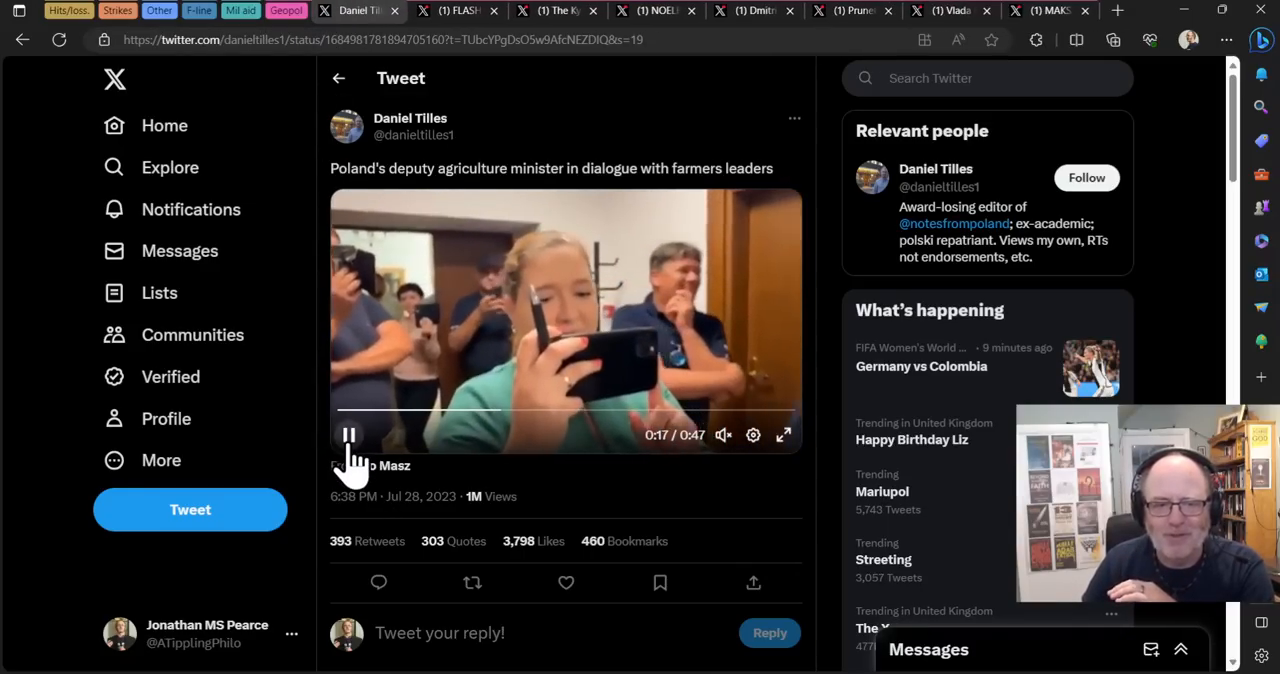
# Step: Play Daniel Tilles' video of Poland's deputy agriculture minister with farmers to about 0:43
pyautogui.click(349, 434)
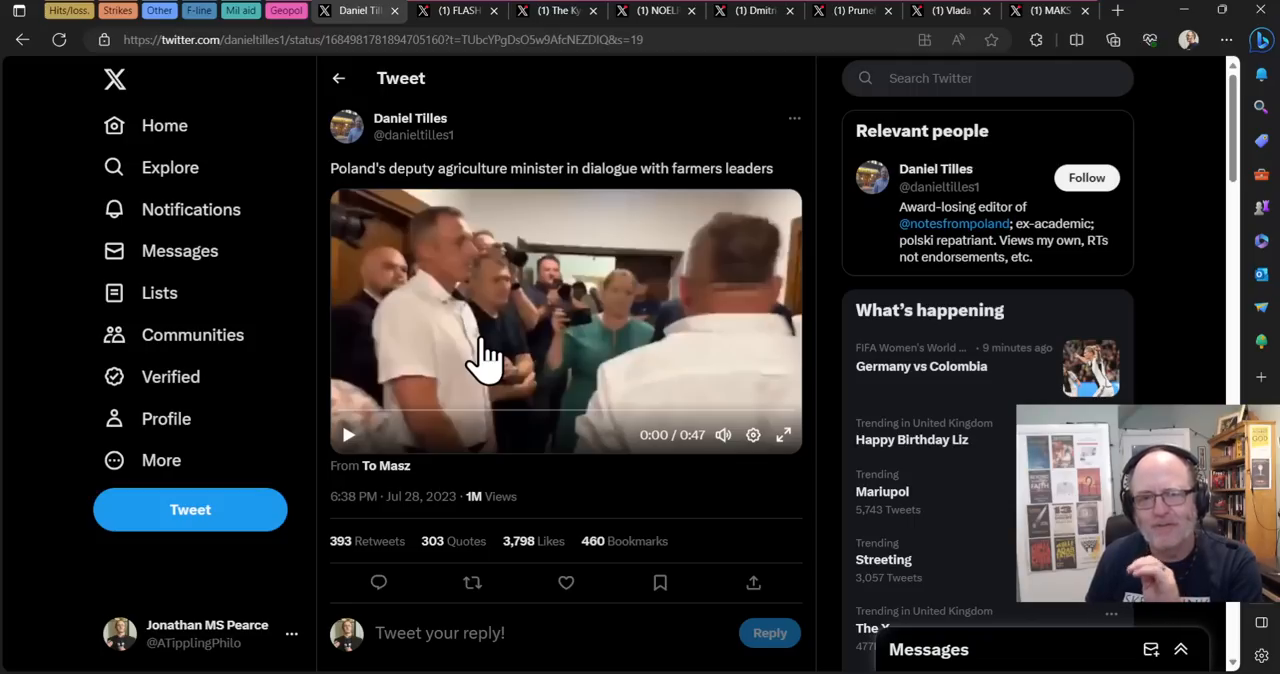
pyautogui.moveTo(640, 407)
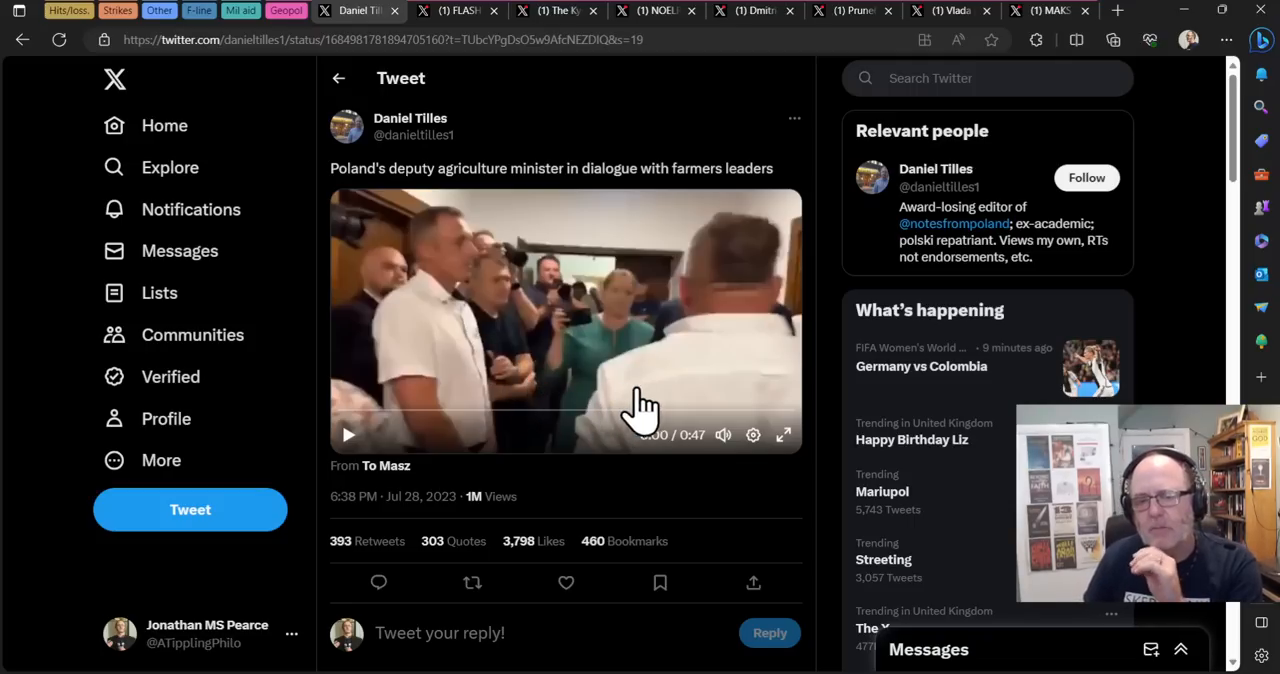
pyautogui.click(783, 434)
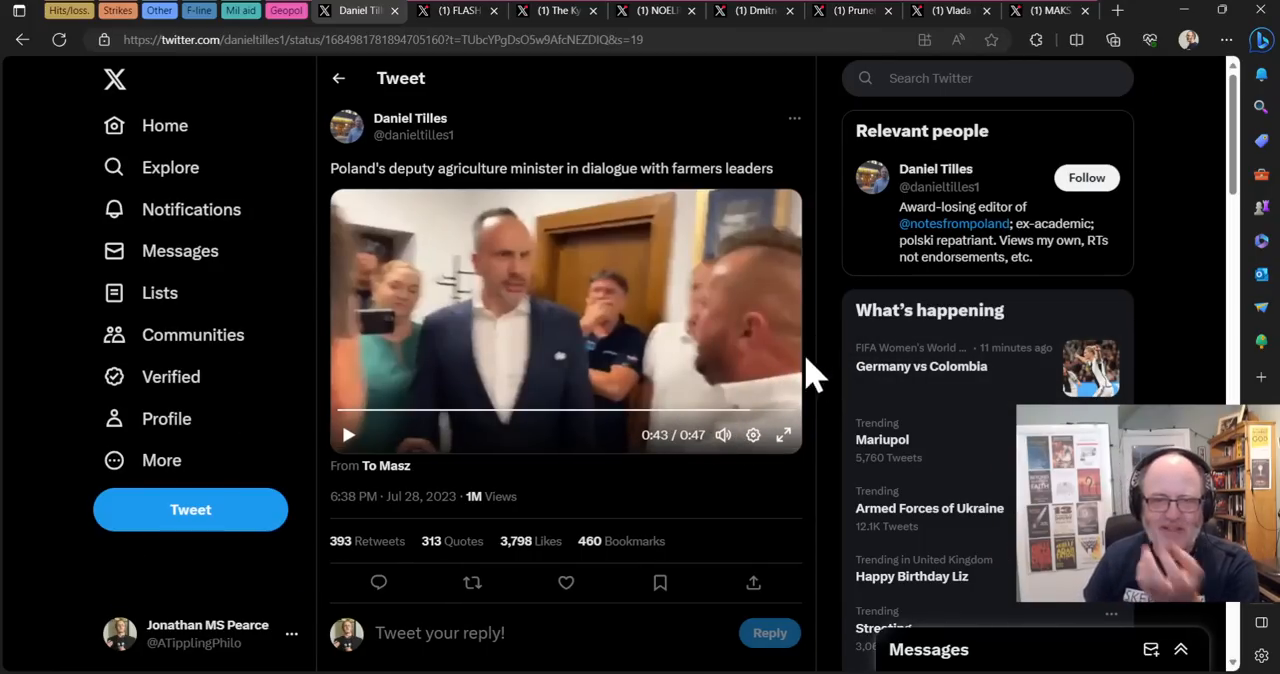
pyautogui.moveTo(845, 180)
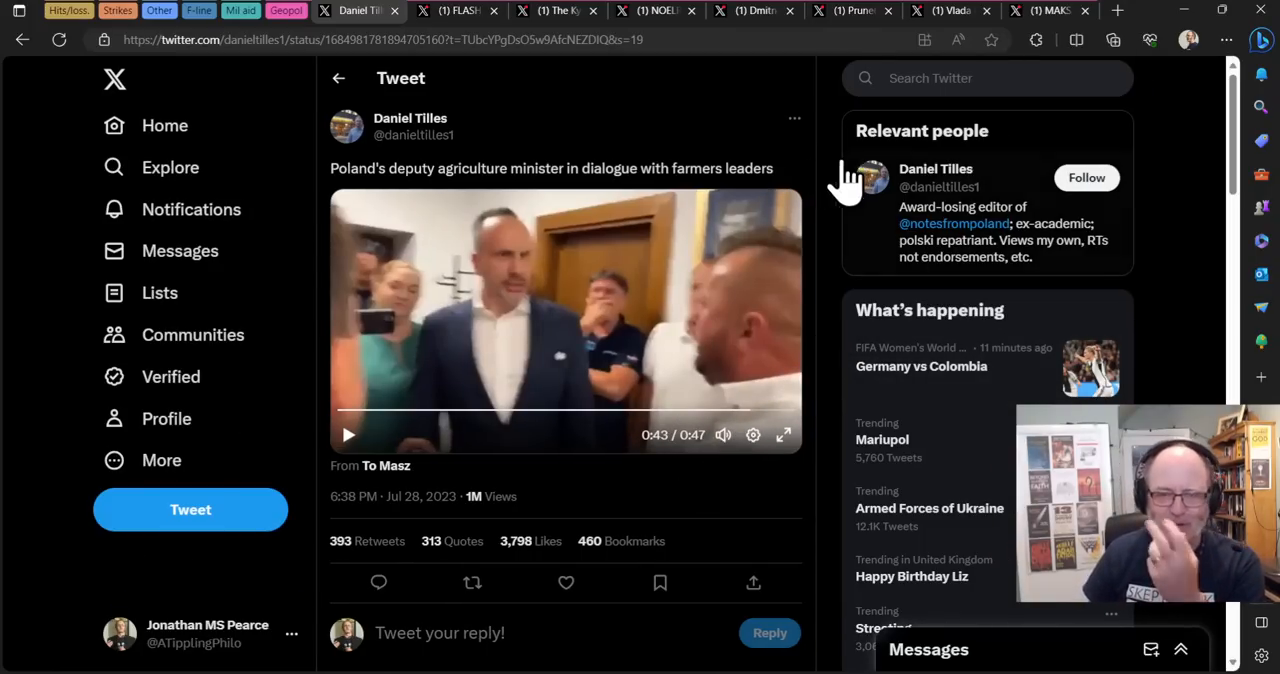
pyautogui.moveTo(850, 185)
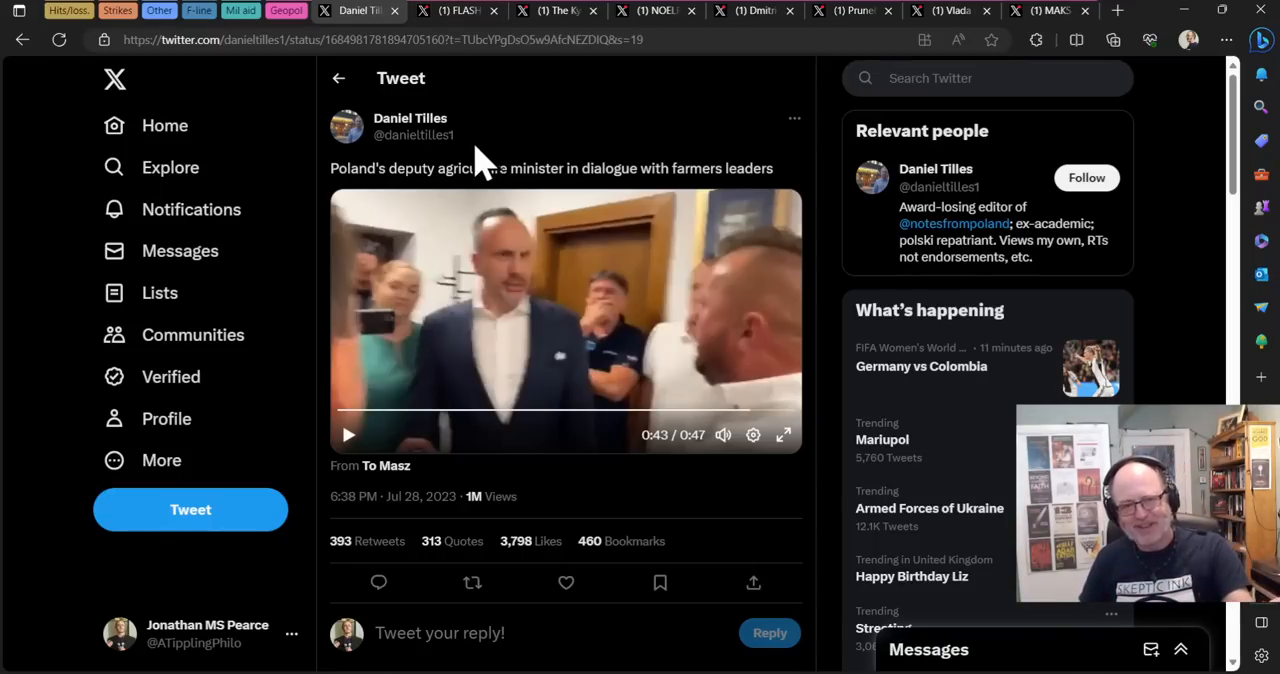
pyautogui.moveTo(485, 75)
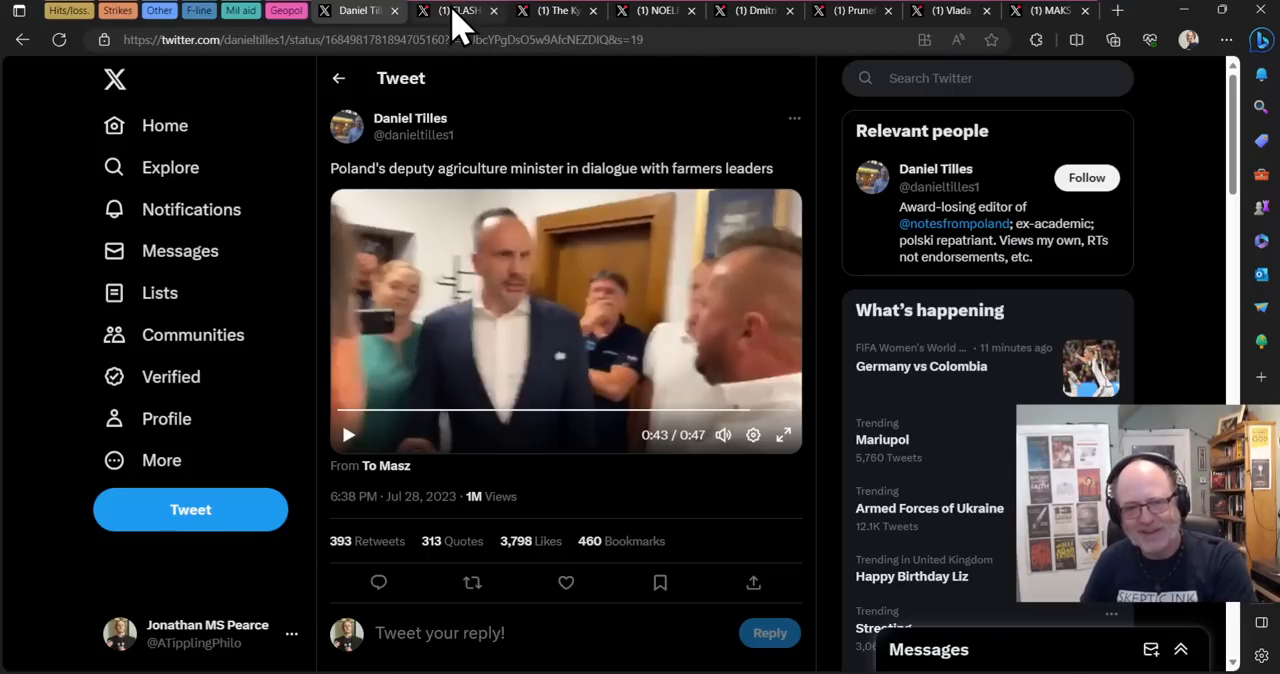
# Step: Show the FLASH tweet about over 100 Wagner fighters moving toward the Suwalki Gap
pyautogui.click(457, 10)
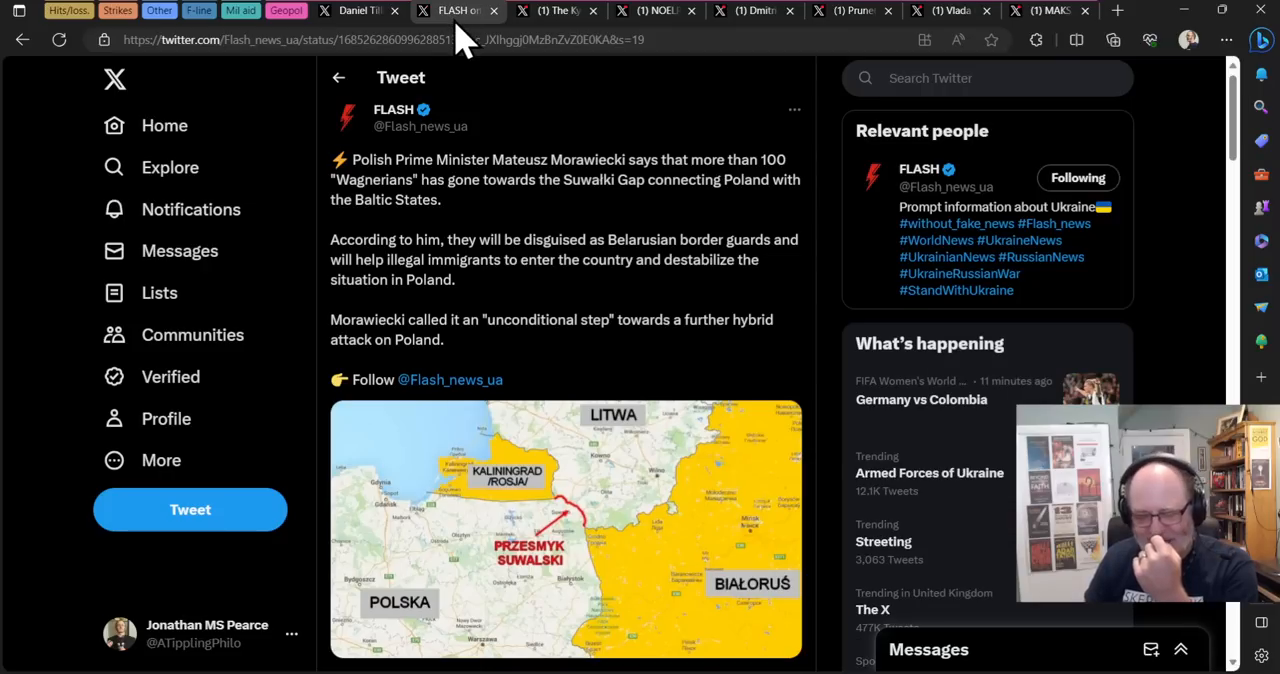
pyautogui.moveTo(670, 245)
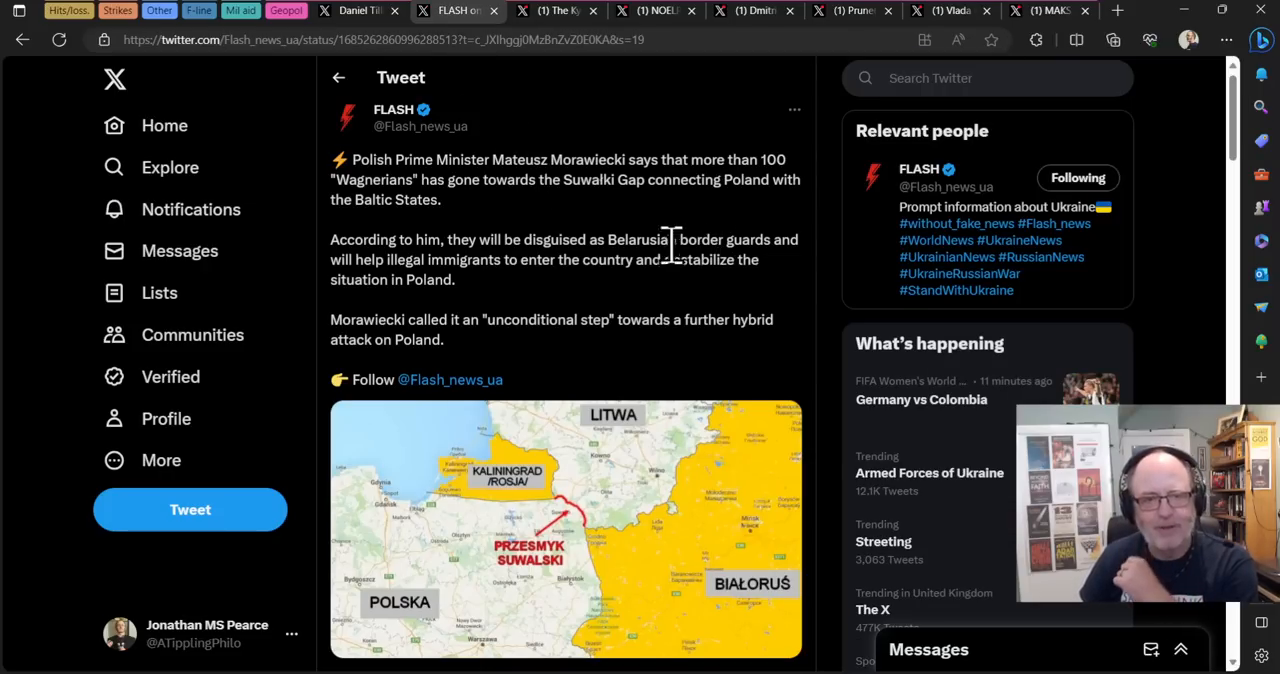
pyautogui.moveTo(515, 237)
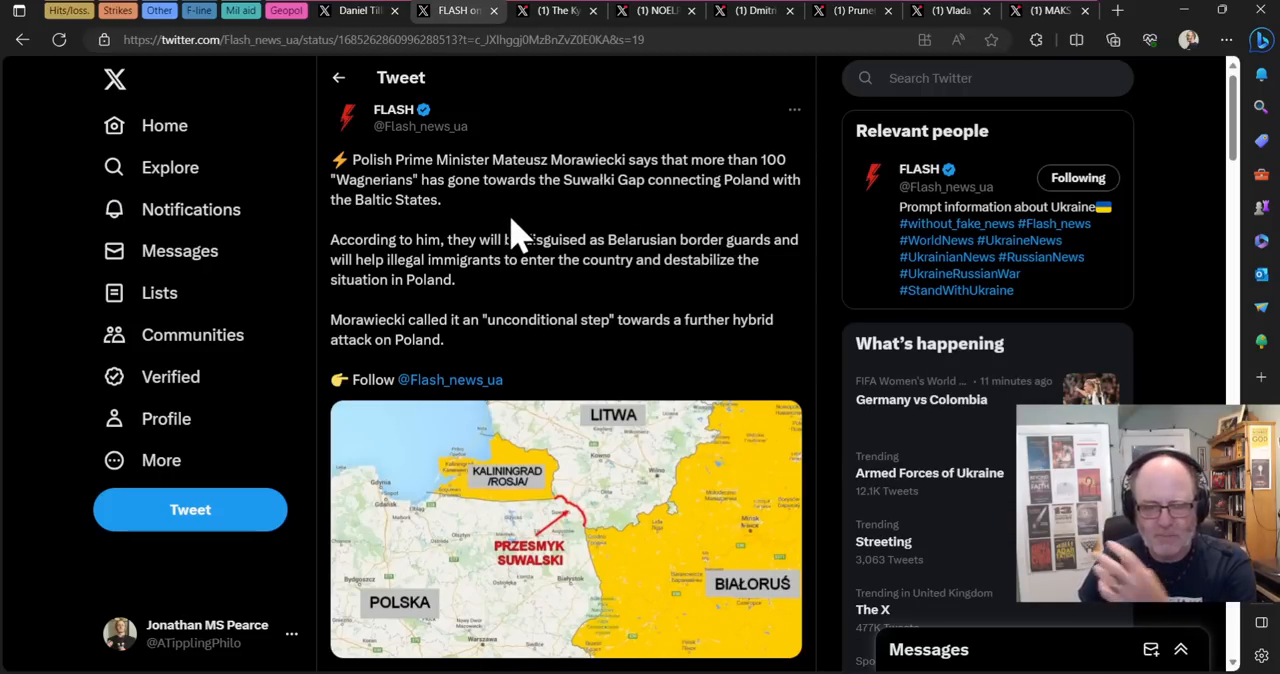
pyautogui.moveTo(512, 243)
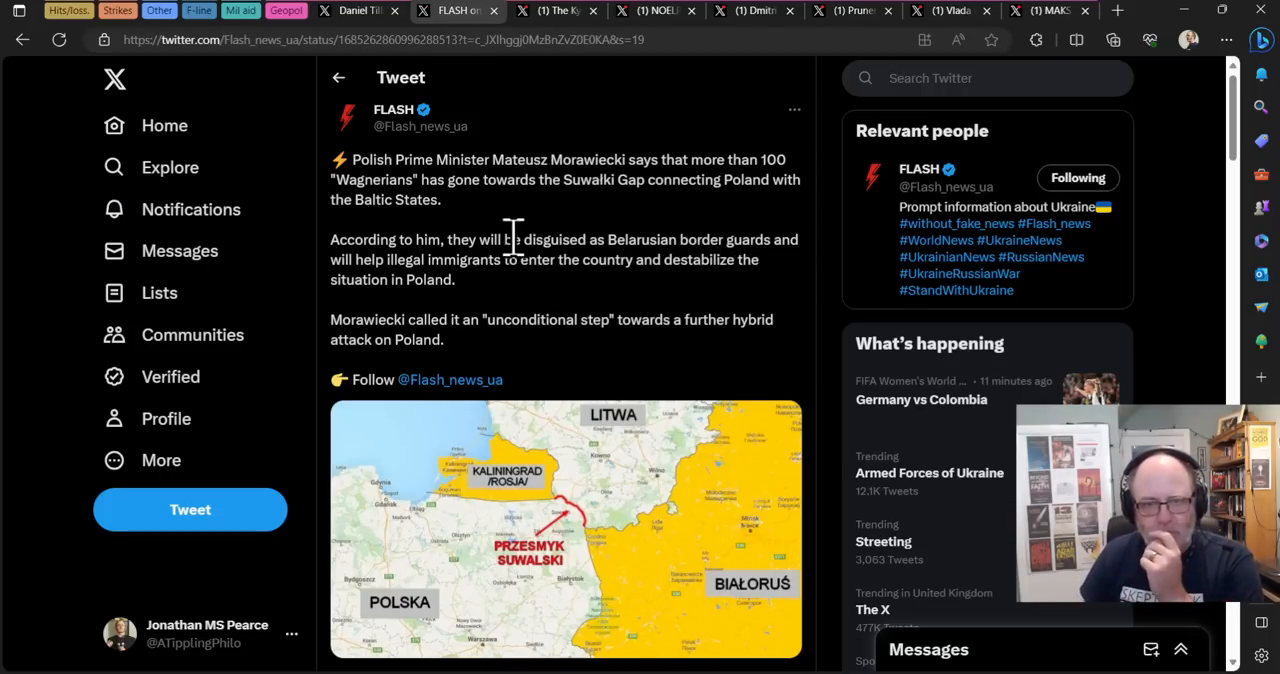
pyautogui.moveTo(660, 240)
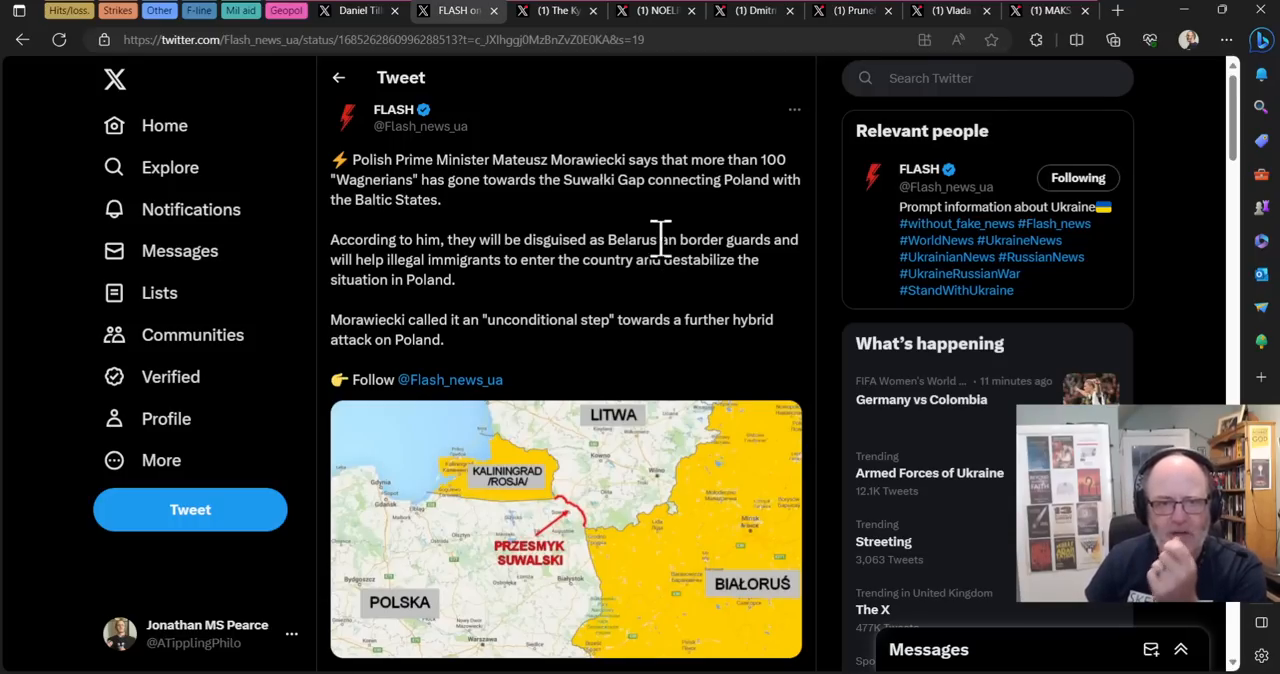
pyautogui.moveTo(620, 247)
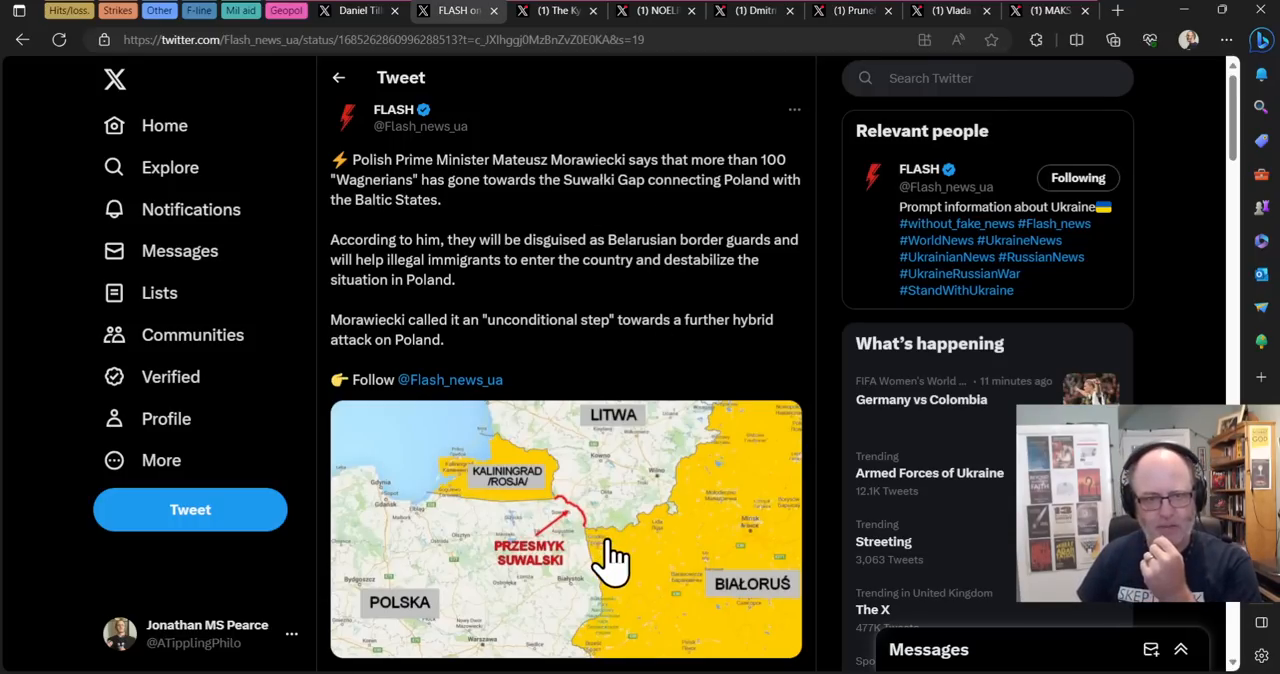
# Step: Enlarge the FLASH Suwalki Gap map, then view the Kyiv Independent Saudi peace talks tweet
pyautogui.click(565, 528)
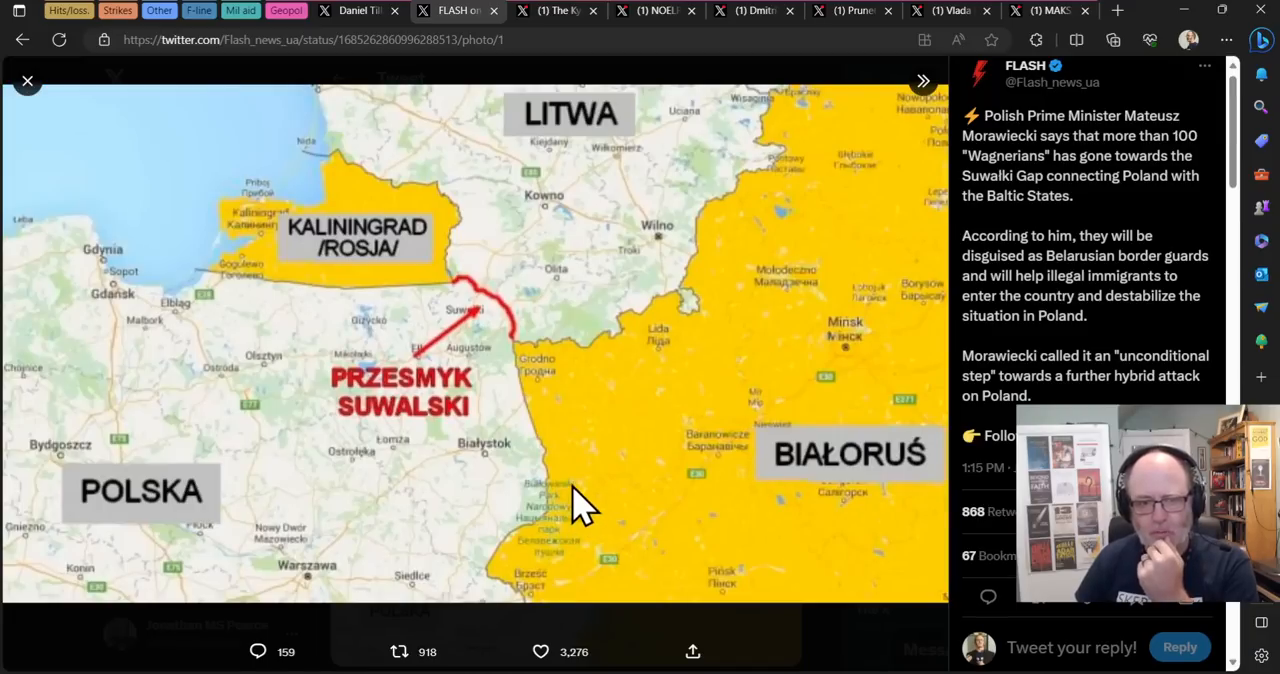
pyautogui.moveTo(549, 330)
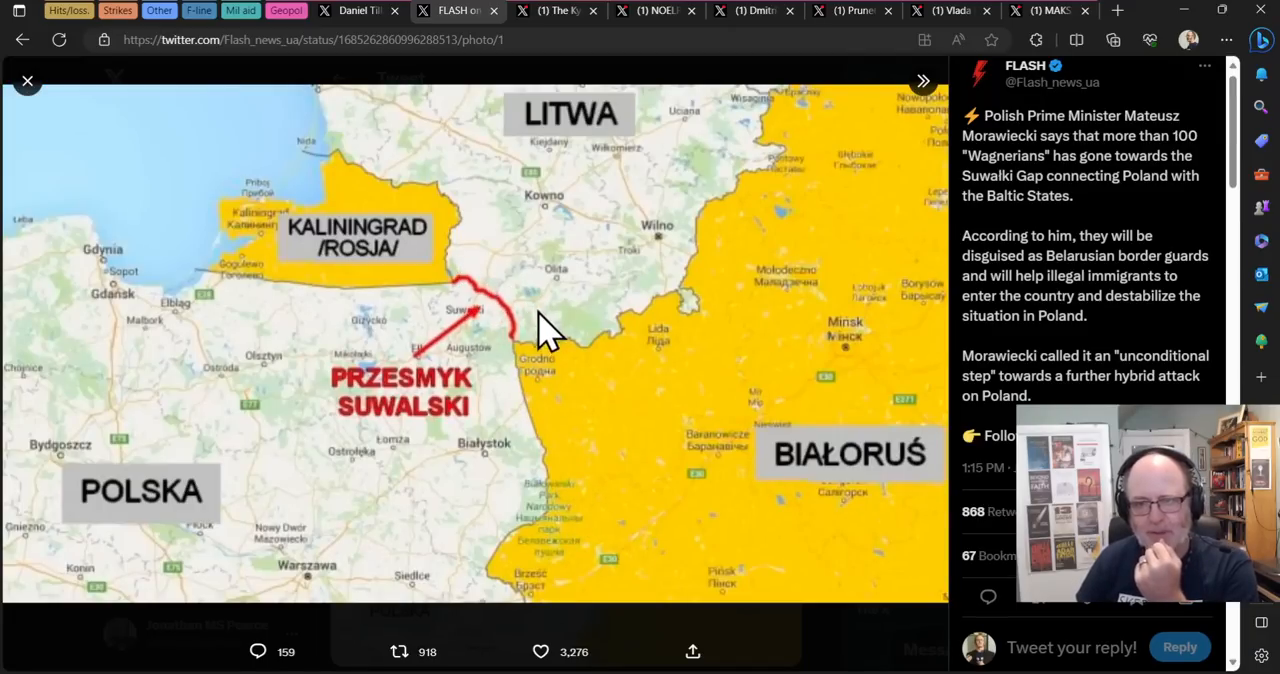
pyautogui.moveTo(480, 405)
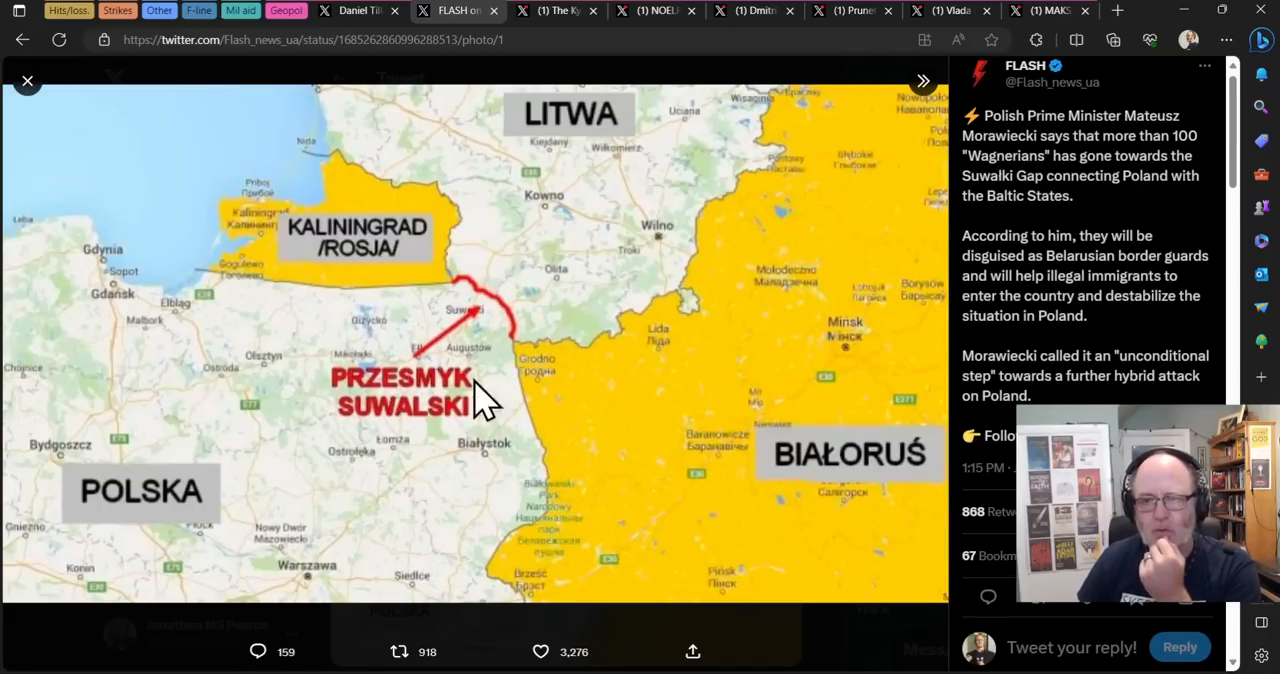
pyautogui.moveTo(548, 400)
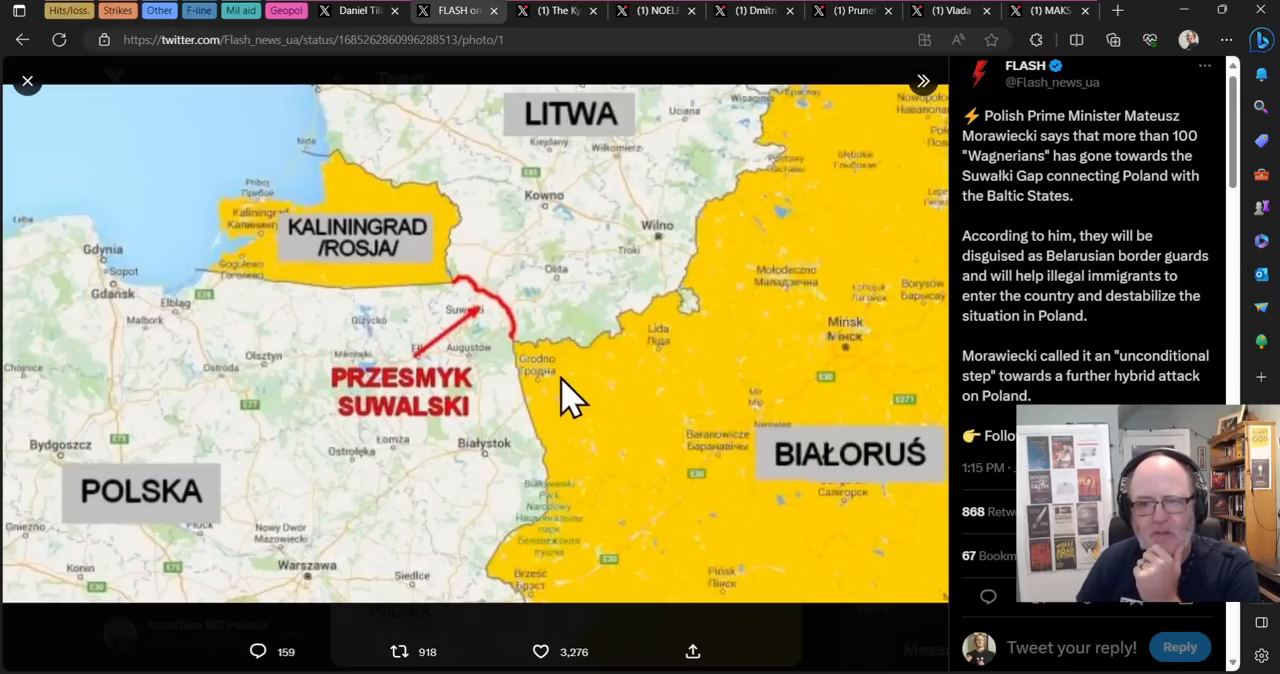
pyautogui.moveTo(530, 405)
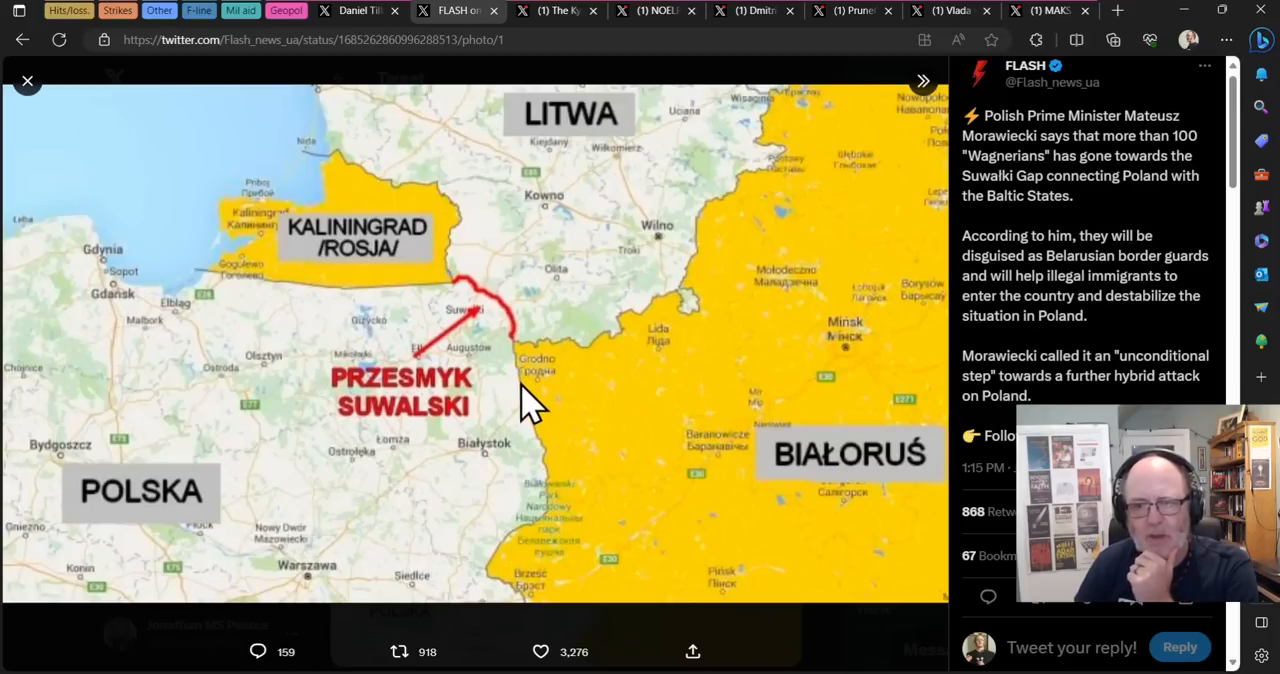
pyautogui.click(540, 651)
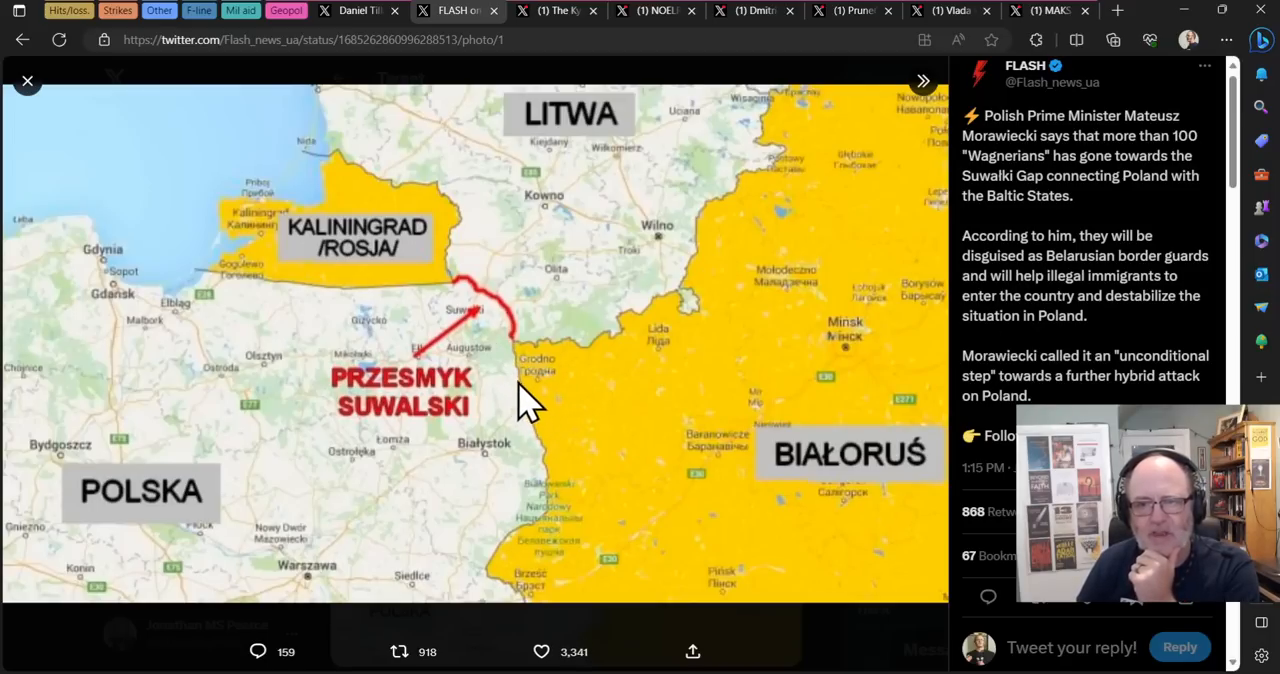
pyautogui.moveTo(520, 390)
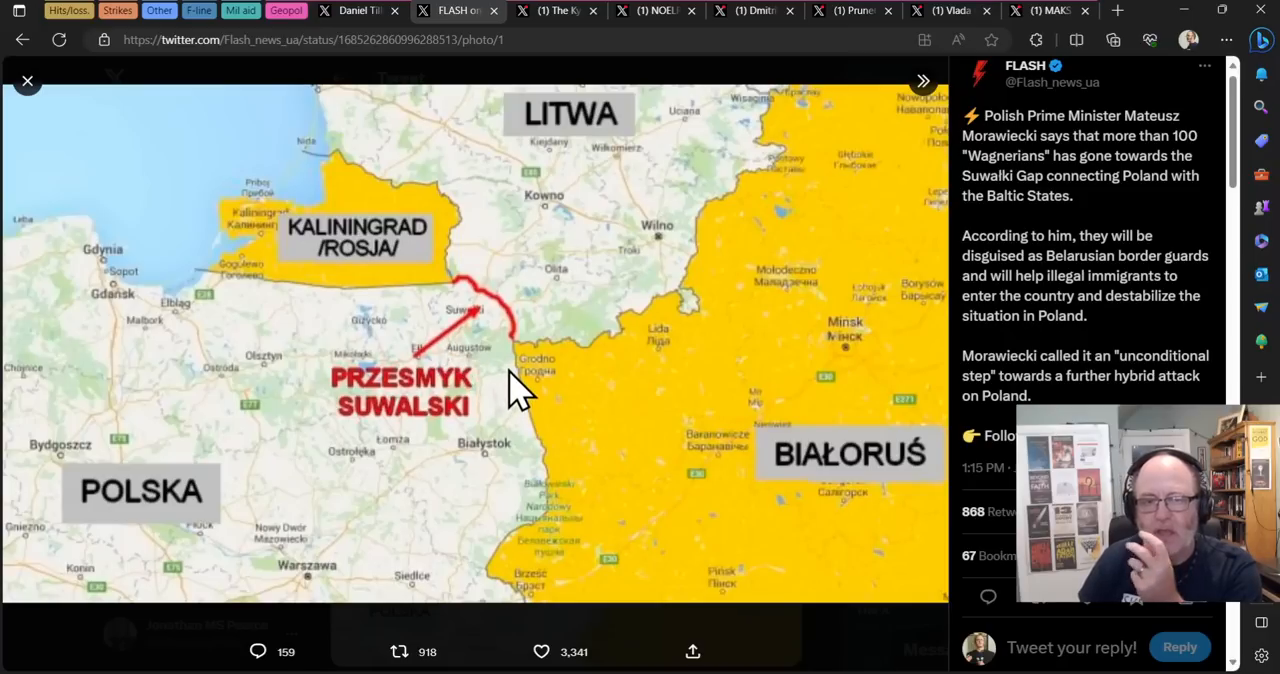
pyautogui.moveTo(470, 335)
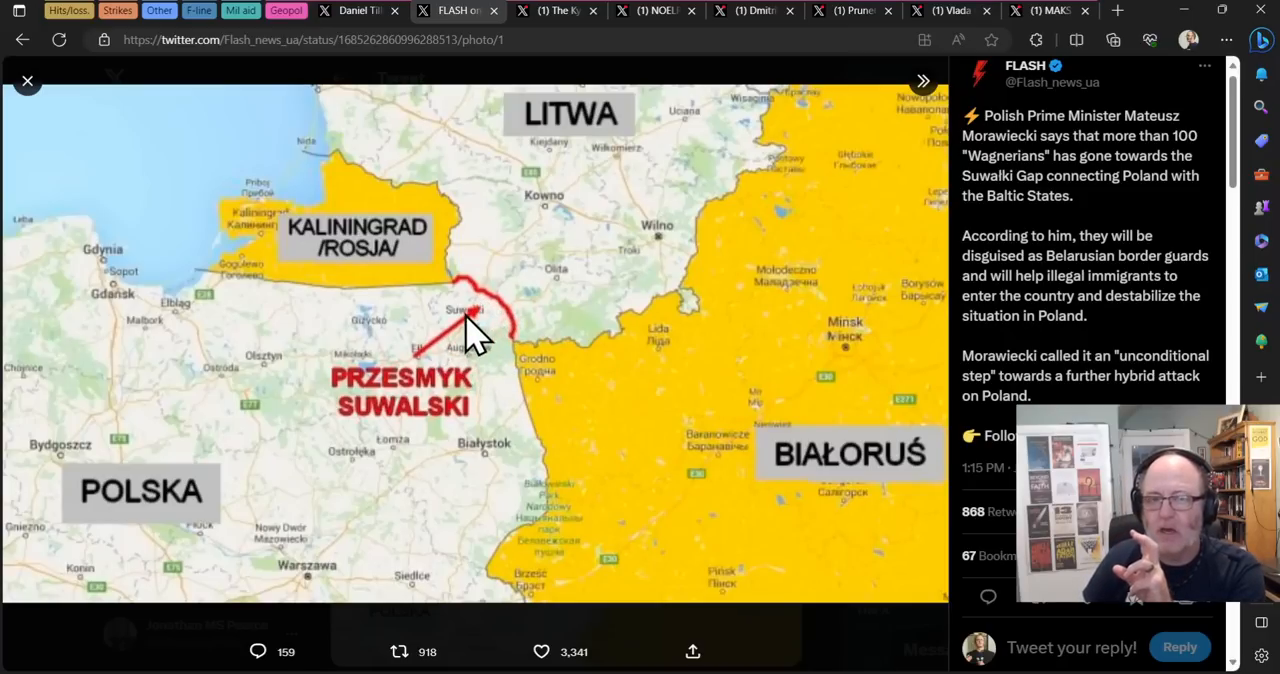
pyautogui.moveTo(505, 325)
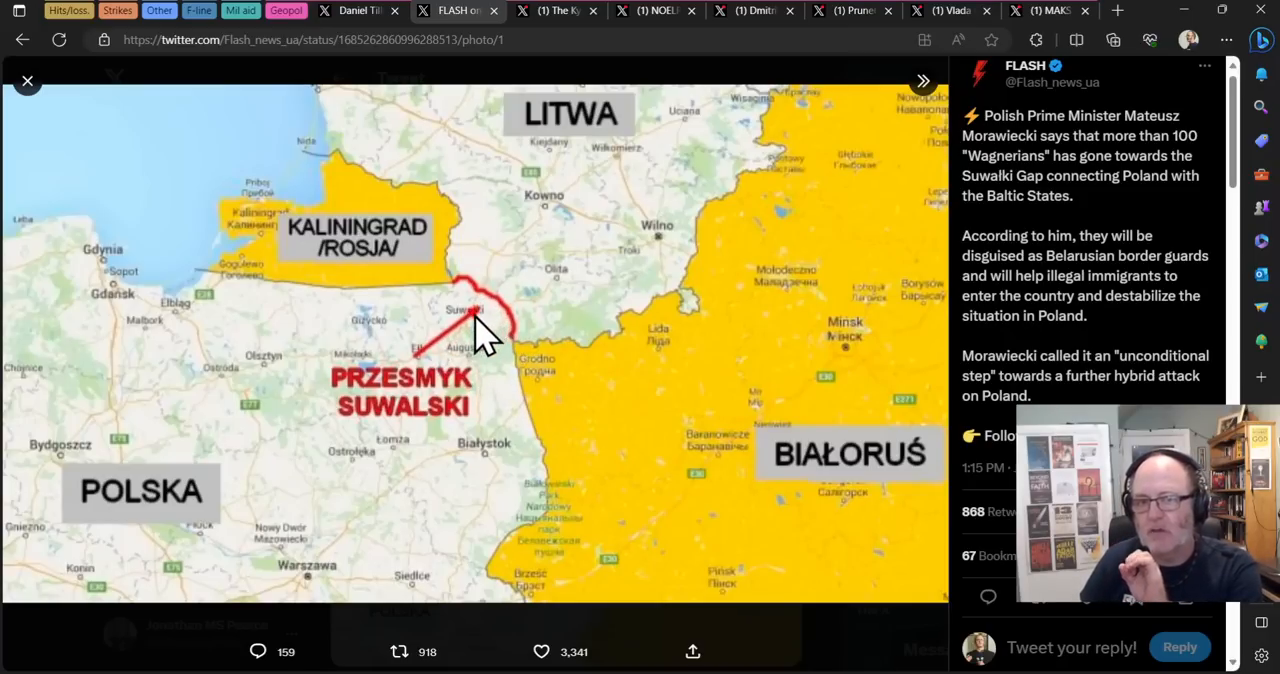
pyautogui.moveTo(505, 295)
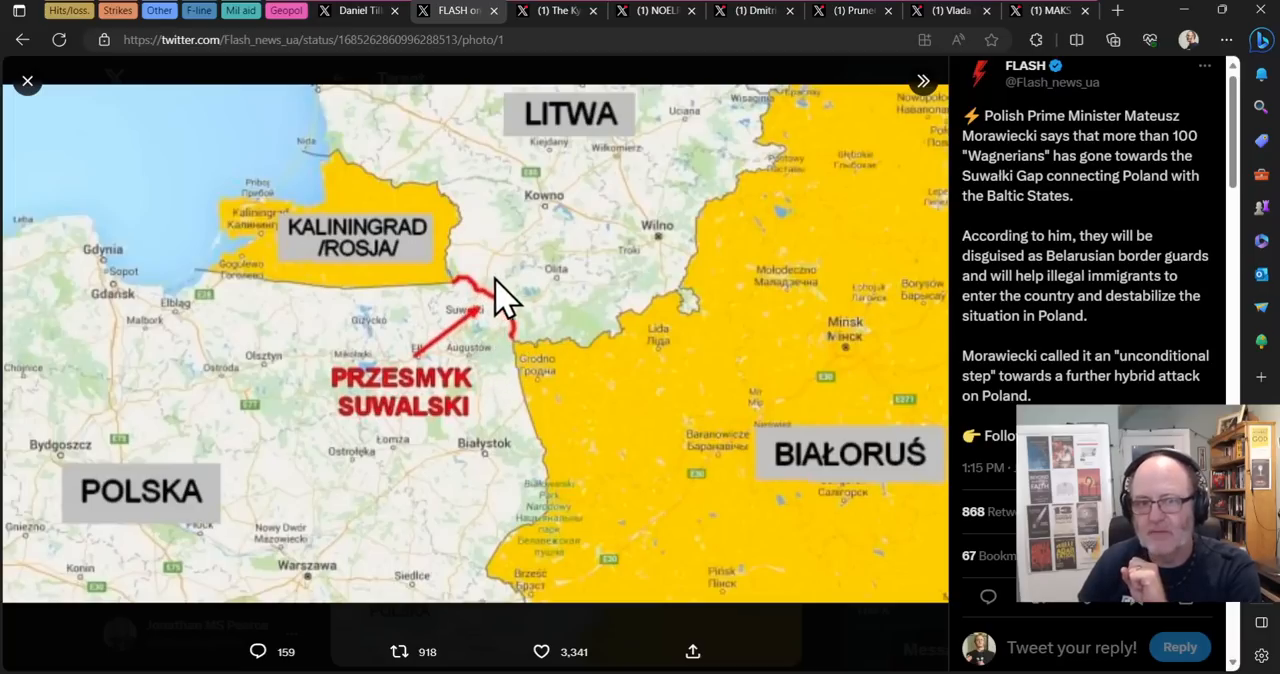
pyautogui.moveTo(470, 348)
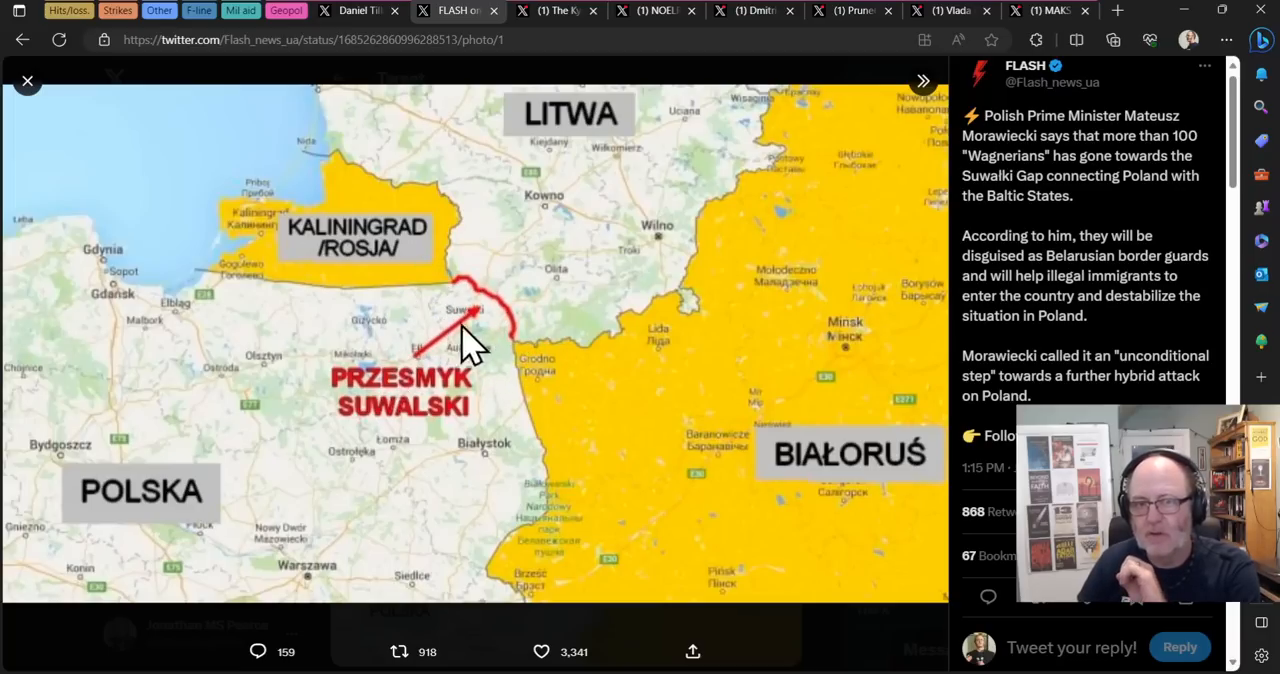
pyautogui.moveTo(660, 290)
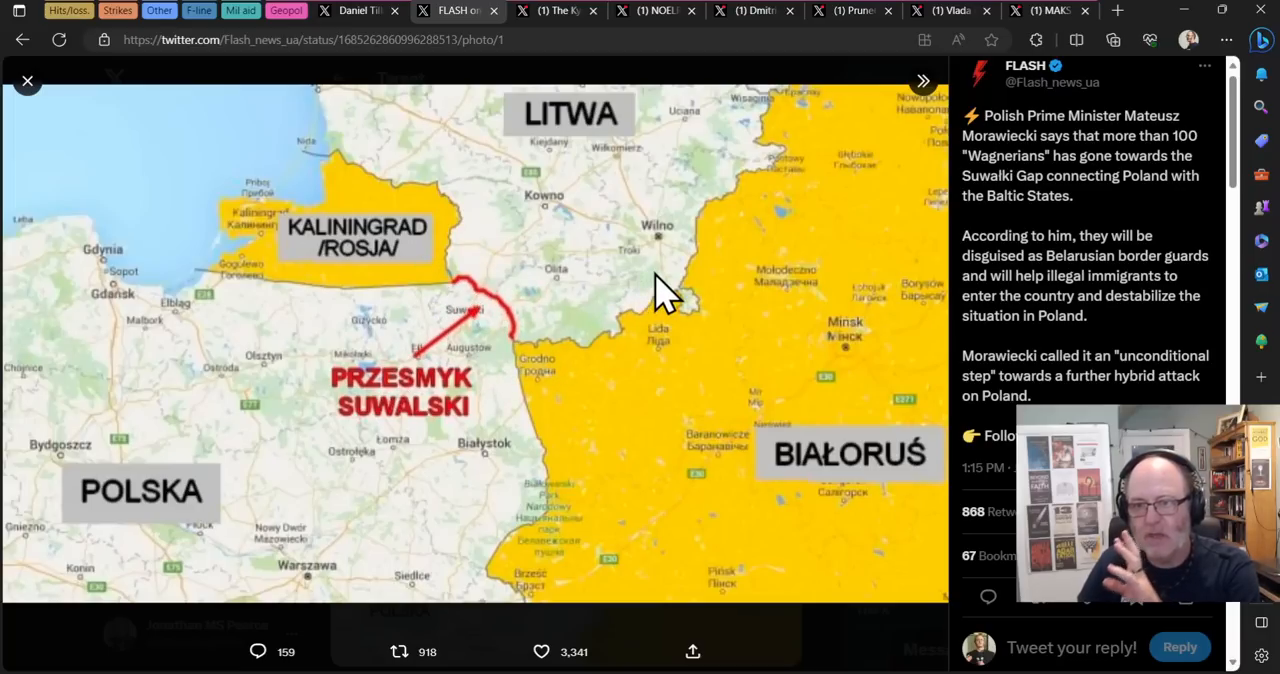
pyautogui.moveTo(755, 375)
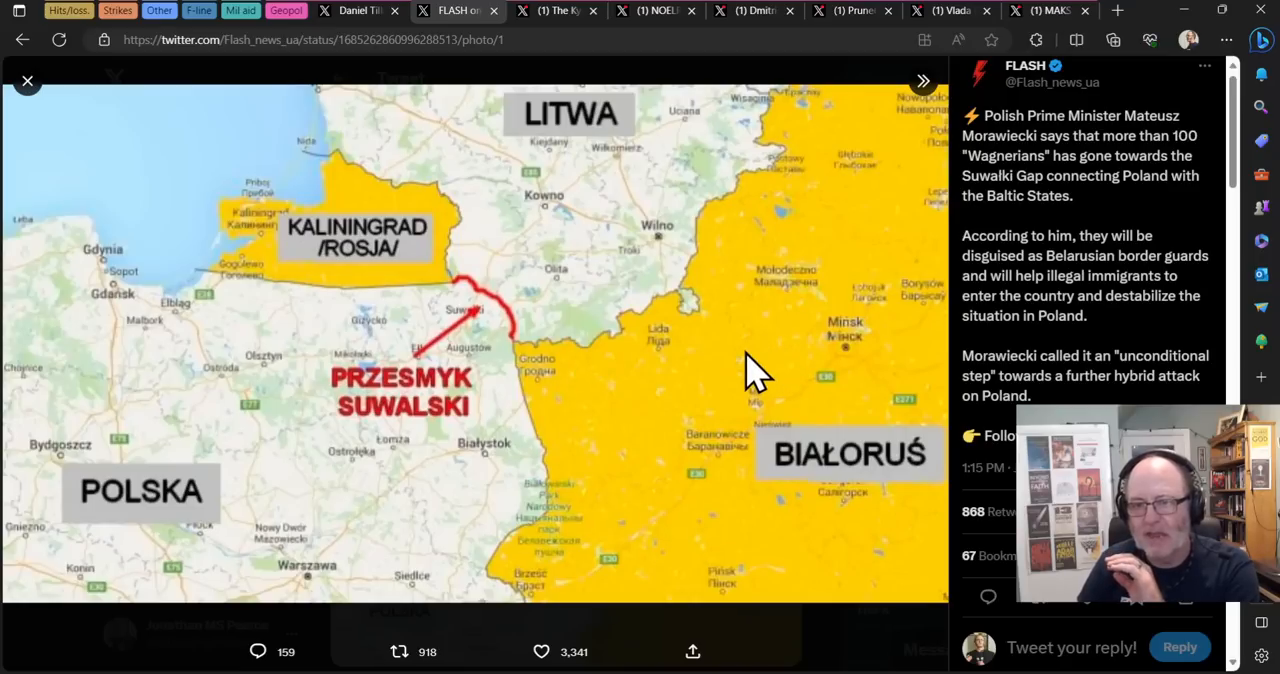
pyautogui.moveTo(810, 365)
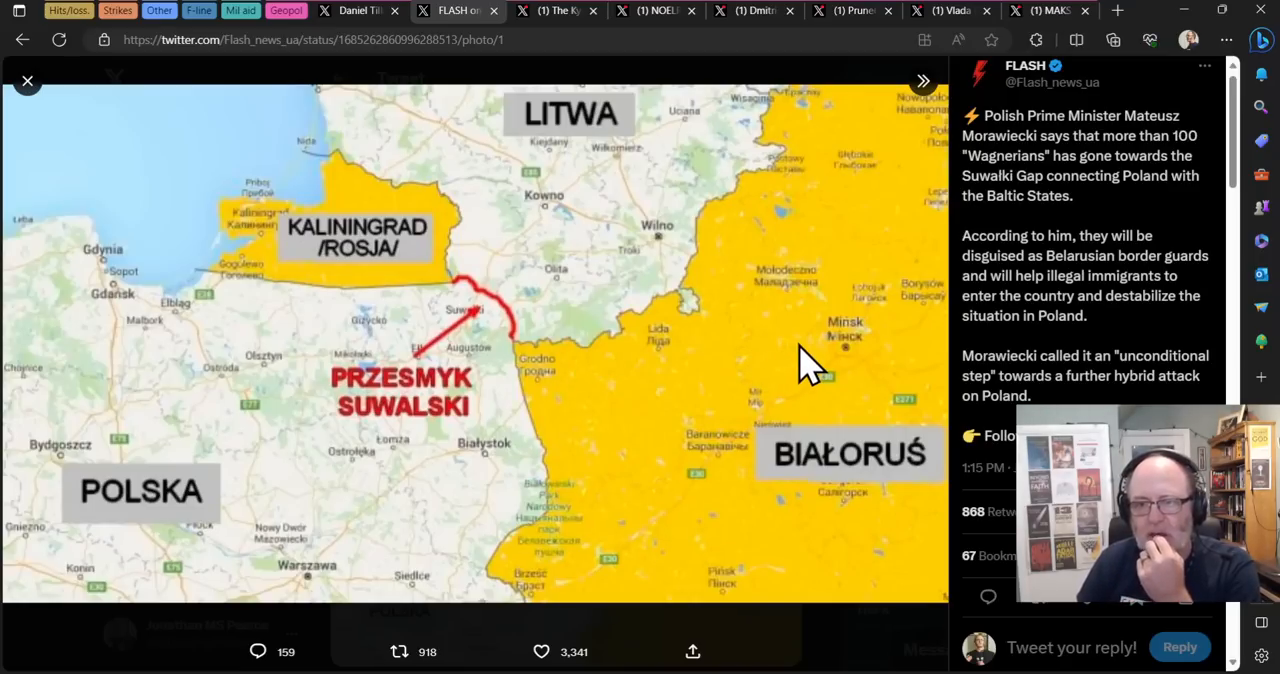
pyautogui.moveTo(758, 375)
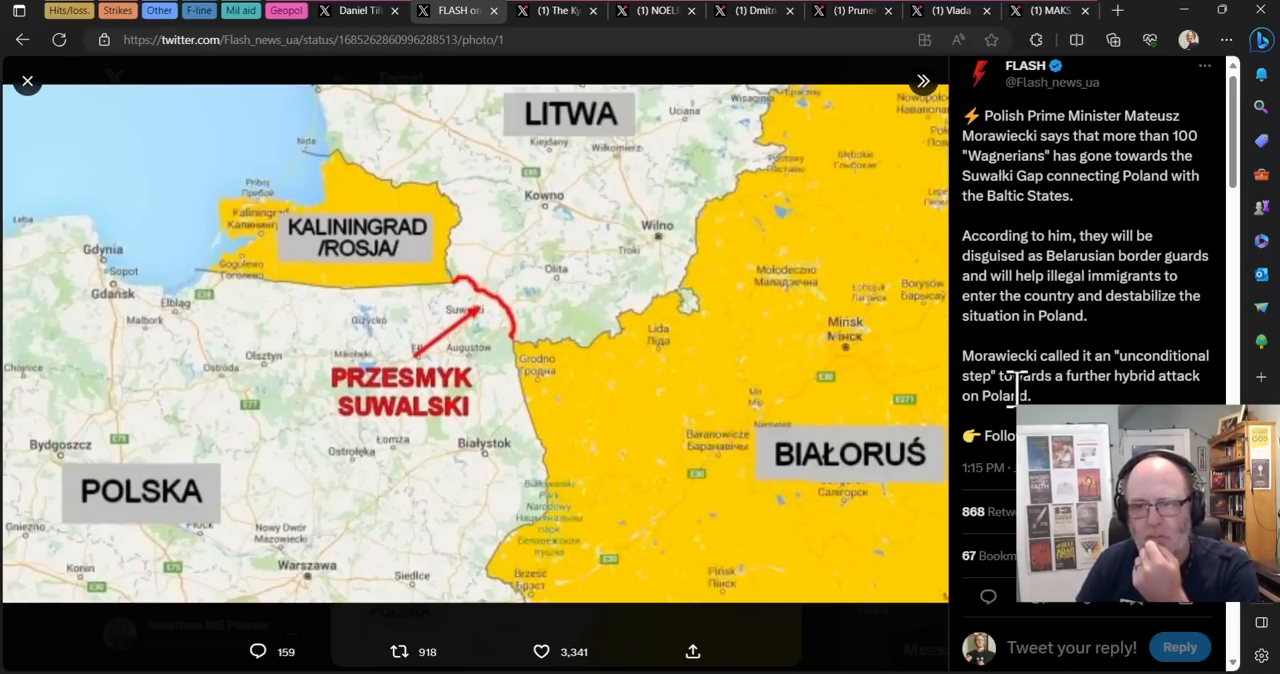
pyautogui.moveTo(683, 395)
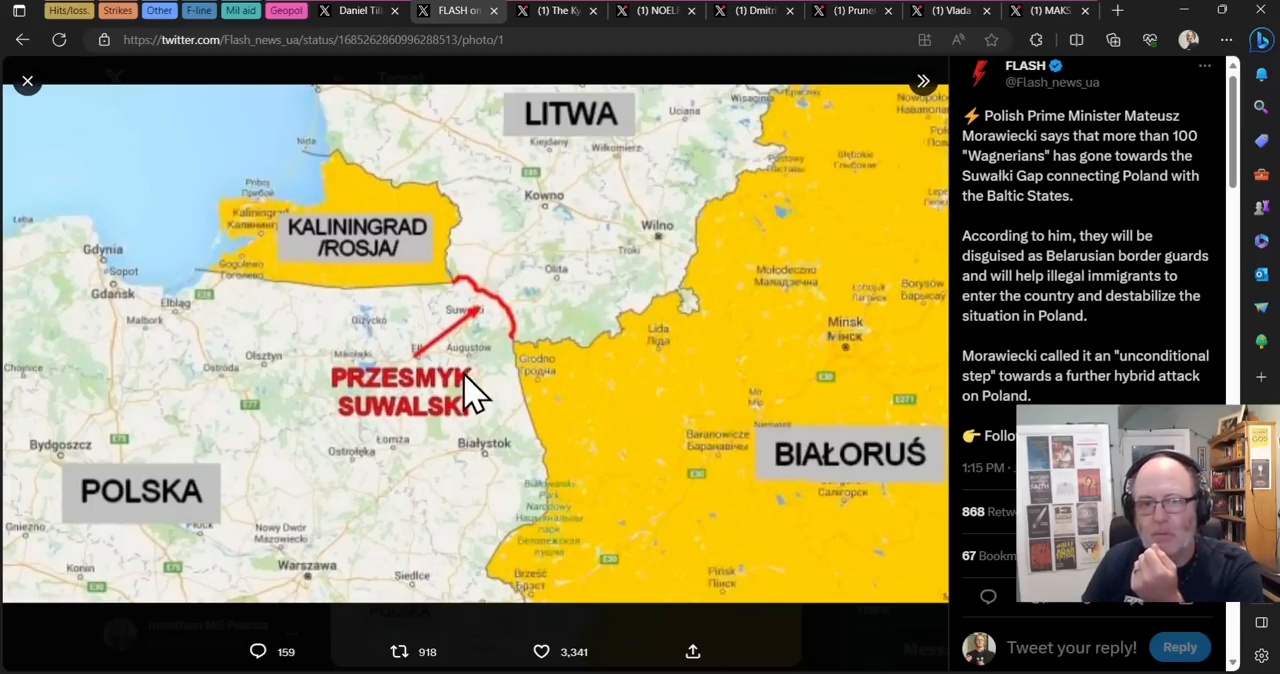
pyautogui.moveTo(510, 410)
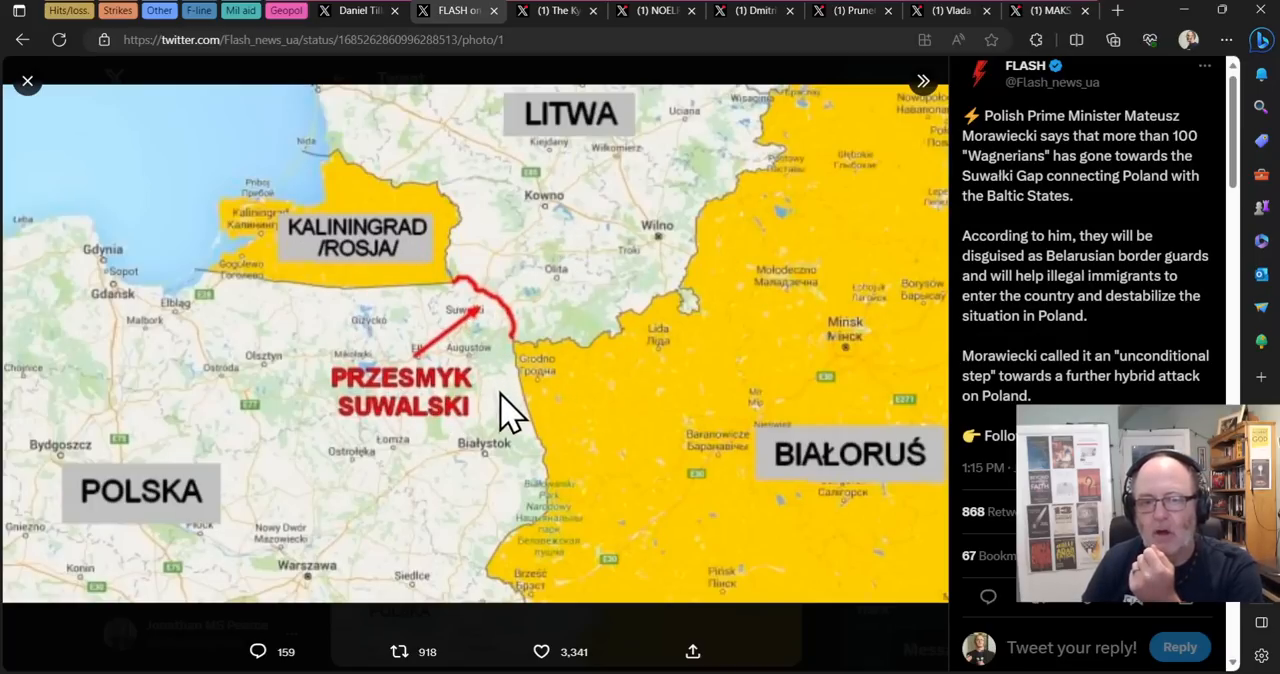
pyautogui.moveTo(430, 585)
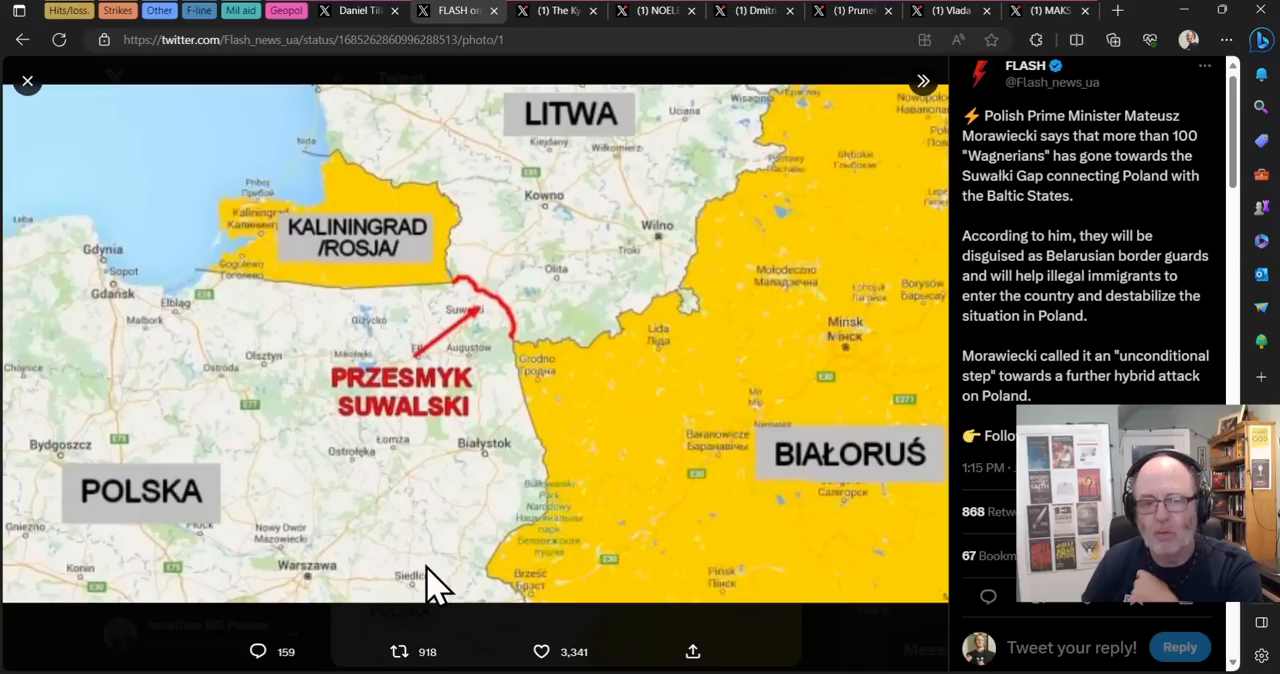
pyautogui.moveTo(450, 475)
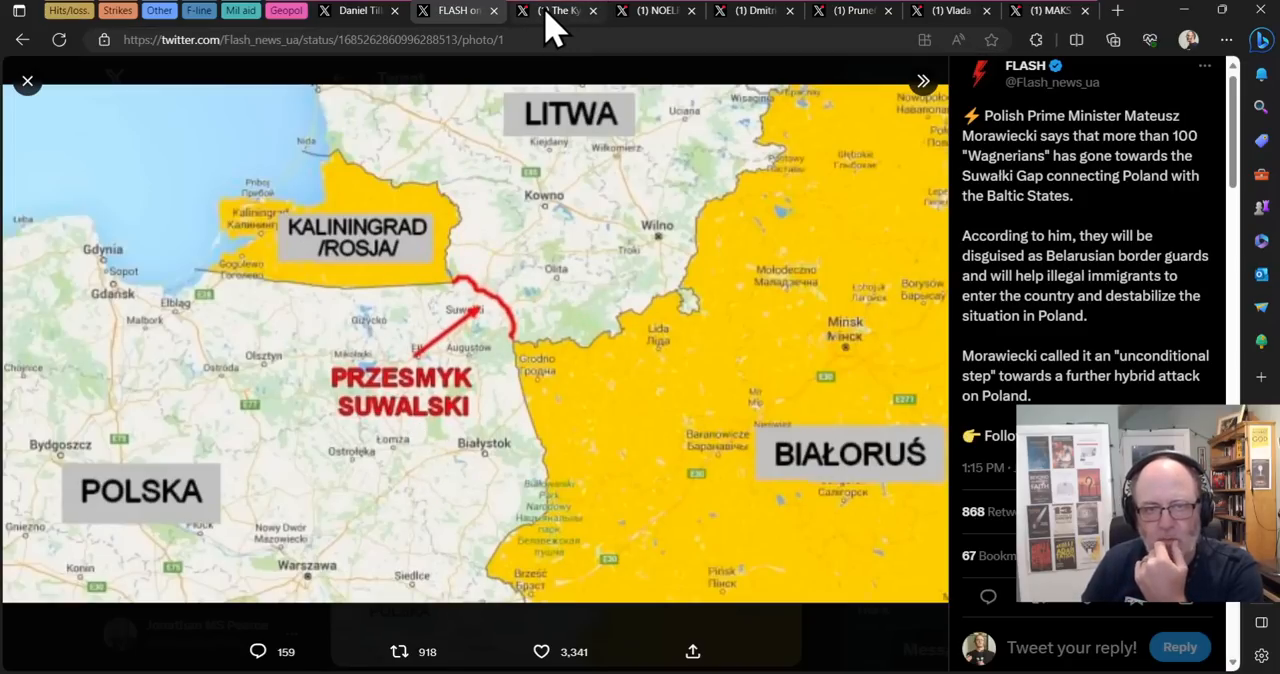
pyautogui.click(550, 11)
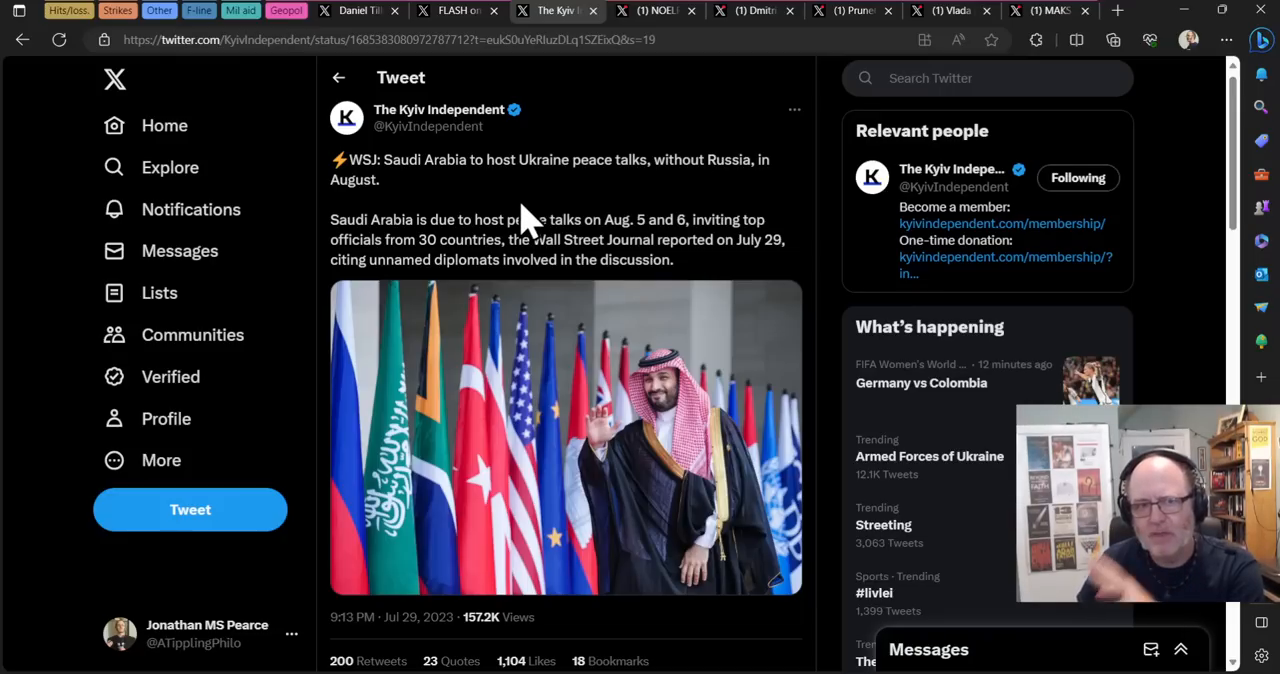
pyautogui.moveTo(515, 220)
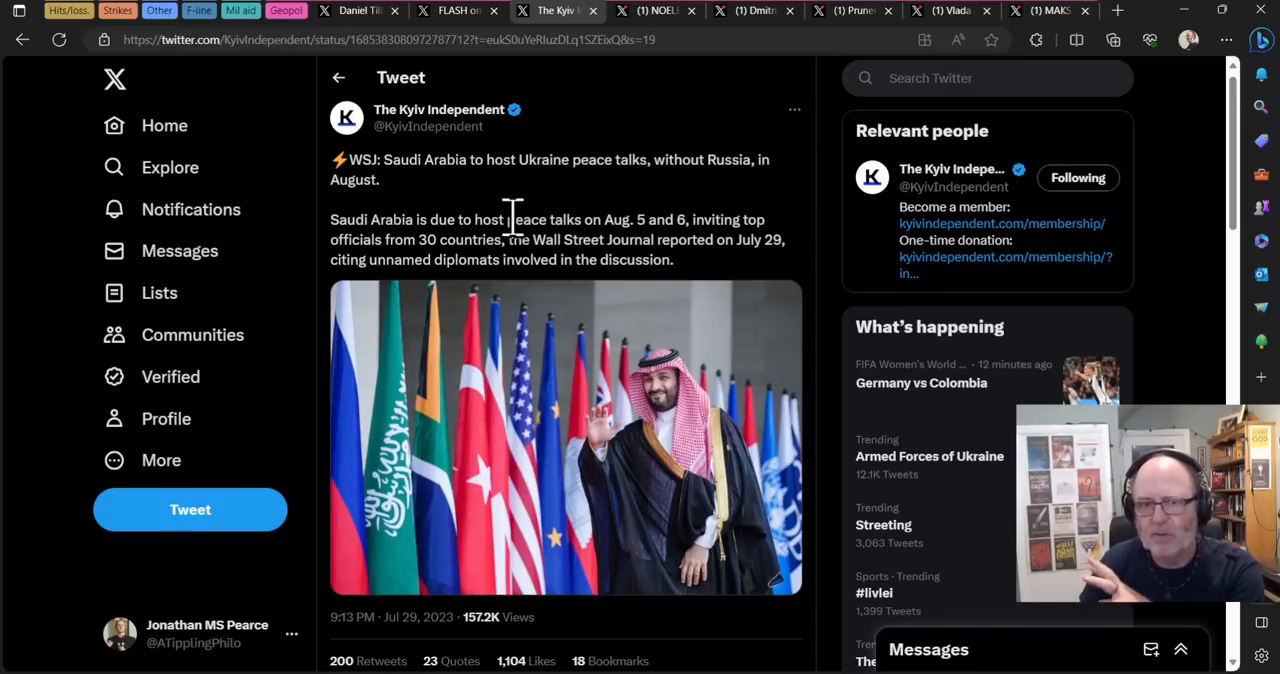
pyautogui.moveTo(478, 293)
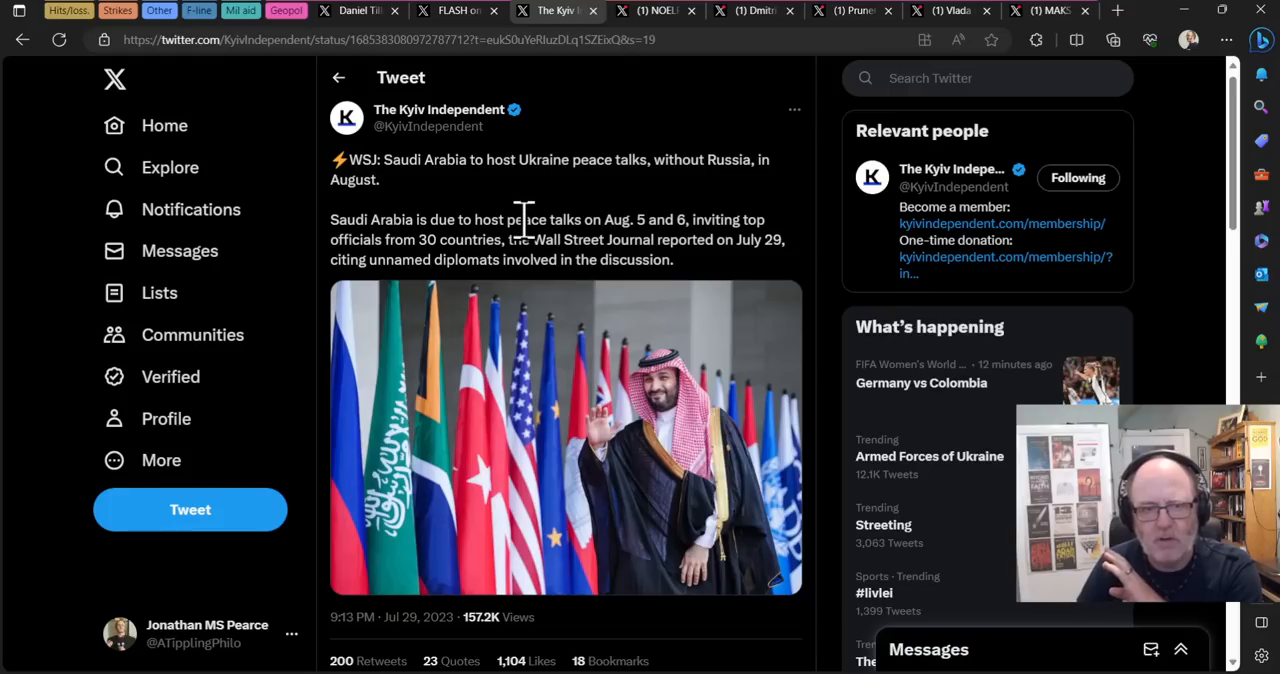
pyautogui.scroll(-3)
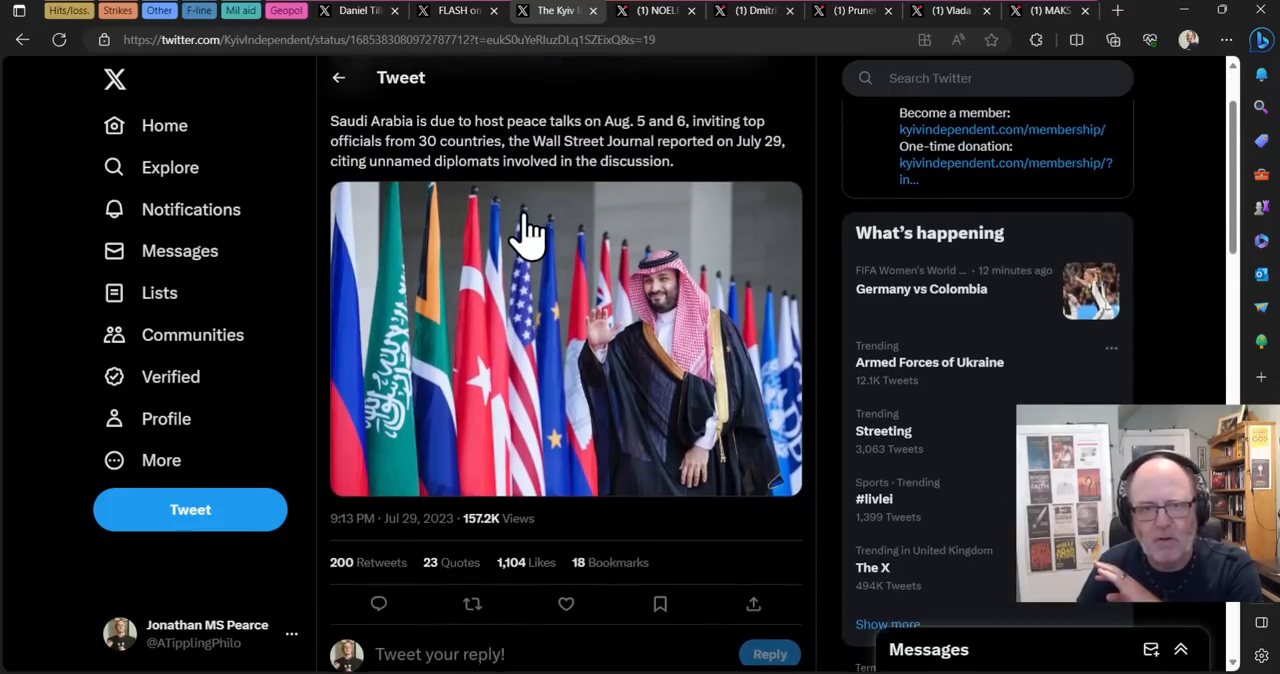
pyautogui.scroll(-3)
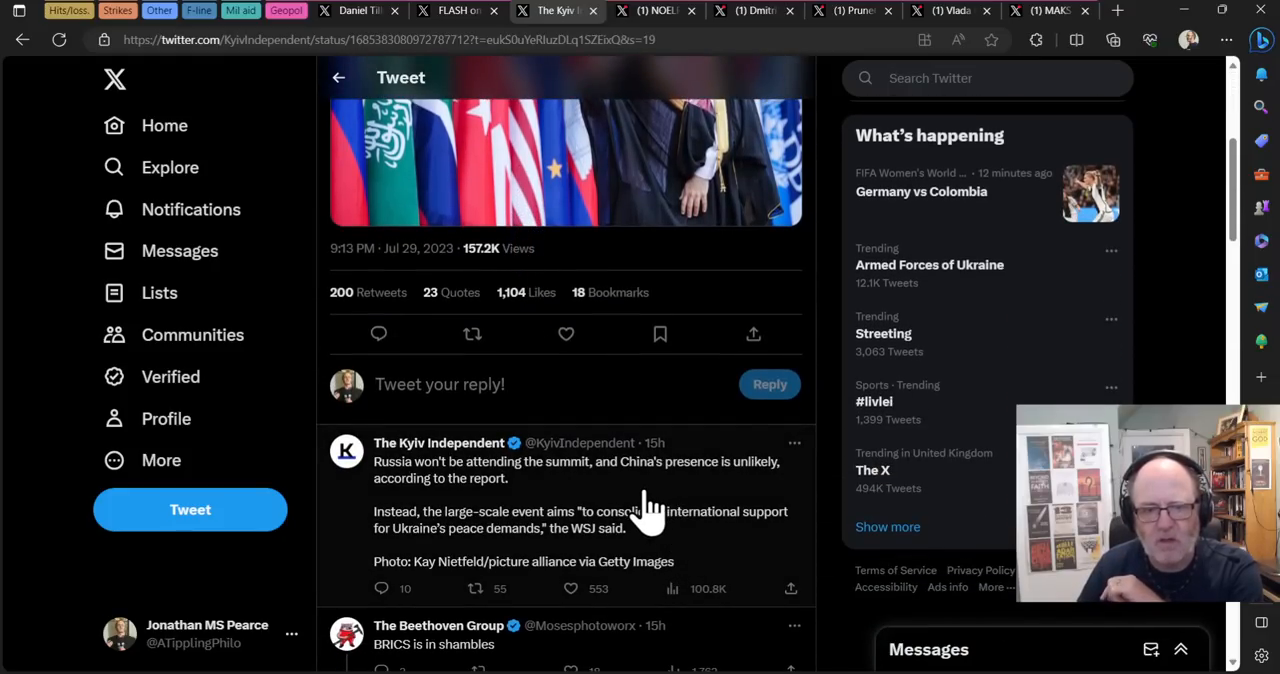
pyautogui.moveTo(665, 550)
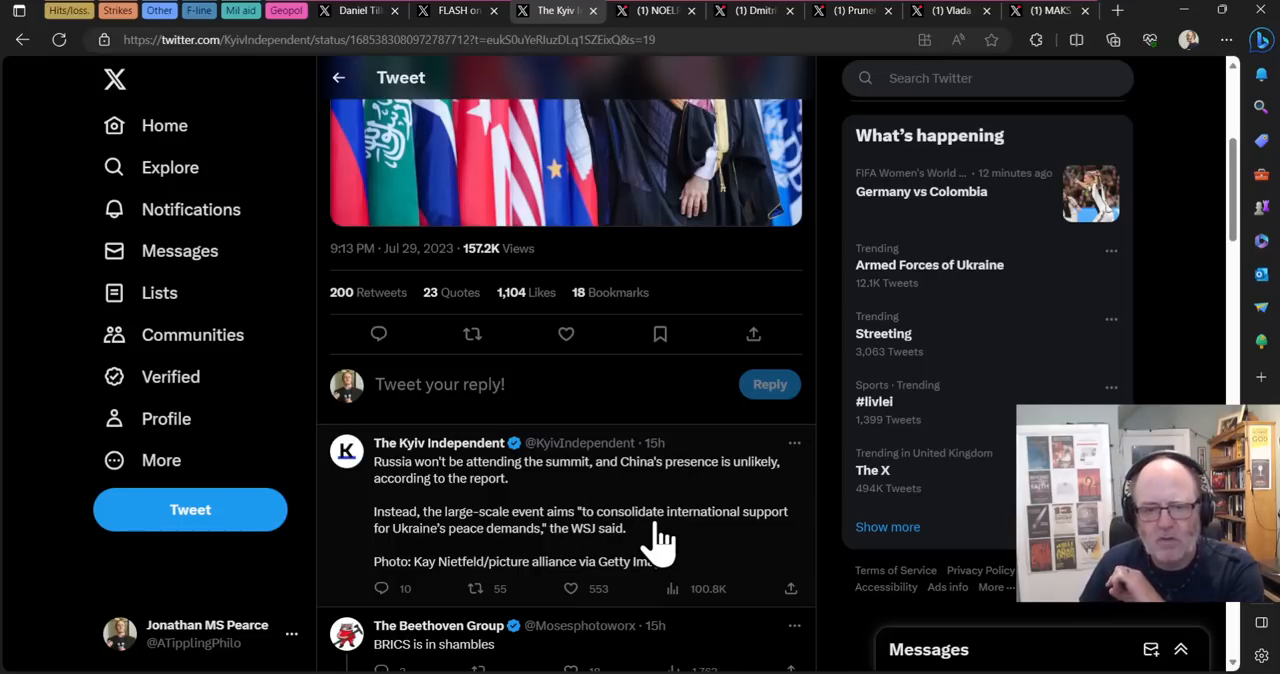
pyautogui.moveTo(665, 525)
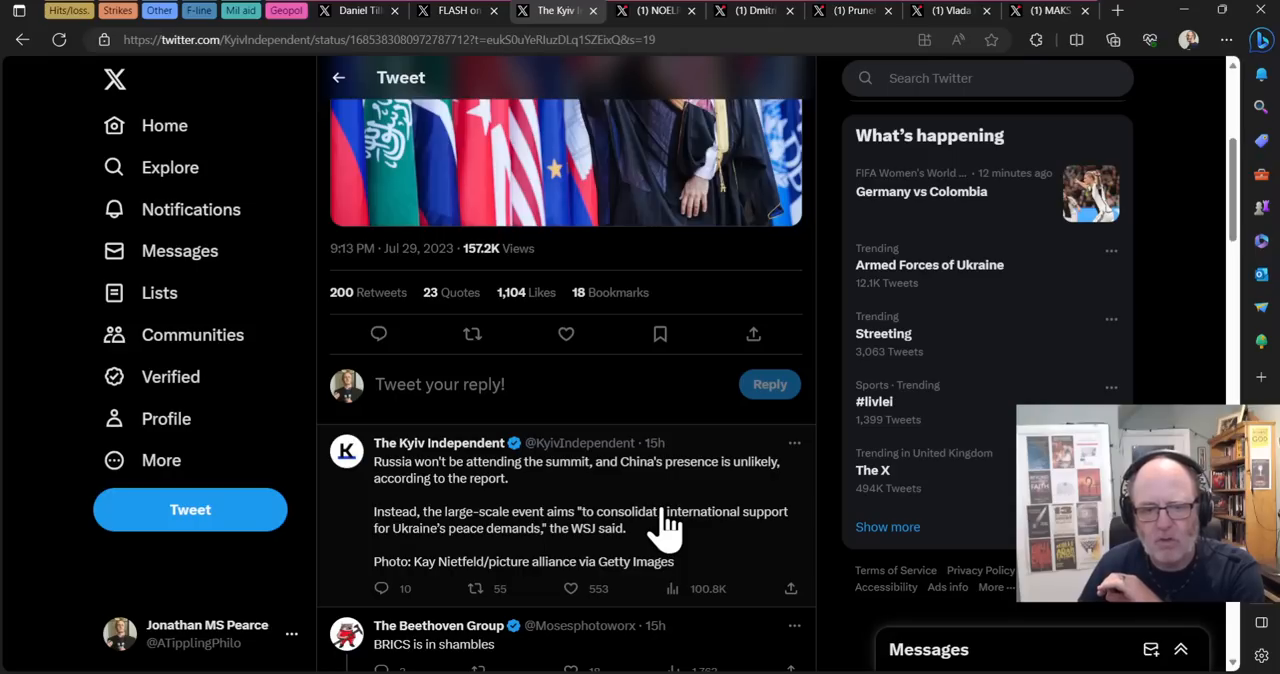
pyautogui.scroll(3)
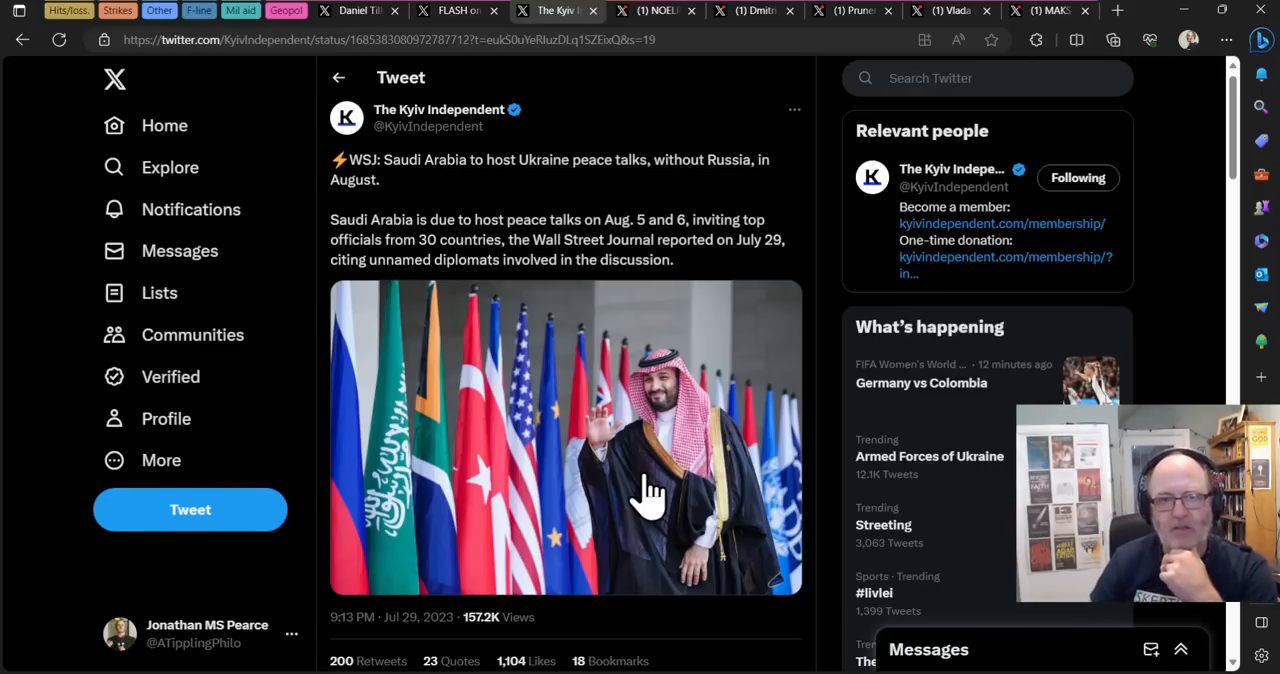
pyautogui.moveTo(637, 205)
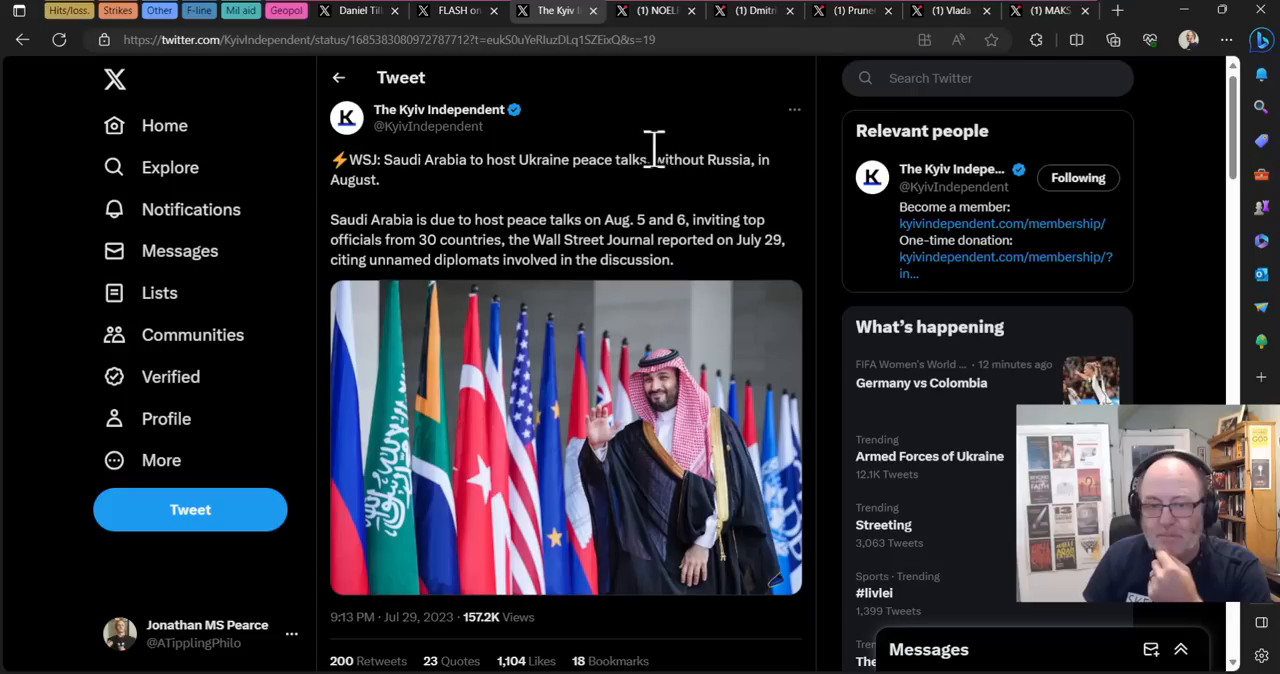
pyautogui.moveTo(655, 185)
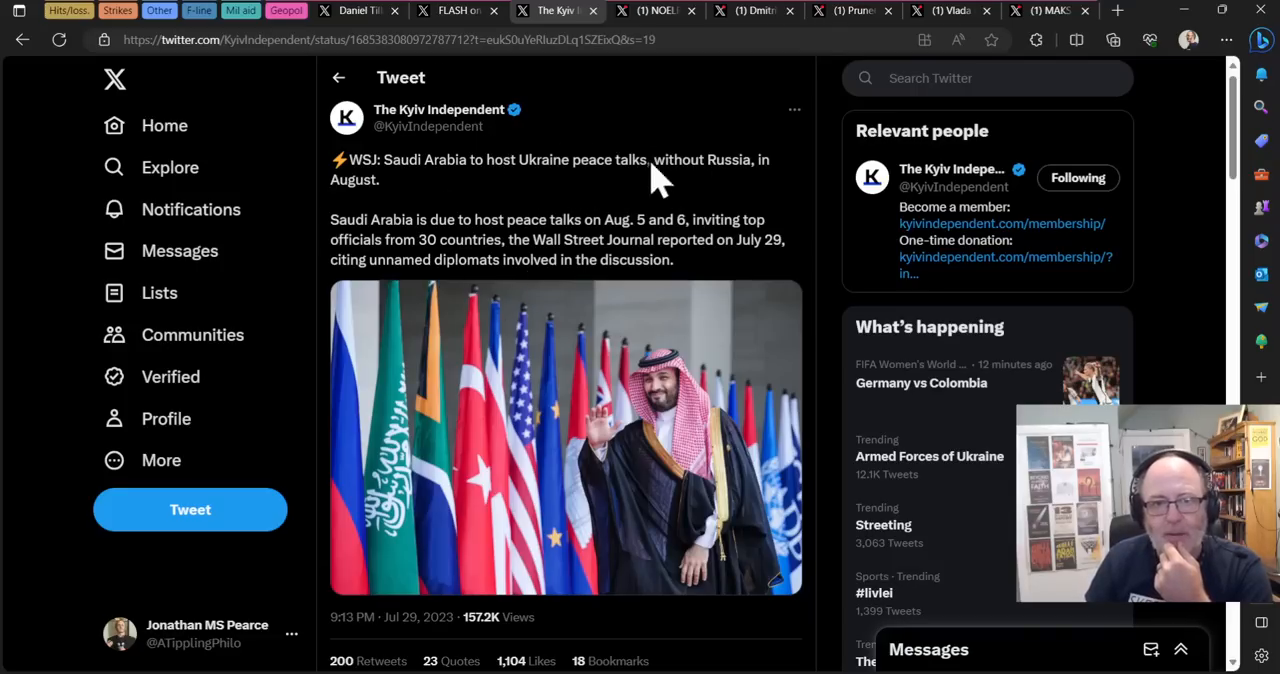
pyautogui.moveTo(660, 30)
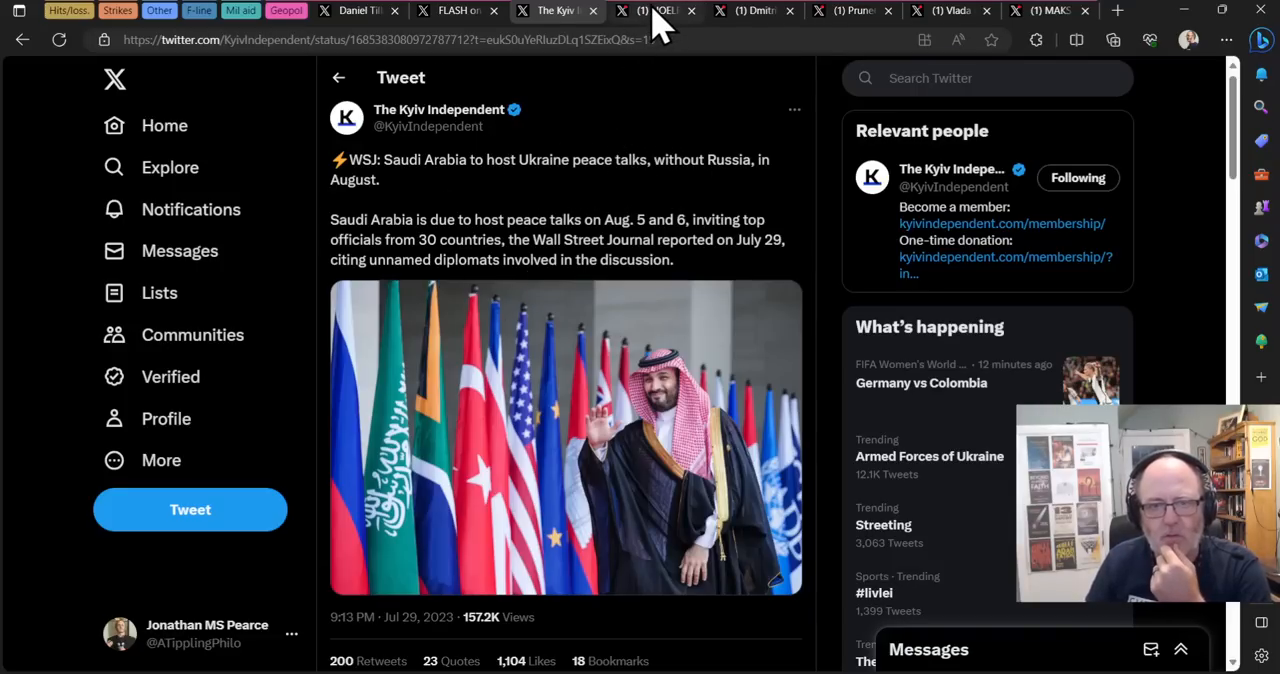
# Step: View the NOELREPORTS tweet quoting Maria Zakharova on Russian men fighting for Africans
pyautogui.click(650, 11)
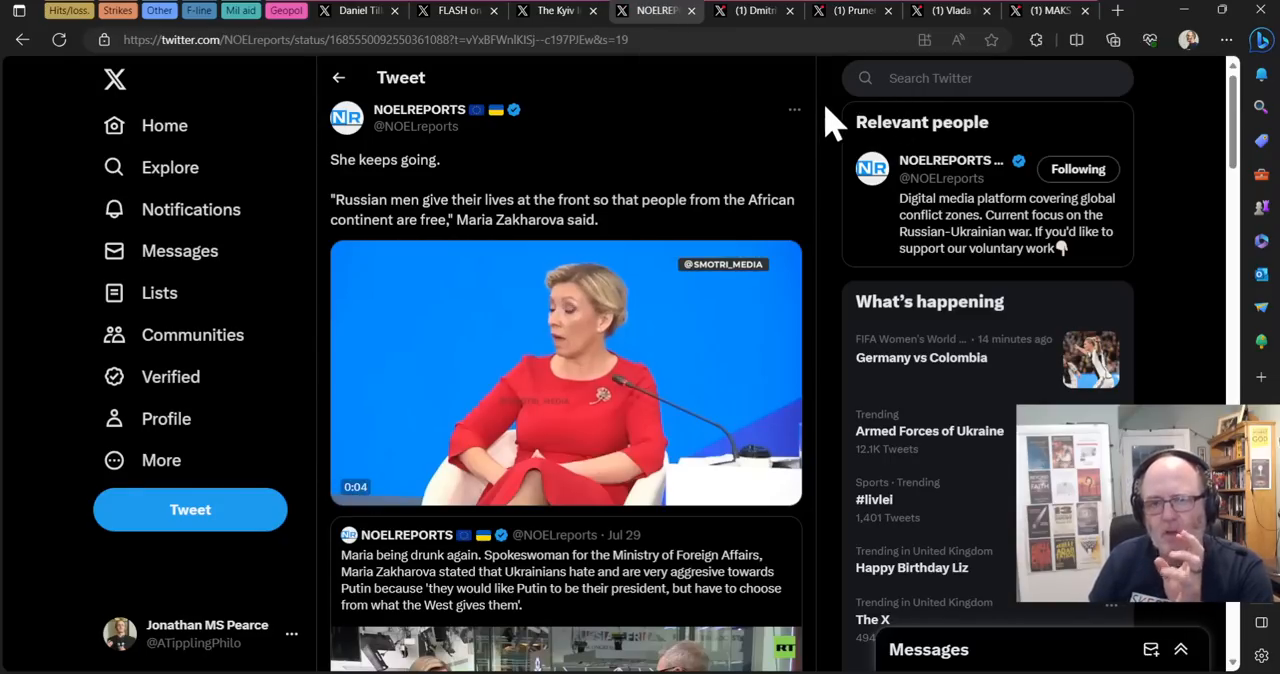
pyautogui.moveTo(475, 260)
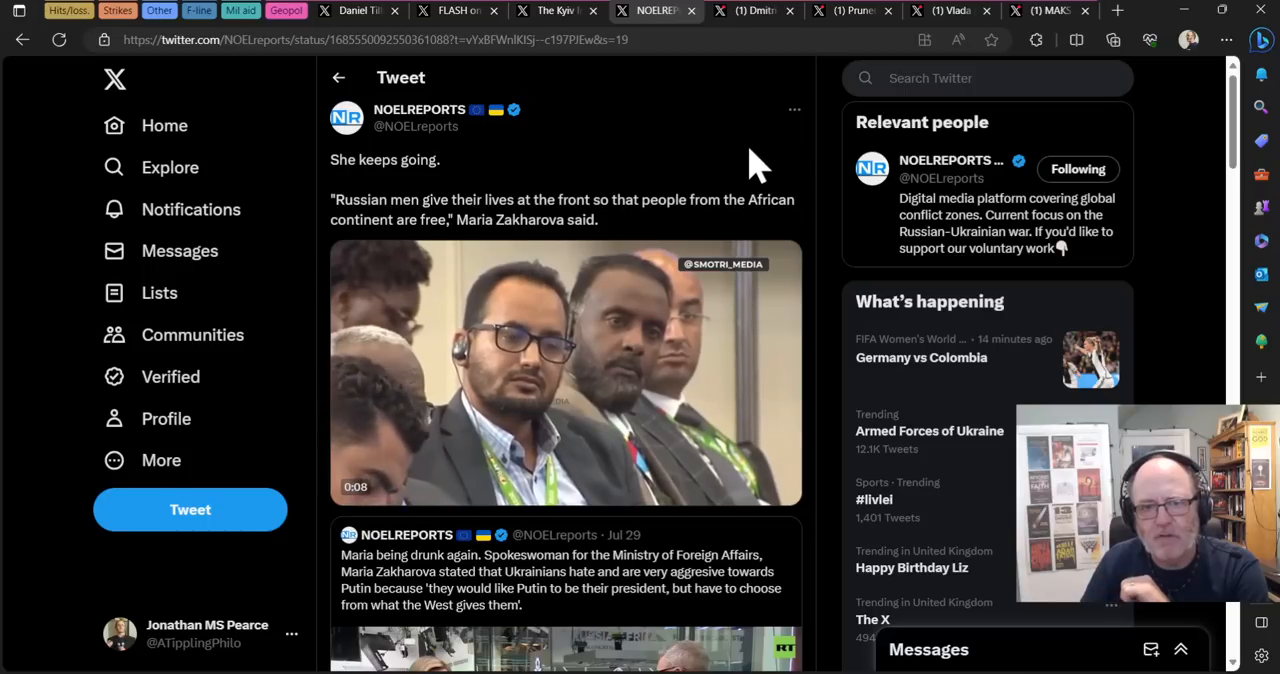
pyautogui.moveTo(720, 170)
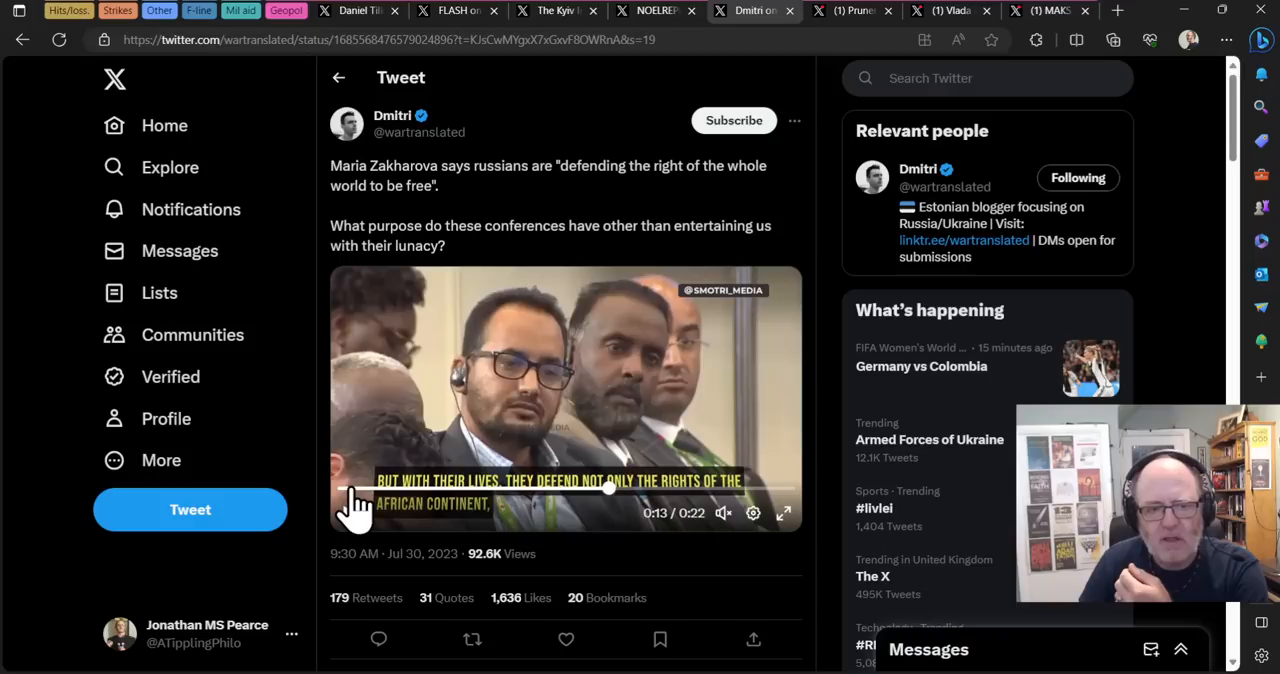
# Step: Rewind and play Dmitri's Maria Zakharova clip to 21 of its 22 seconds
pyautogui.click(347, 512)
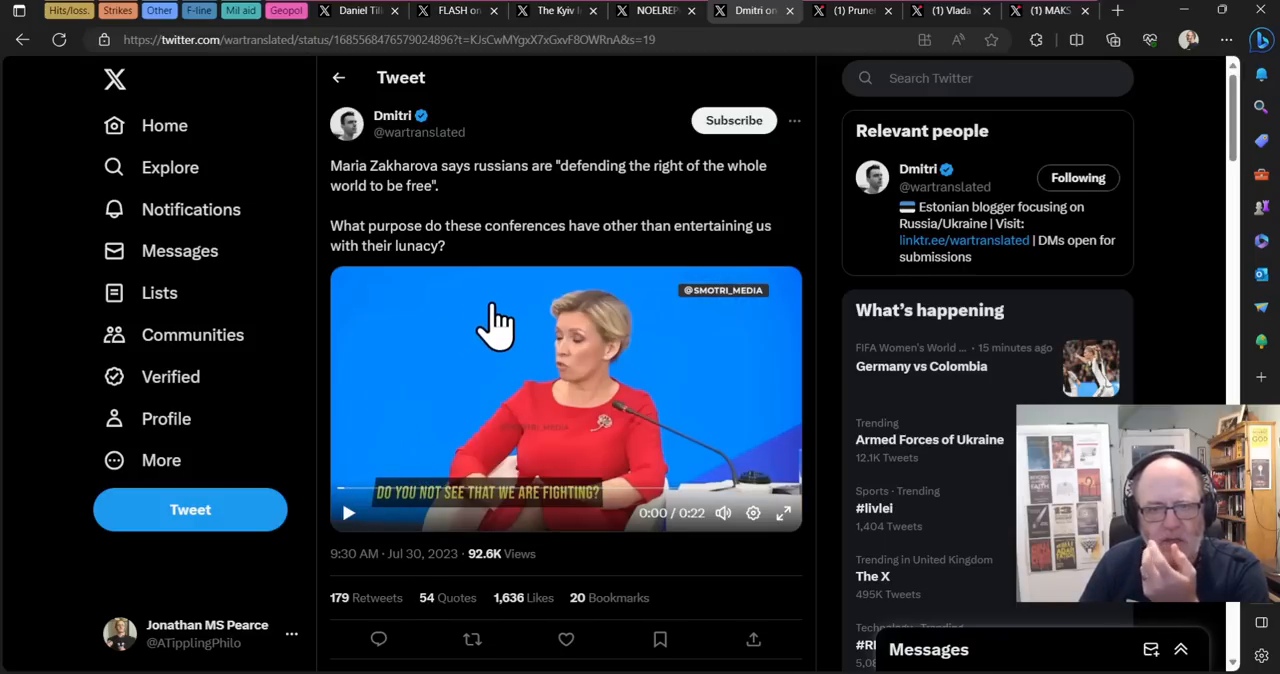
pyautogui.moveTo(790, 540)
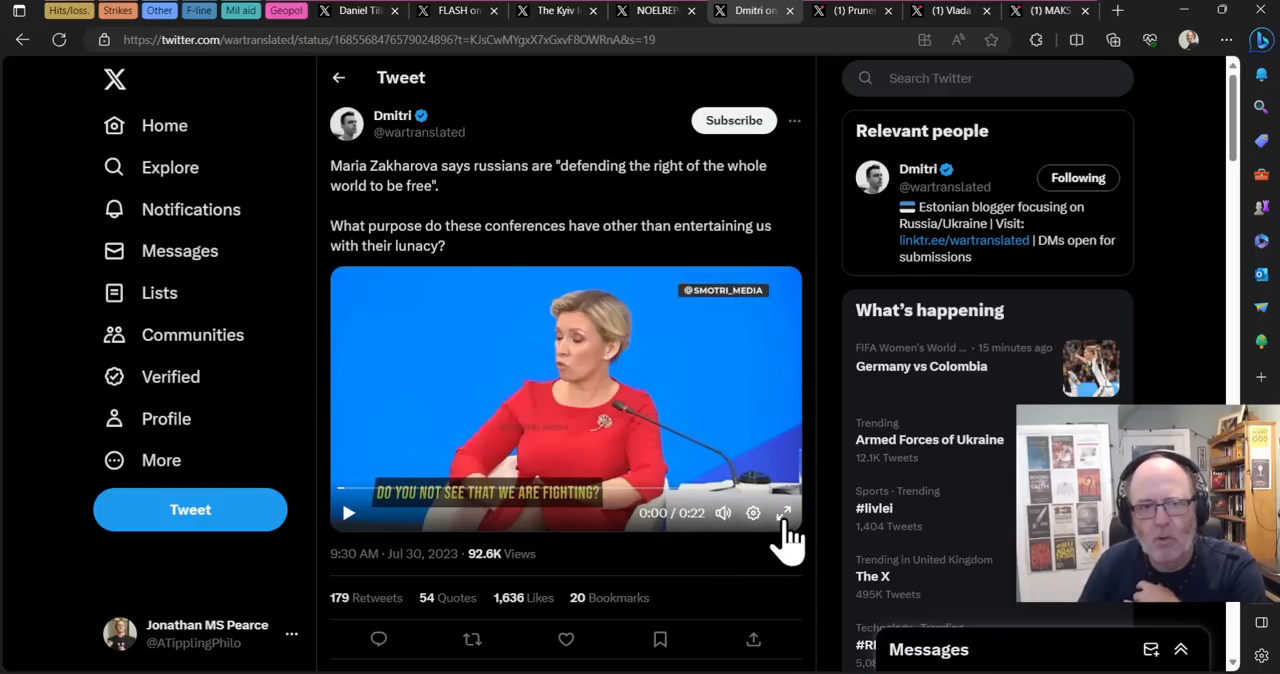
pyautogui.click(785, 513)
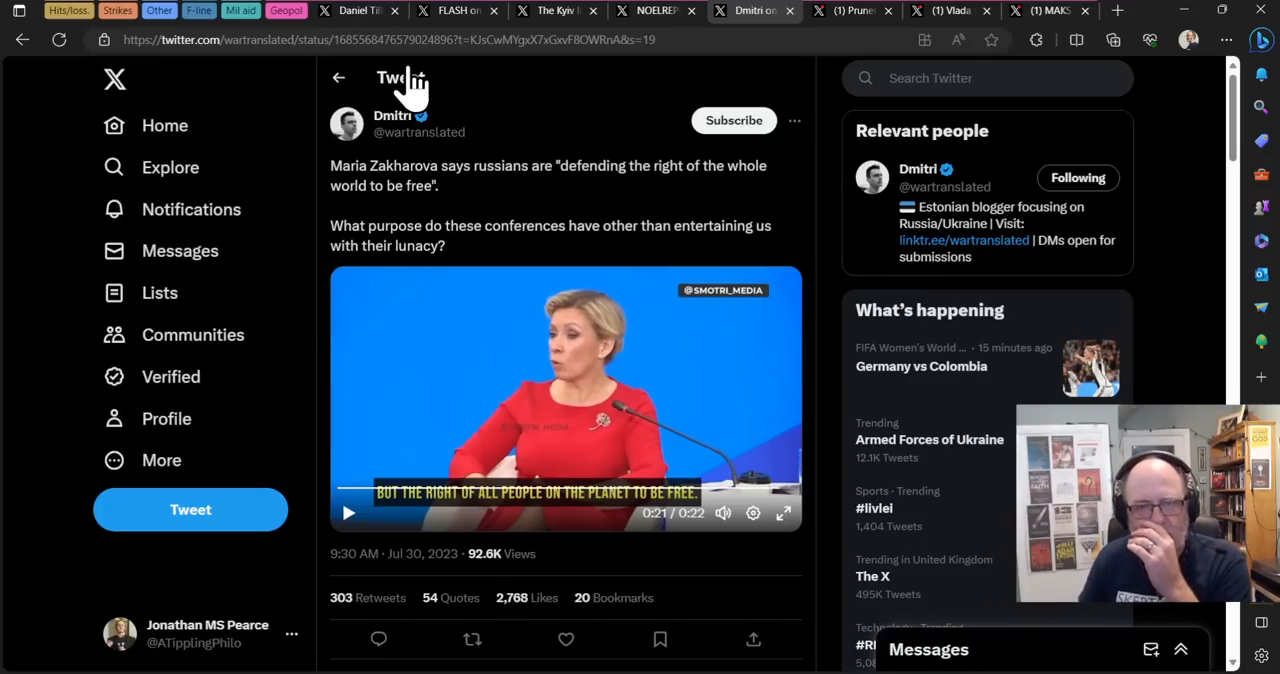
# Step: View Prune60's tweet quoting Alexei Mukhin on Africa's rare earth metals, briefly revisiting Dmitri's
pyautogui.click(851, 11)
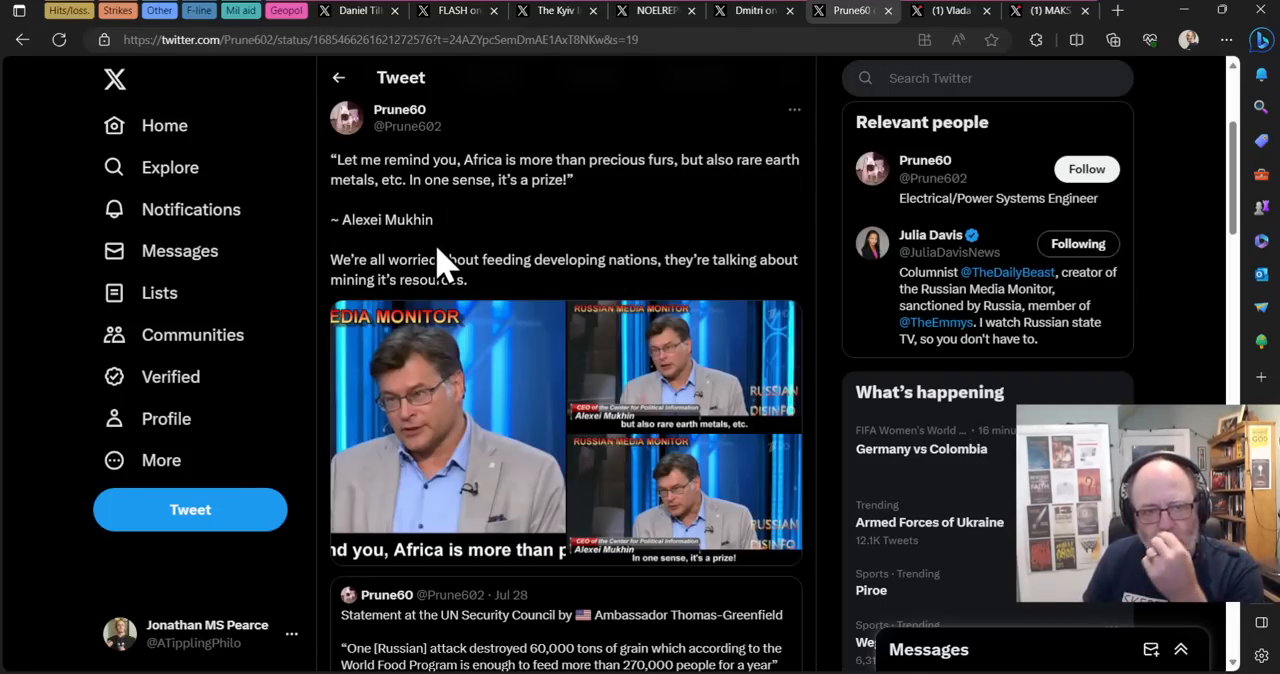
pyautogui.moveTo(445, 250)
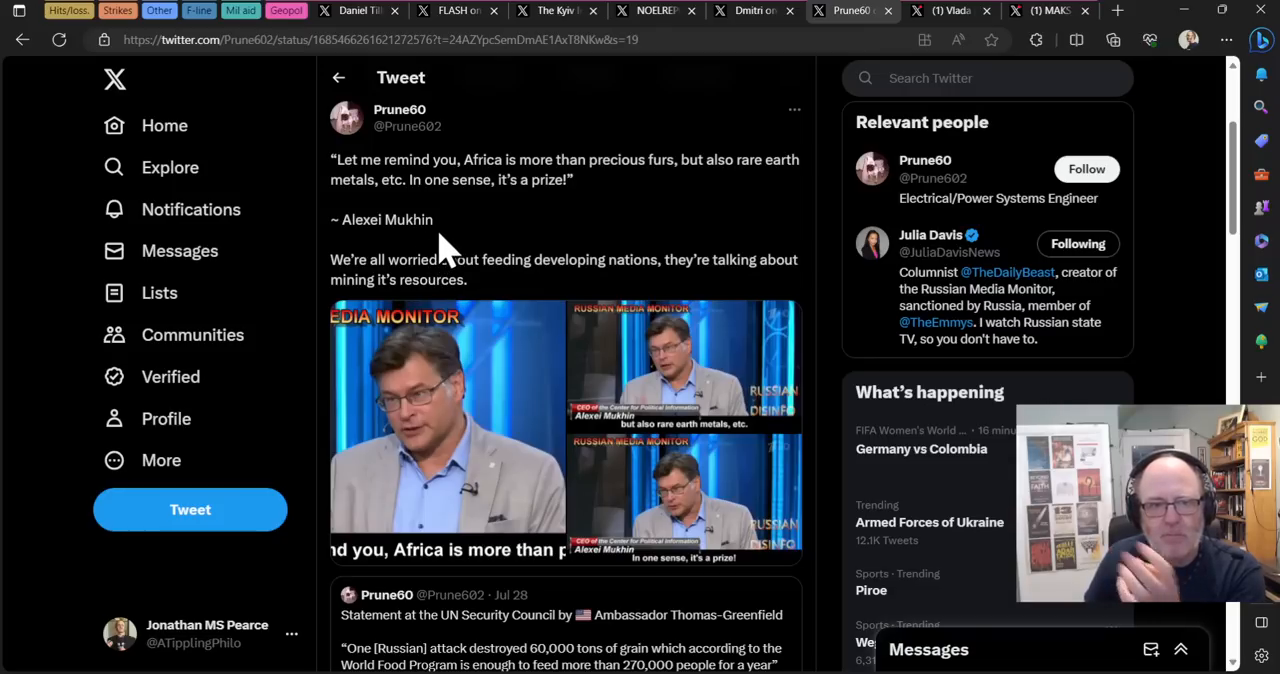
pyautogui.moveTo(570, 210)
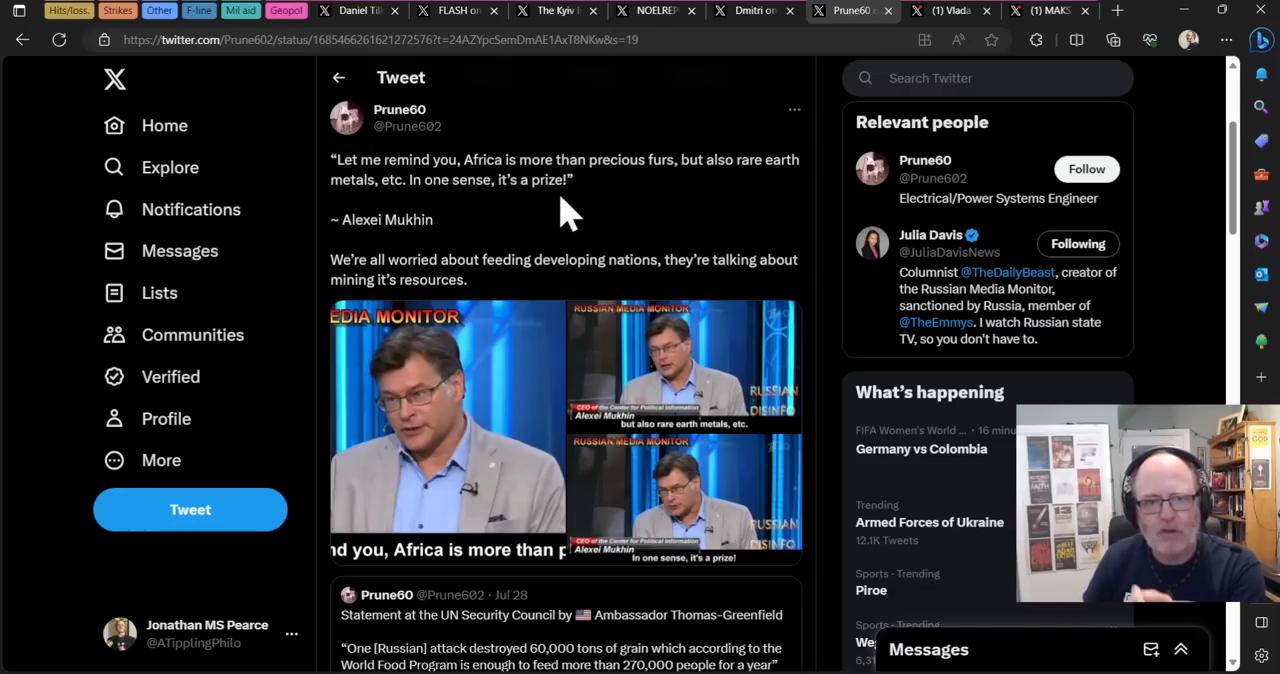
pyautogui.moveTo(692, 165)
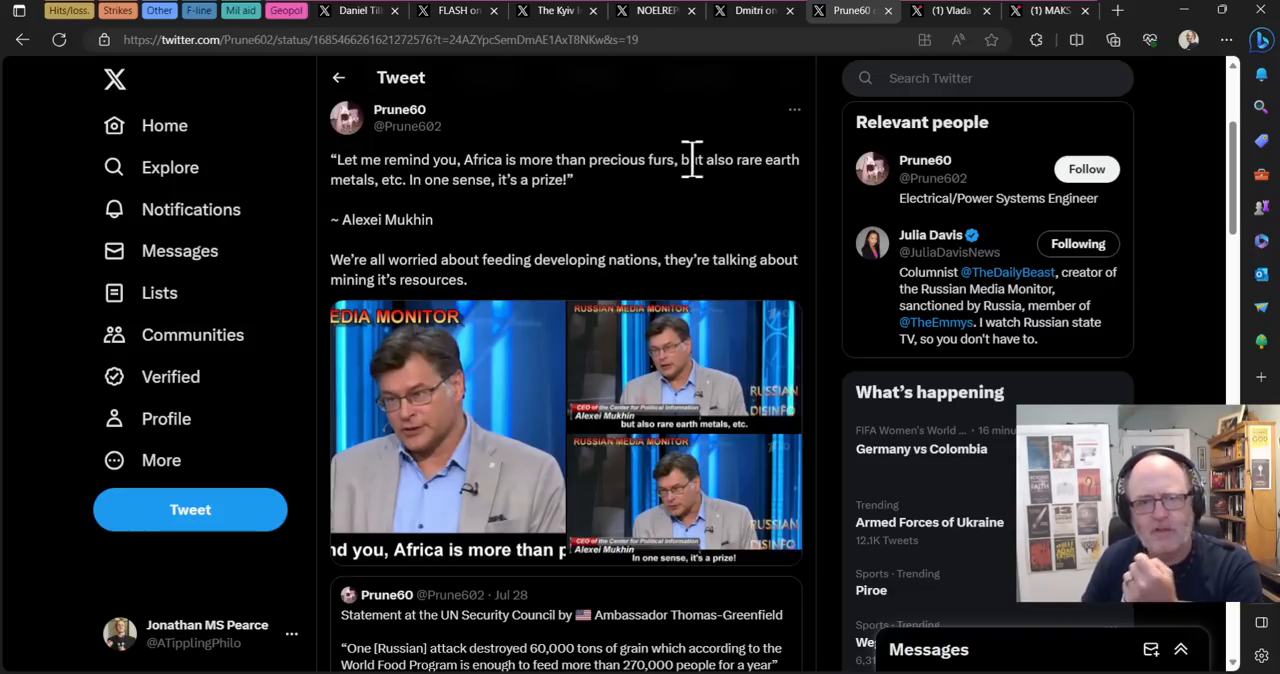
pyautogui.moveTo(608, 213)
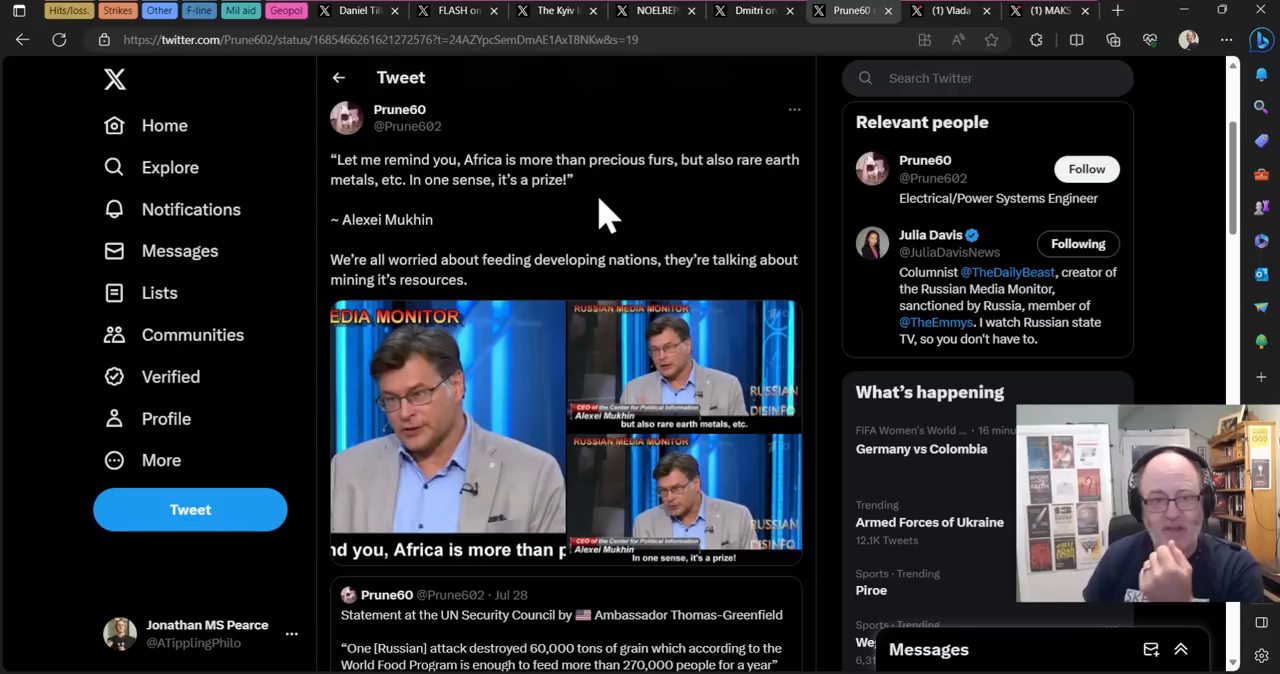
pyautogui.moveTo(545, 185)
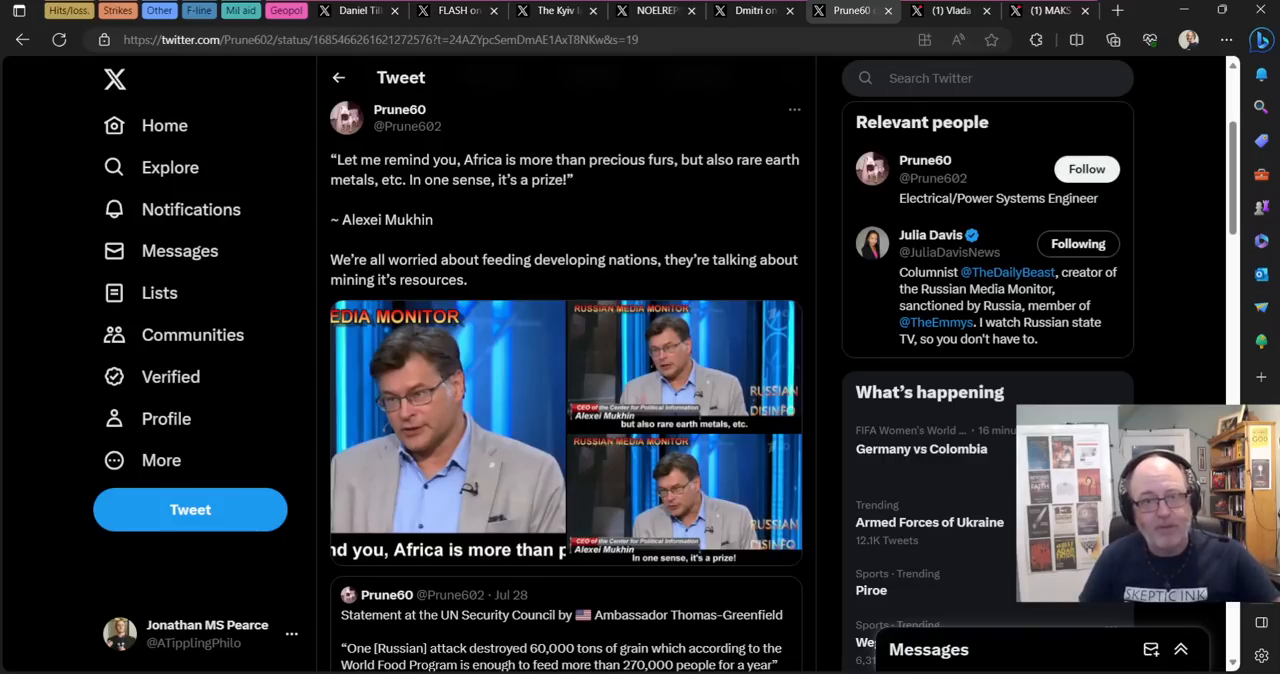
pyautogui.click(750, 11)
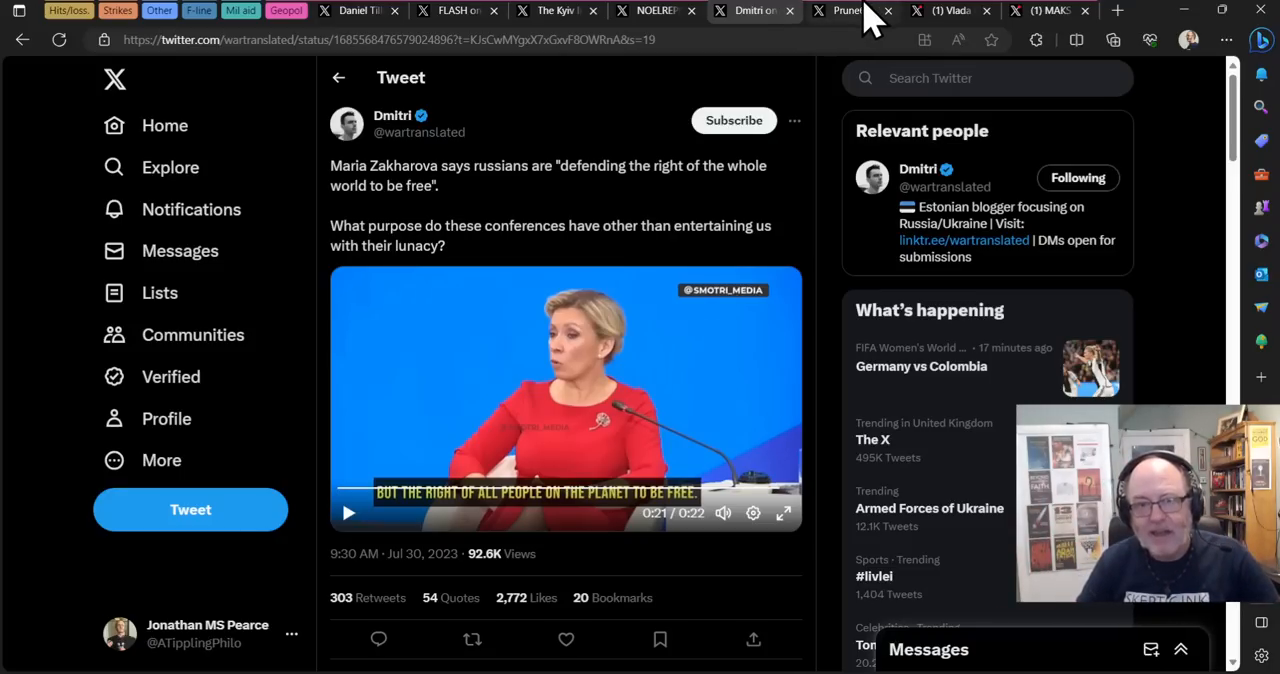
pyautogui.click(850, 11)
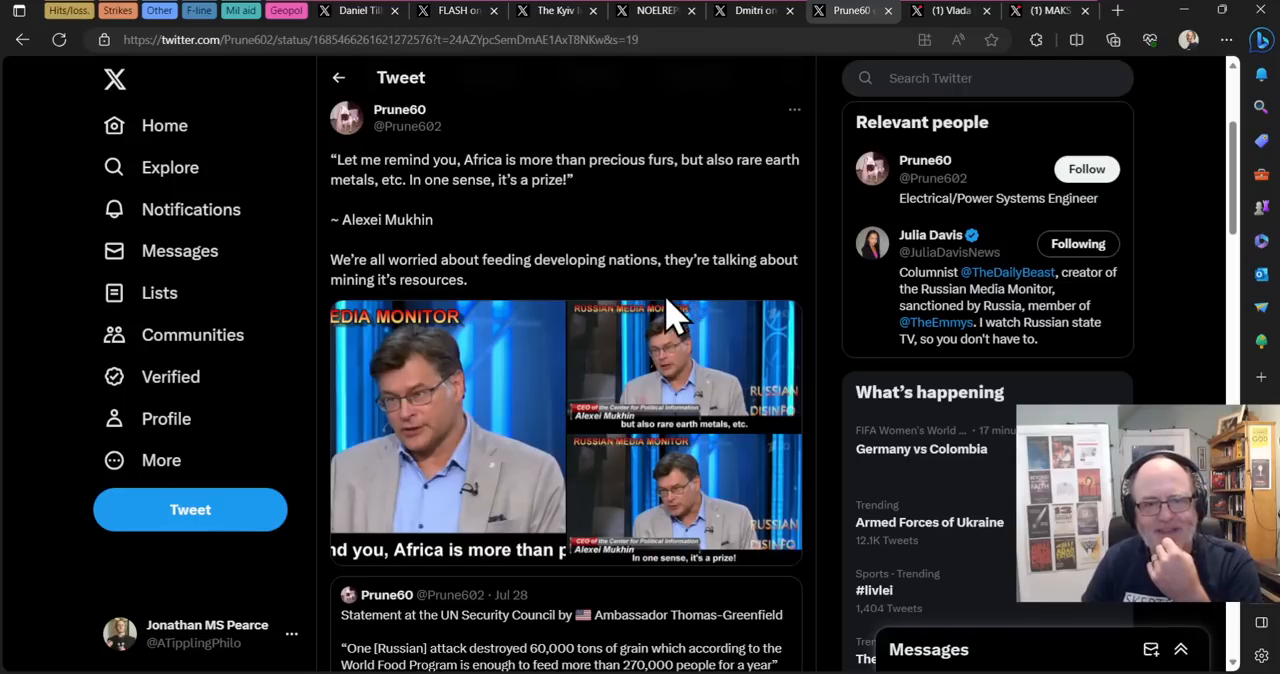
pyautogui.moveTo(705, 295)
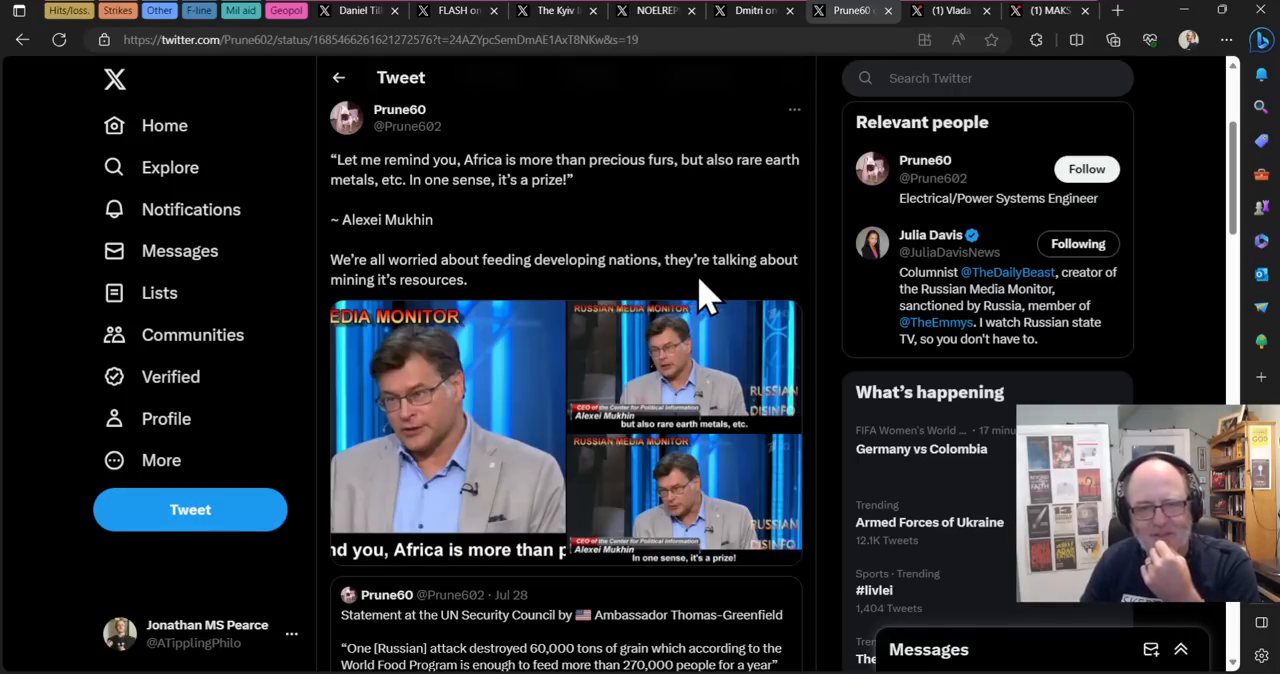
pyautogui.moveTo(1095, 18)
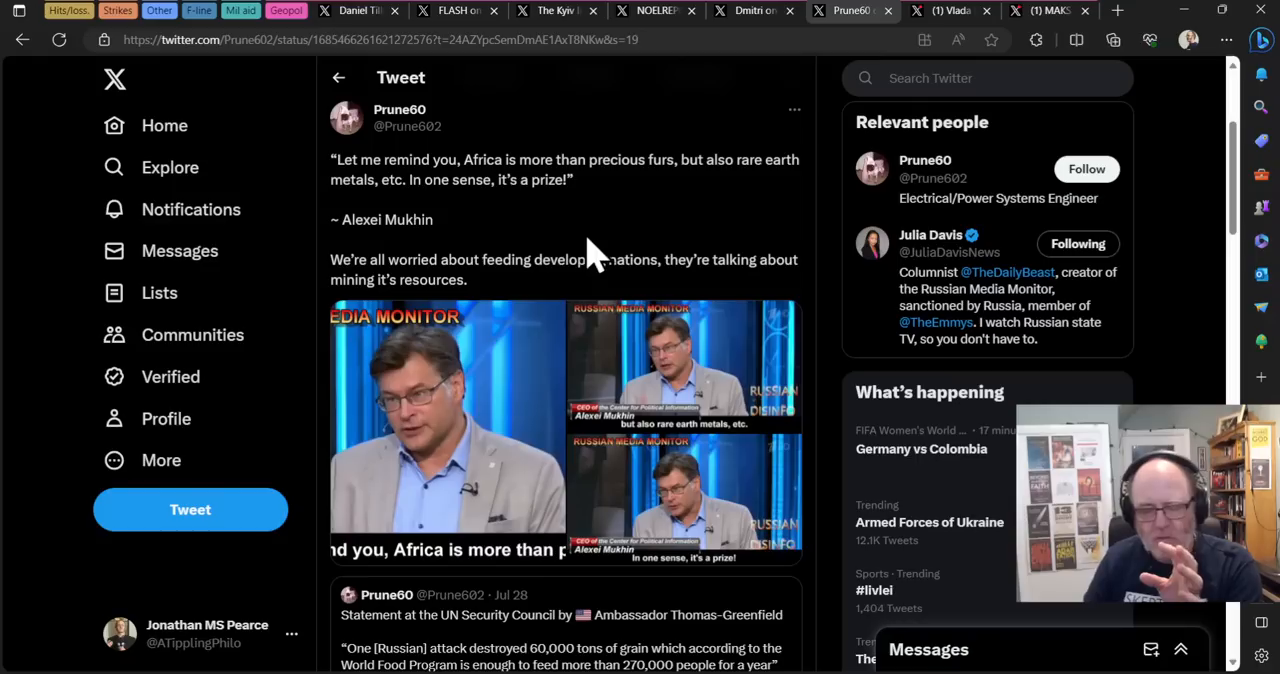
pyautogui.moveTo(580, 270)
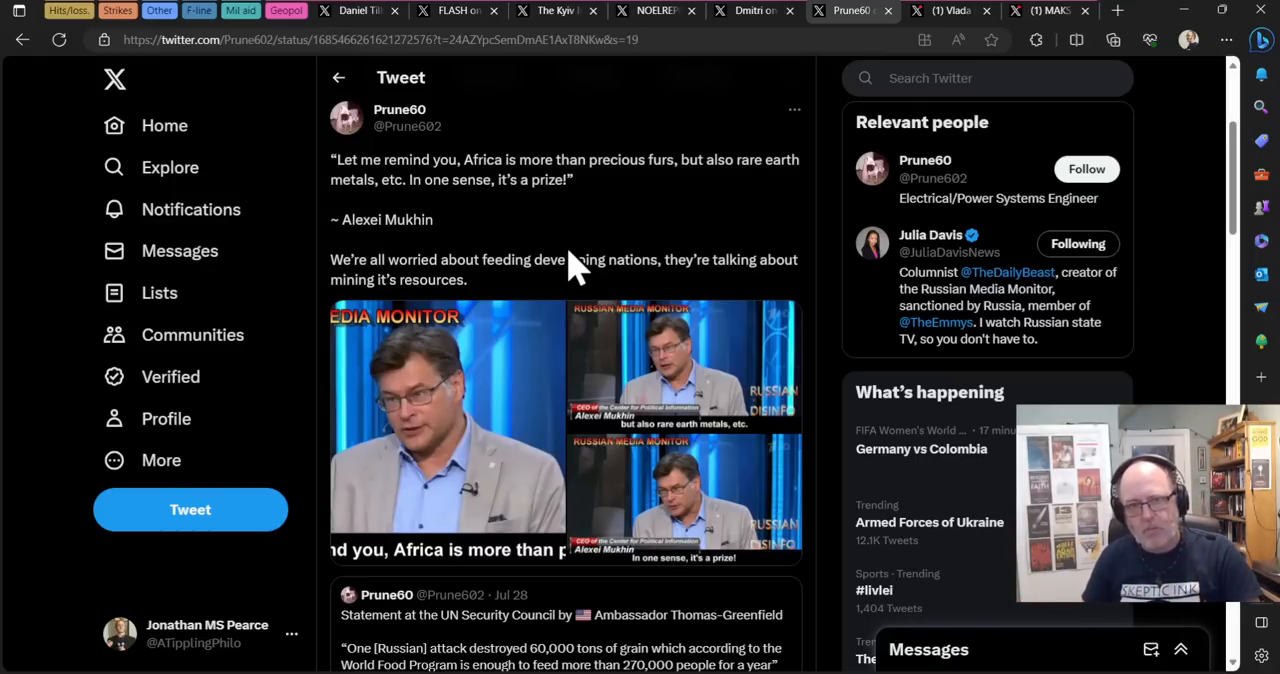
pyautogui.moveTo(675, 300)
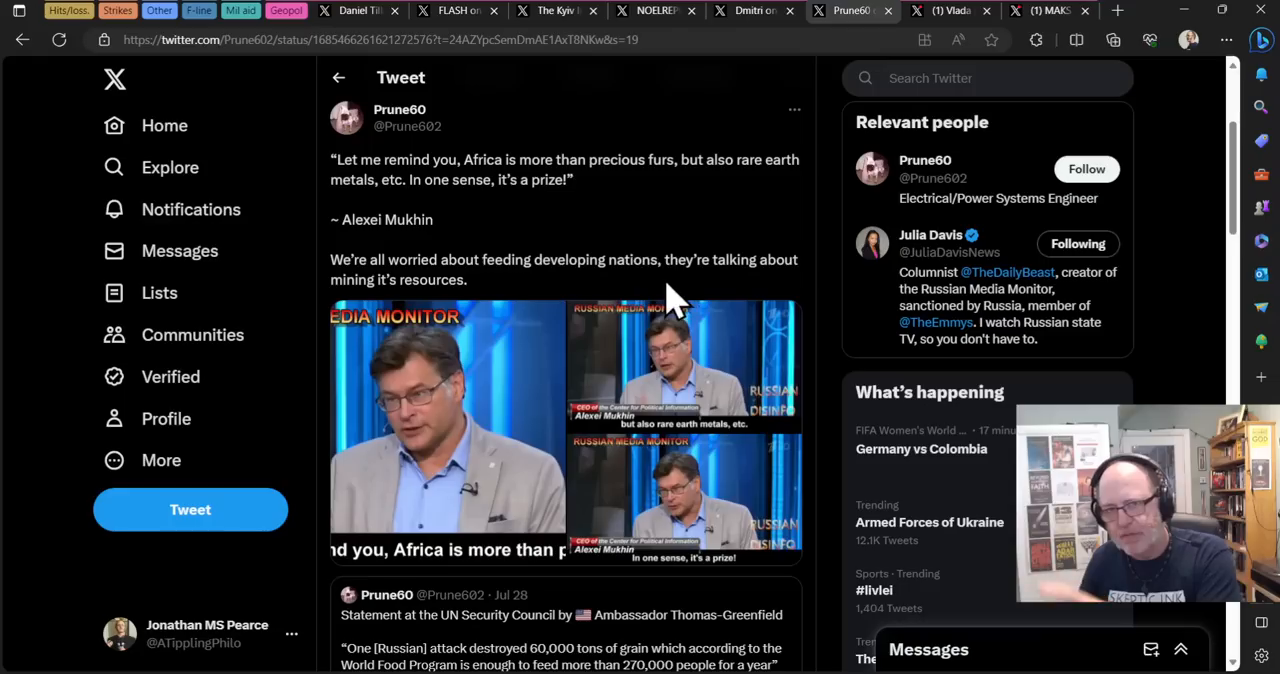
pyautogui.moveTo(710, 120)
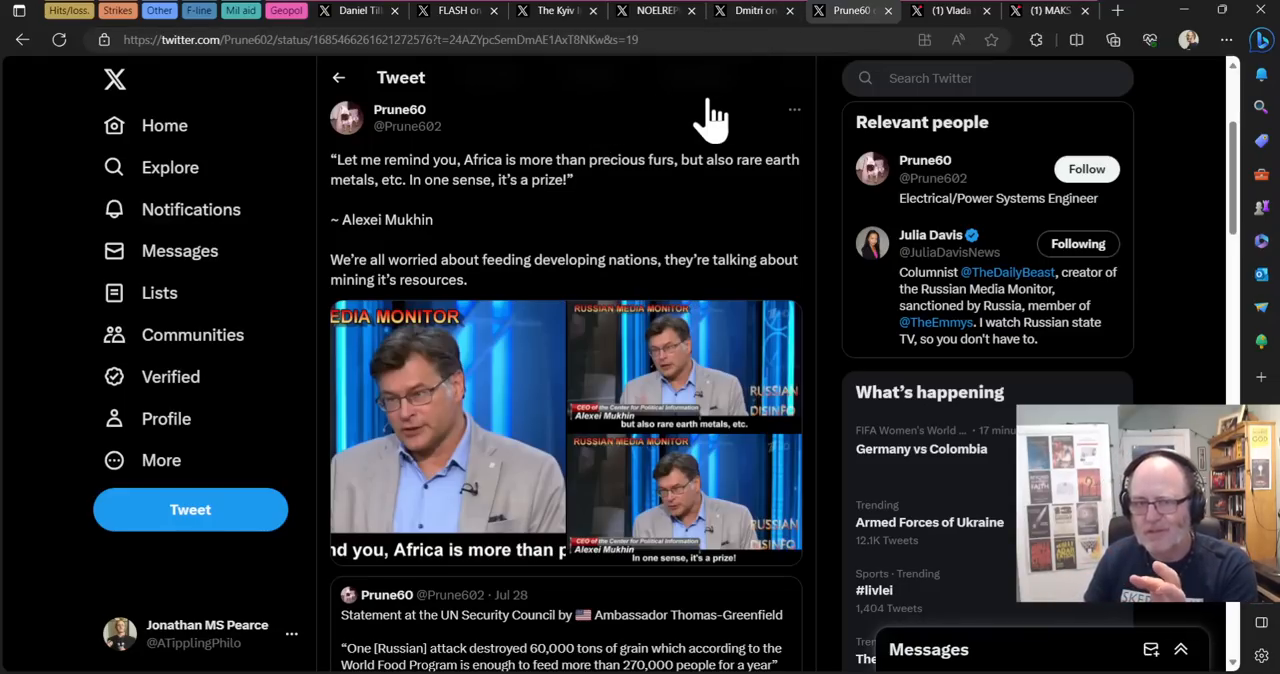
pyautogui.moveTo(930, 15)
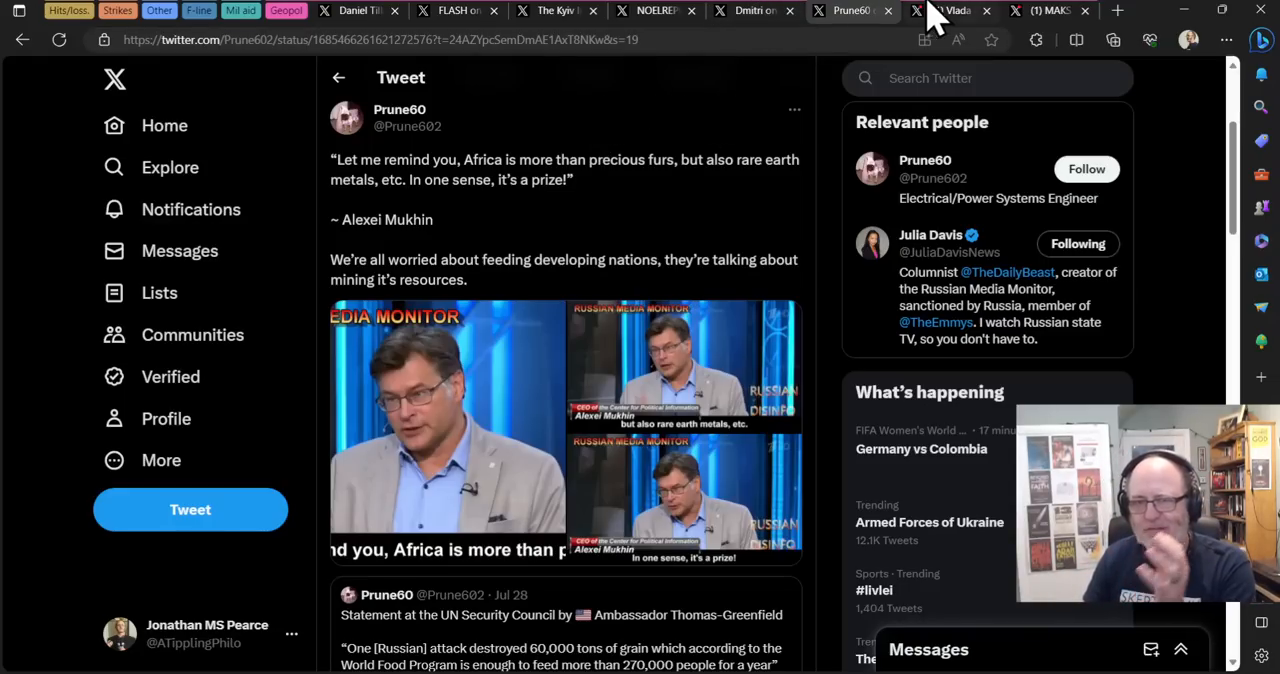
pyautogui.moveTo(945, 25)
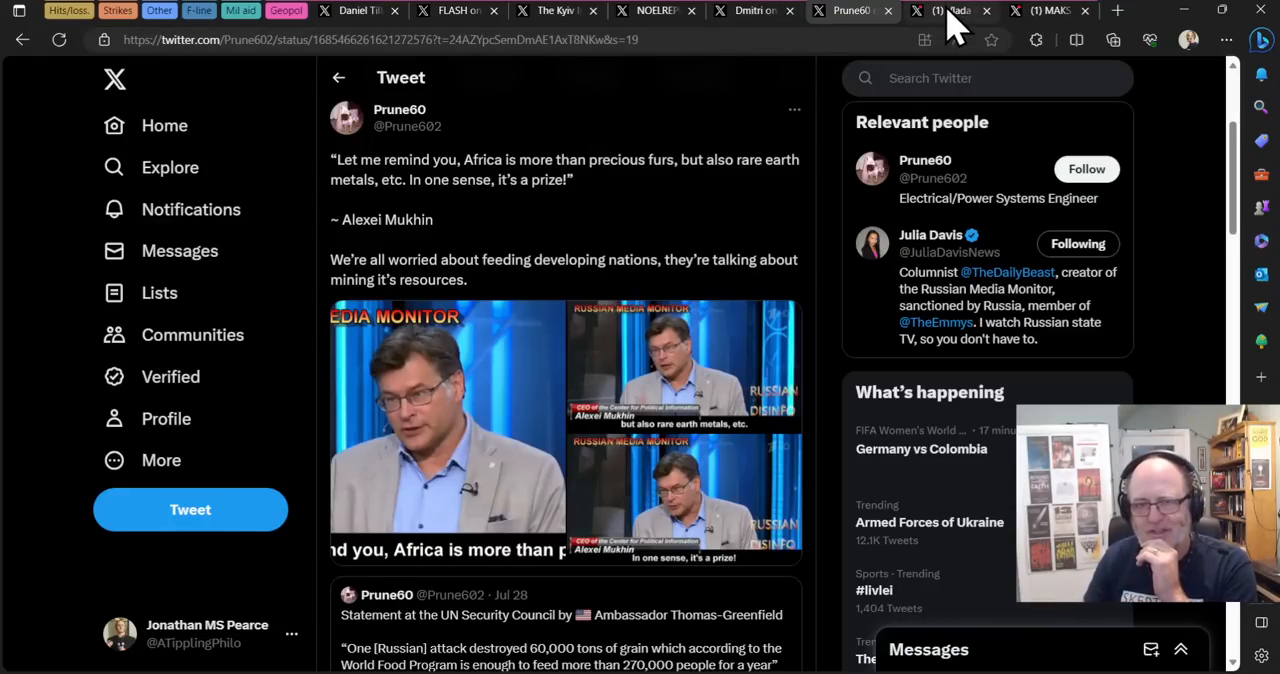
# Step: Read Vlada Knowlton's tweet on Pyotr Tolstoy's statehood claim, then switch to the Maks_NAFO_FELLA tab
pyautogui.click(950, 11)
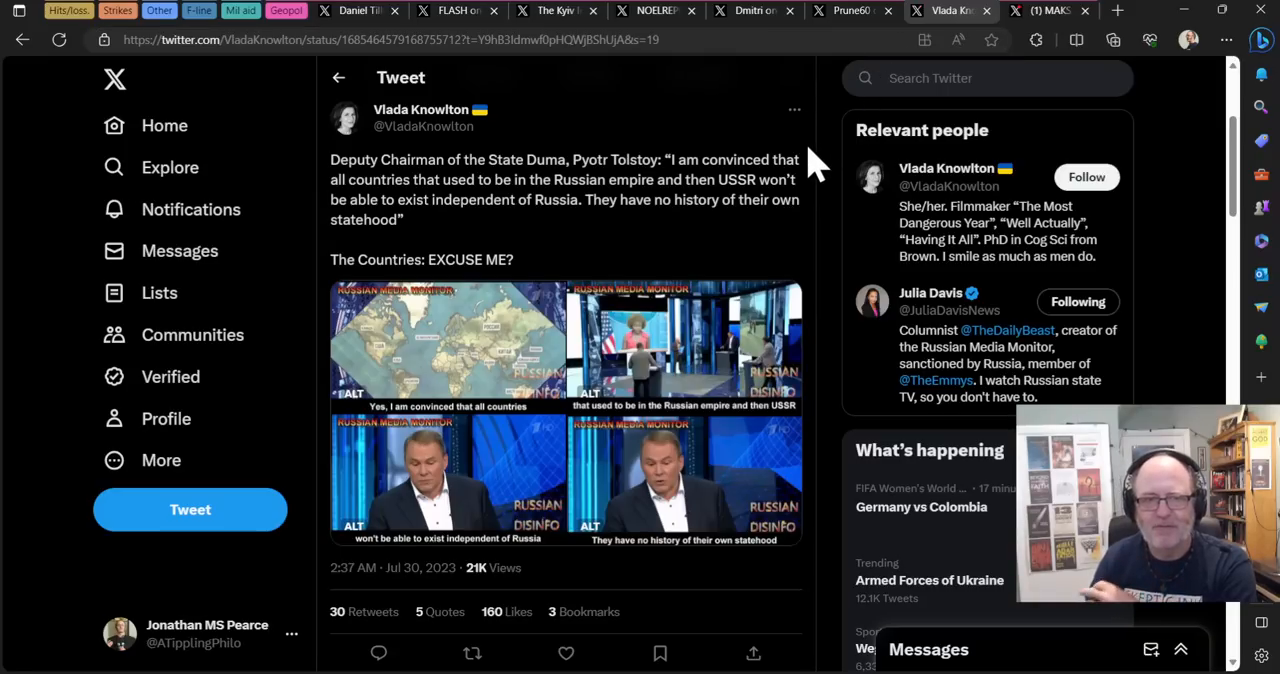
pyautogui.moveTo(723, 252)
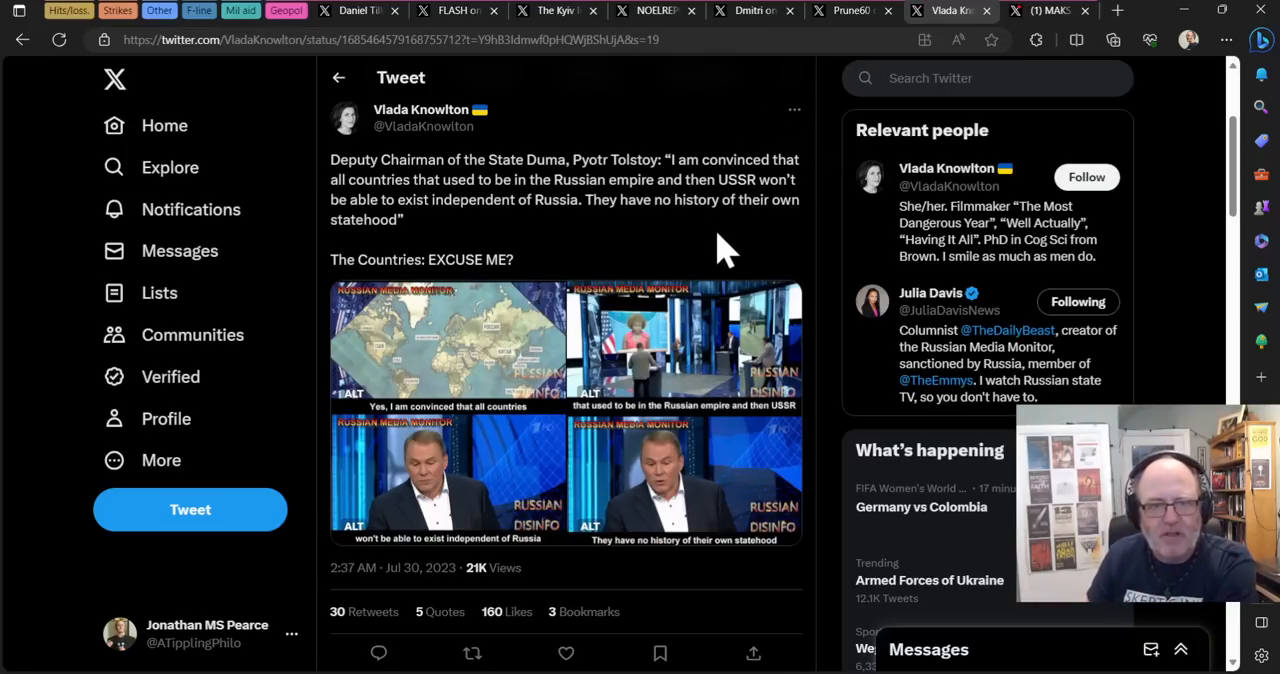
pyautogui.moveTo(740, 205)
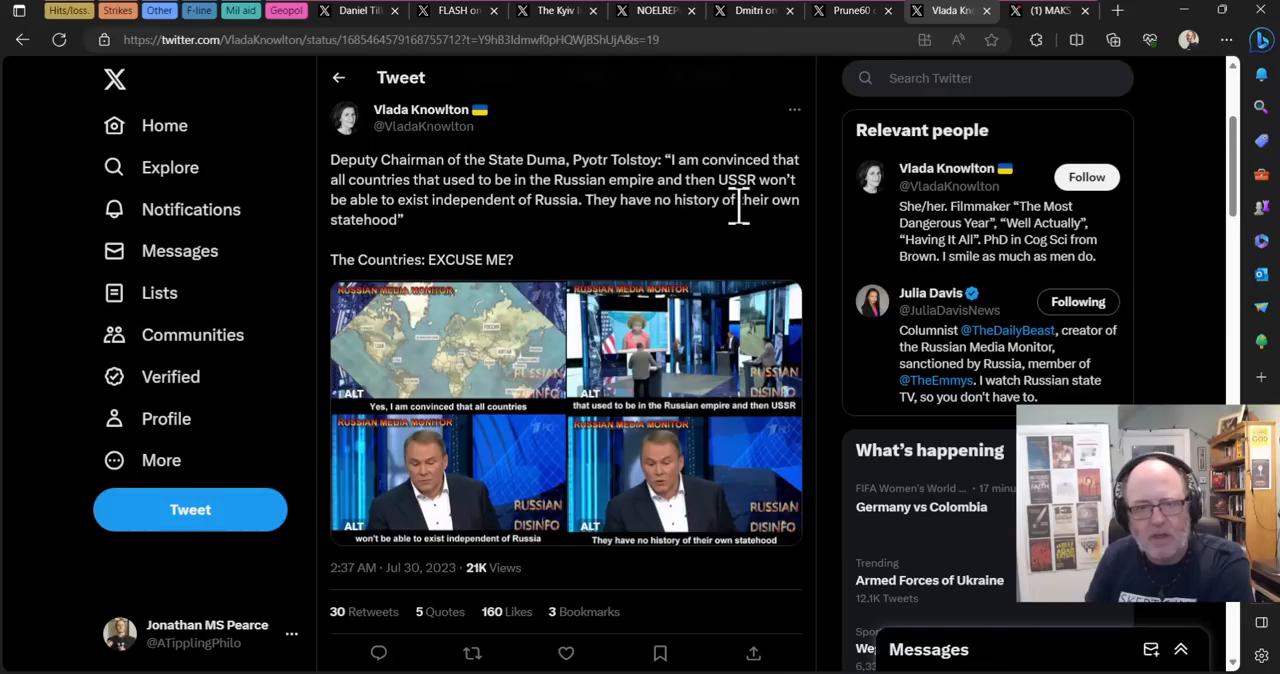
pyautogui.moveTo(760, 240)
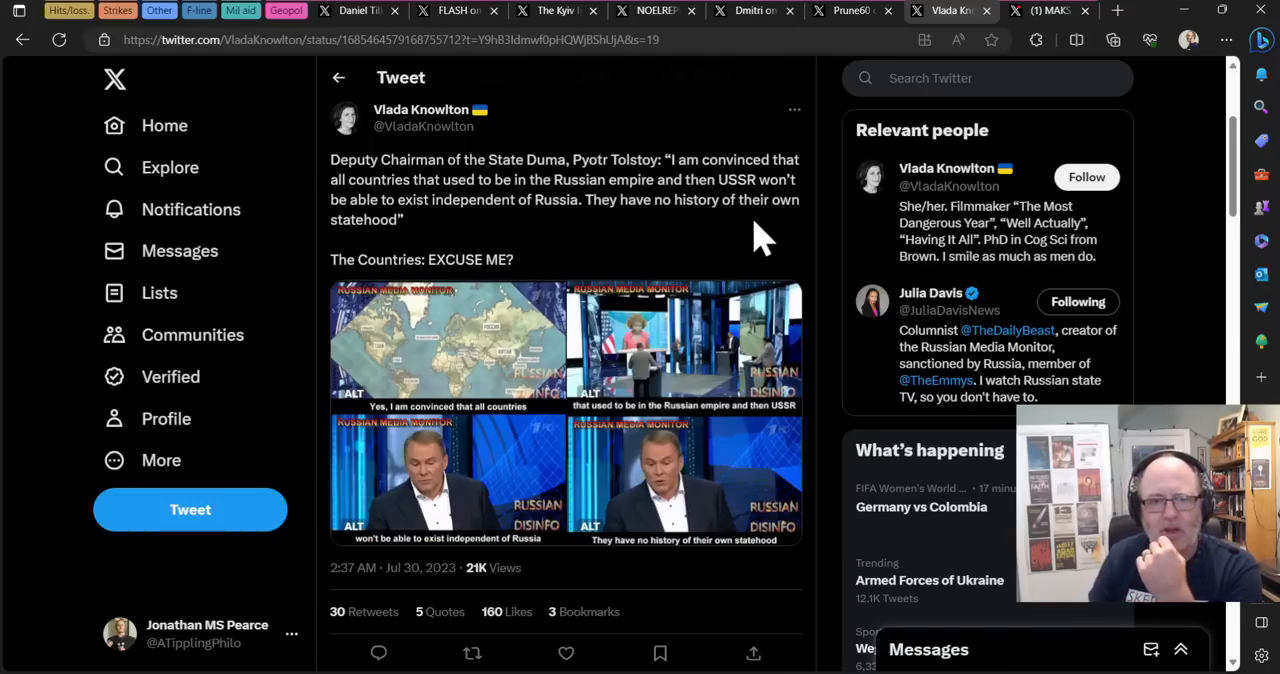
pyautogui.moveTo(815, 240)
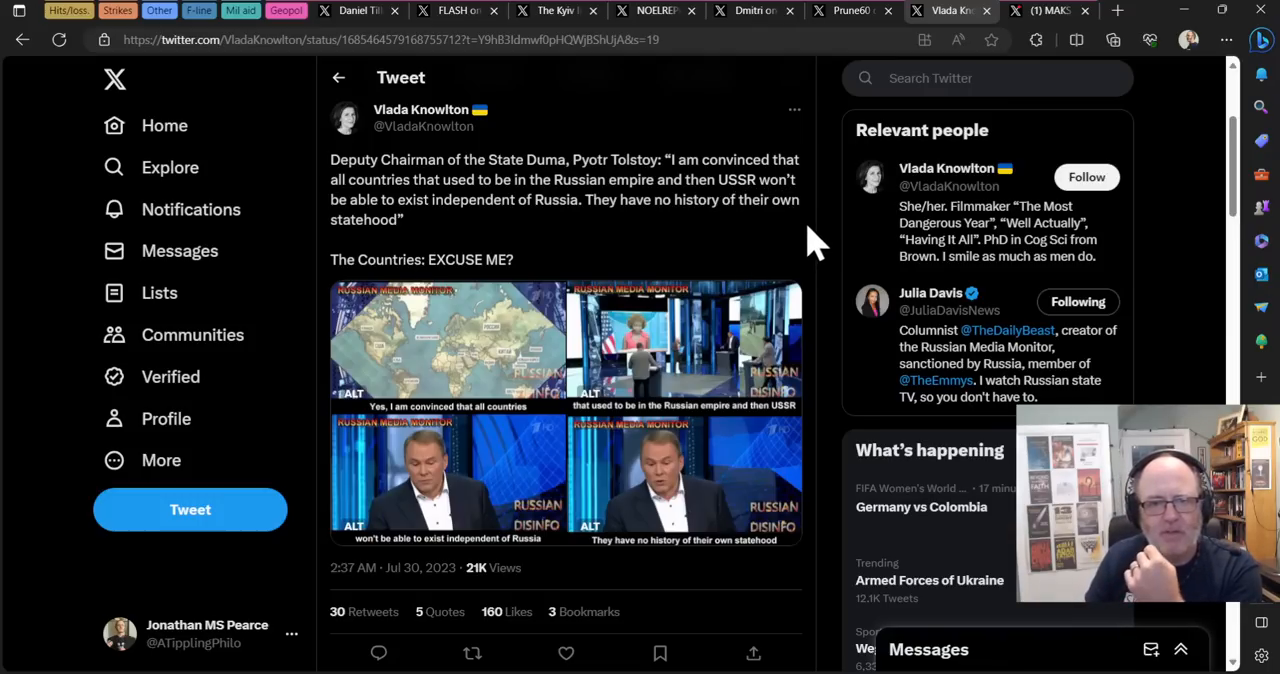
pyautogui.moveTo(830, 220)
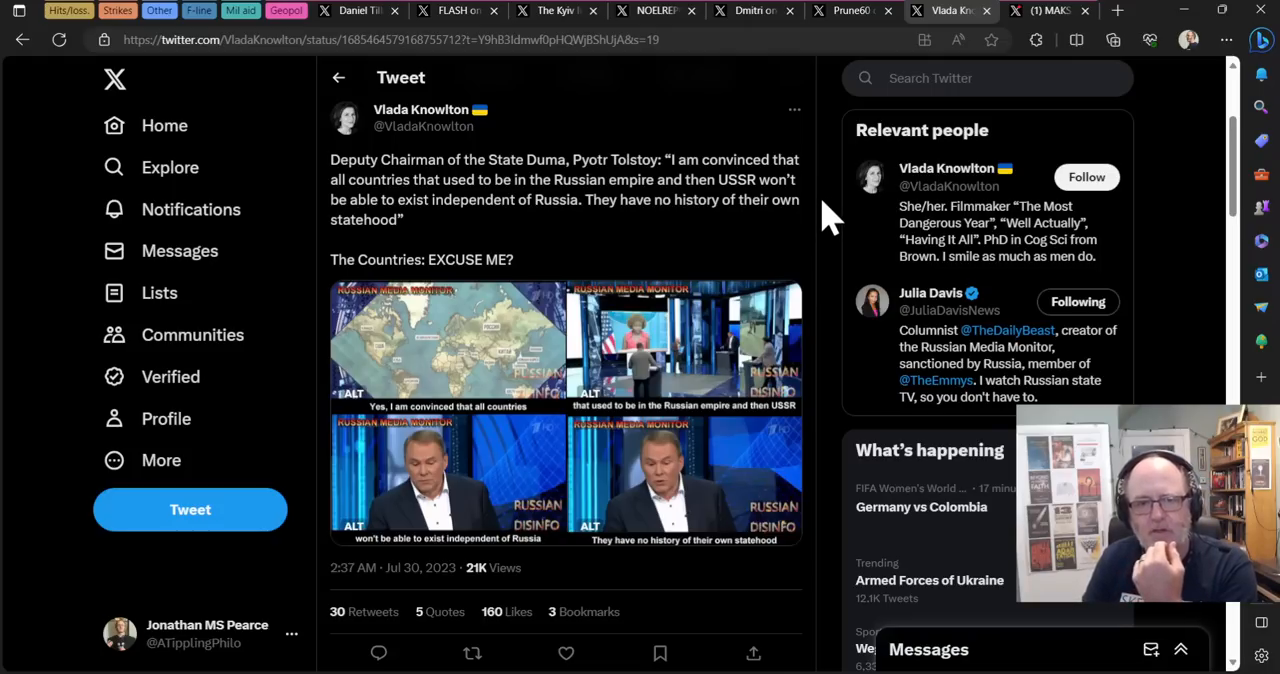
pyautogui.moveTo(815, 225)
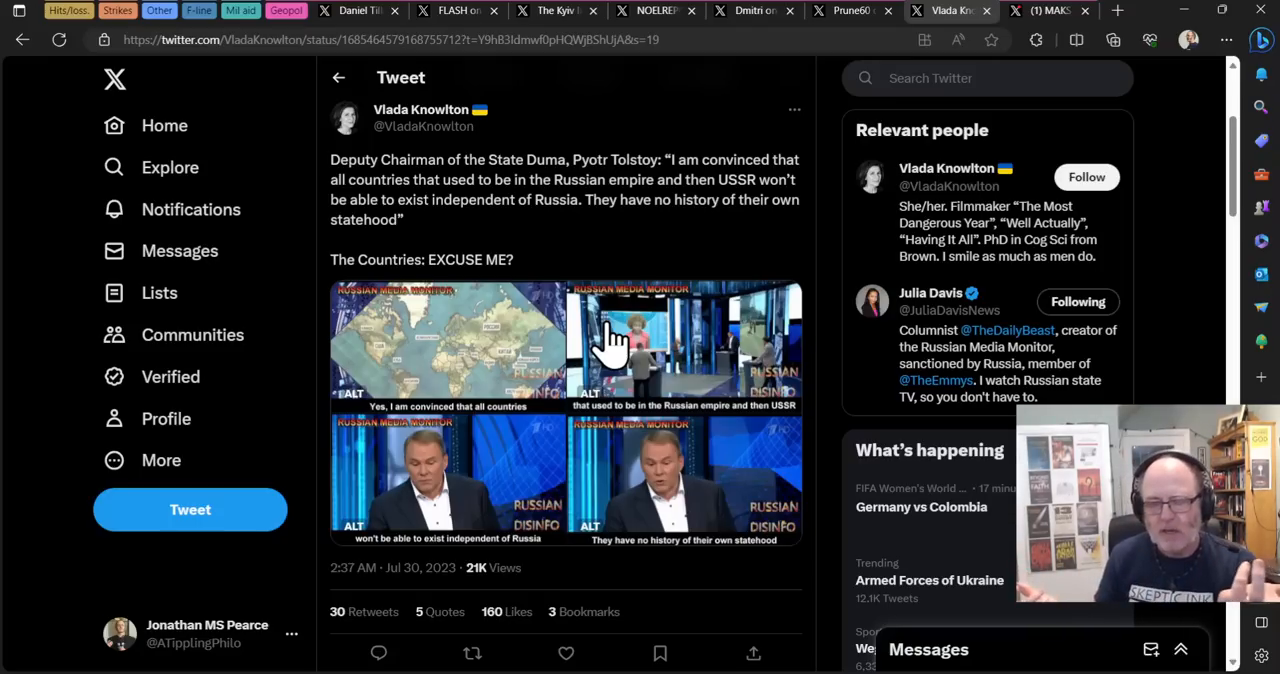
pyautogui.moveTo(10, 220)
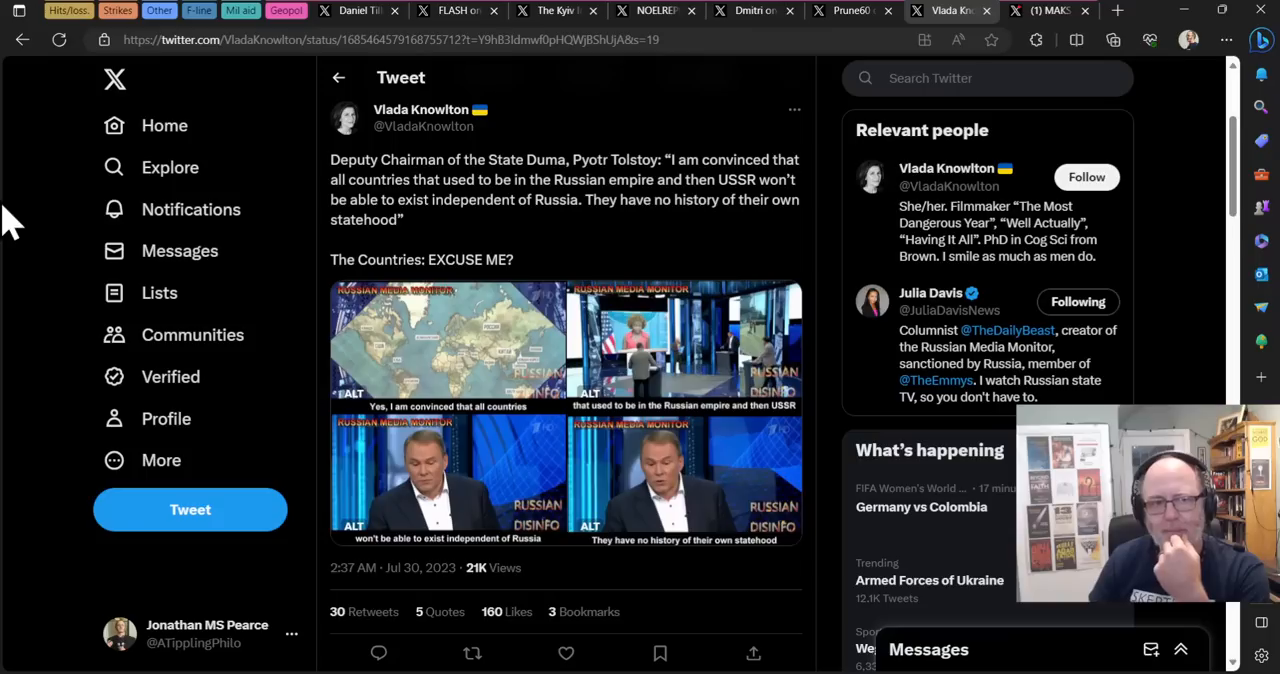
pyautogui.moveTo(1035, 20)
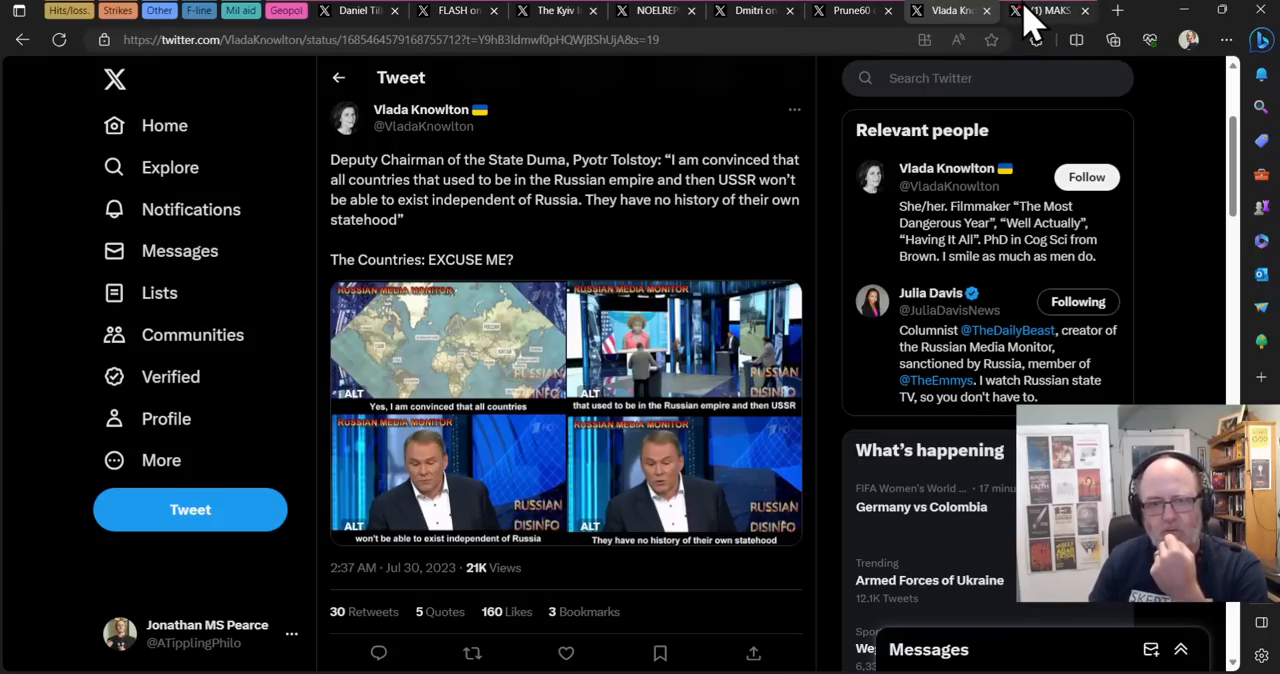
pyautogui.click(1045, 11)
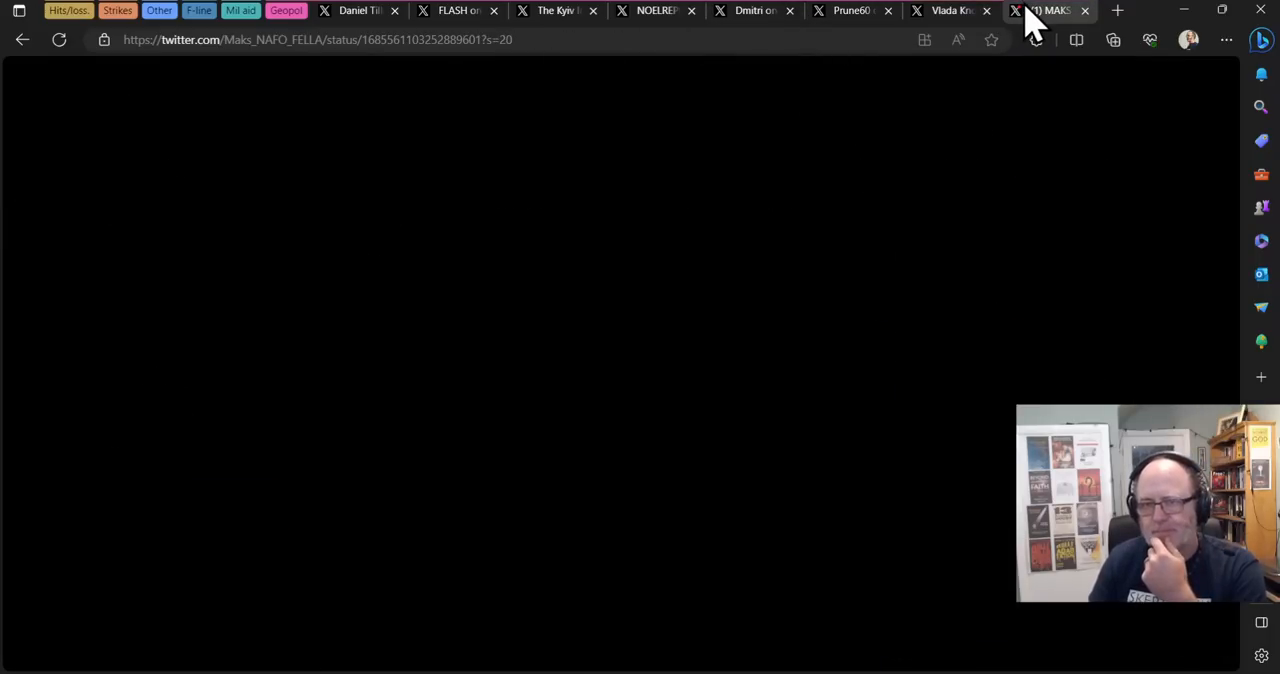
# Step: Bring up the MAKS 23 tweet quoting Reuters on EU overland grain transit
pyautogui.click(1045, 10)
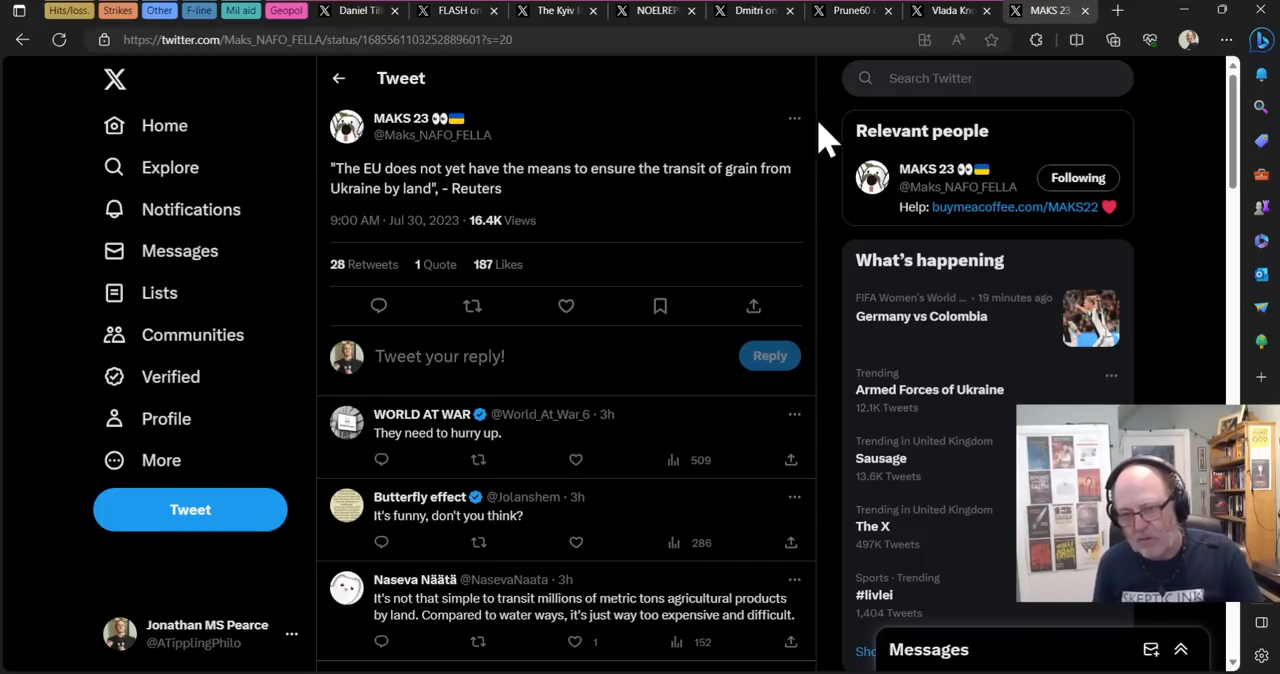
pyautogui.moveTo(835, 50)
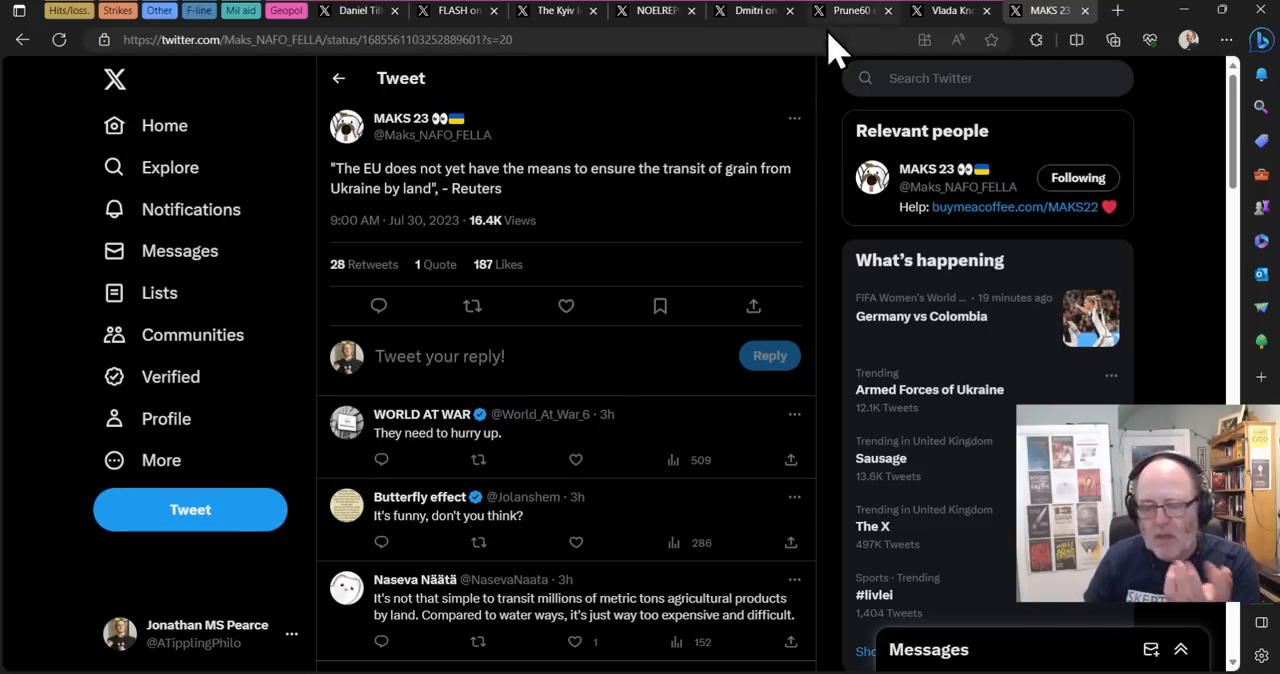